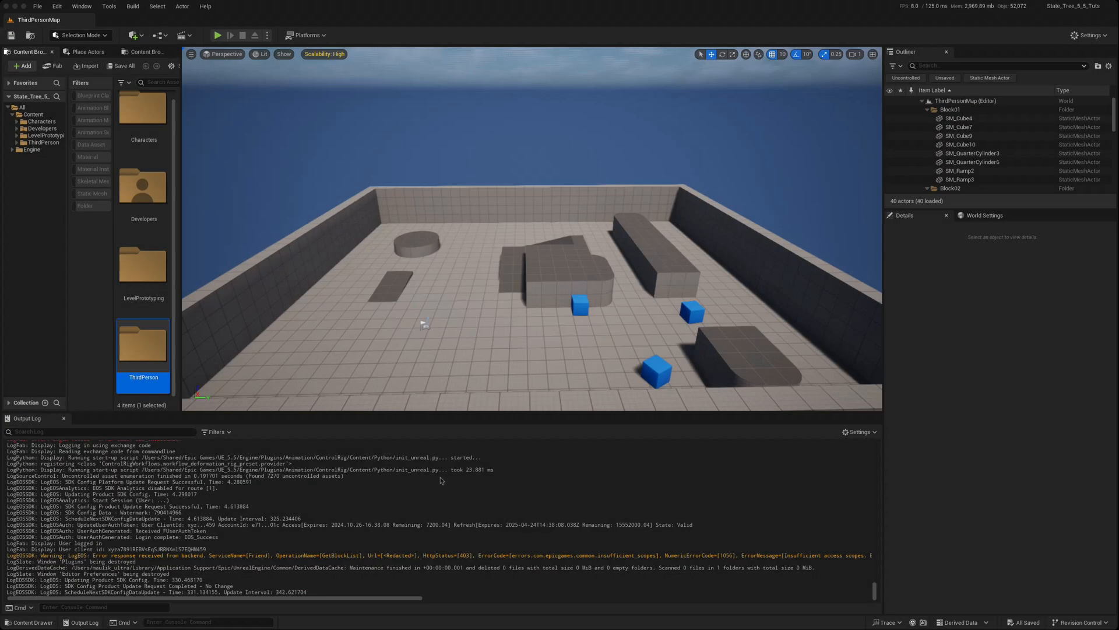
mouse_move(432, 334)
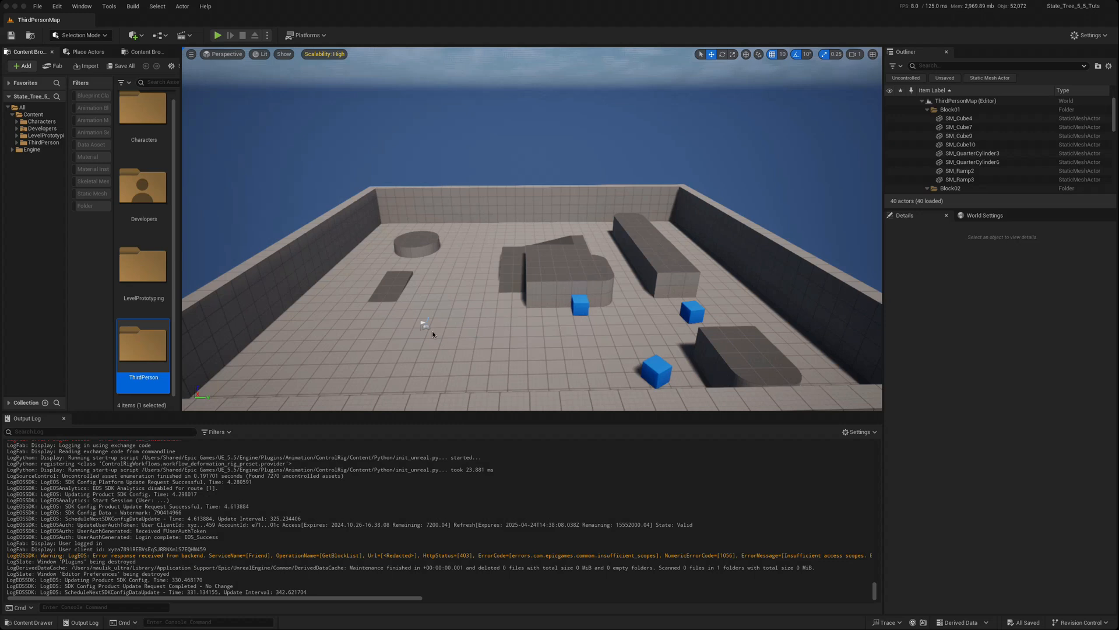
mouse_move(433, 324)
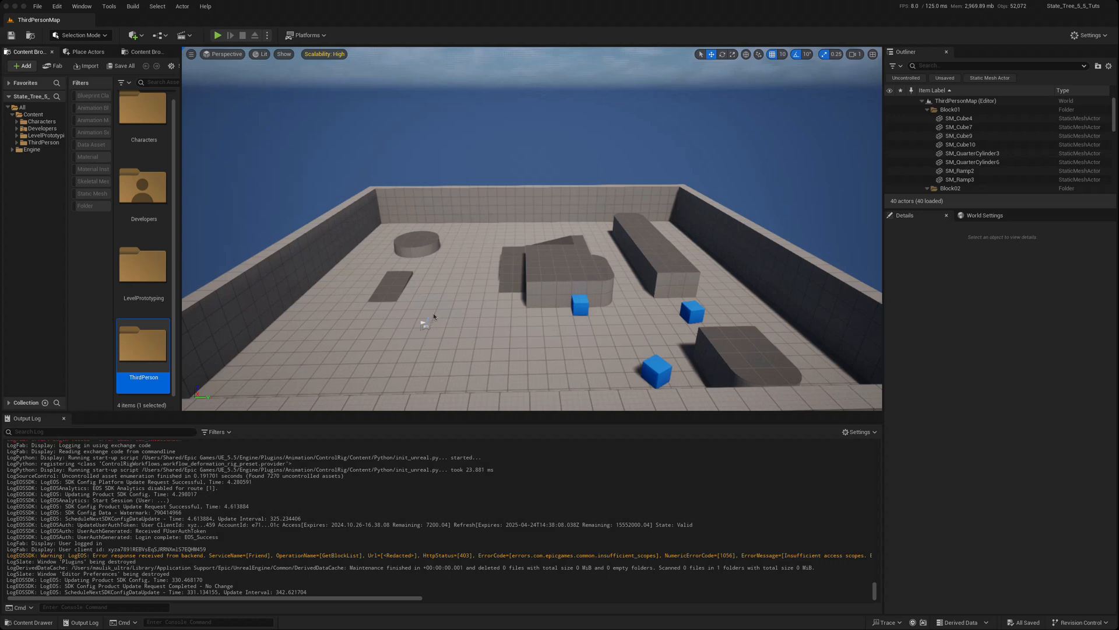
mouse_move(404, 229)
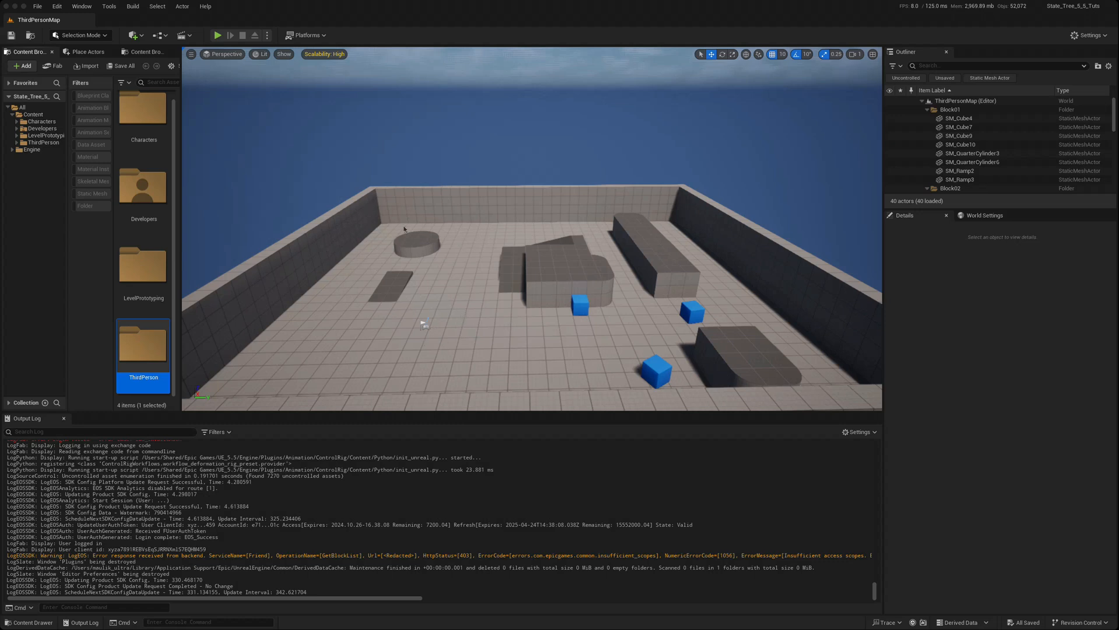
mouse_move(622, 204)
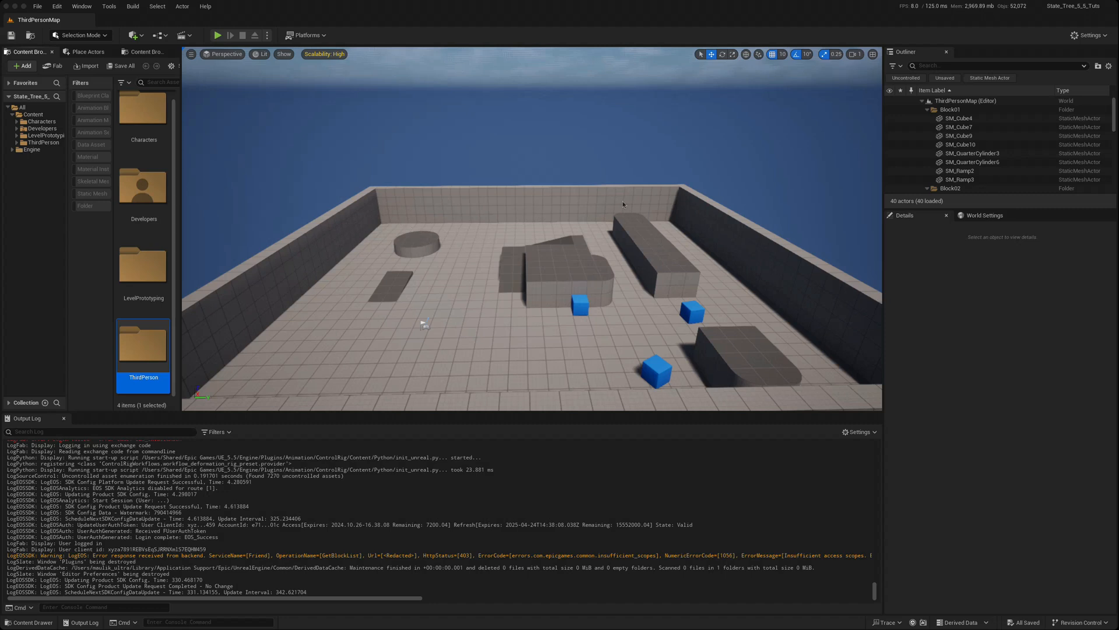
mouse_move(484, 223)
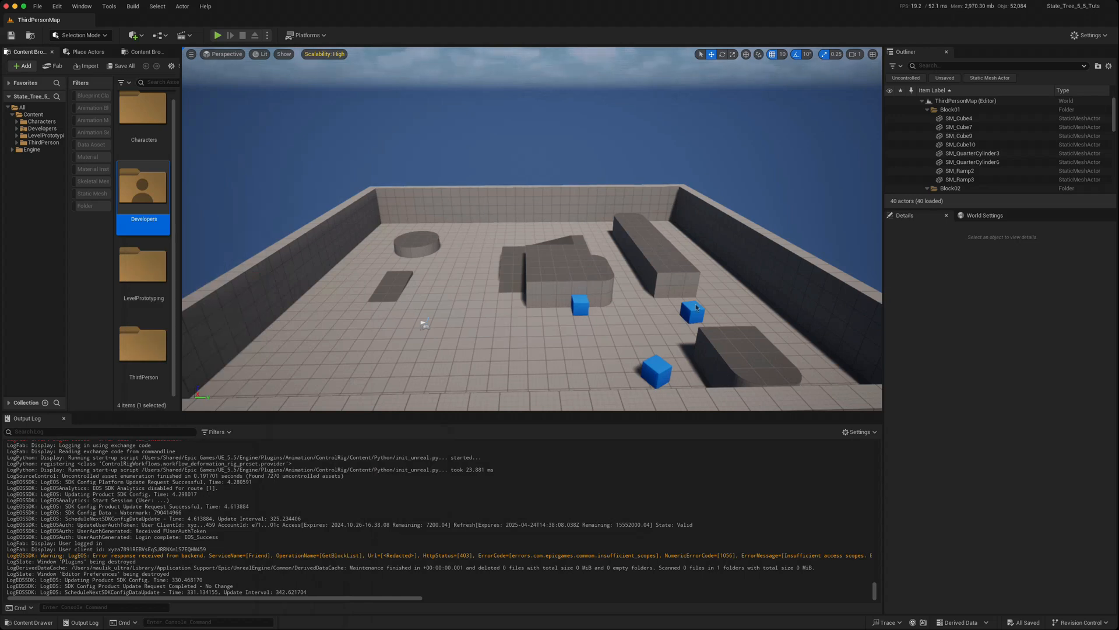
Step: Open the Plugins list, filter it by 'state', and toggle the GameplayStateTree plugin
left_click(1088, 35)
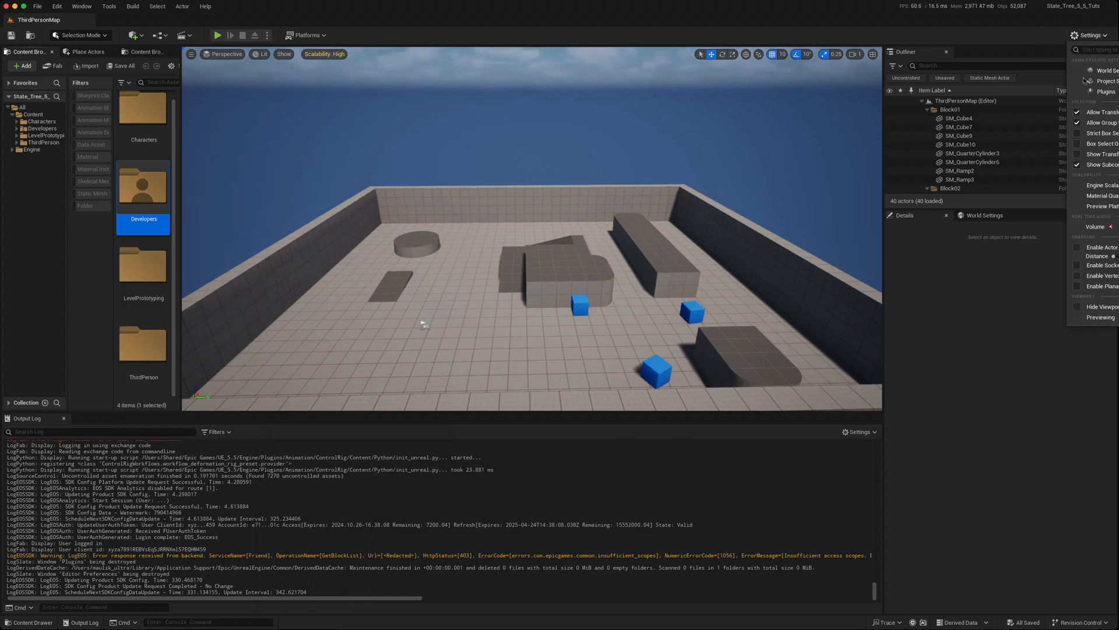
left_click(1104, 92)
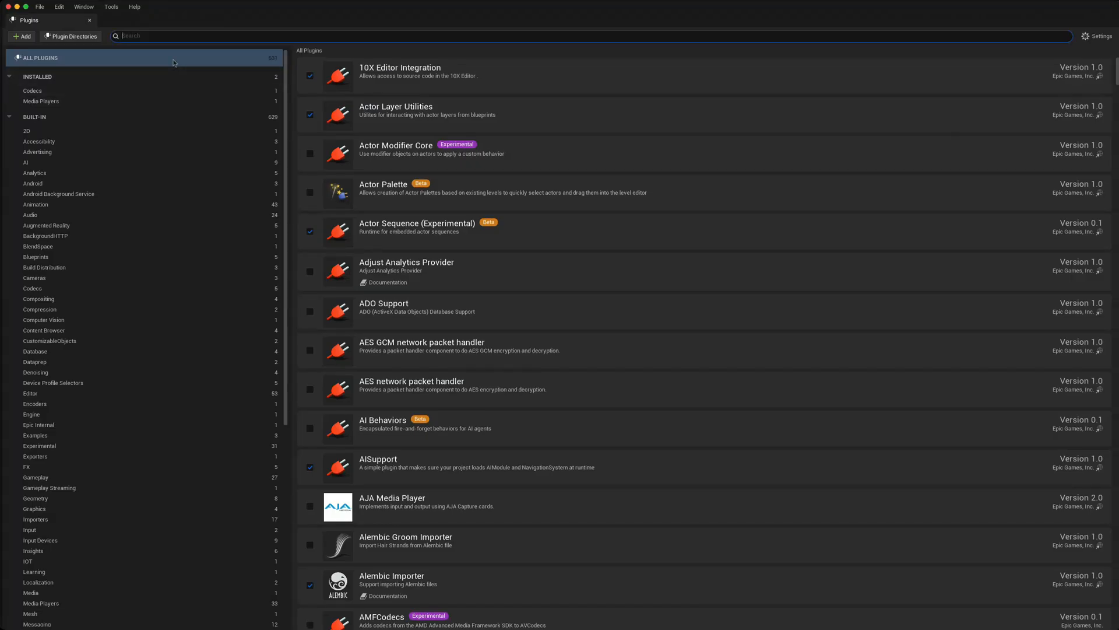
type("state")
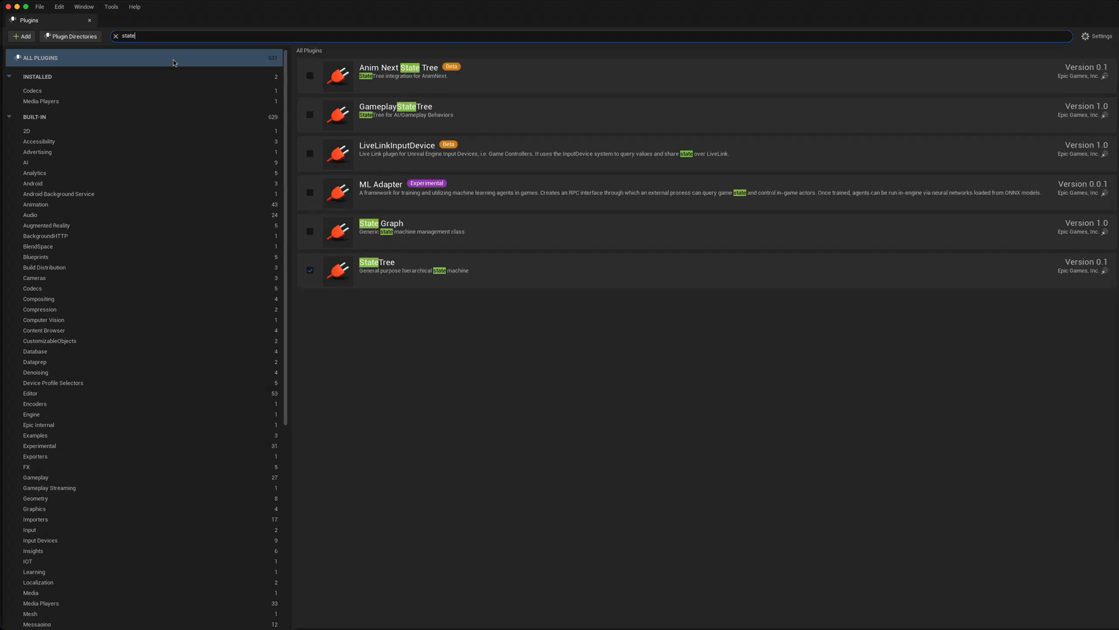
mouse_move(357, 270)
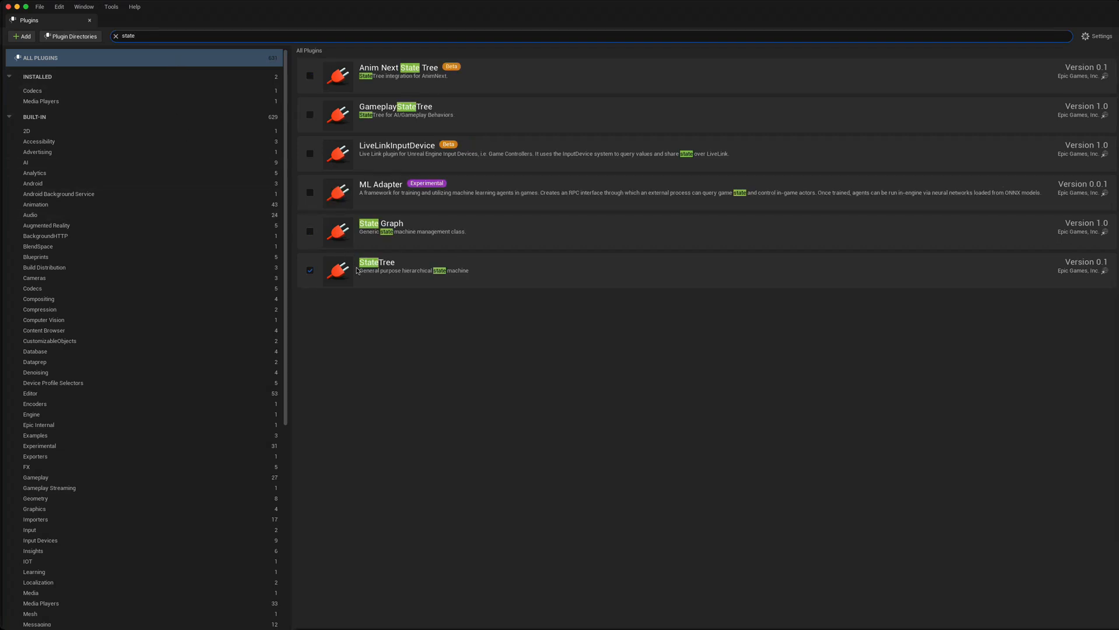
mouse_move(376, 123)
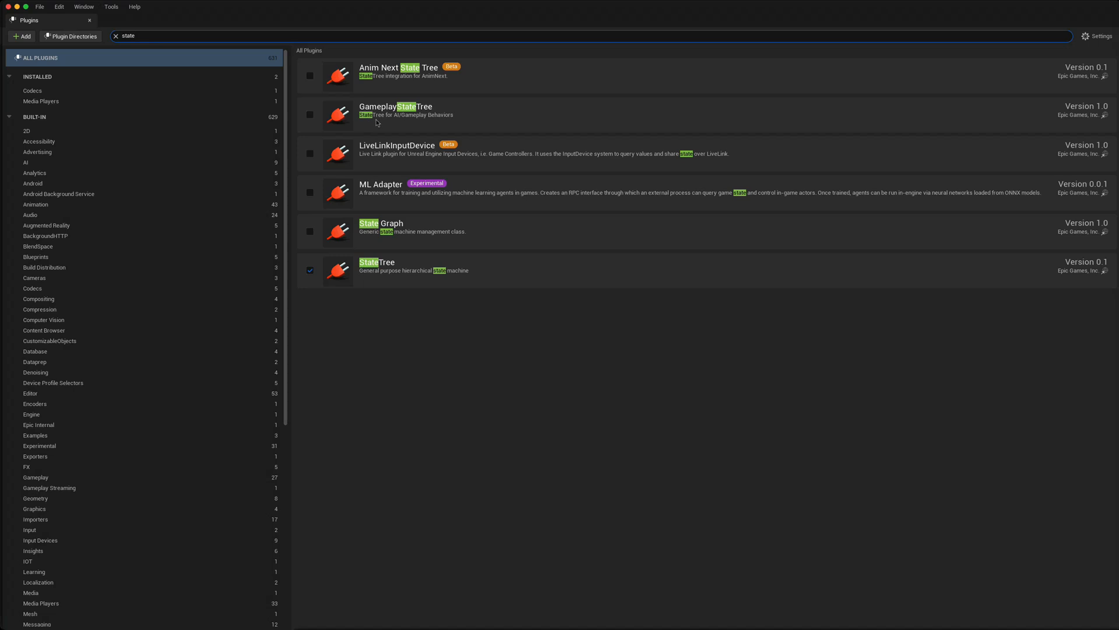
mouse_move(311, 115)
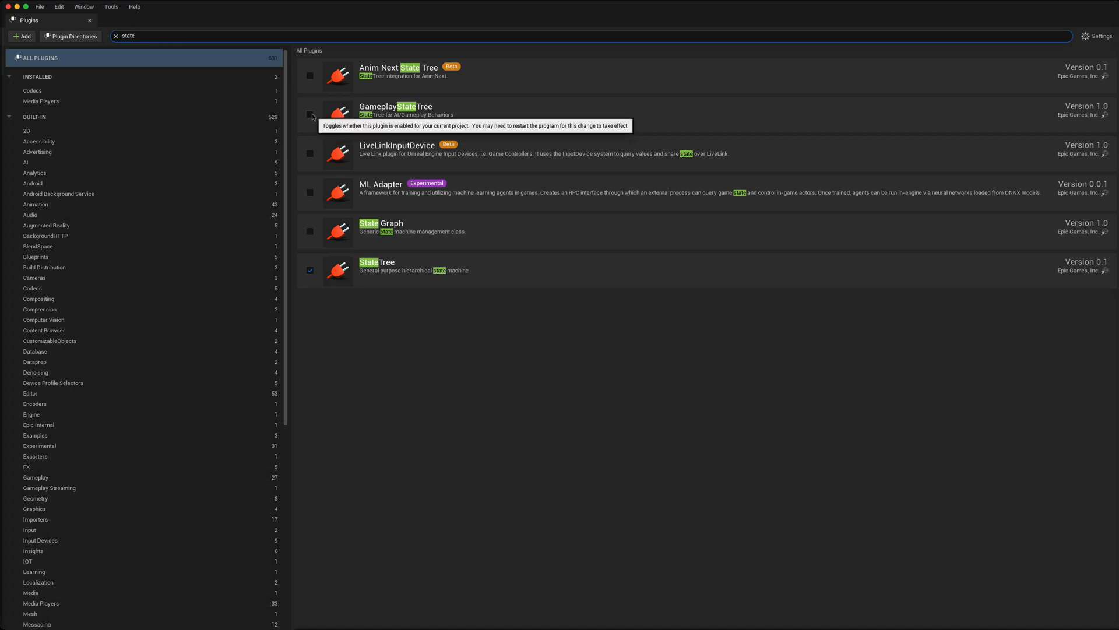
left_click(309, 115)
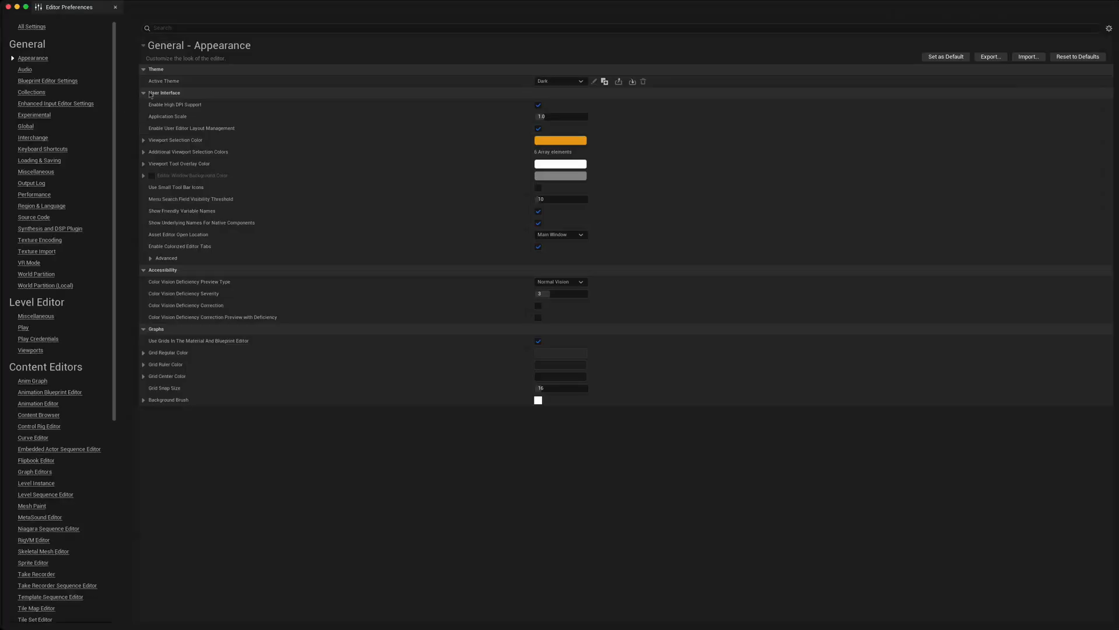
mouse_move(48, 80)
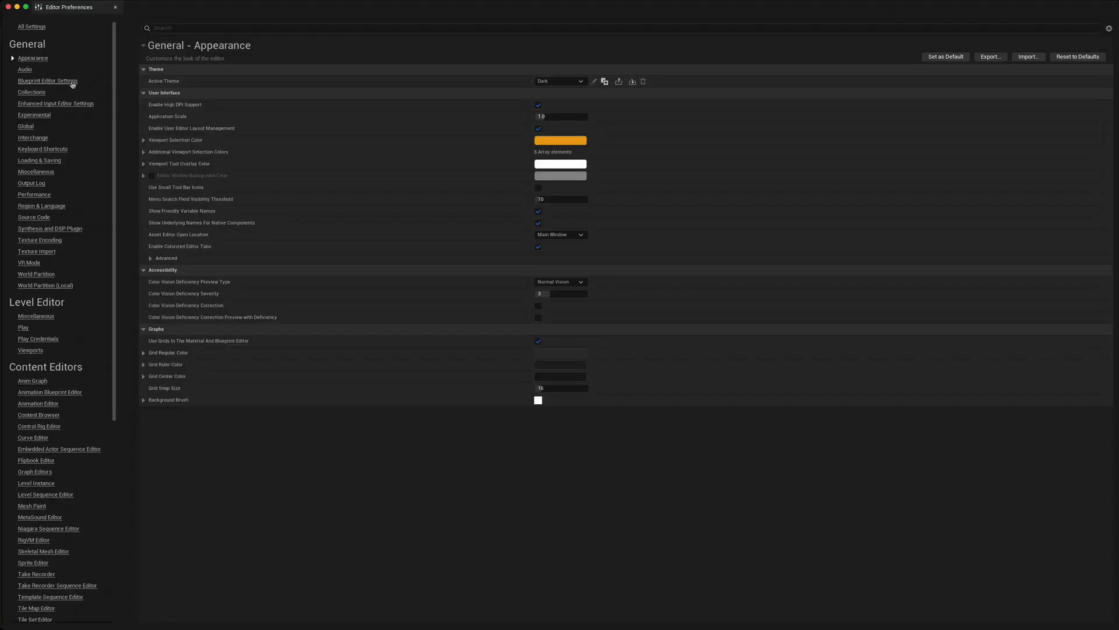
mouse_move(67, 576)
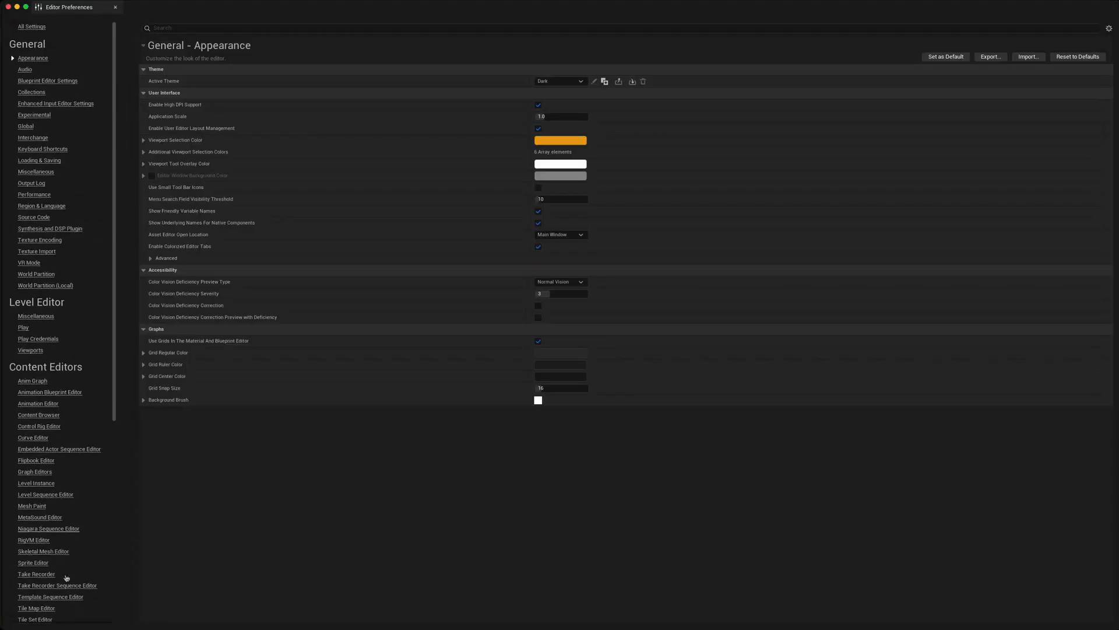
Step: Scroll the Editor Preferences sidebar down to the Plugins section showing StateTree Editor
scroll("down", 3)
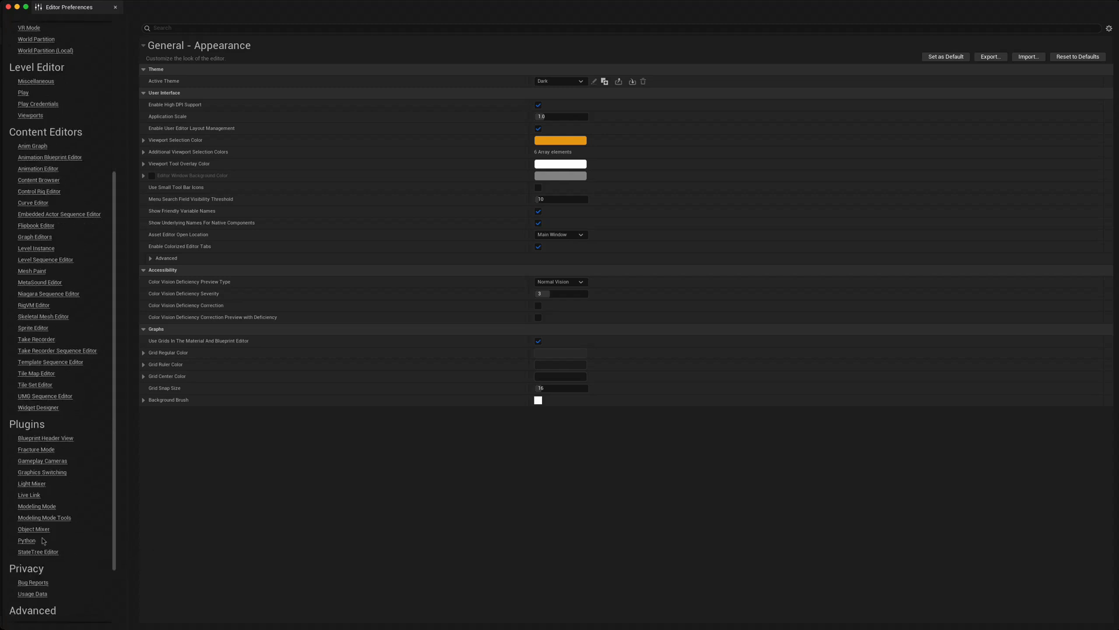
scroll("up", 3)
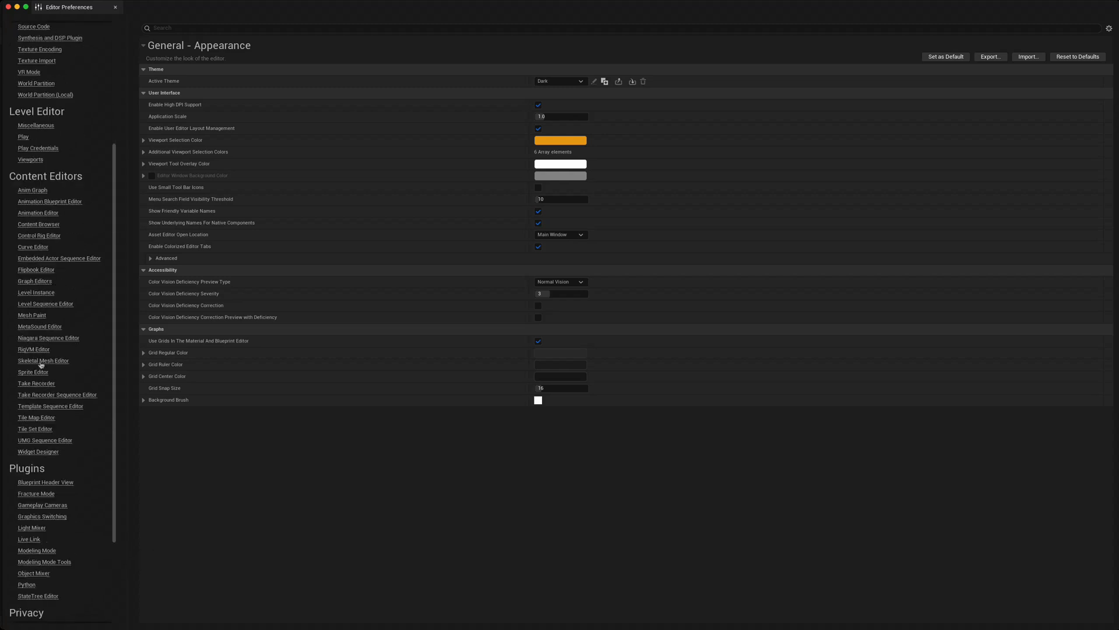
scroll("down", 3)
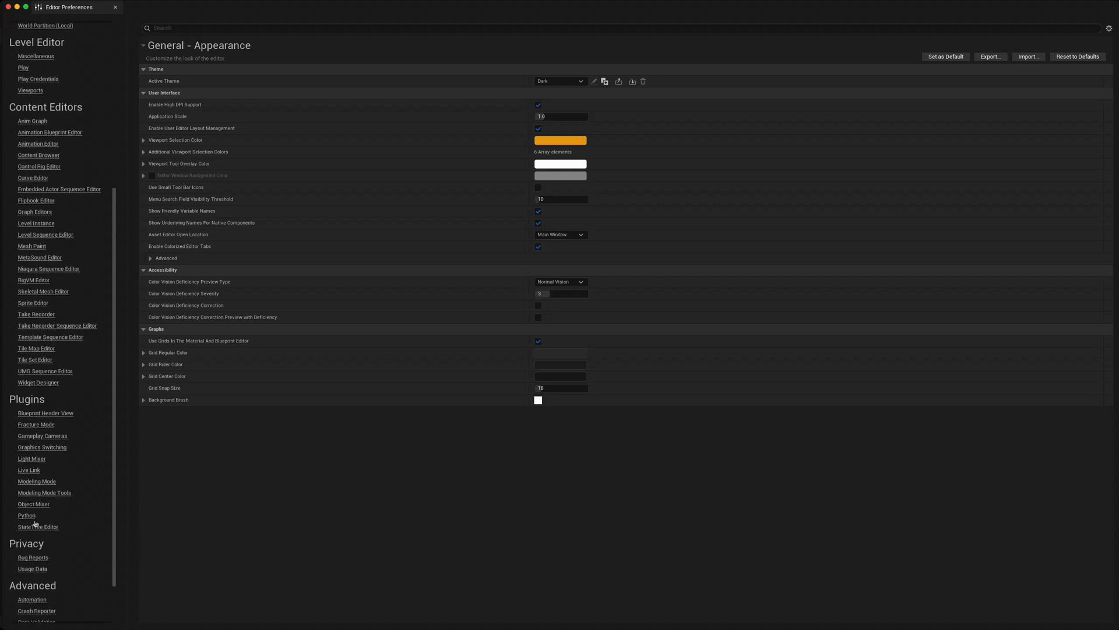
Step: Set the StateTree Editor's Save on Compile preference to On Success Only
left_click(38, 527)
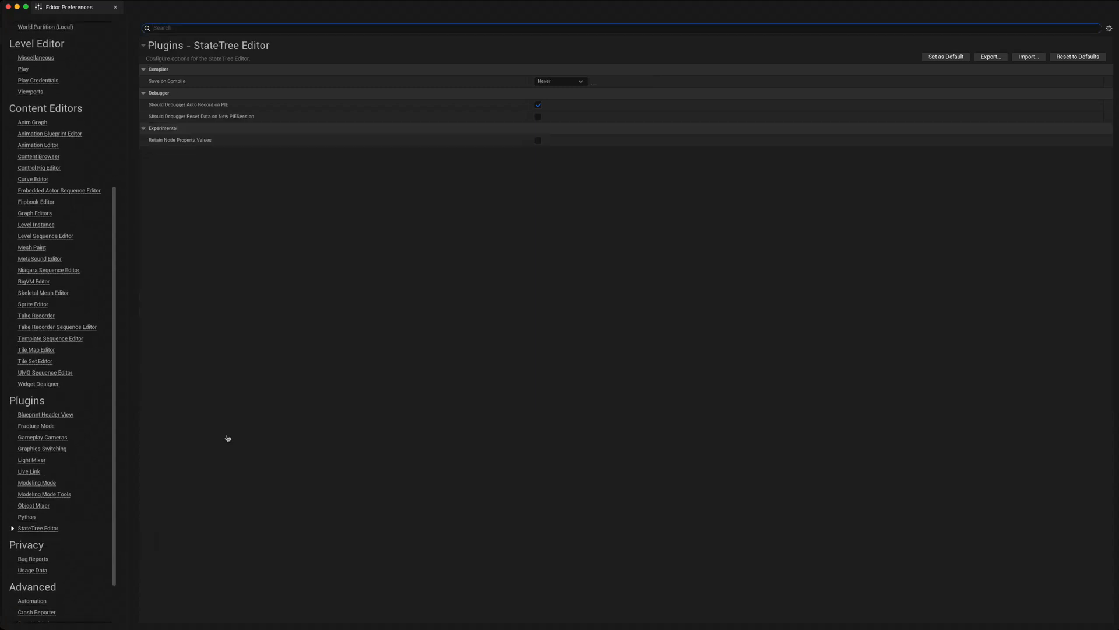
mouse_move(200, 65)
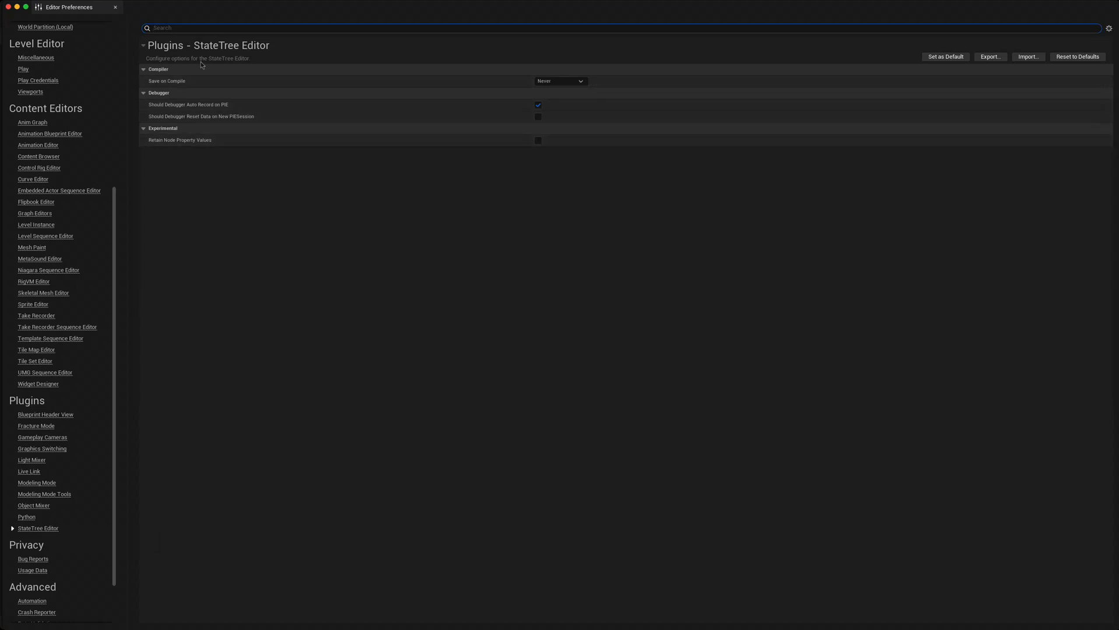
mouse_move(576, 107)
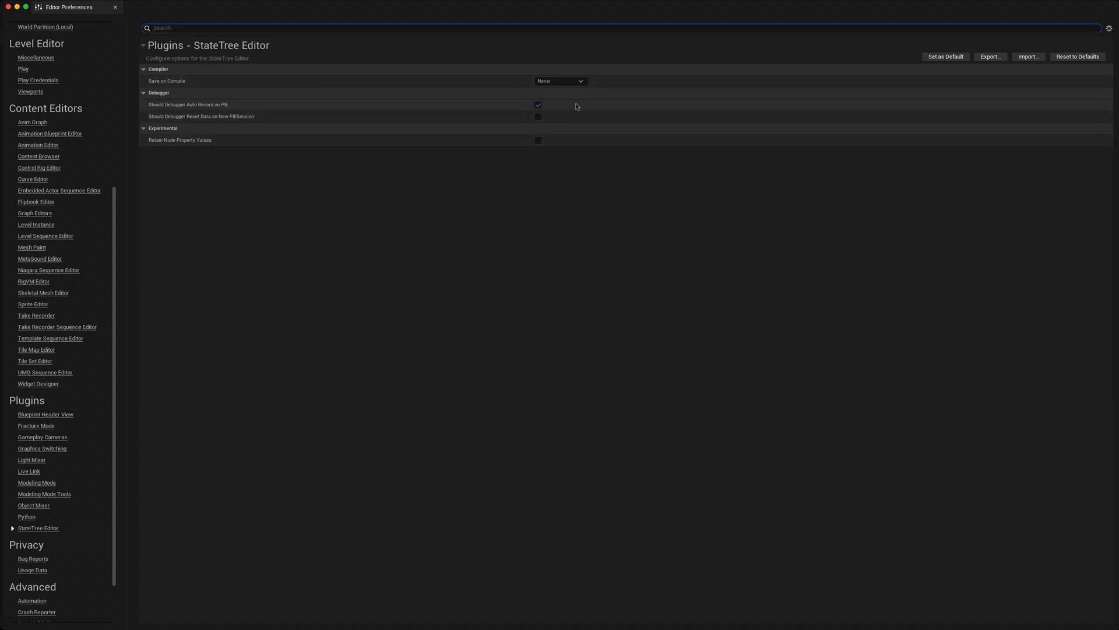
left_click(560, 81)
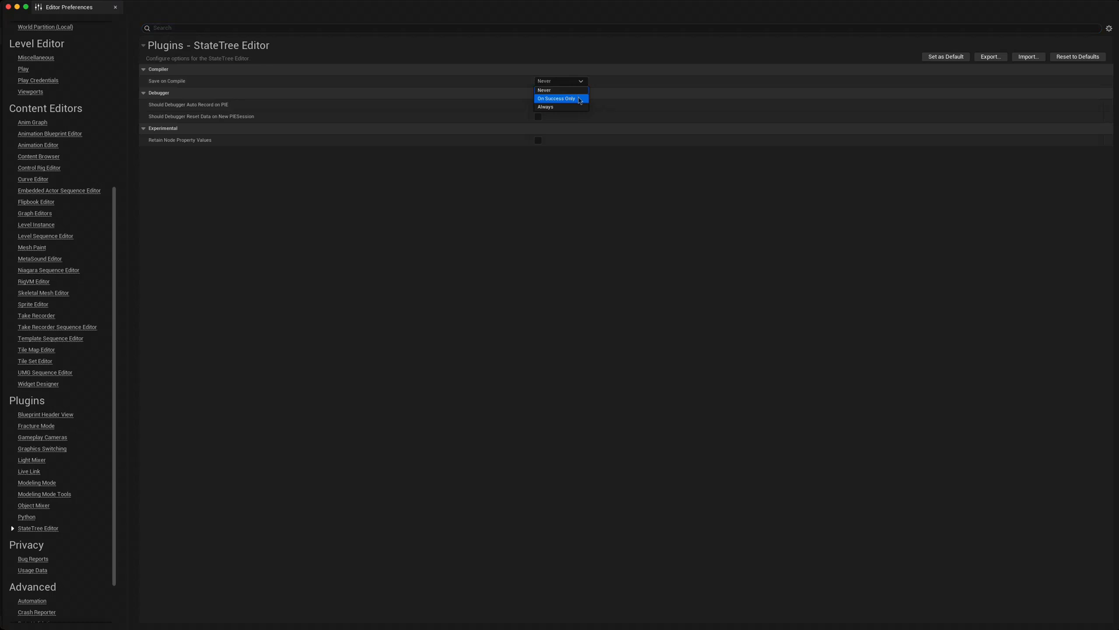
left_click(557, 98)
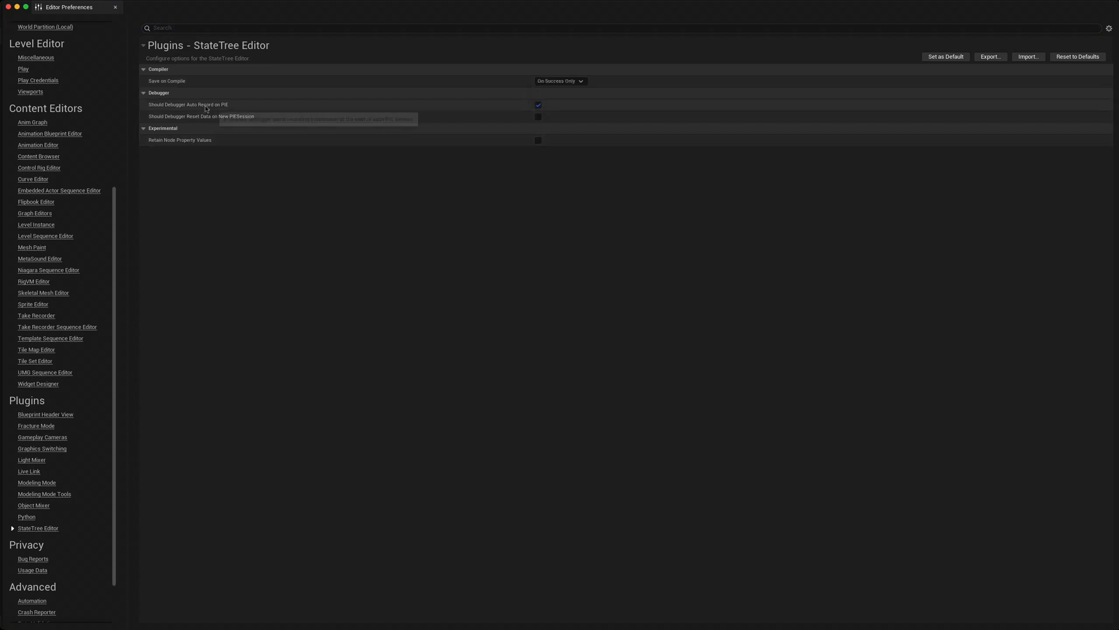
mouse_move(207, 108)
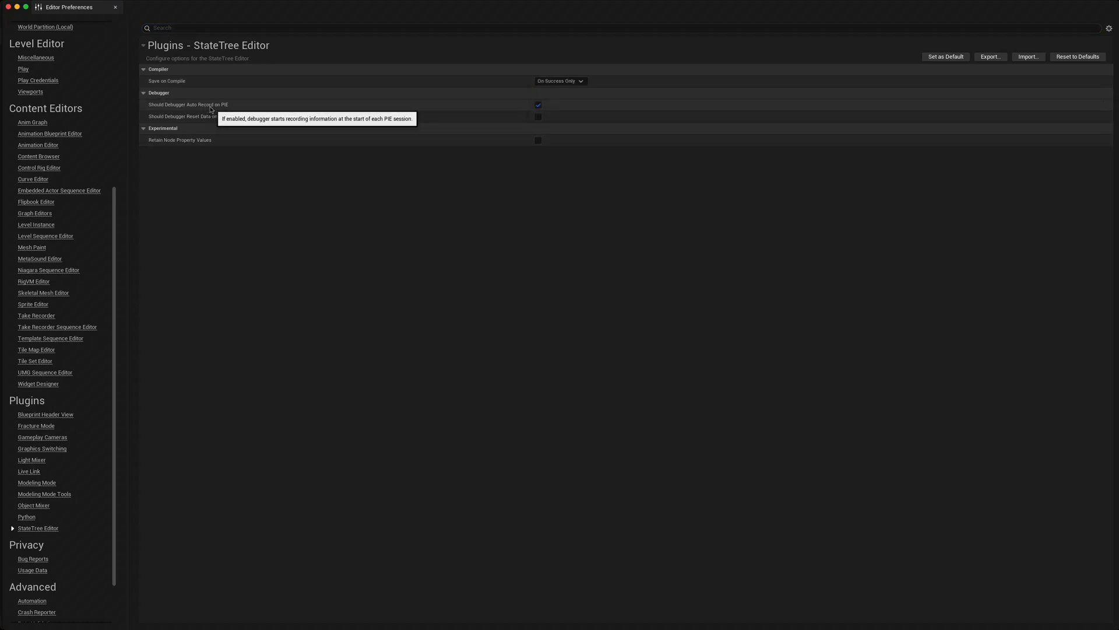
mouse_move(235, 124)
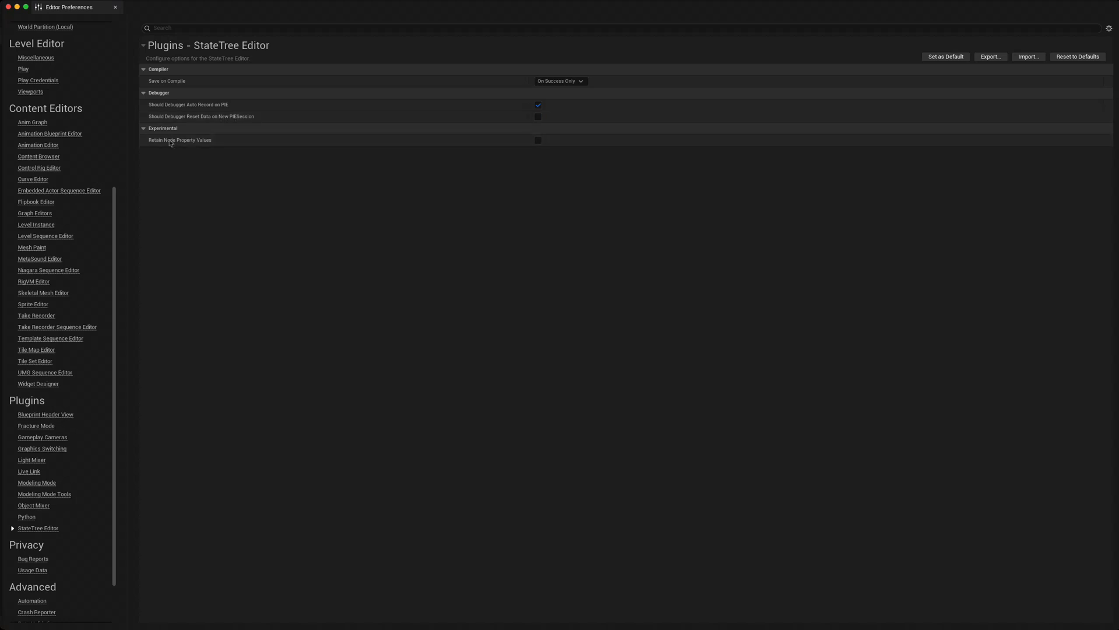
mouse_move(180, 140)
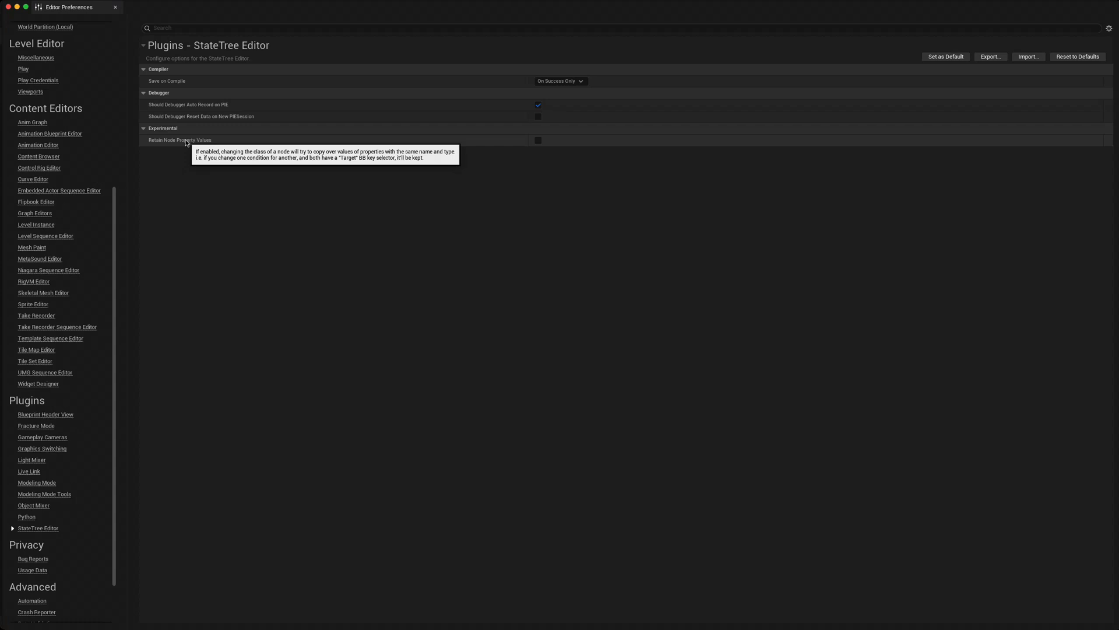
mouse_move(355, 159)
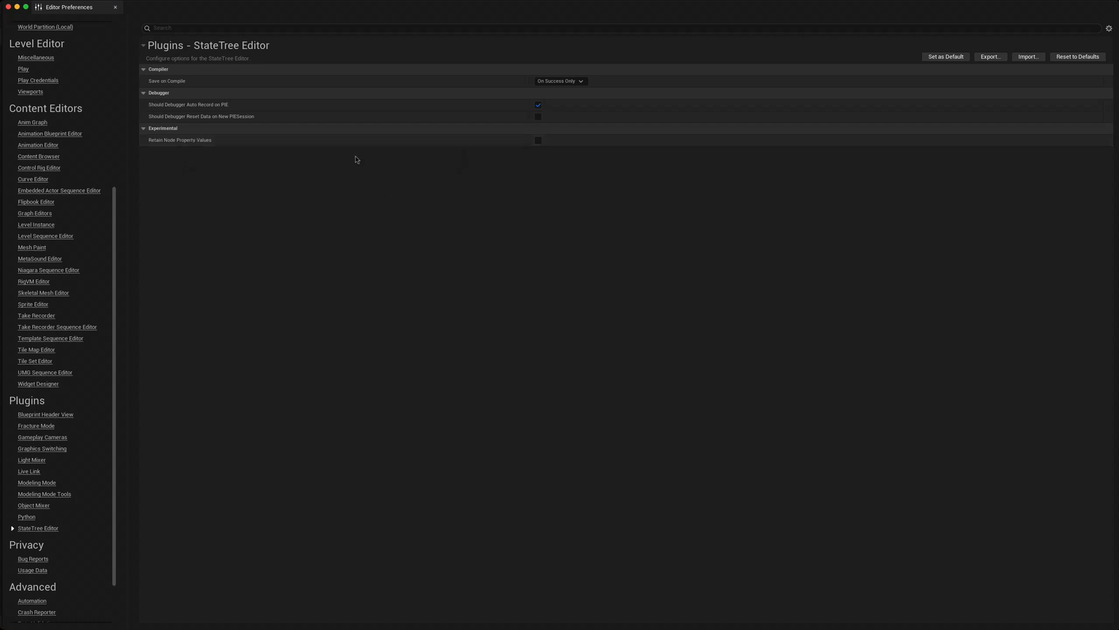
mouse_move(245, 186)
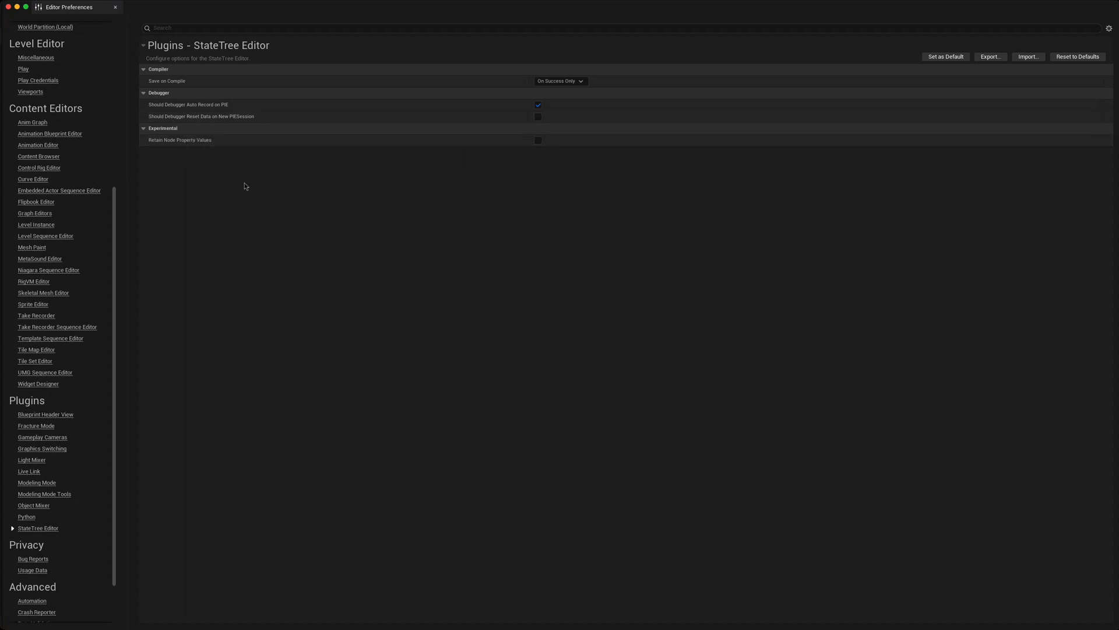
left_click(115, 7)
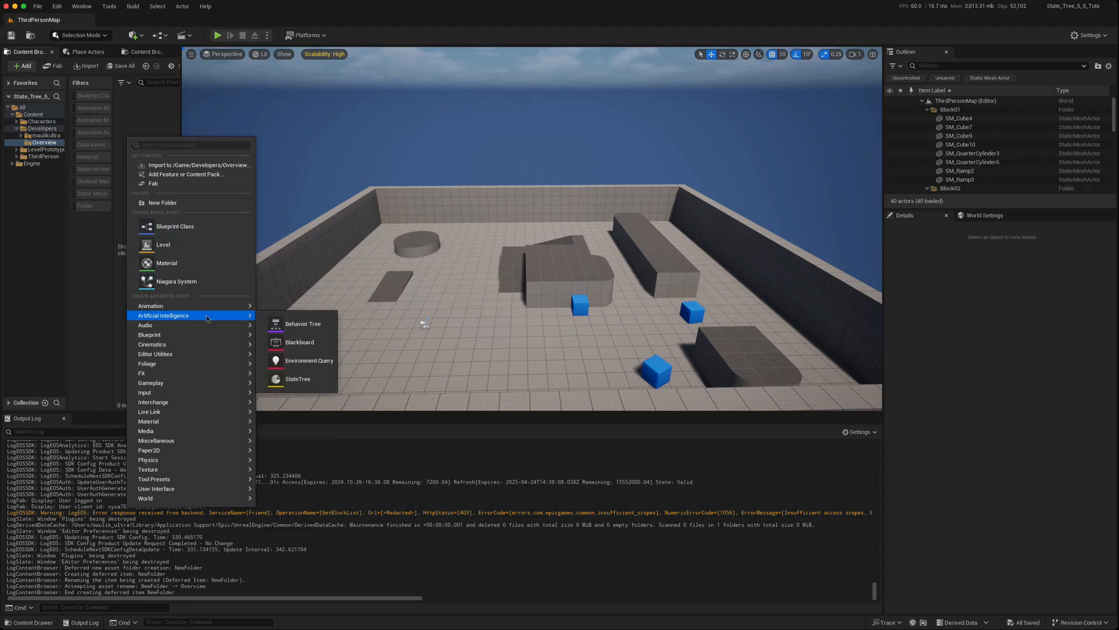
mouse_move(298, 378)
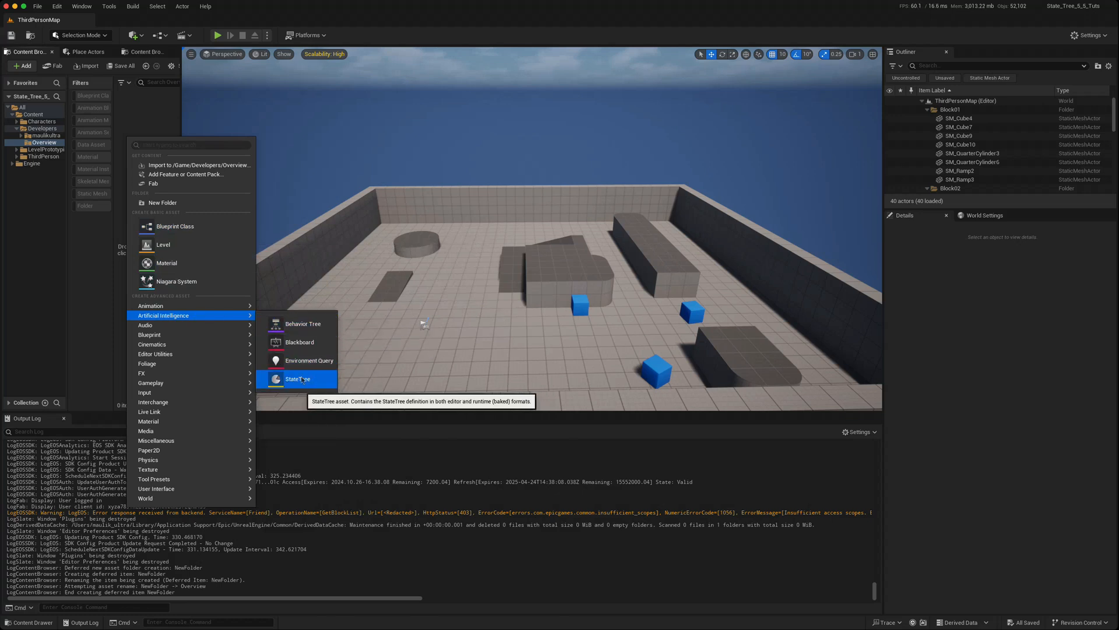
Step: Expand All Classes to list StateTreeSchema and CameraDirectorStateTreeSchema
left_click(297, 378)
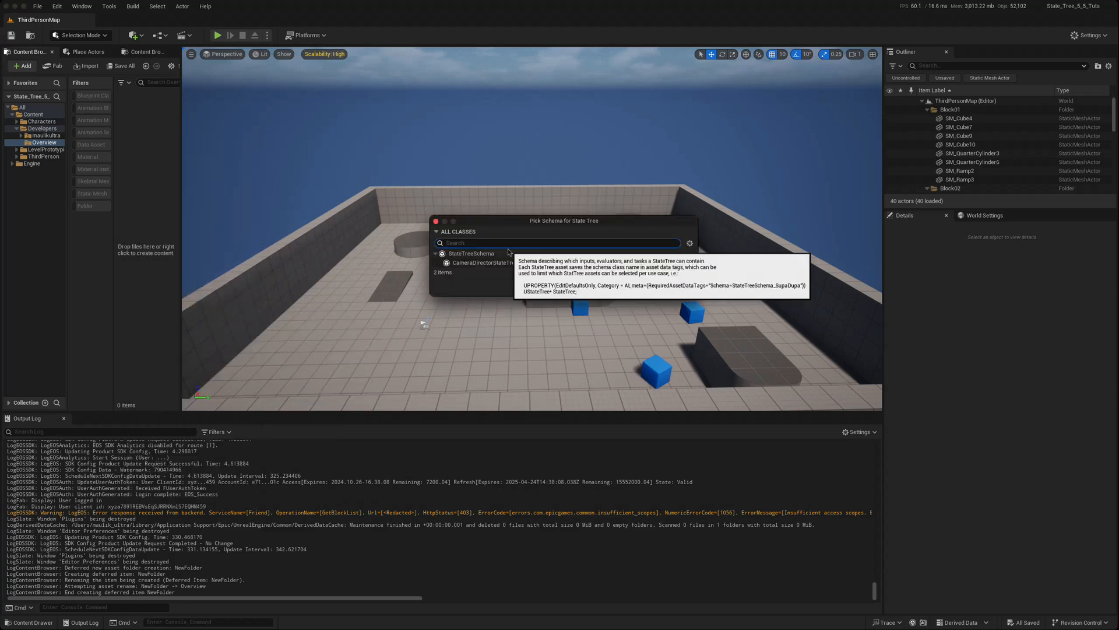
mouse_move(467, 268)
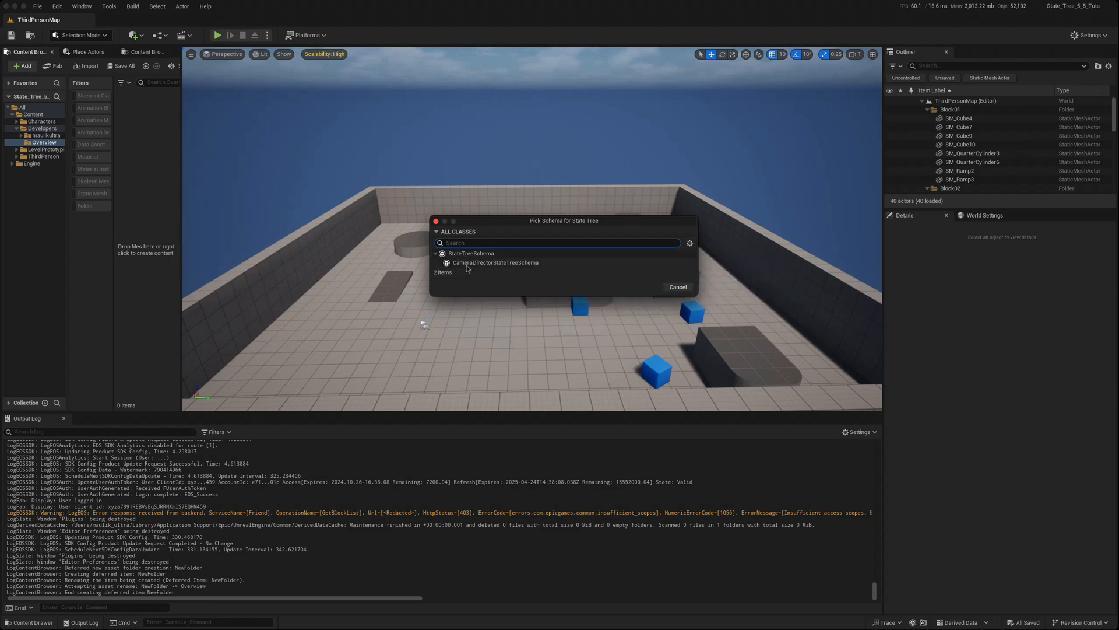
mouse_move(496, 263)
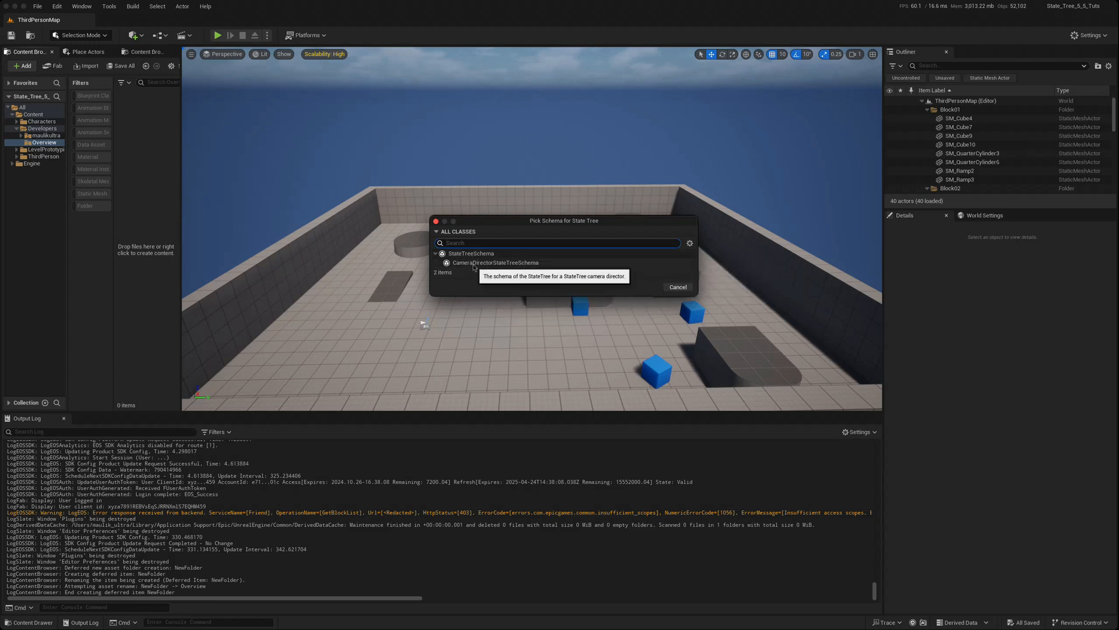
mouse_move(470, 267)
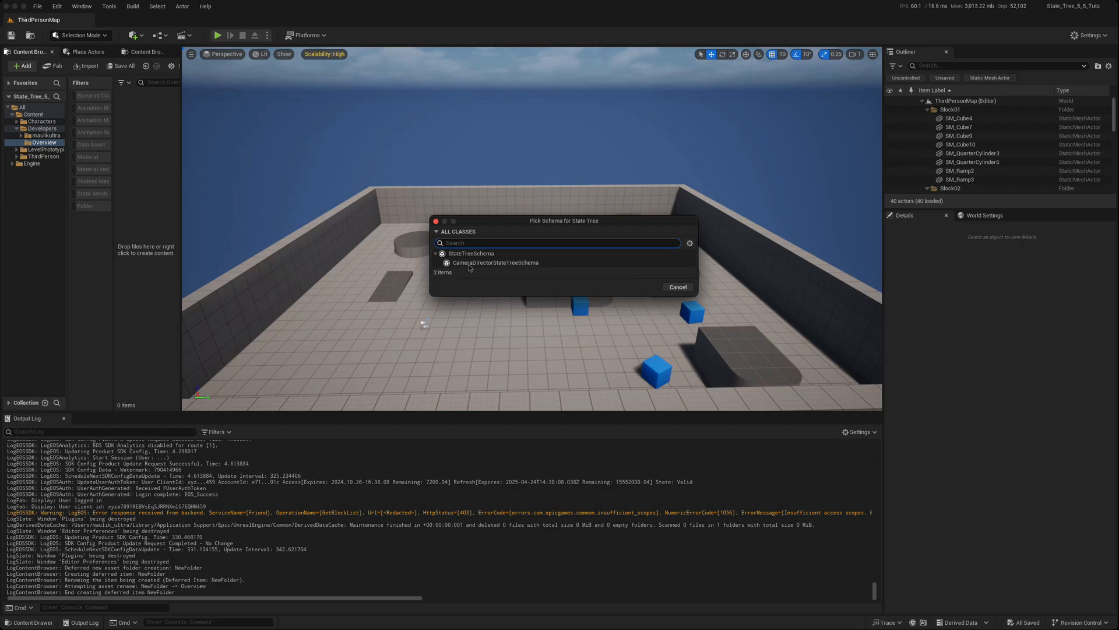
mouse_move(676, 286)
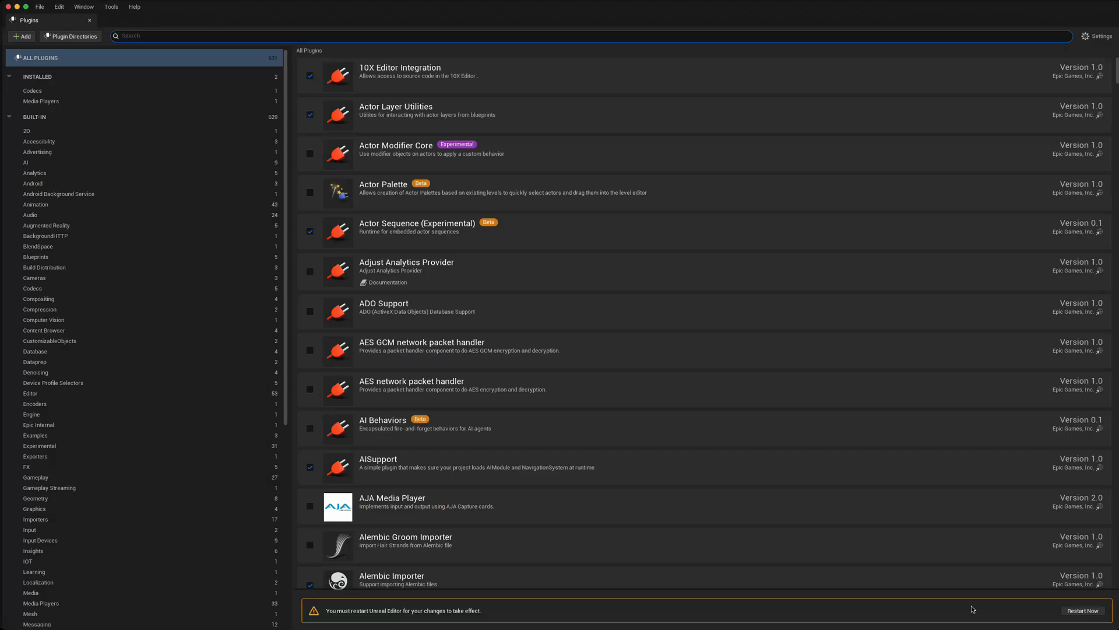
mouse_move(1082, 610)
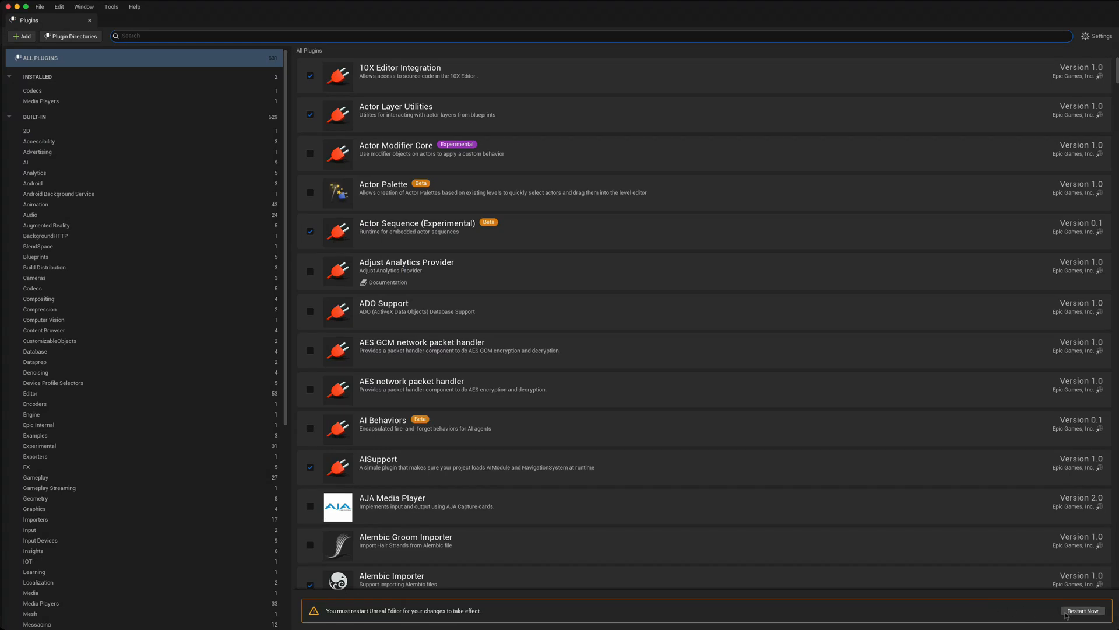
mouse_move(1024, 613)
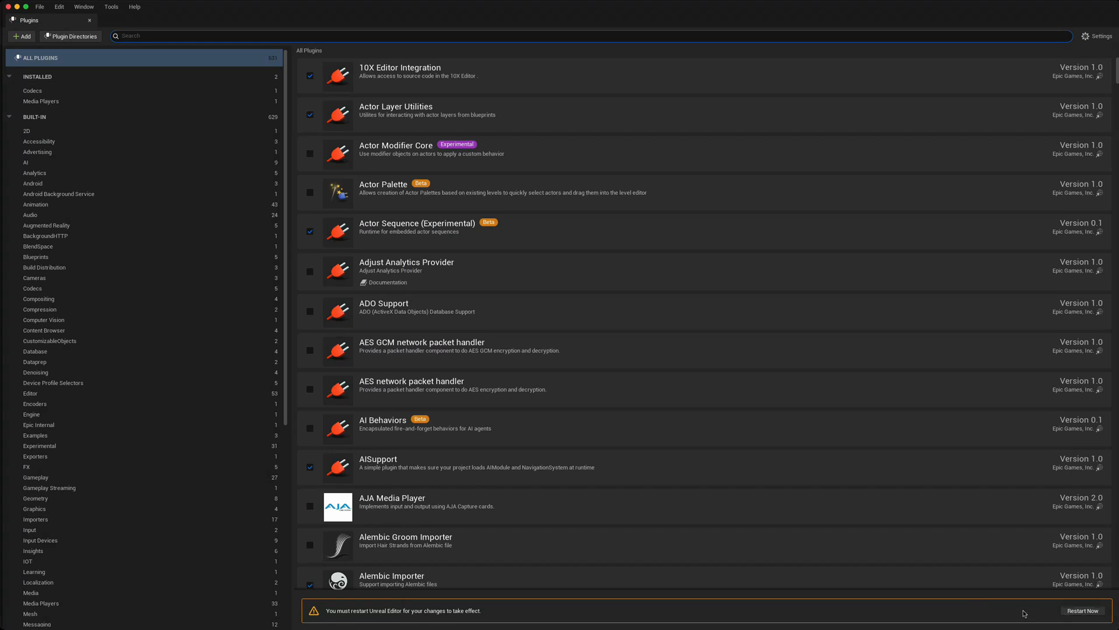
Step: Search the plugins for 'state' to confirm StateTree and Gameplay State Tree are enabled
type("state")
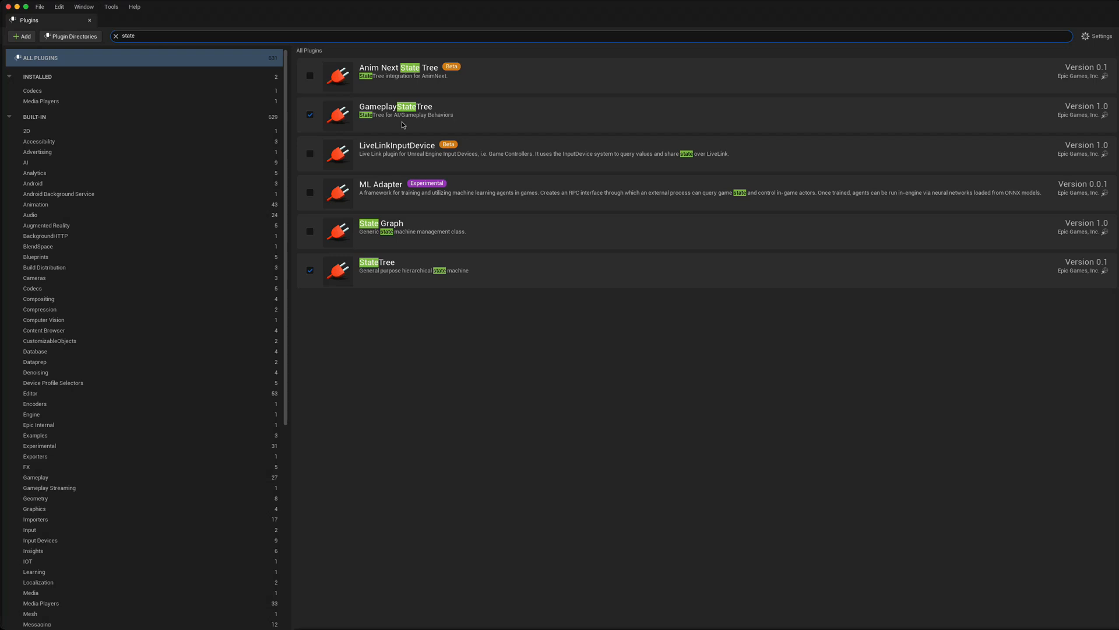
mouse_move(424, 114)
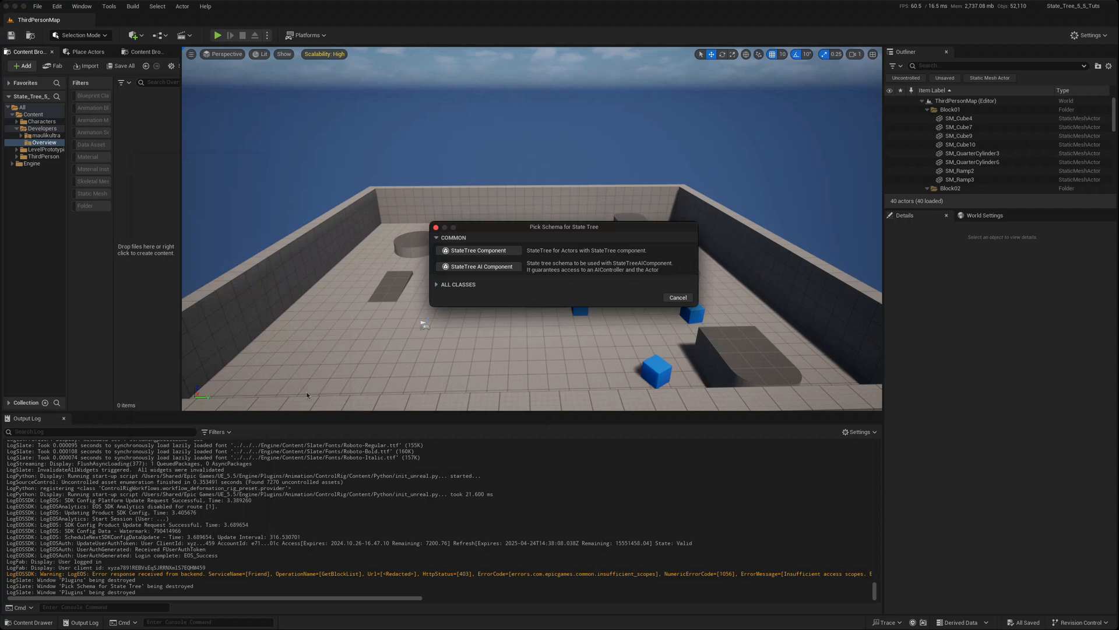
mouse_move(481, 266)
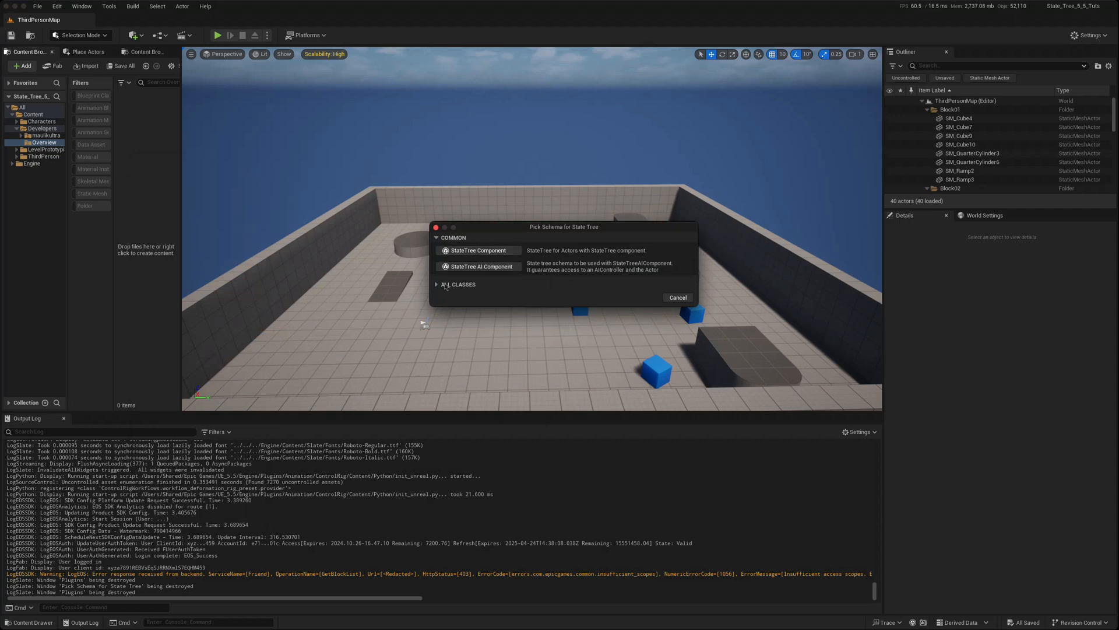
Step: Pick StateTree AI Component as the schema for the new ST_Overview State Tree
left_click(436, 284)
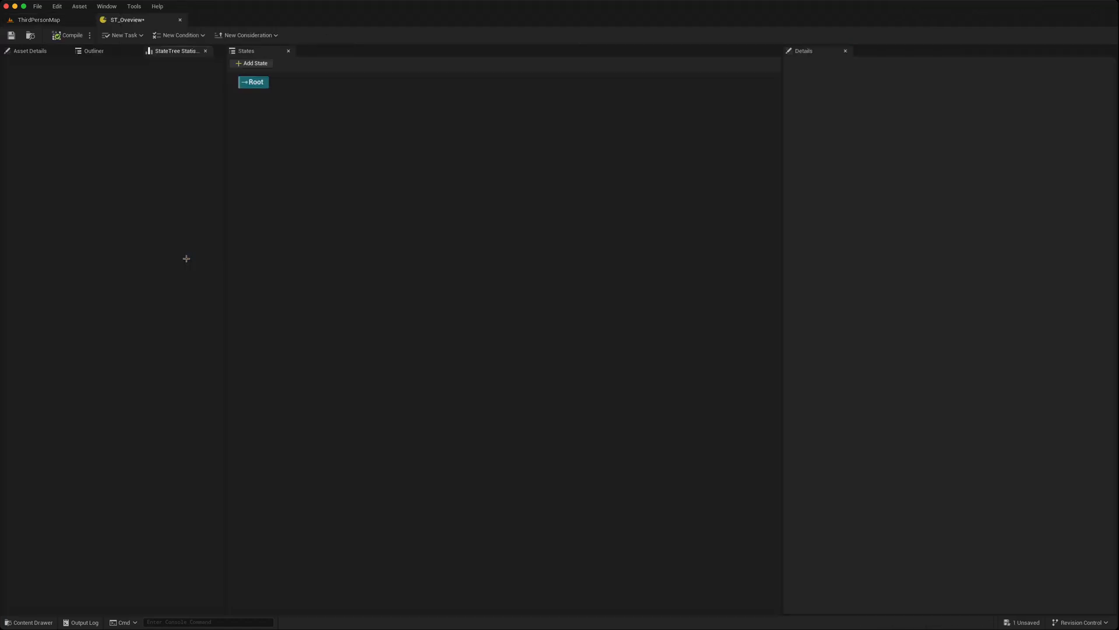
mouse_move(184, 257)
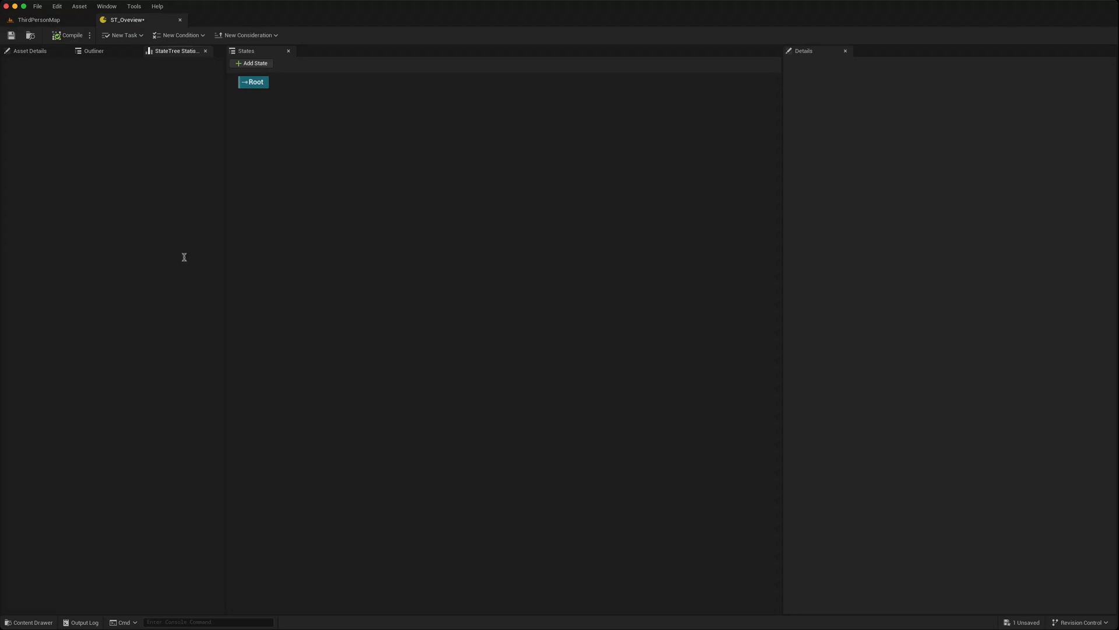
Step: Open Asset Details and browse the New Task, New Condition and New Consideration base classes
left_click(30, 51)
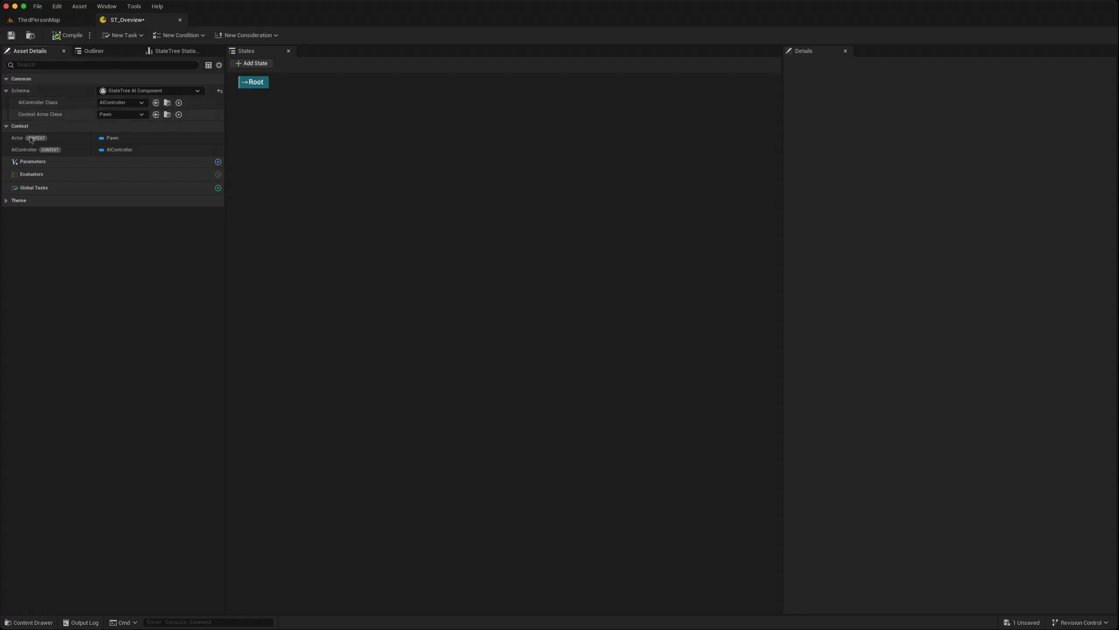
mouse_move(34, 197)
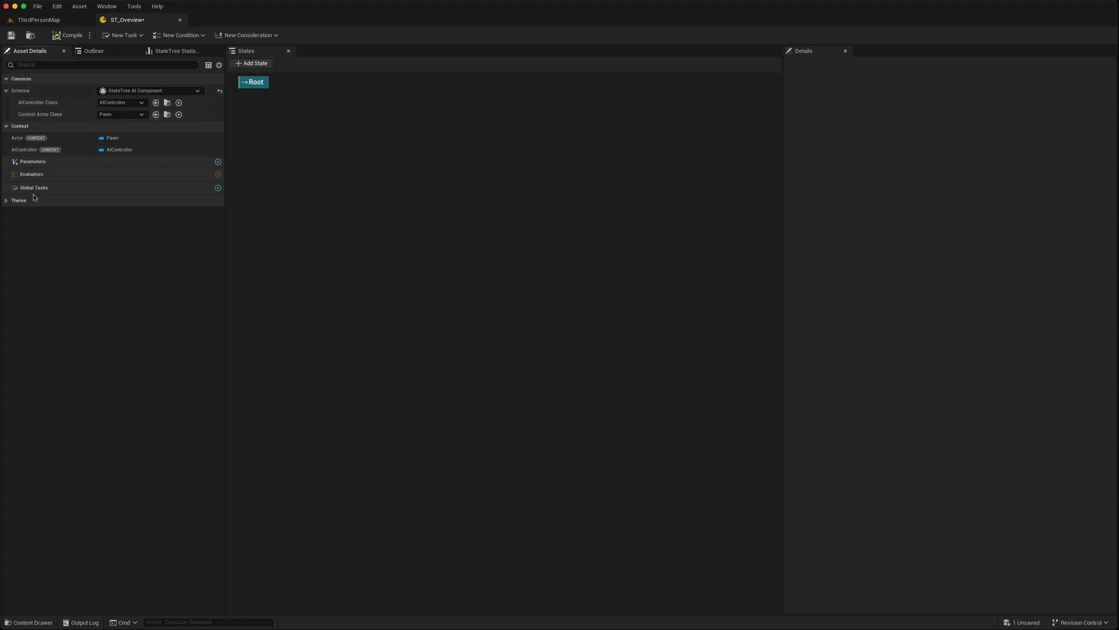
mouse_move(123, 35)
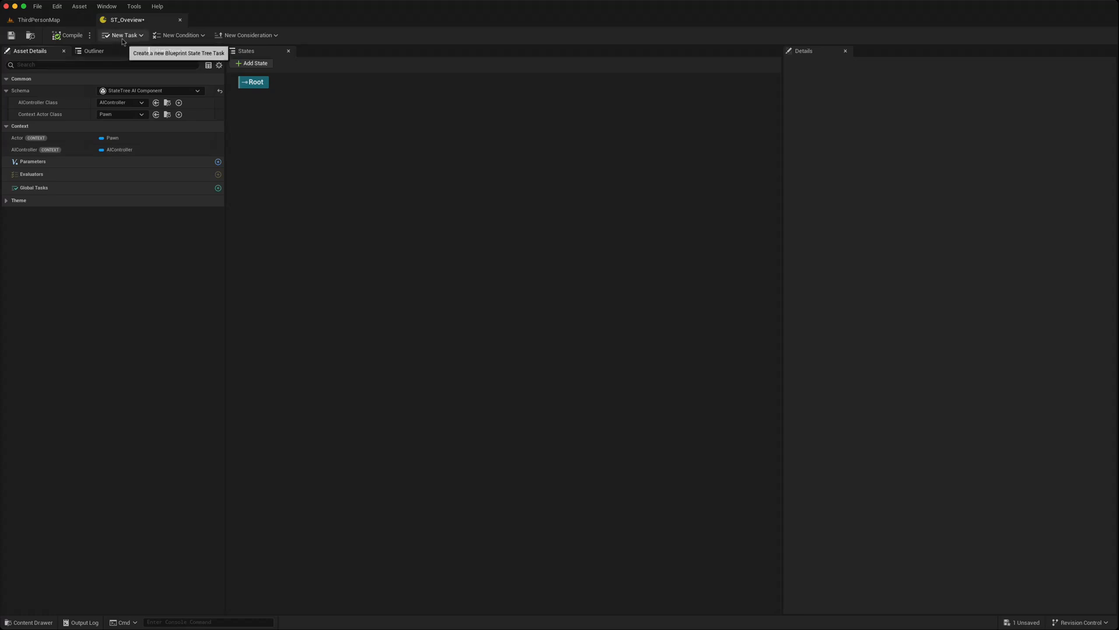
left_click(122, 35)
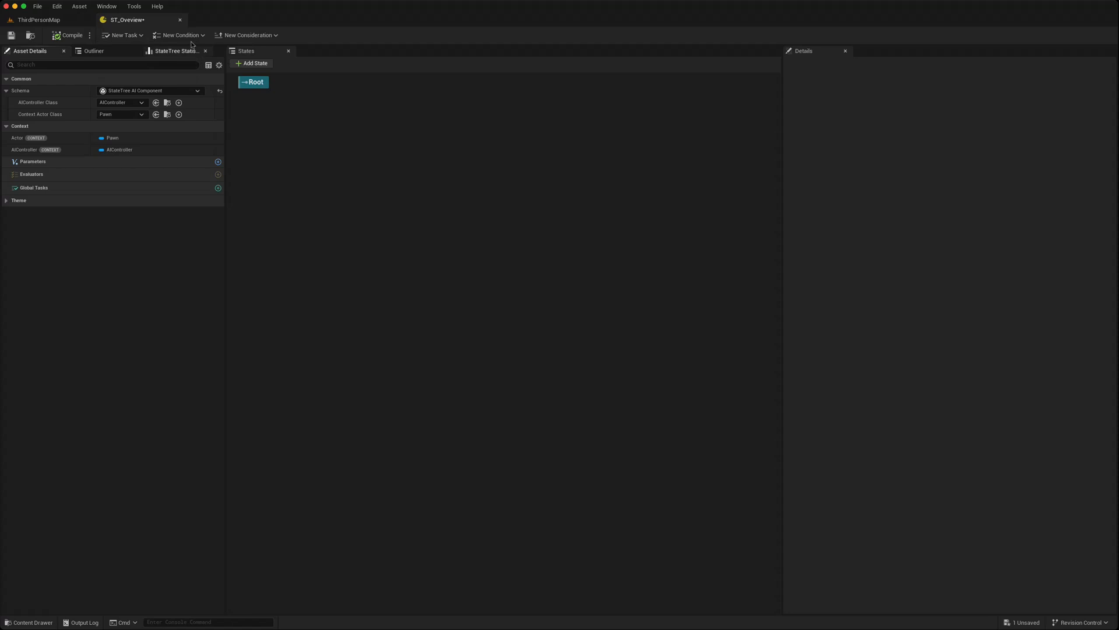
left_click(180, 35)
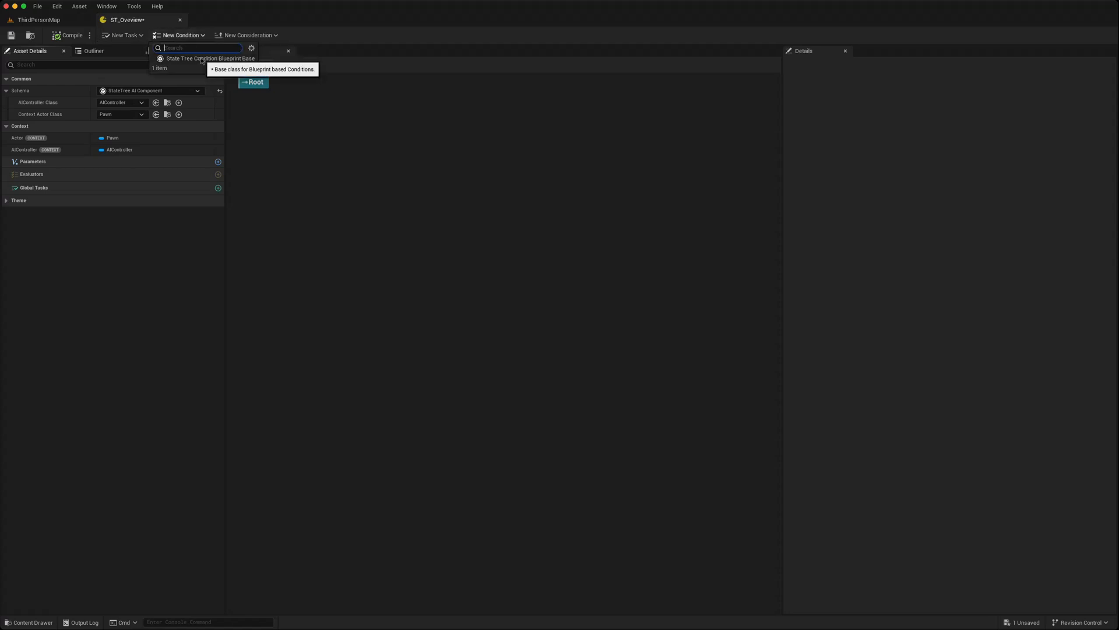
left_click(121, 35)
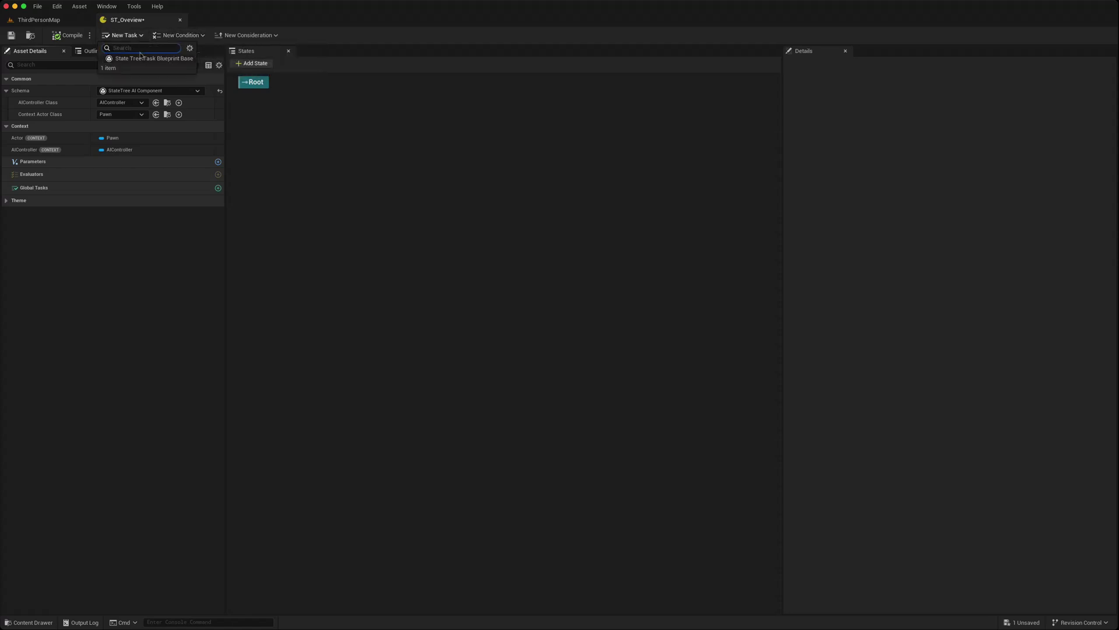
mouse_move(152, 58)
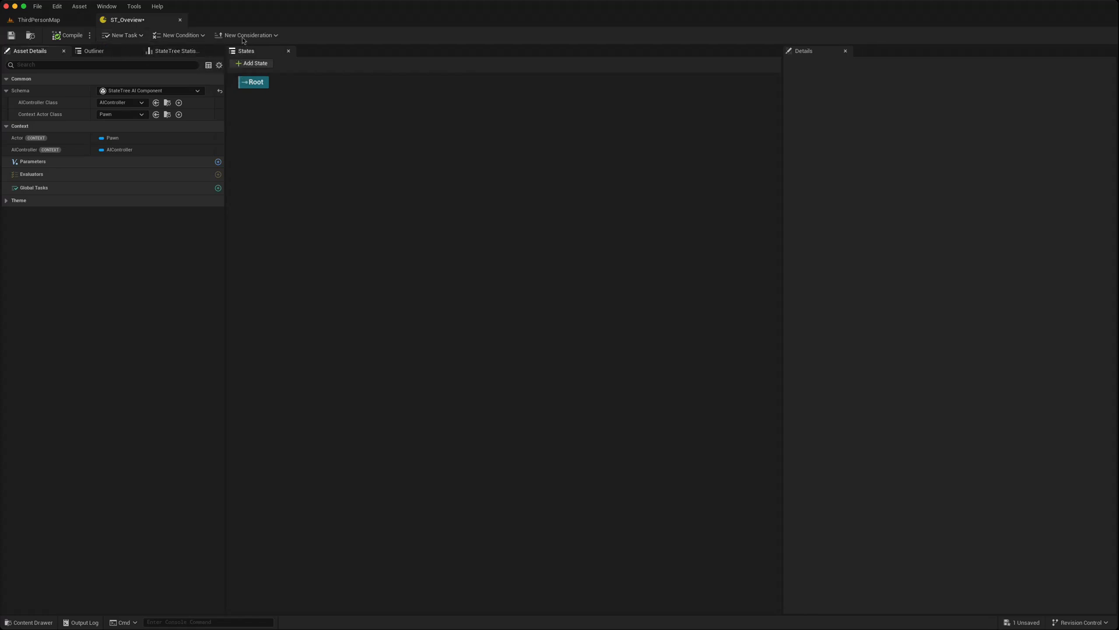
mouse_move(247, 35)
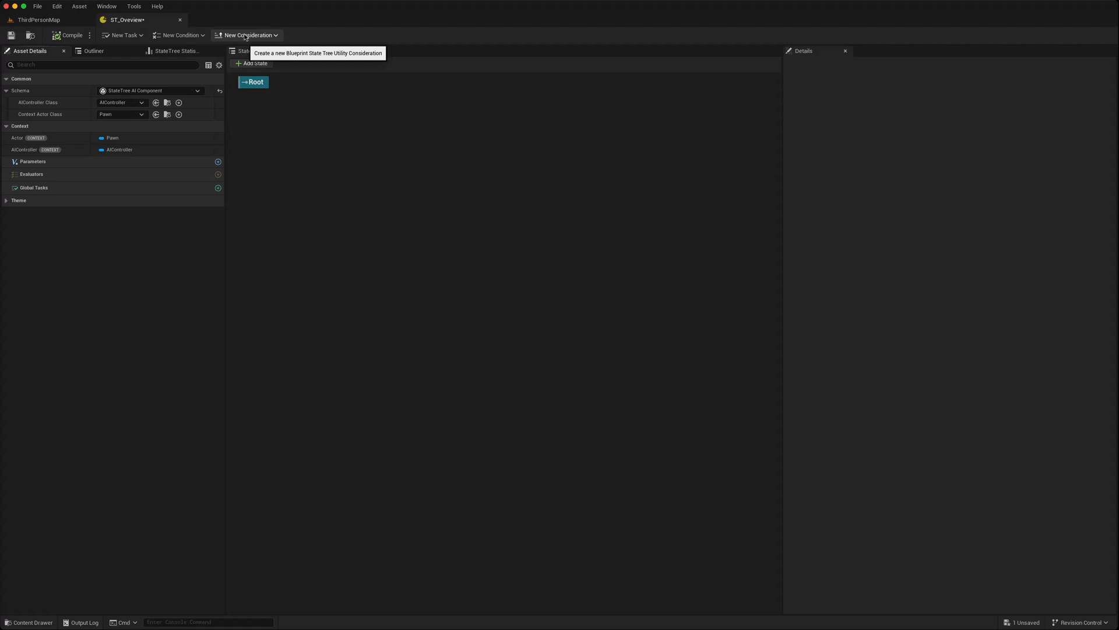
mouse_move(270, 36)
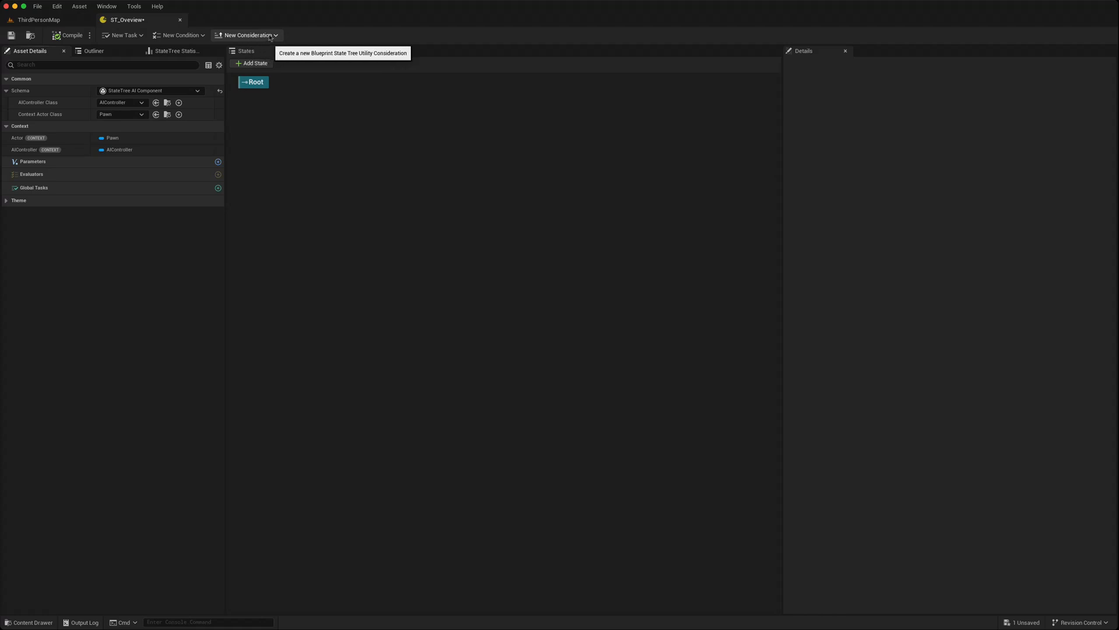
left_click(246, 35)
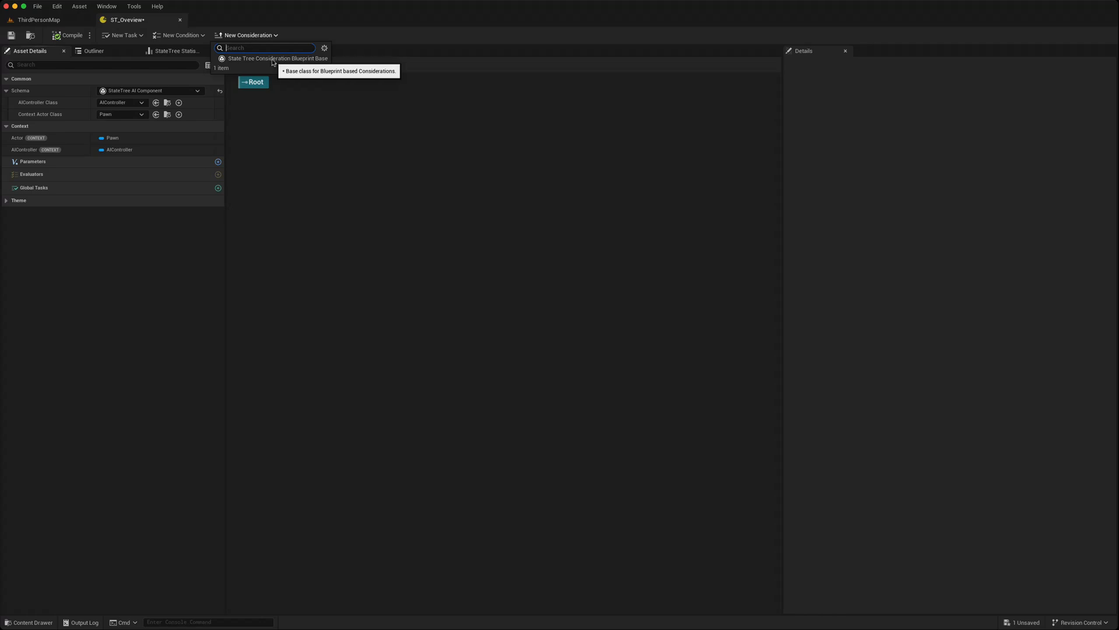
mouse_move(260, 95)
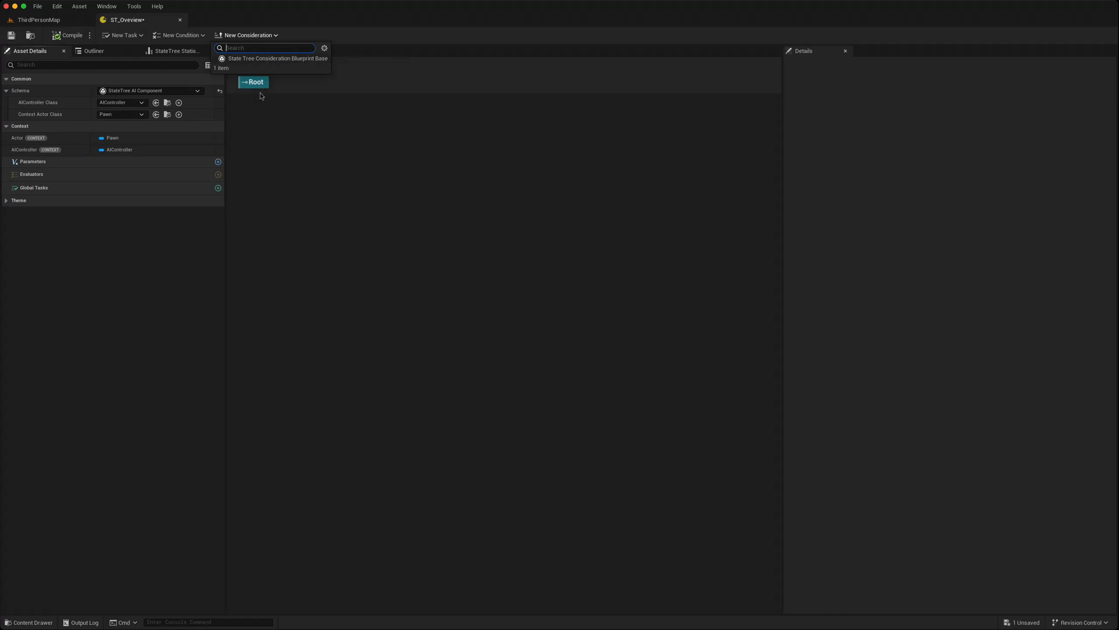
mouse_move(264, 125)
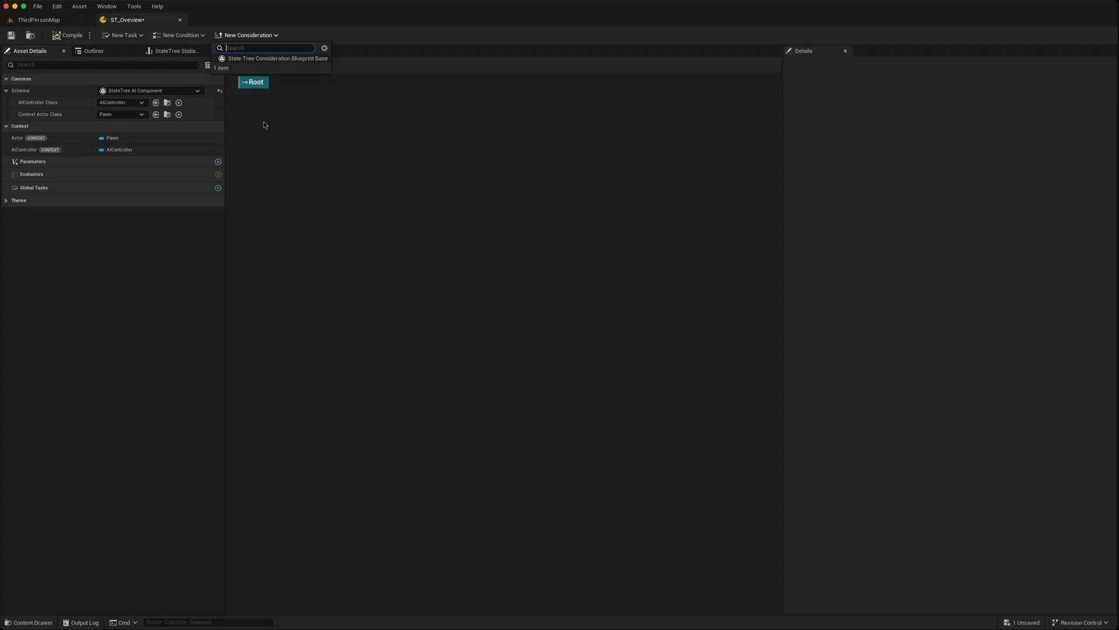
mouse_move(309, 129)
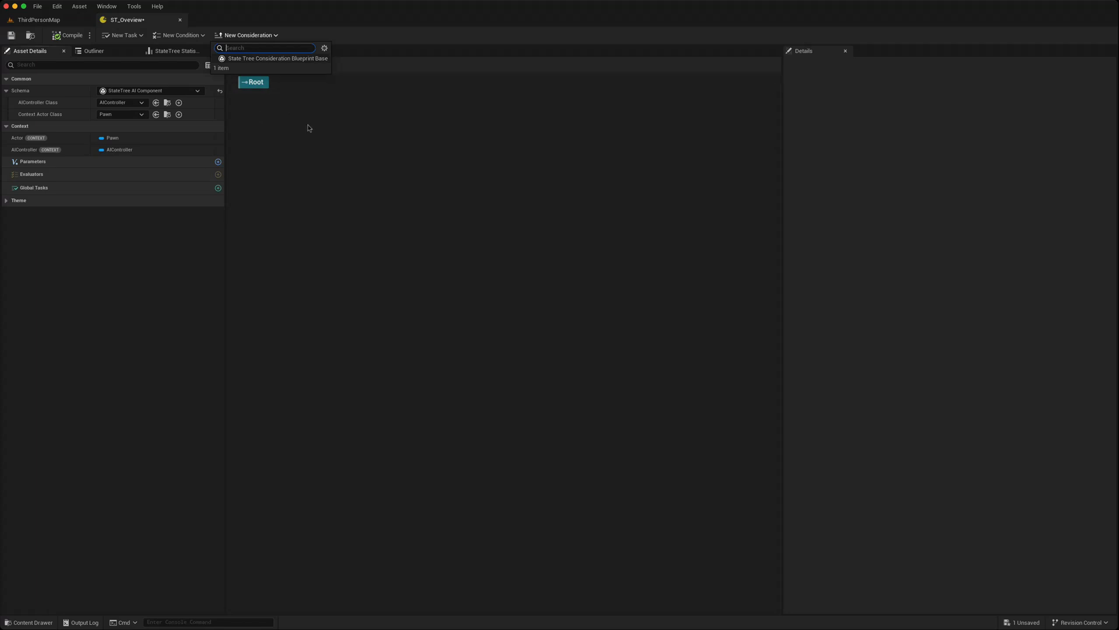
mouse_move(267, 192)
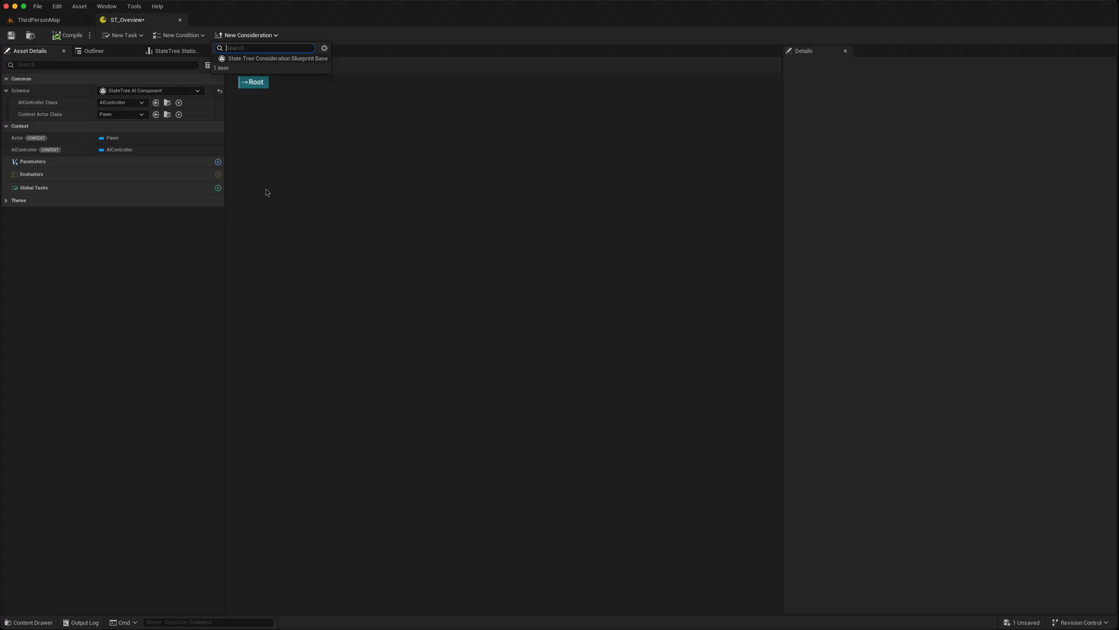
mouse_move(267, 113)
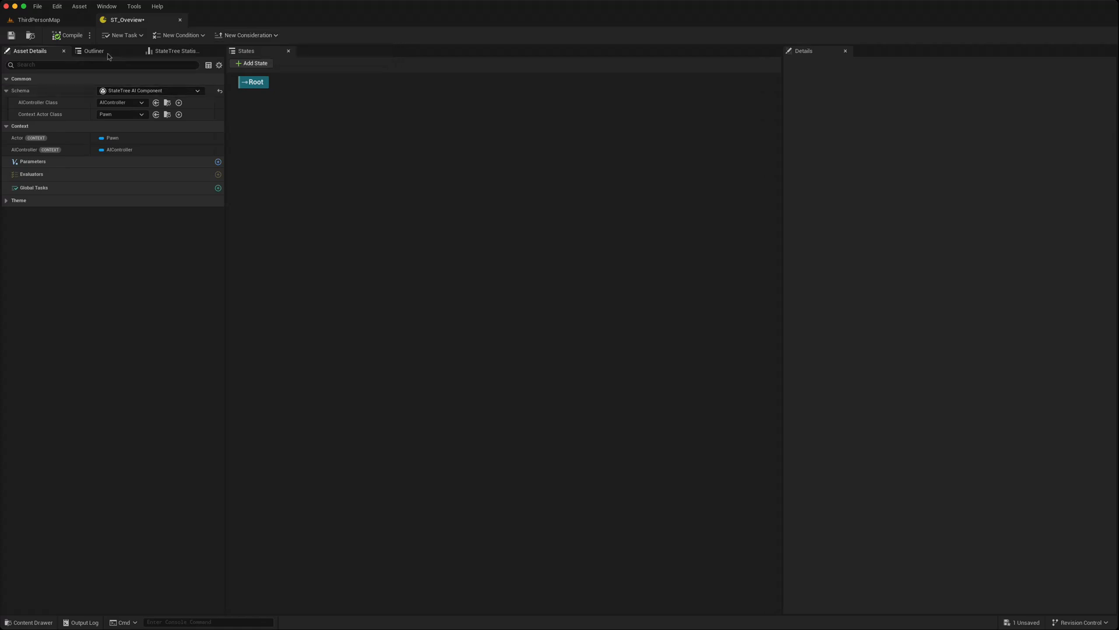
Step: Switch to the Outliner and select Root to show its properties
left_click(93, 50)
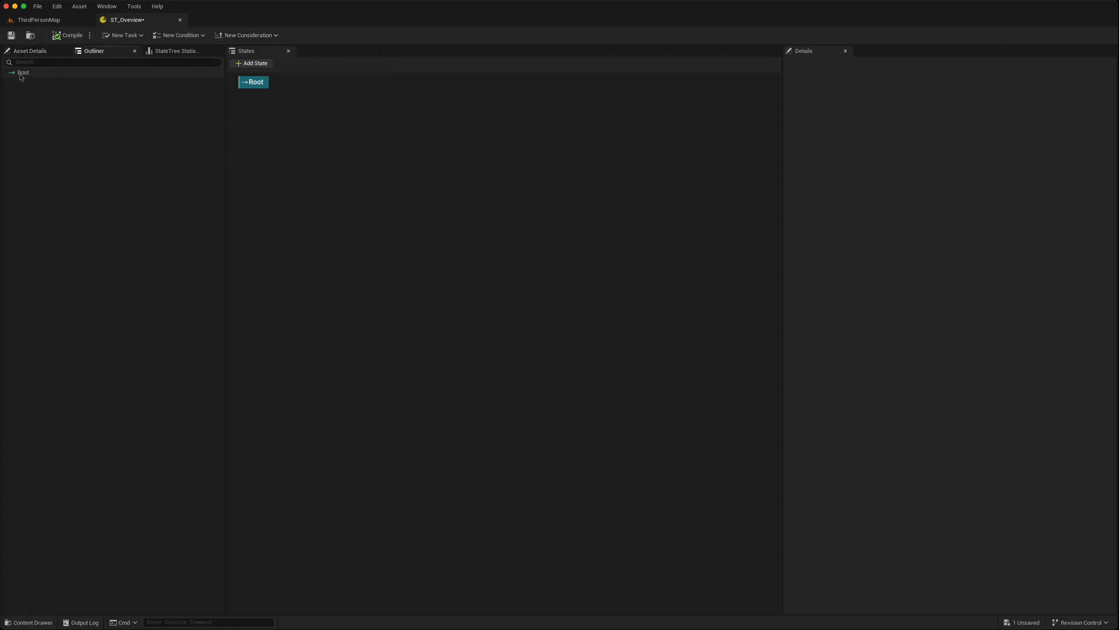
left_click(22, 72)
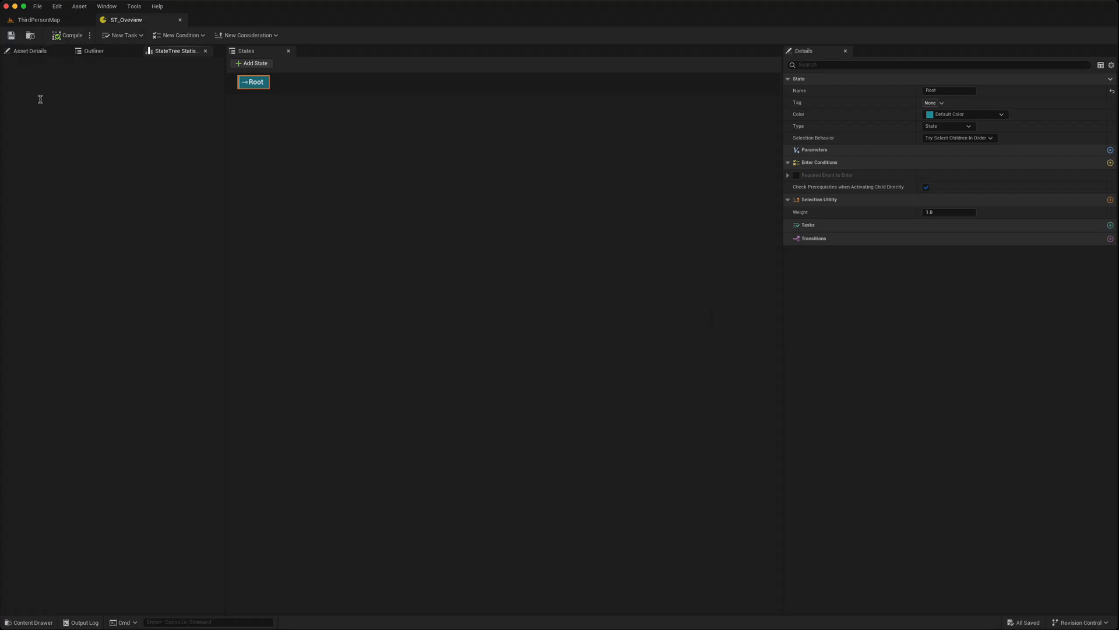
mouse_move(252, 63)
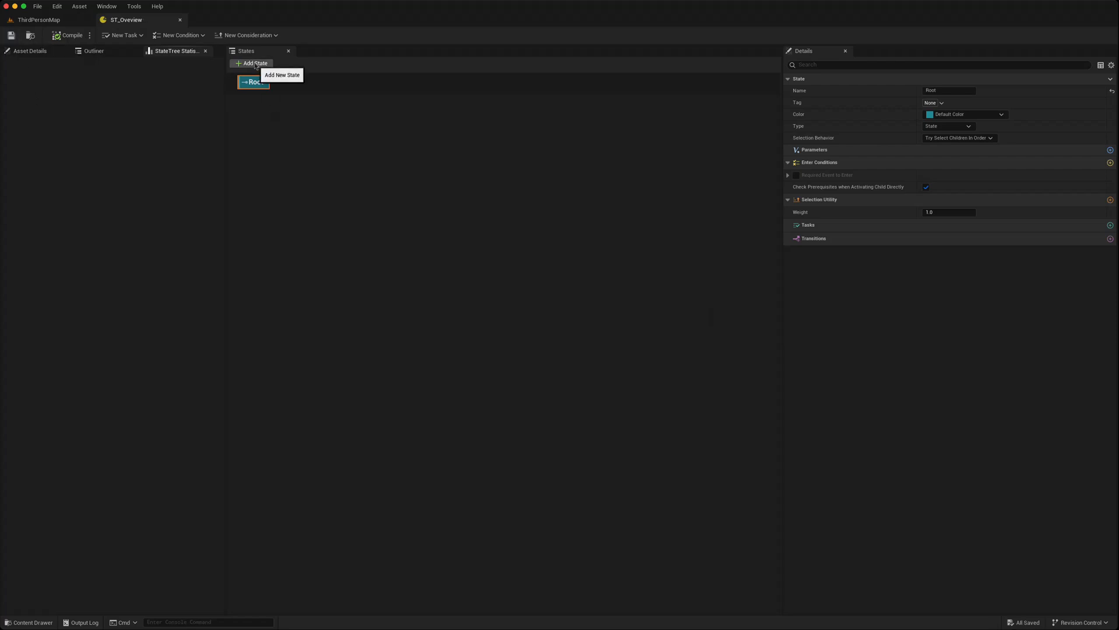
left_click(254, 63)
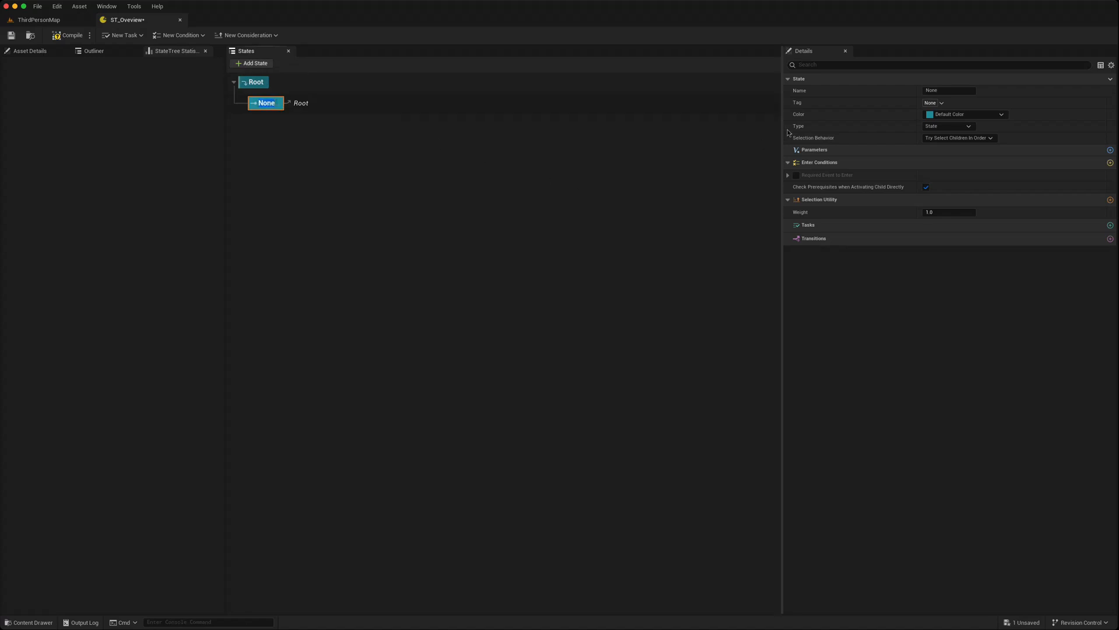
mouse_move(883, 91)
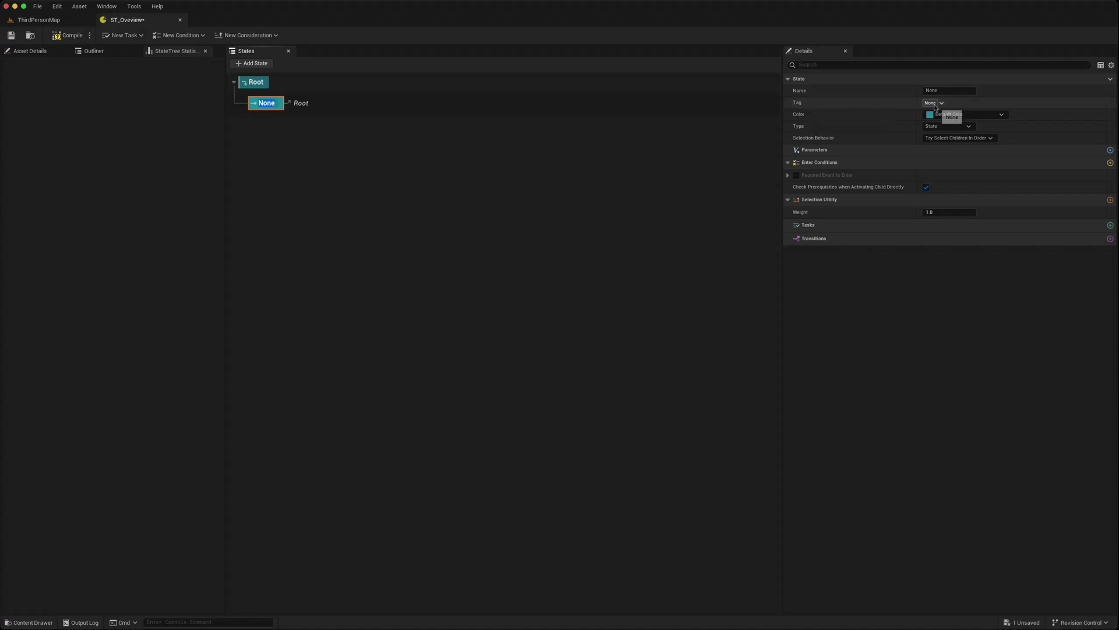
left_click(933, 102)
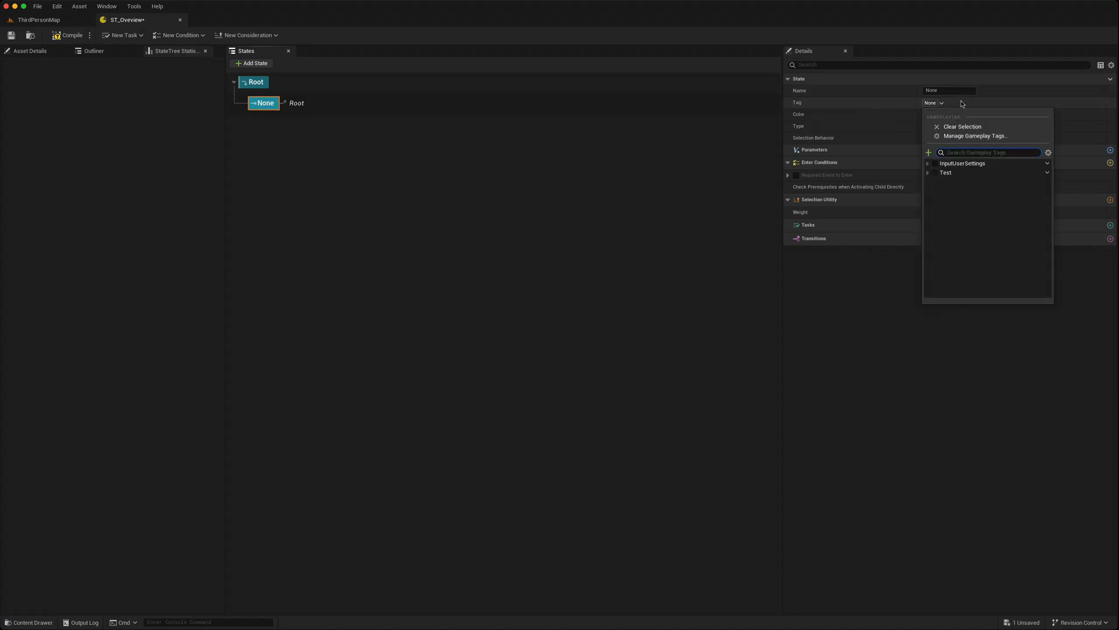
left_click(965, 114)
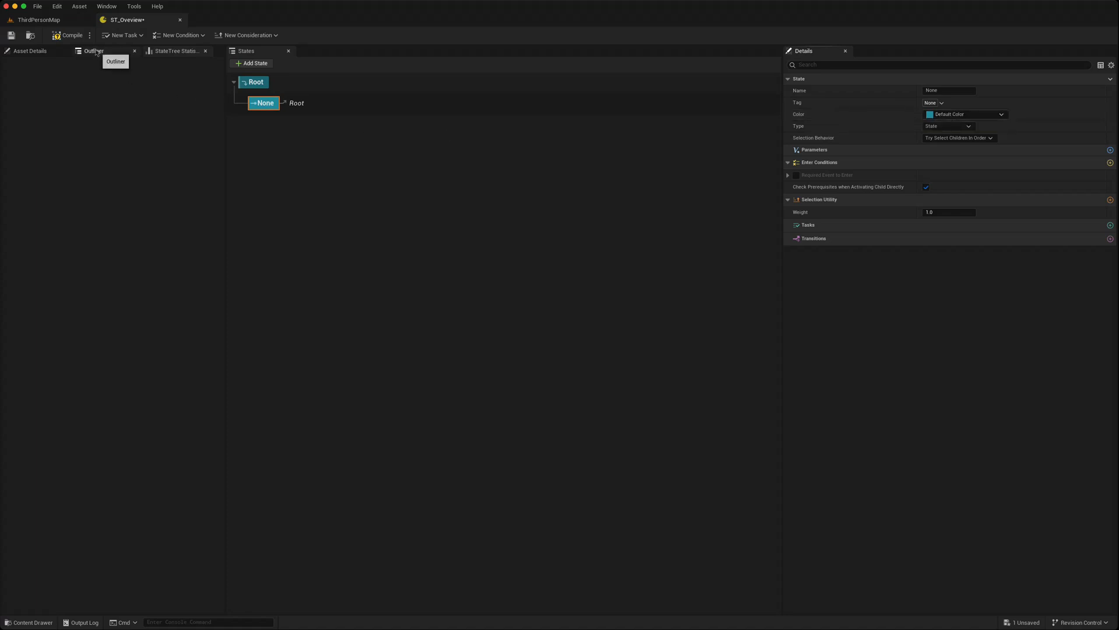
Step: Add a red entry to the theme Colors and apply it to the None state
left_click(29, 51)
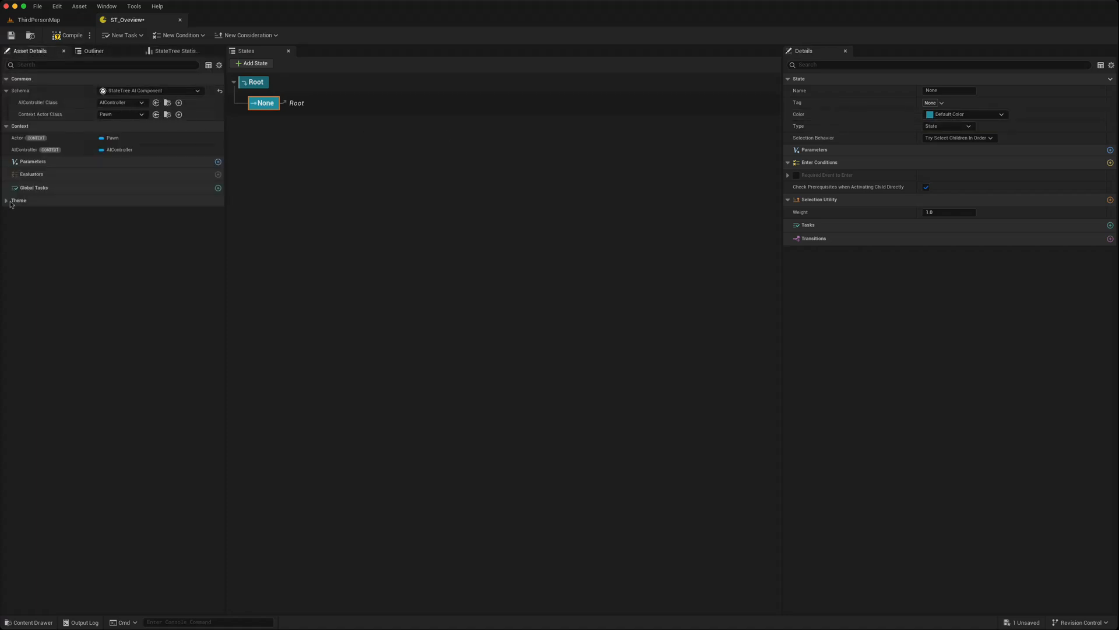
left_click(6, 200)
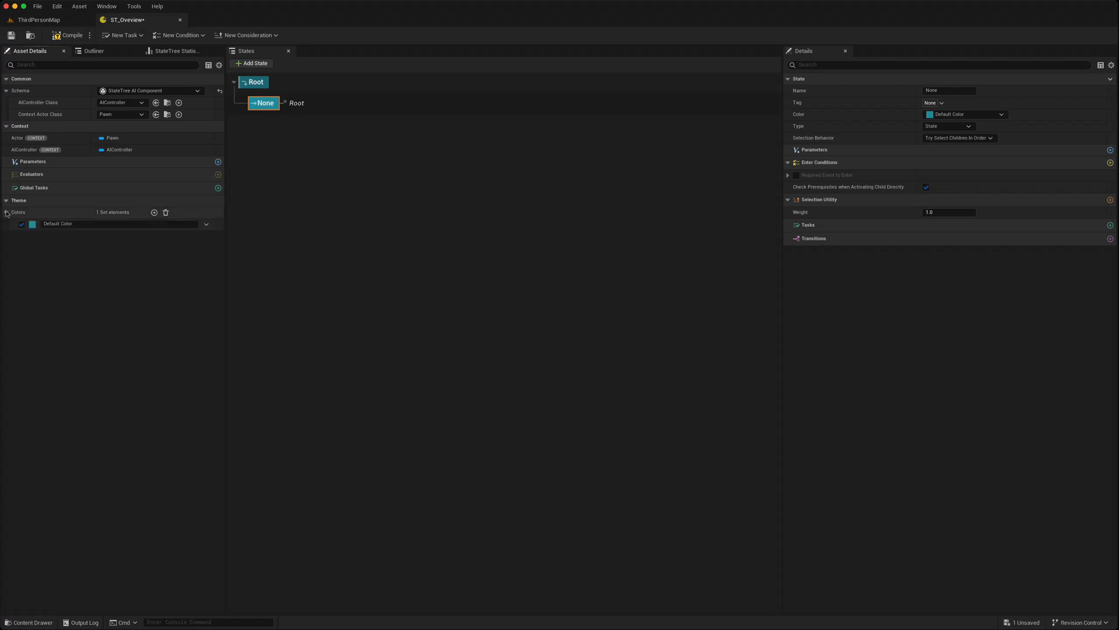
mouse_move(153, 223)
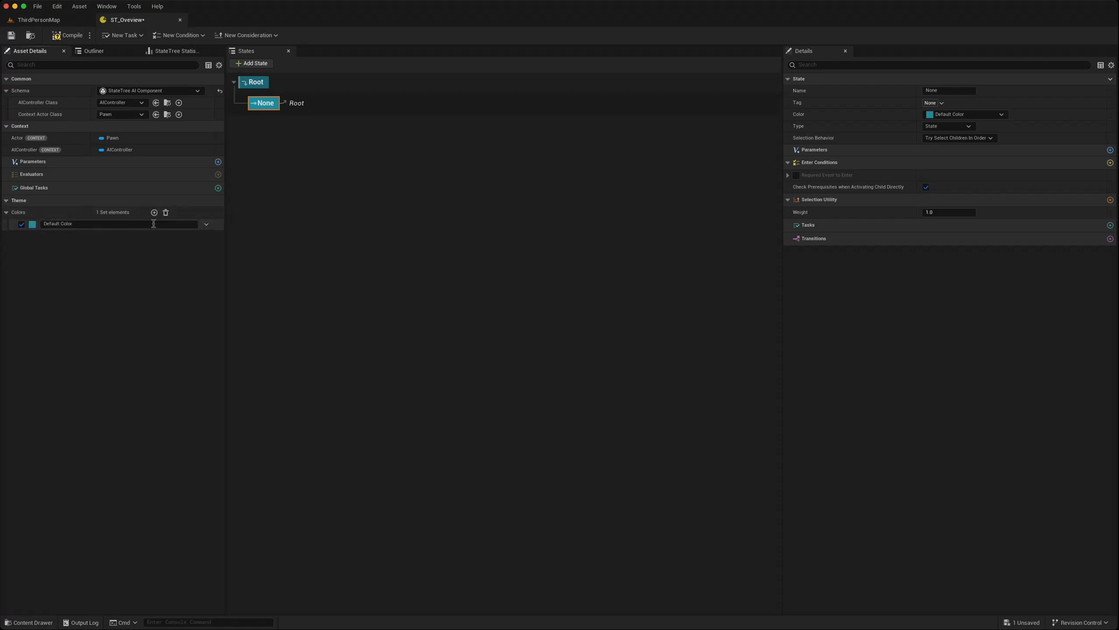
left_click(153, 213)
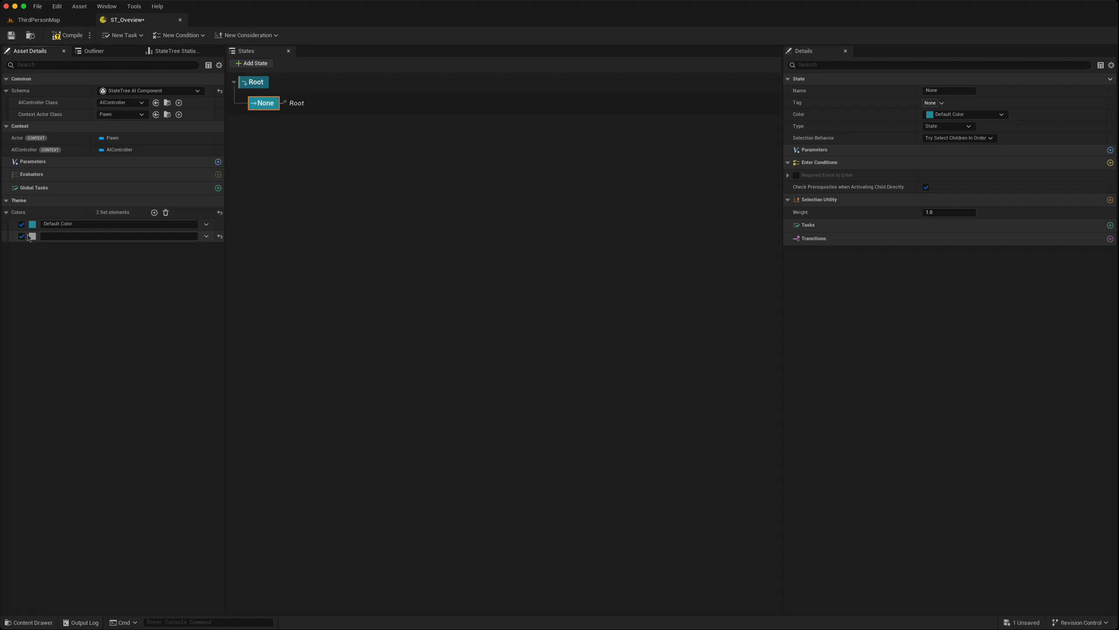
left_click(33, 237)
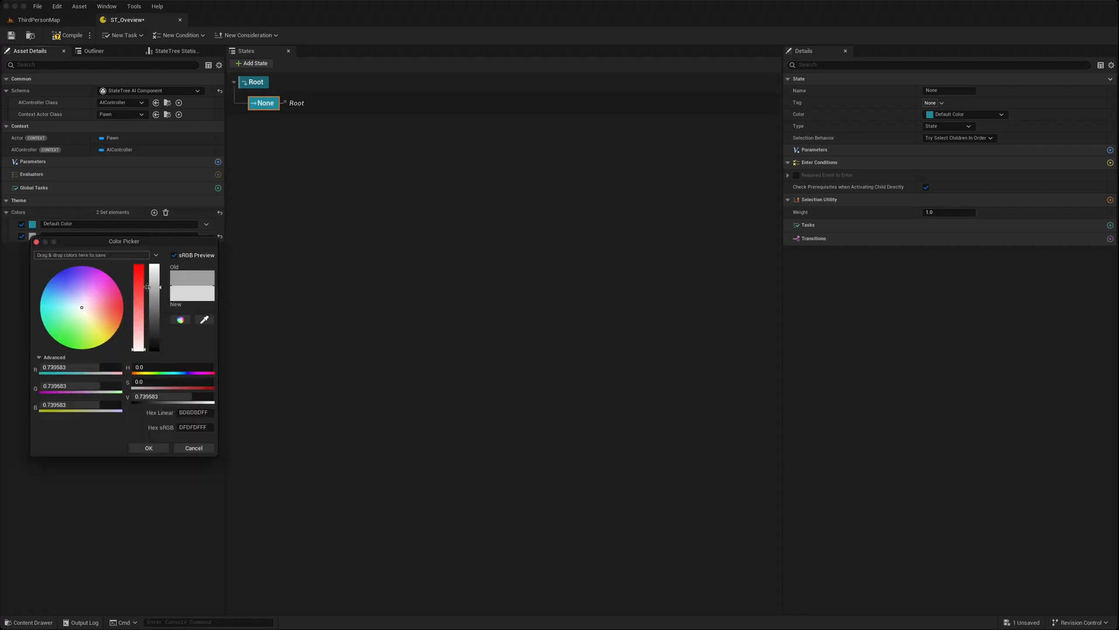
left_click(149, 447)
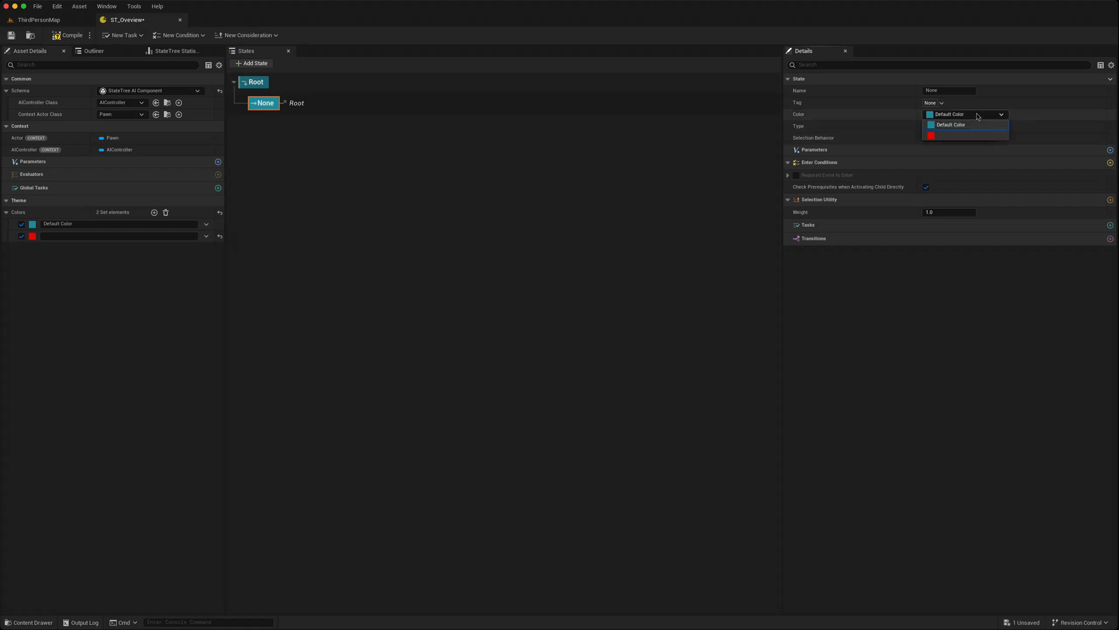
left_click(931, 136)
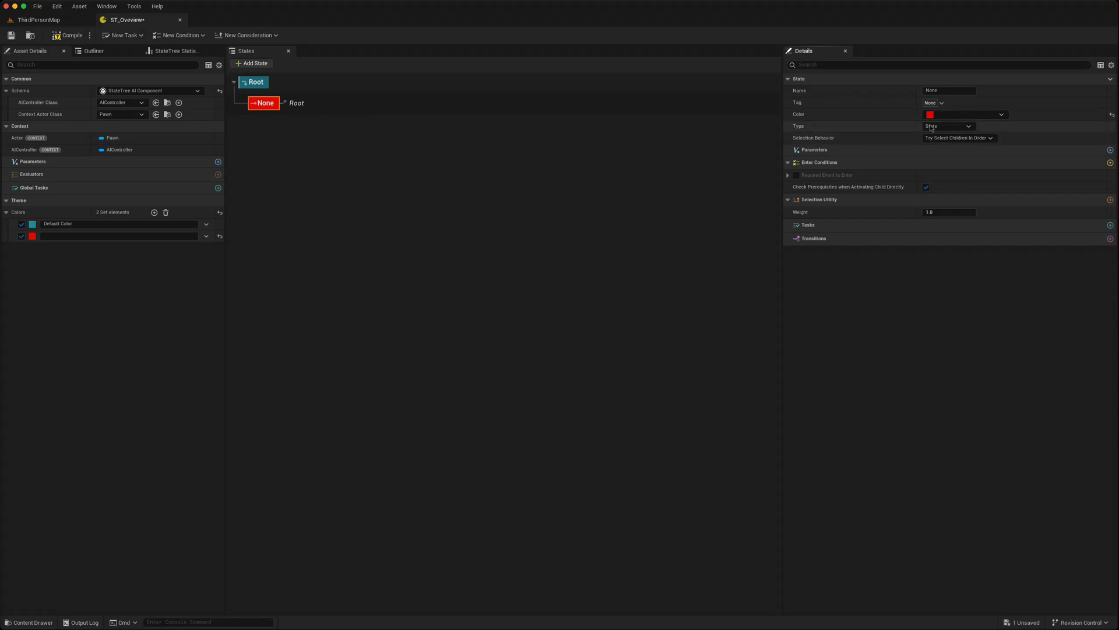
mouse_move(969, 126)
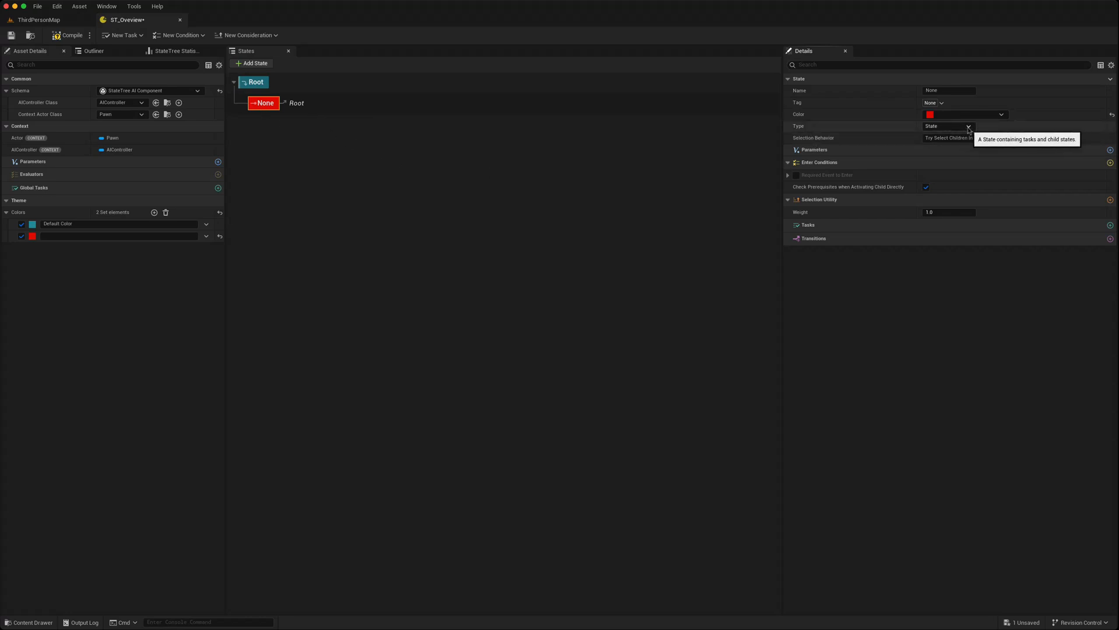
Step: Inspect the None state's Type and Selection Behavior options, leaving them unchanged
left_click(948, 126)
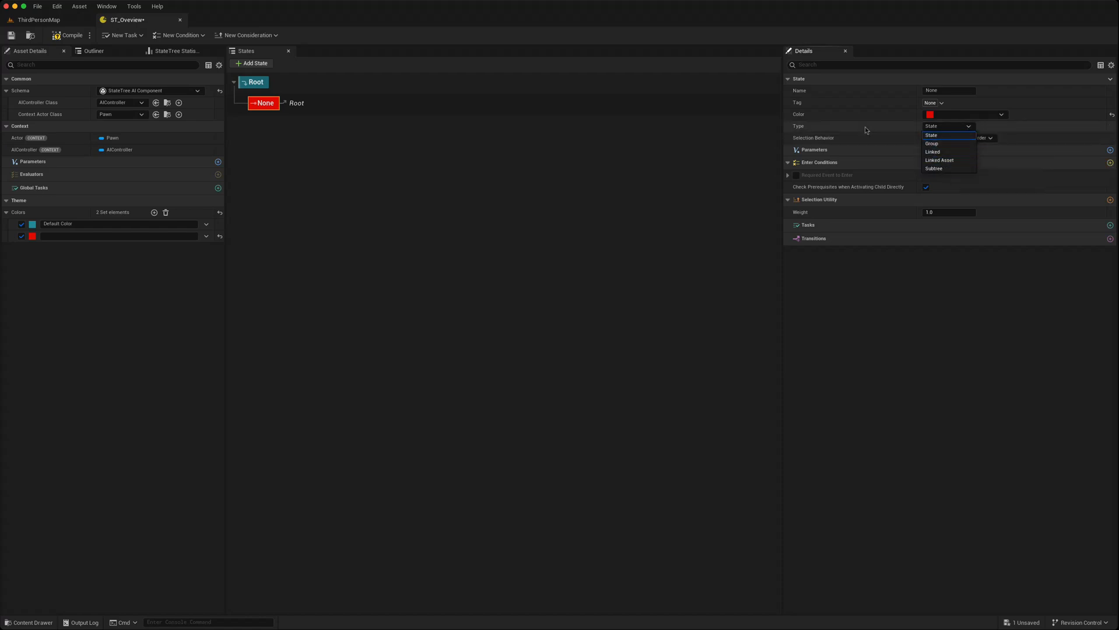
left_click(931, 135)
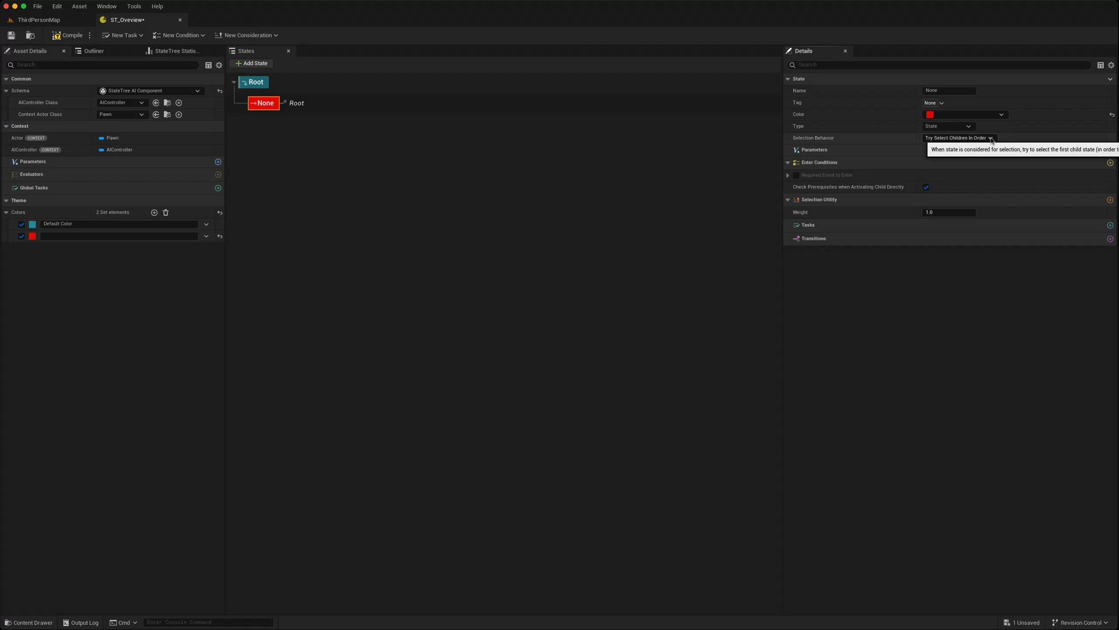
left_click(991, 138)
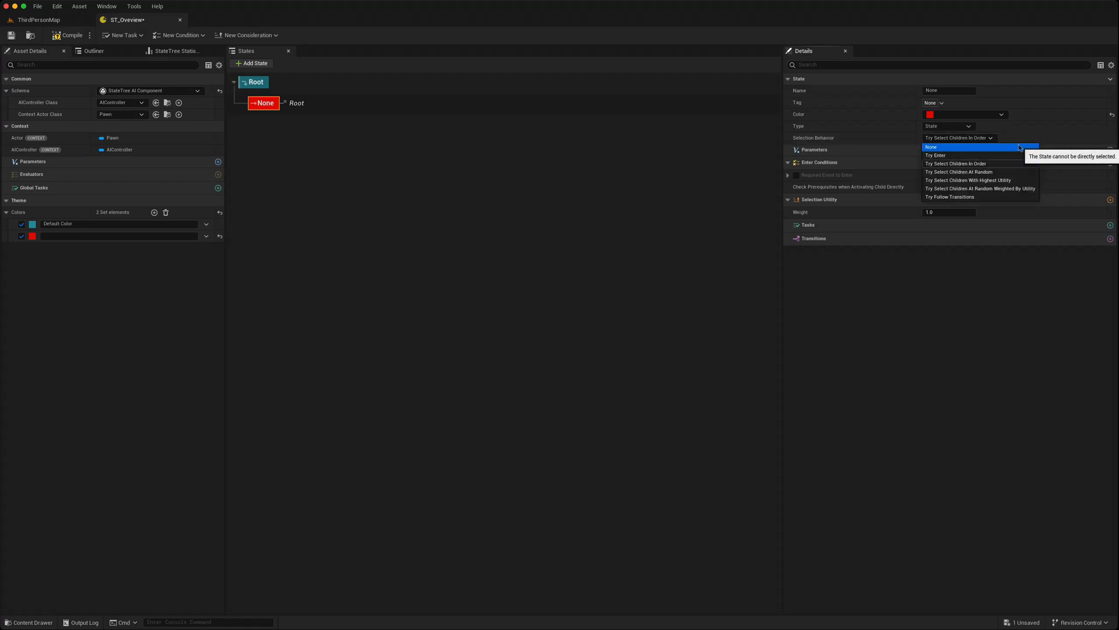
mouse_move(1011, 155)
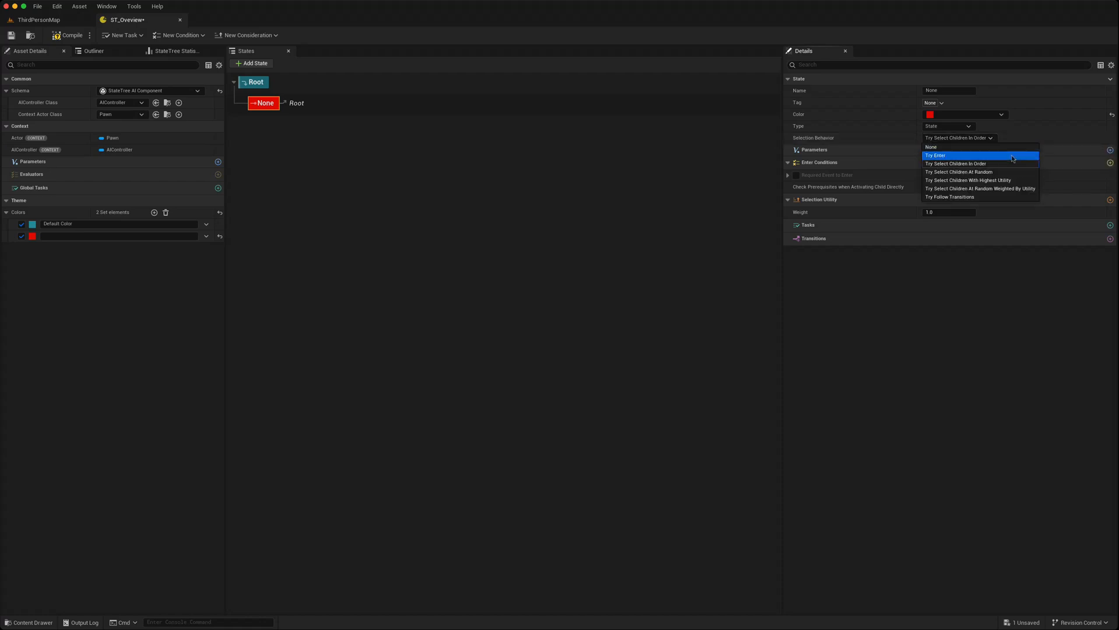
mouse_move(997, 163)
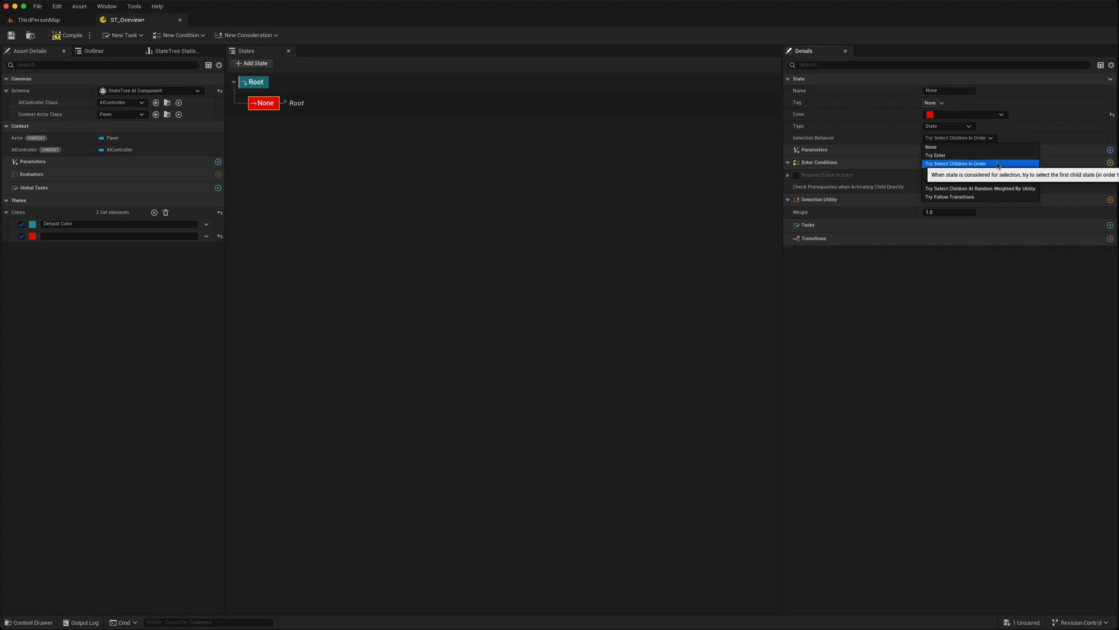
mouse_move(980, 181)
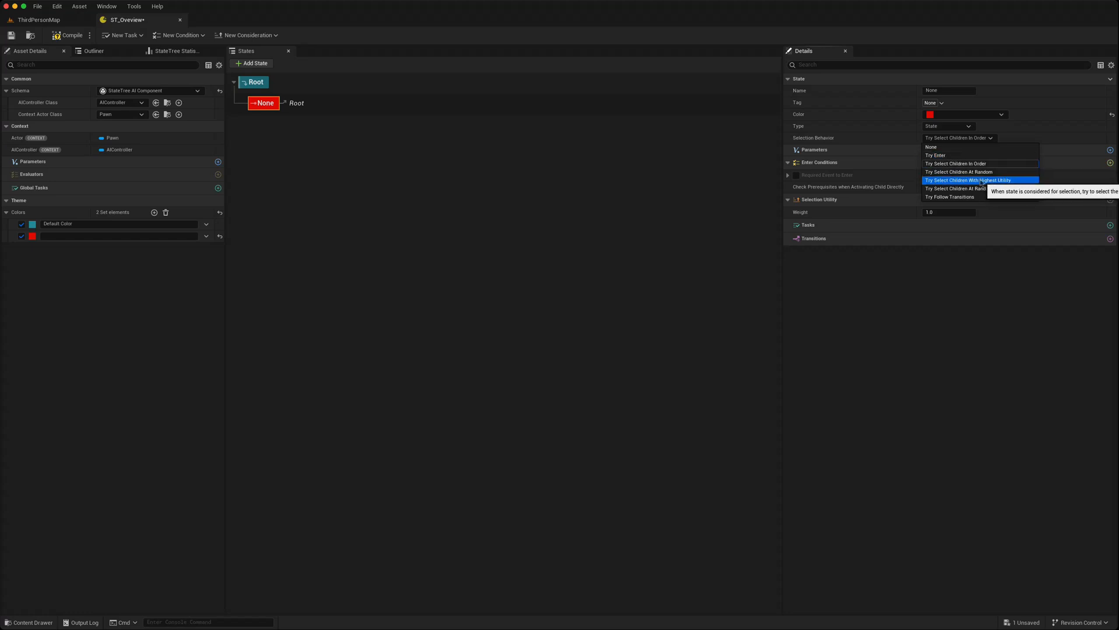
mouse_move(988, 187)
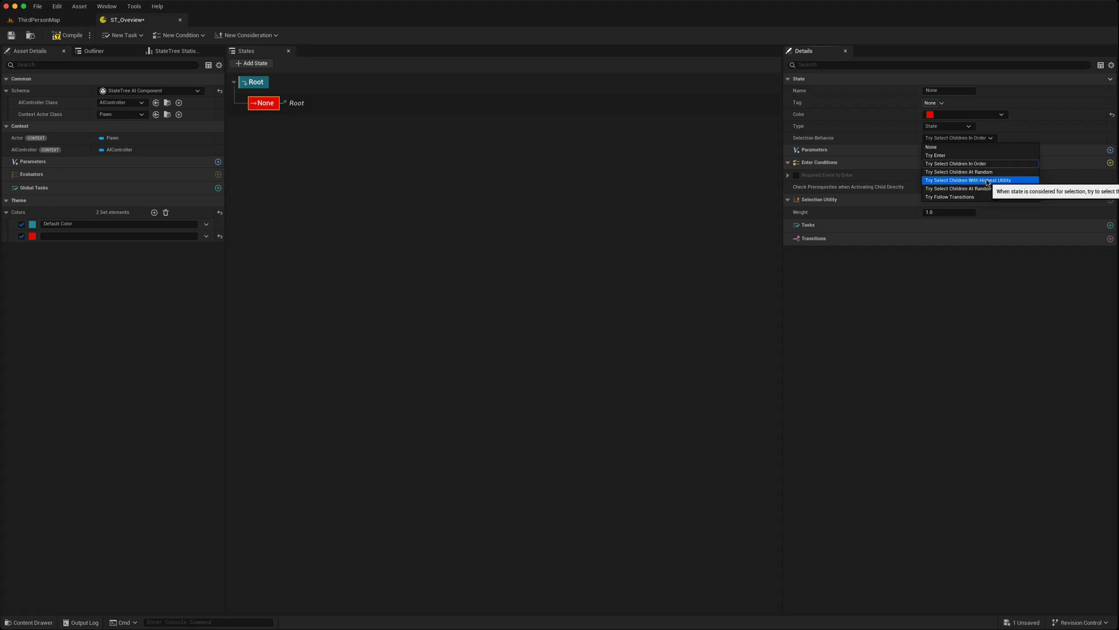
mouse_move(1000, 188)
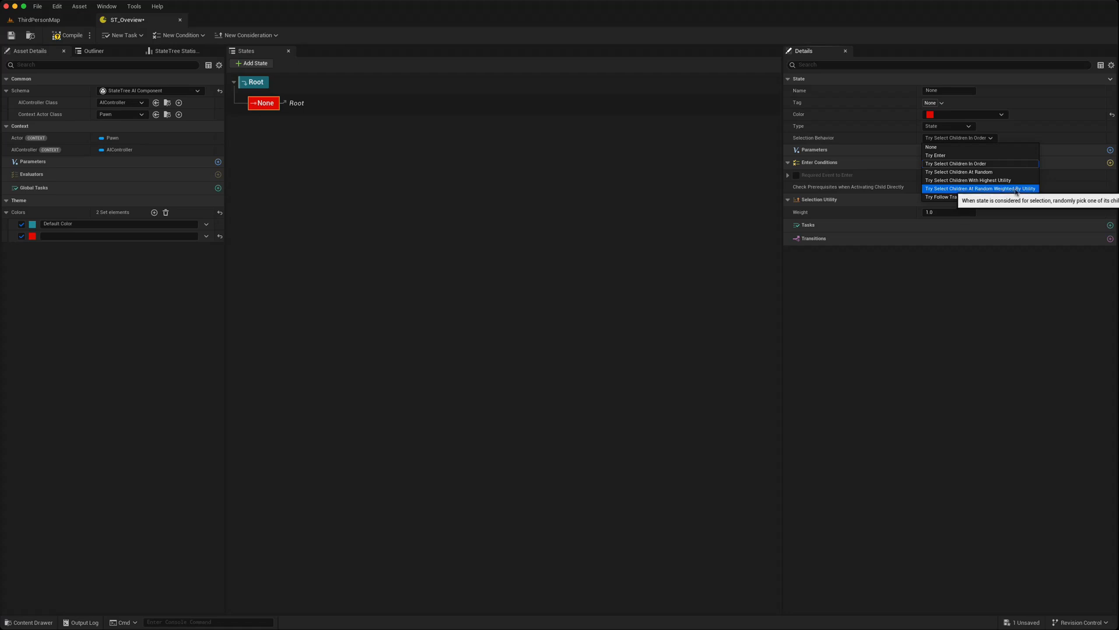
mouse_move(950, 197)
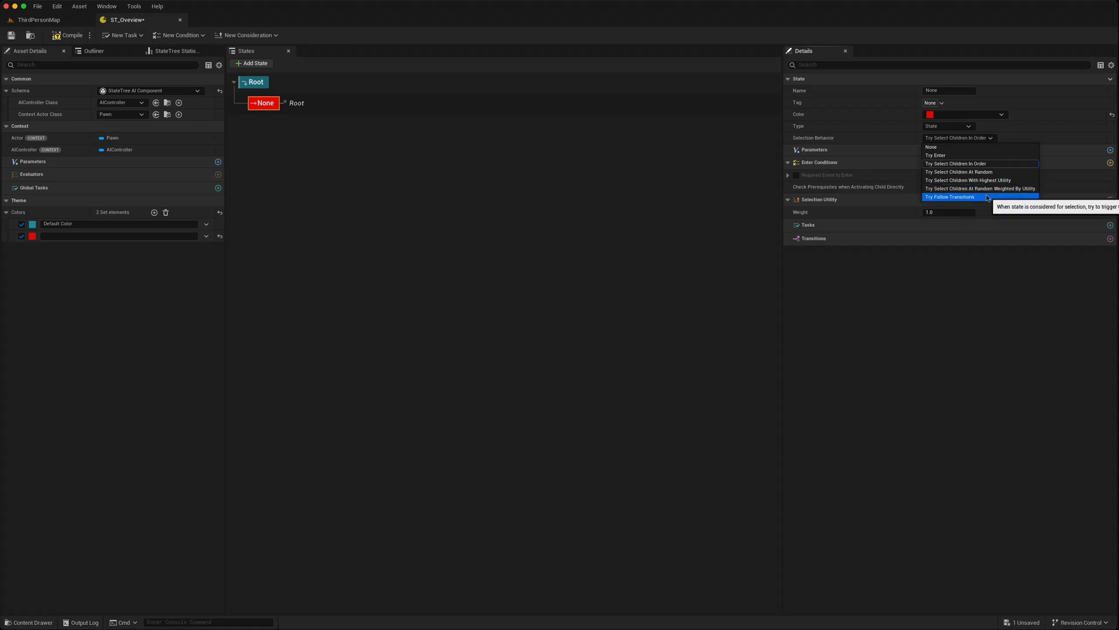
mouse_move(855, 162)
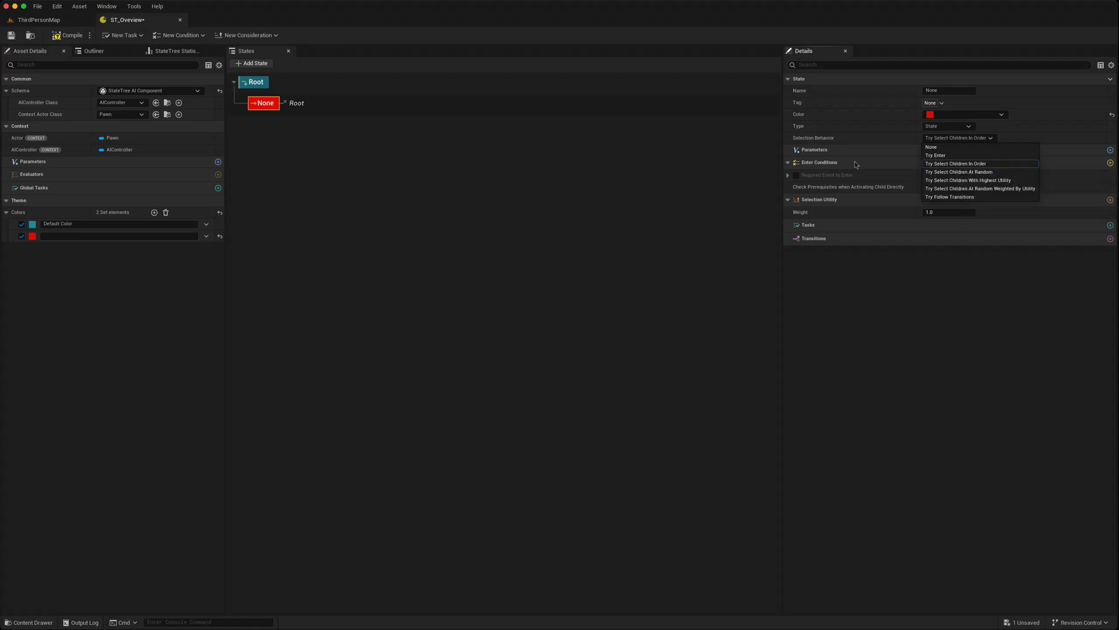
left_click(955, 163)
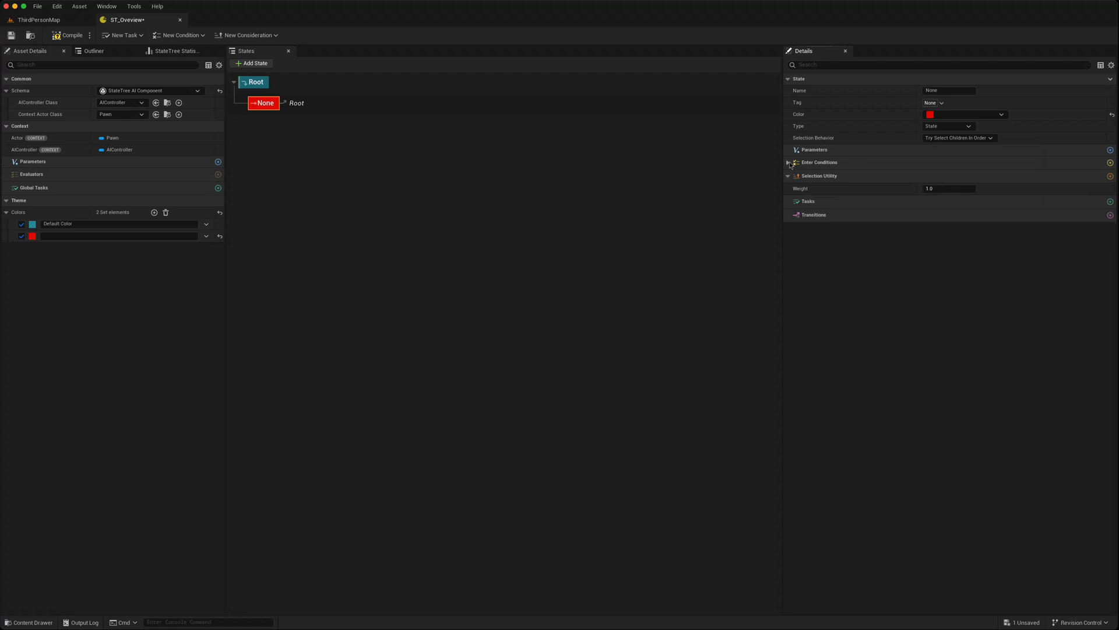
Step: Expand Enter Conditions and enable Required Event to Enter for the None state
left_click(788, 162)
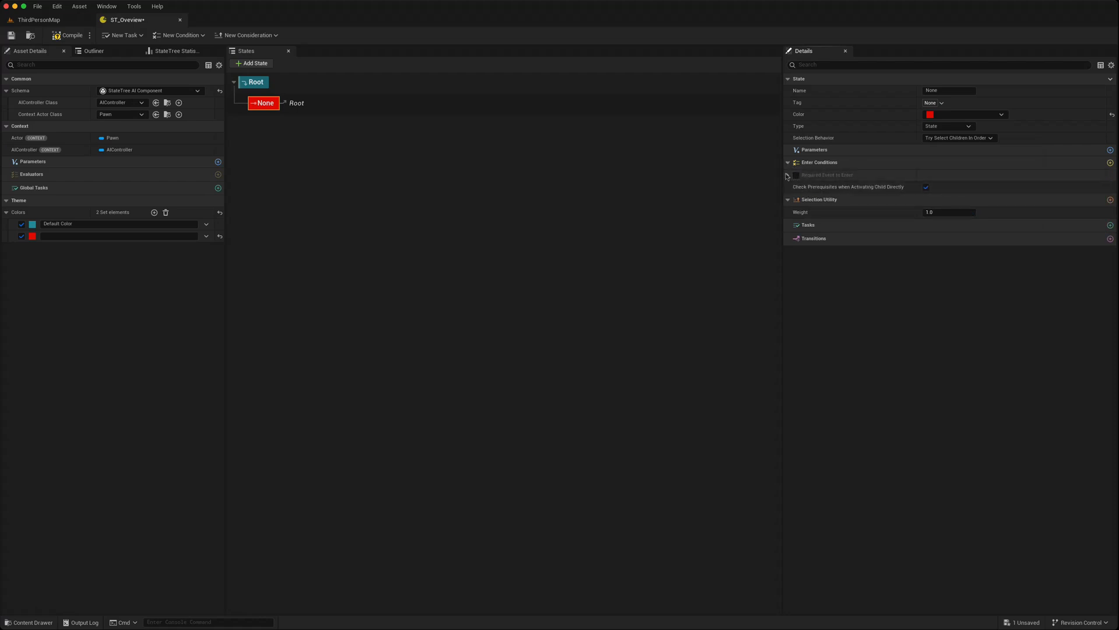
left_click(788, 175)
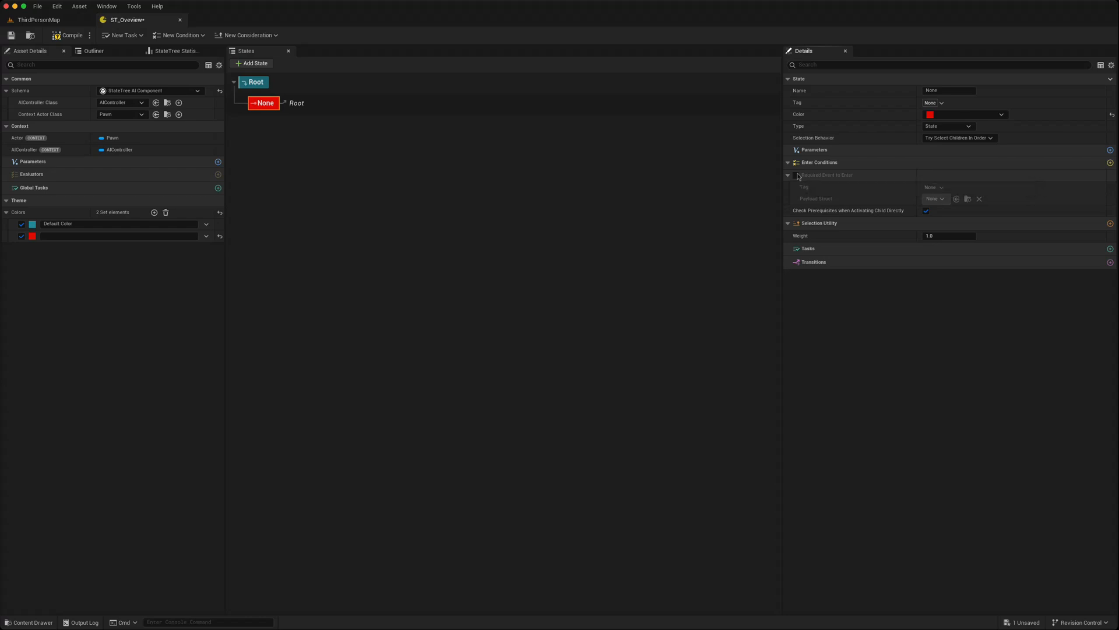
left_click(797, 175)
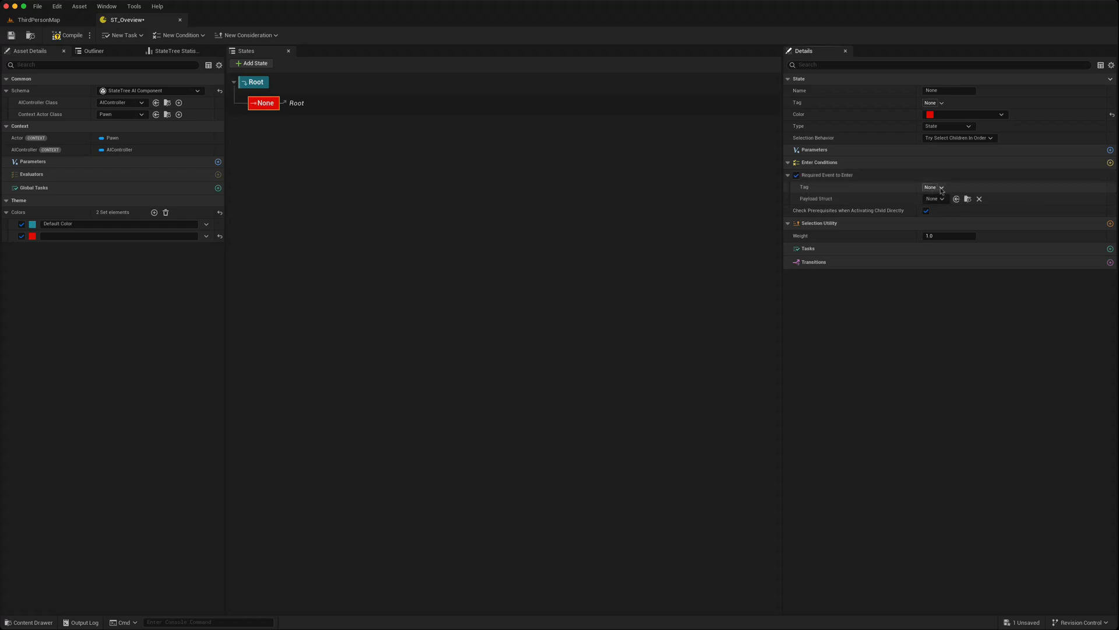
mouse_move(829, 204)
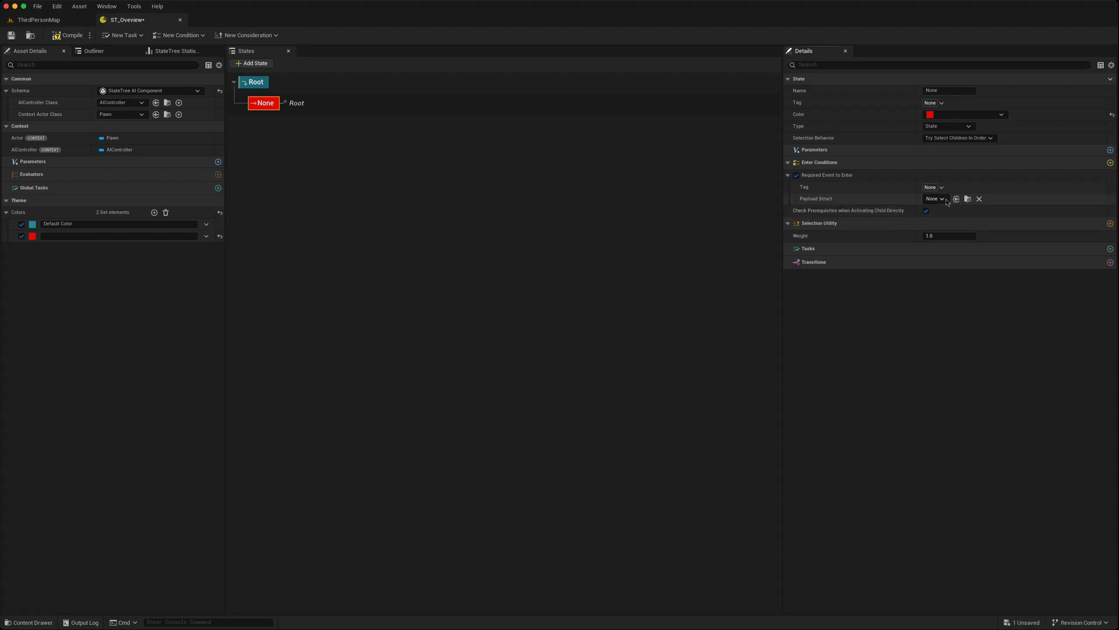
left_click(935, 197)
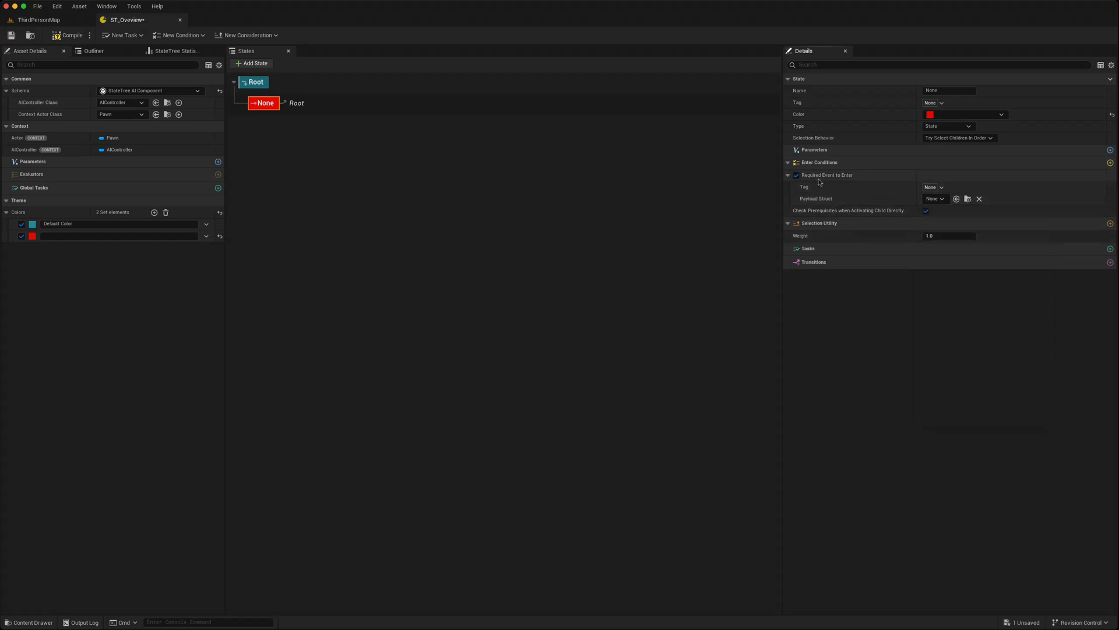
mouse_move(829, 210)
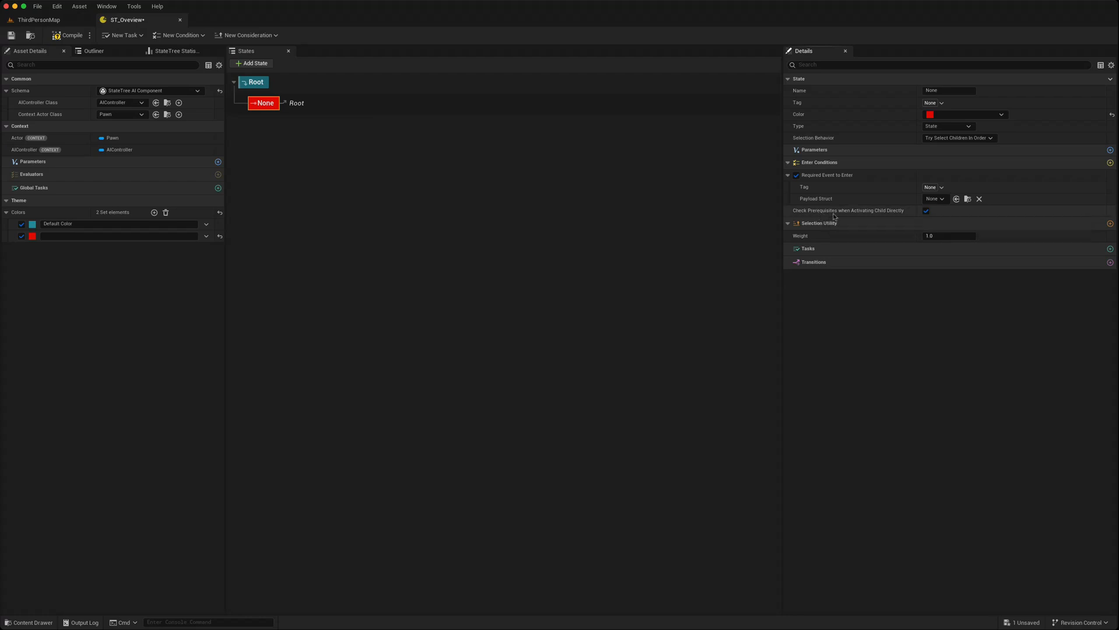
mouse_move(864, 217)
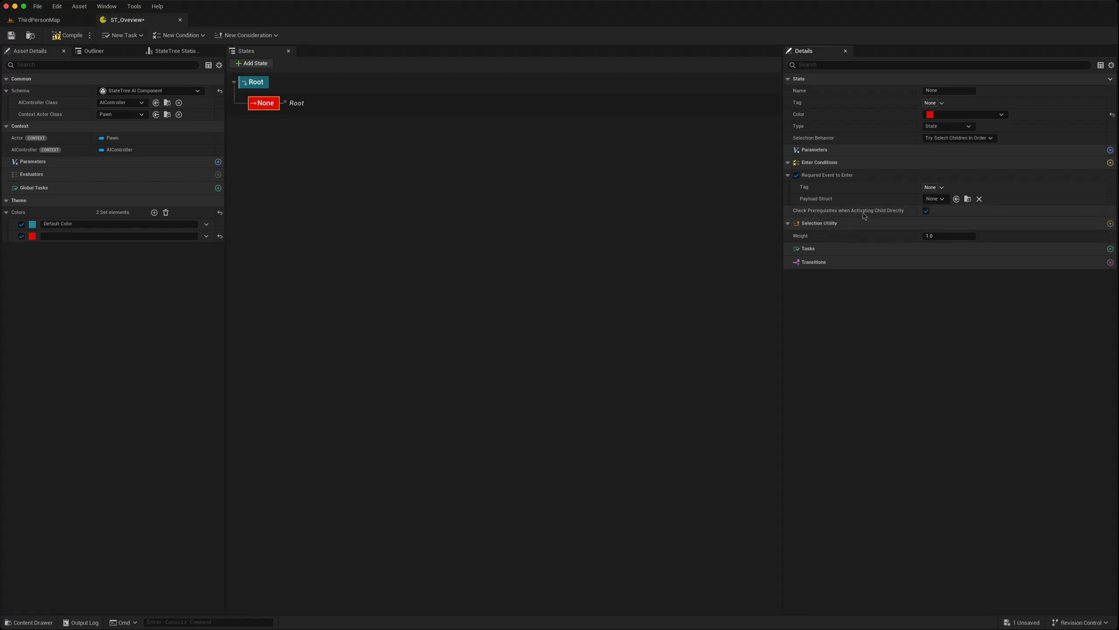
mouse_move(864, 210)
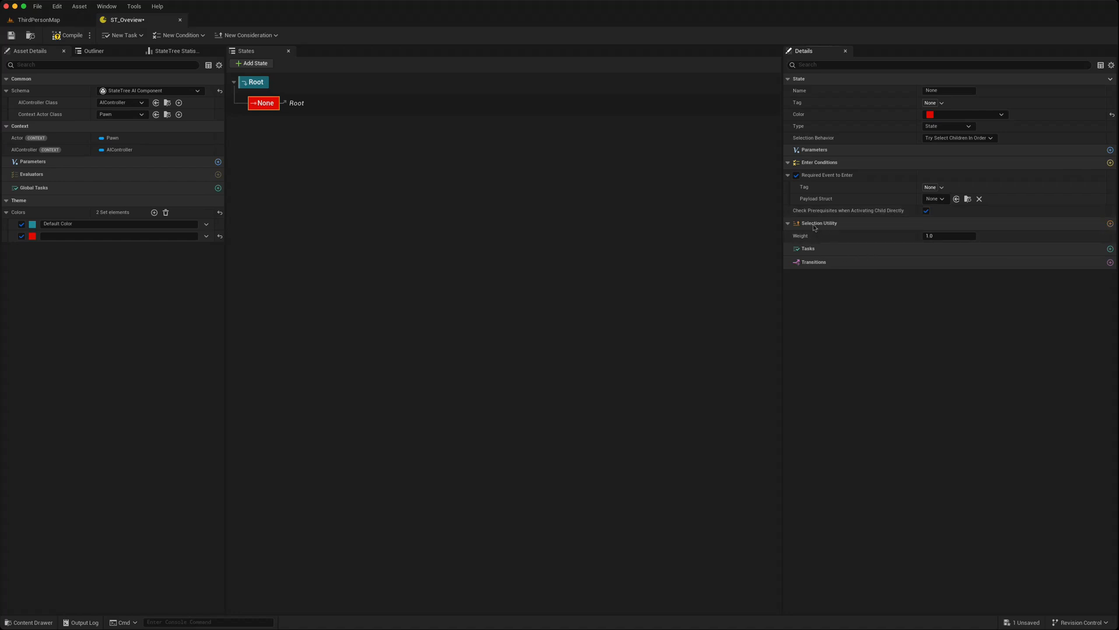
mouse_move(246, 35)
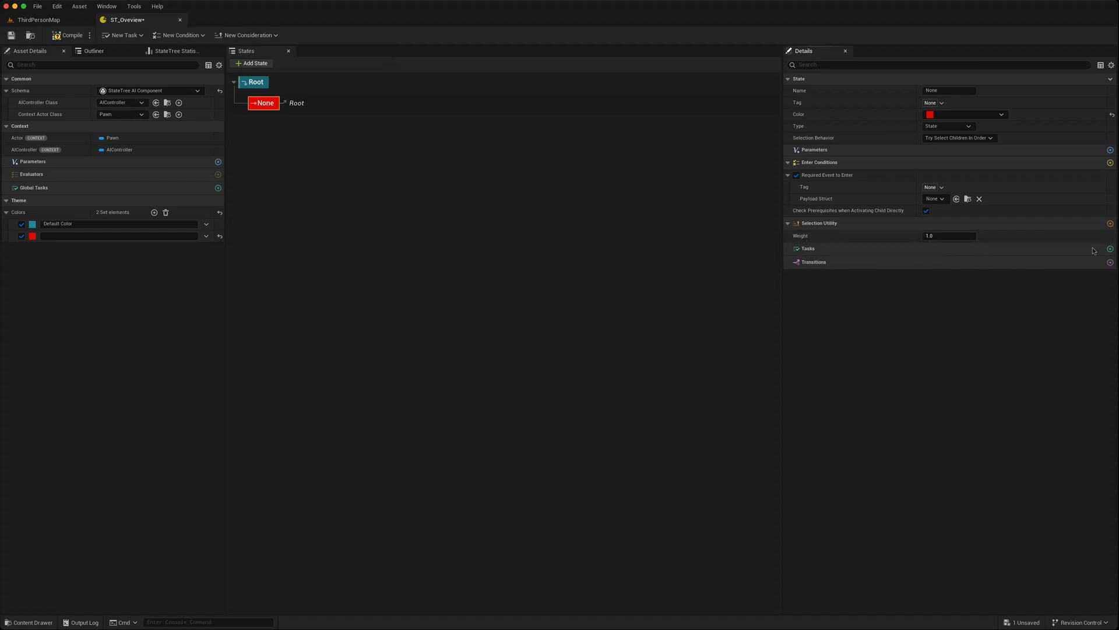
mouse_move(490, 299)
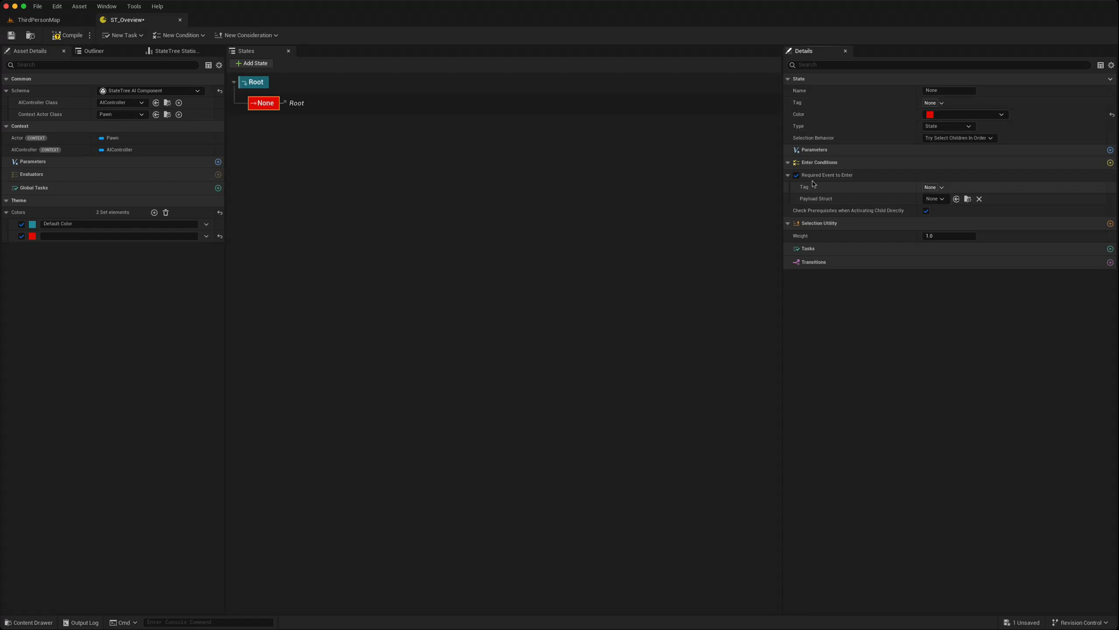
mouse_move(81, 191)
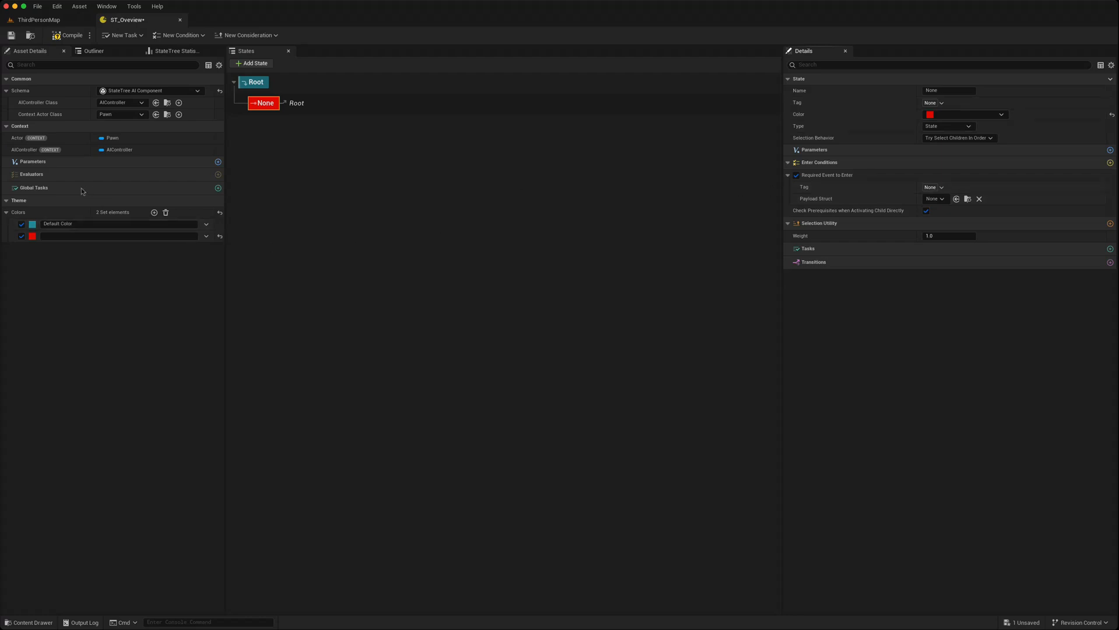
mouse_move(225, 160)
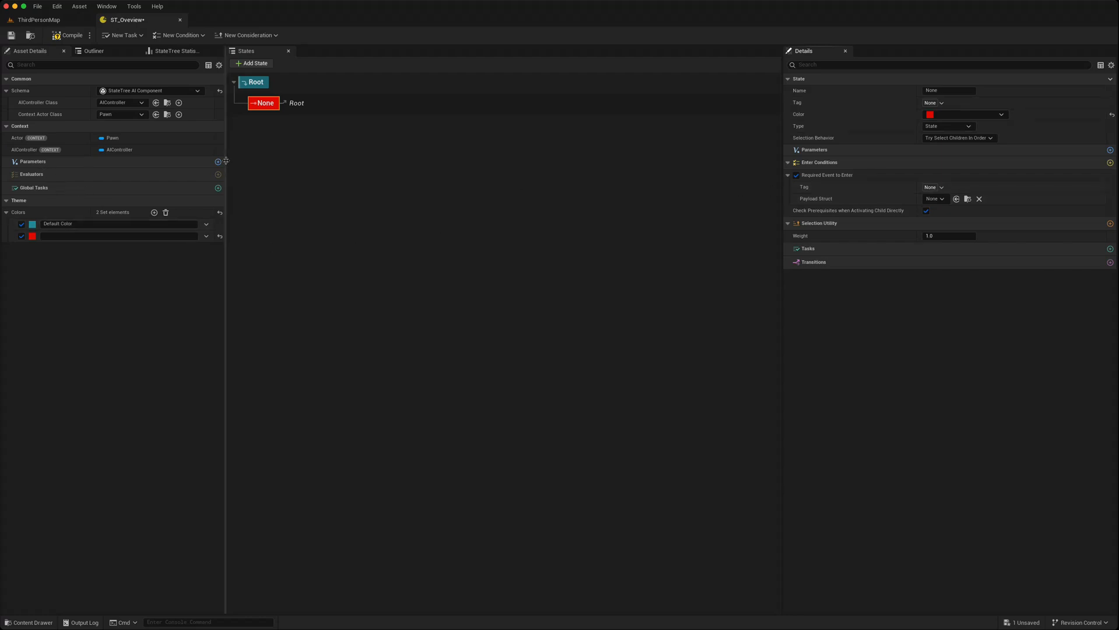
Step: Add a NewProperty parameter to ST_Overview and bring up the global task picker
left_click(218, 162)
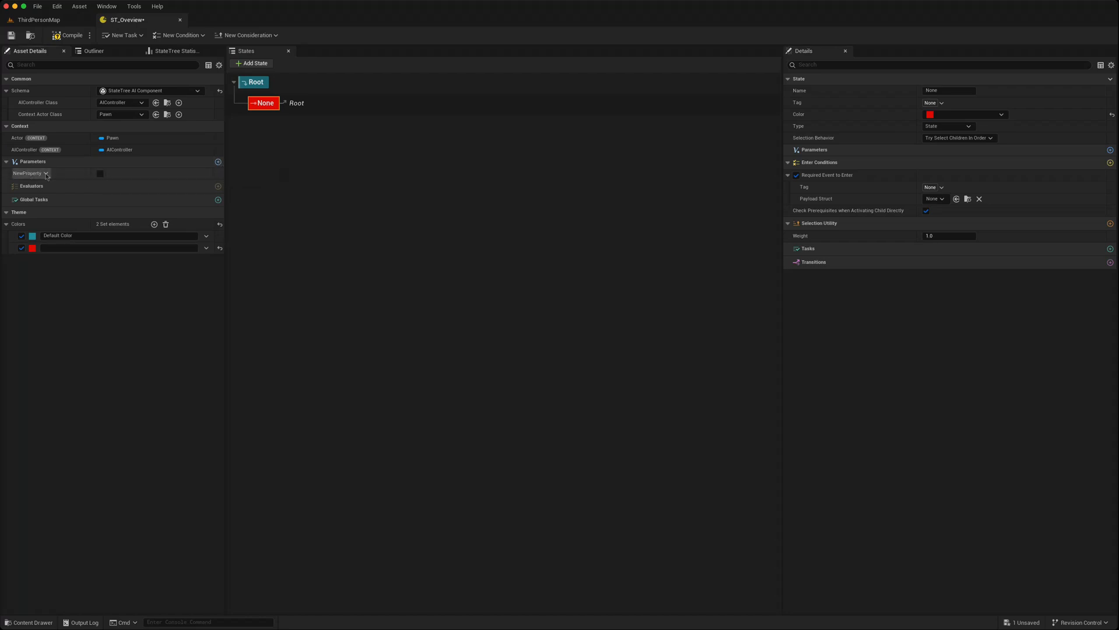
mouse_move(217, 186)
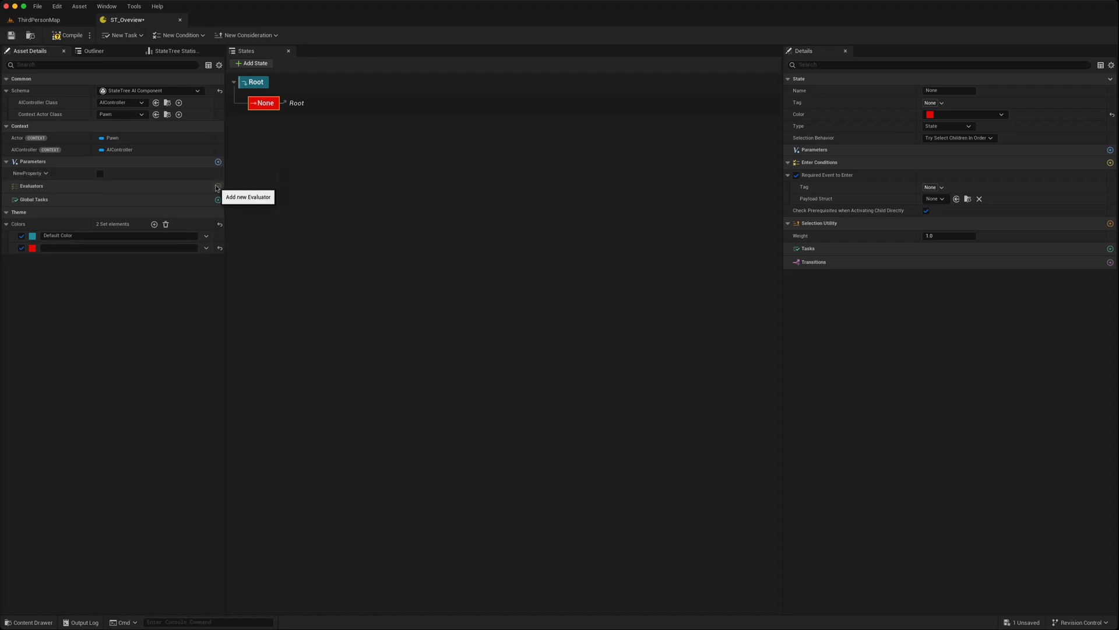
mouse_move(209, 206)
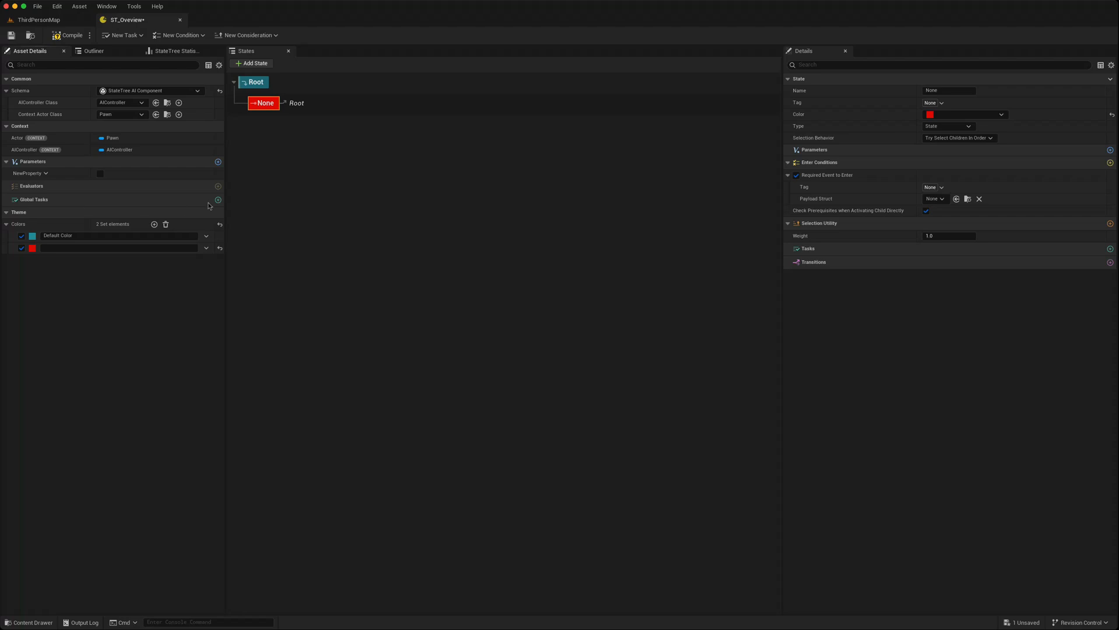
left_click(218, 200)
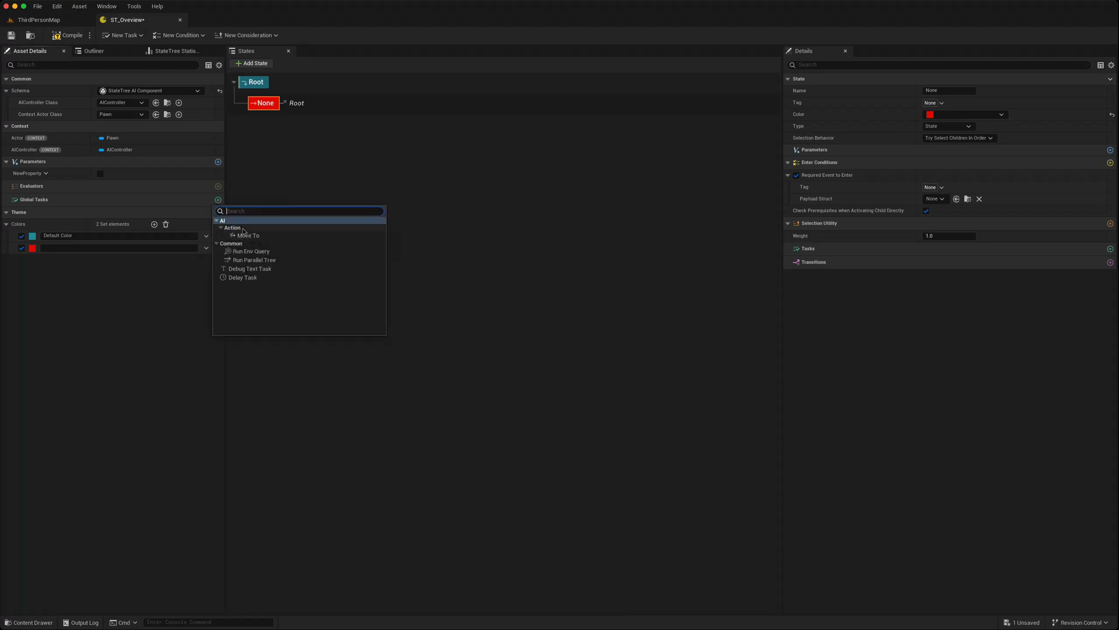
mouse_move(249, 236)
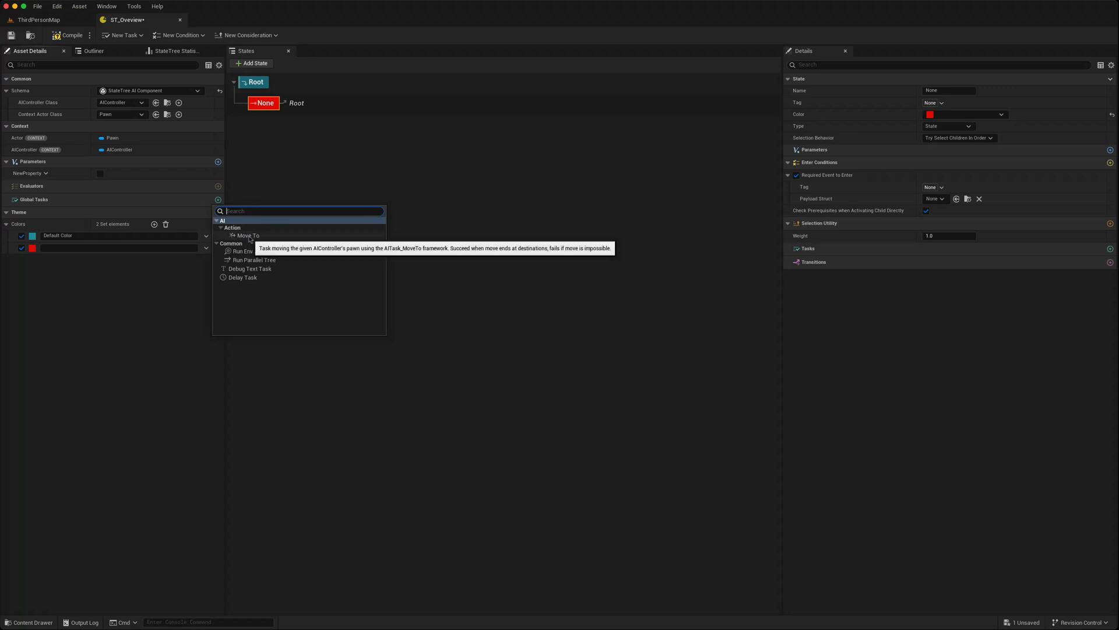
mouse_move(279, 277)
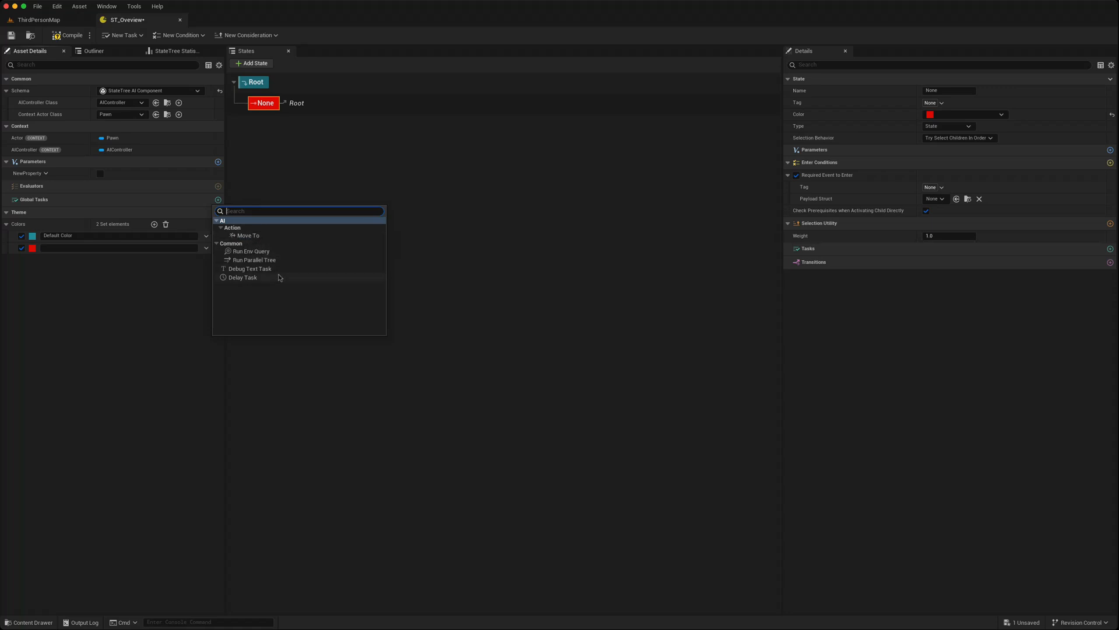
mouse_move(251, 251)
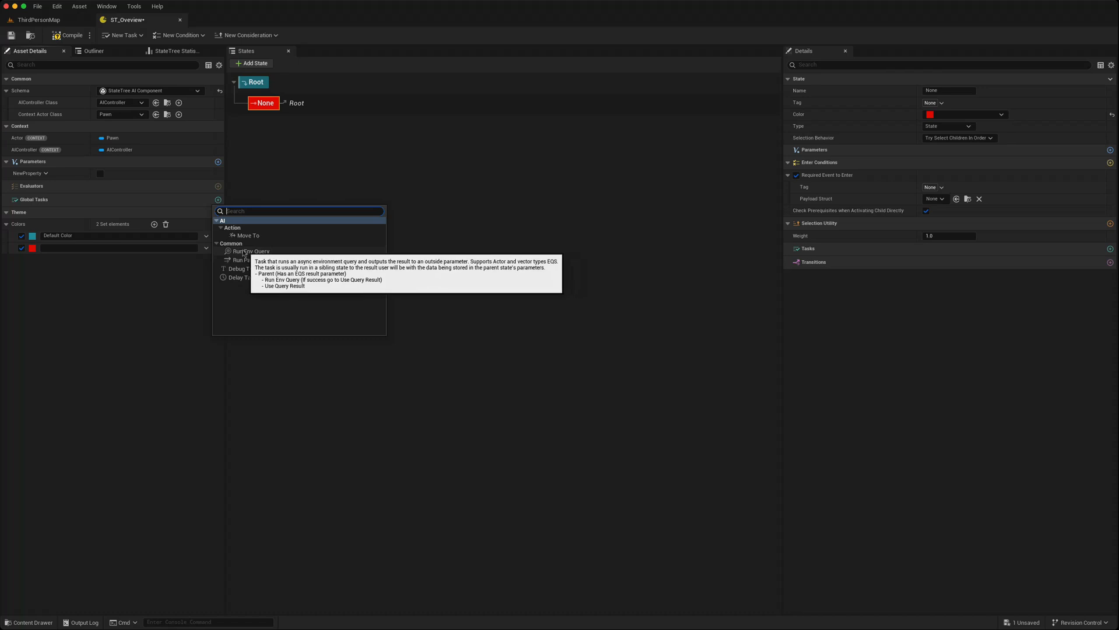
mouse_move(252, 259)
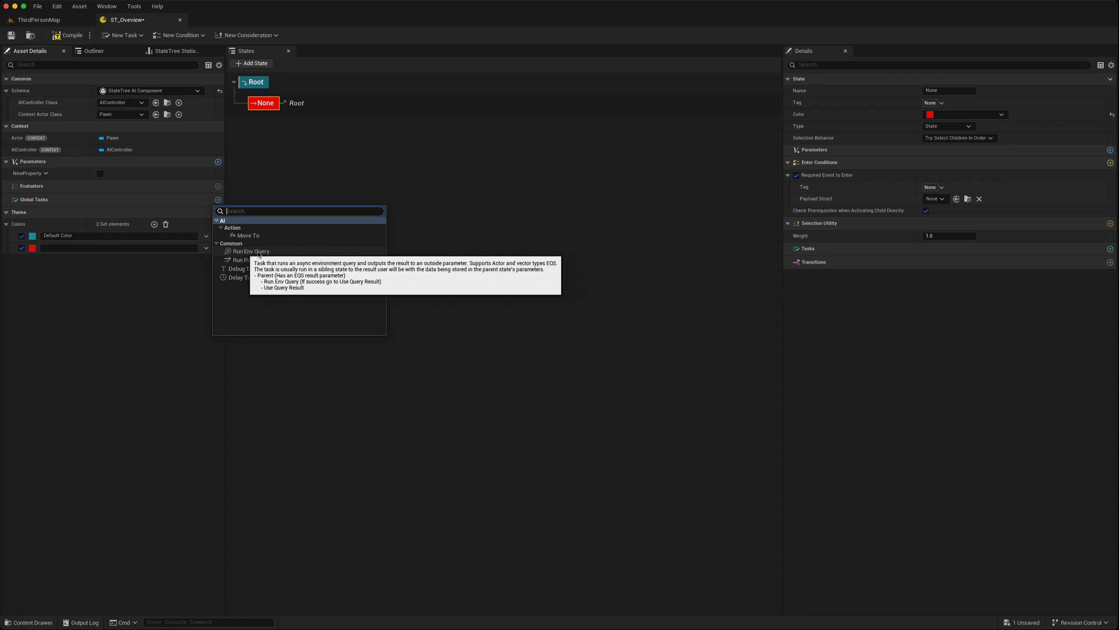
mouse_move(257, 259)
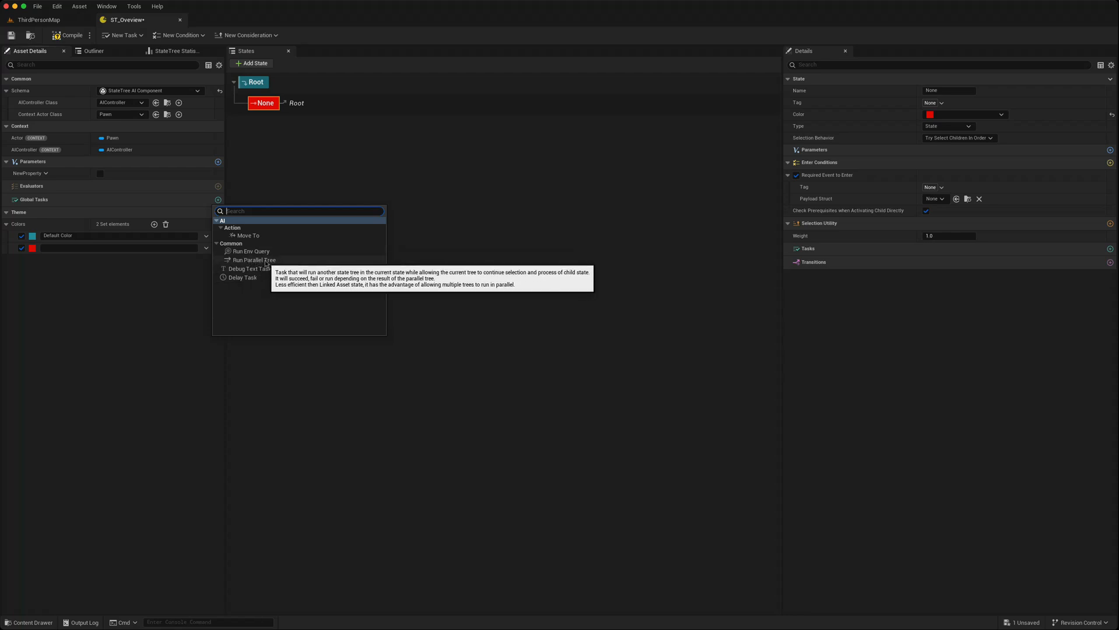
mouse_move(259, 260)
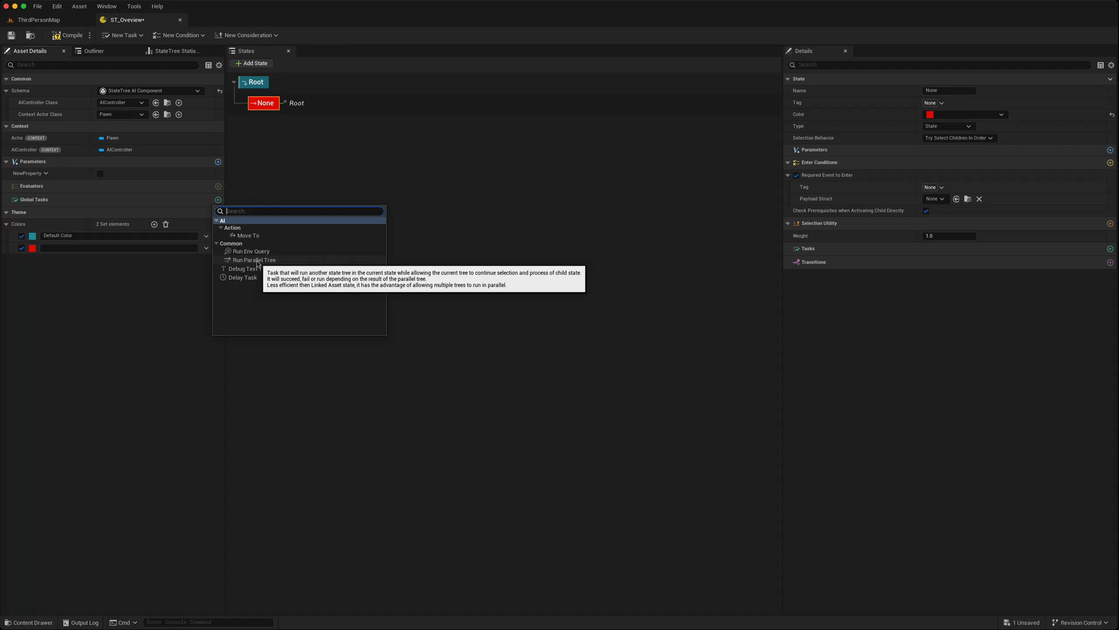
mouse_move(260, 260)
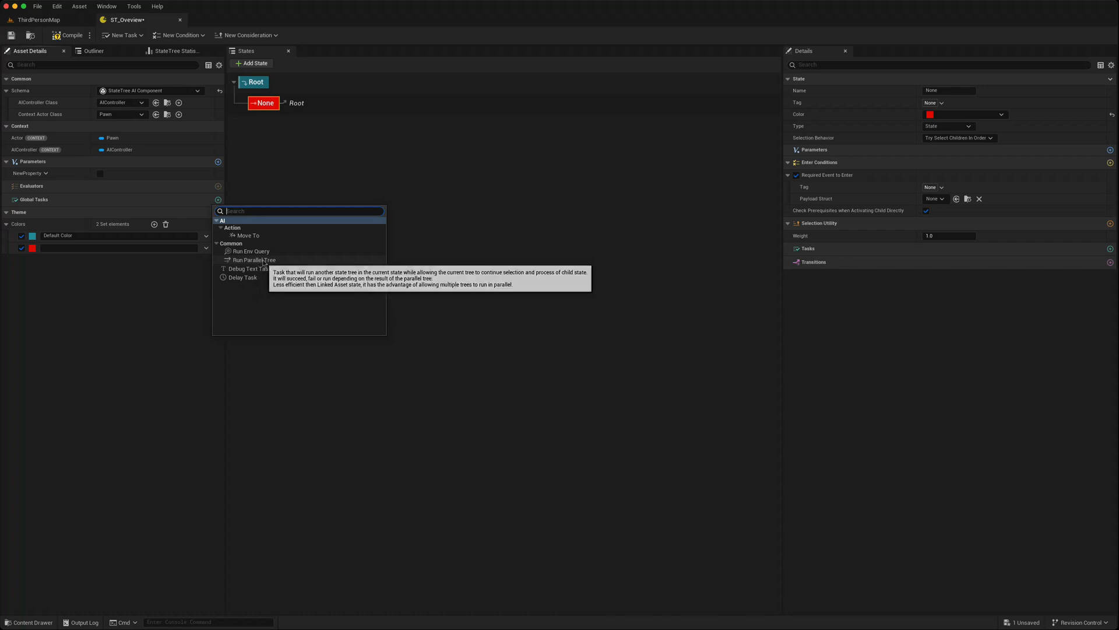
mouse_move(150, 282)
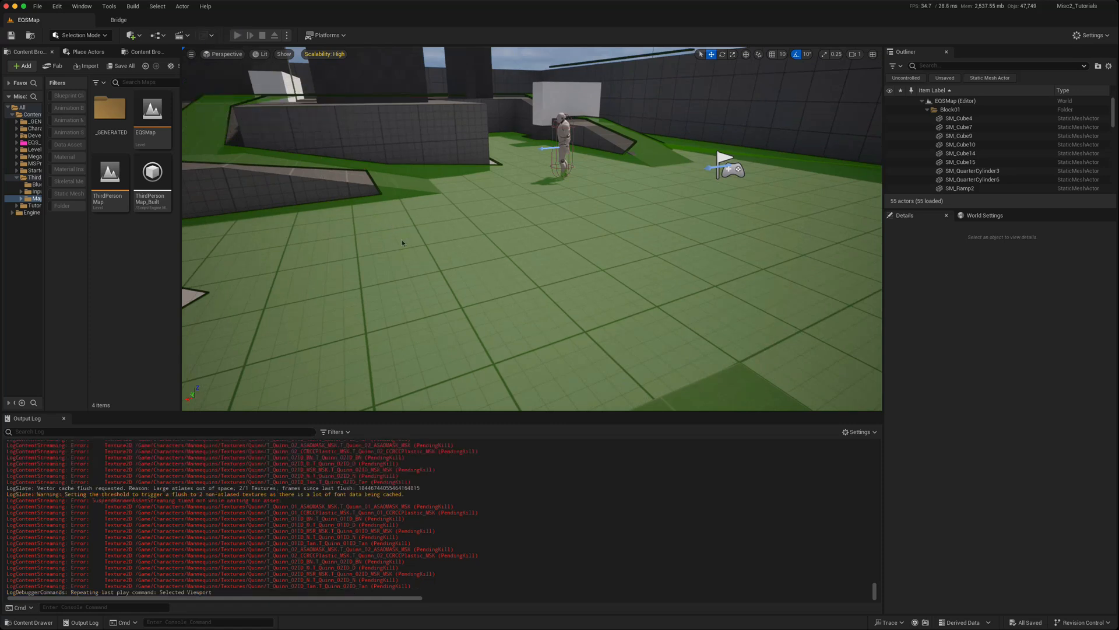
Step: Play the EQSMap level, watch the AI character move through the arena, then stop
left_click(238, 35)
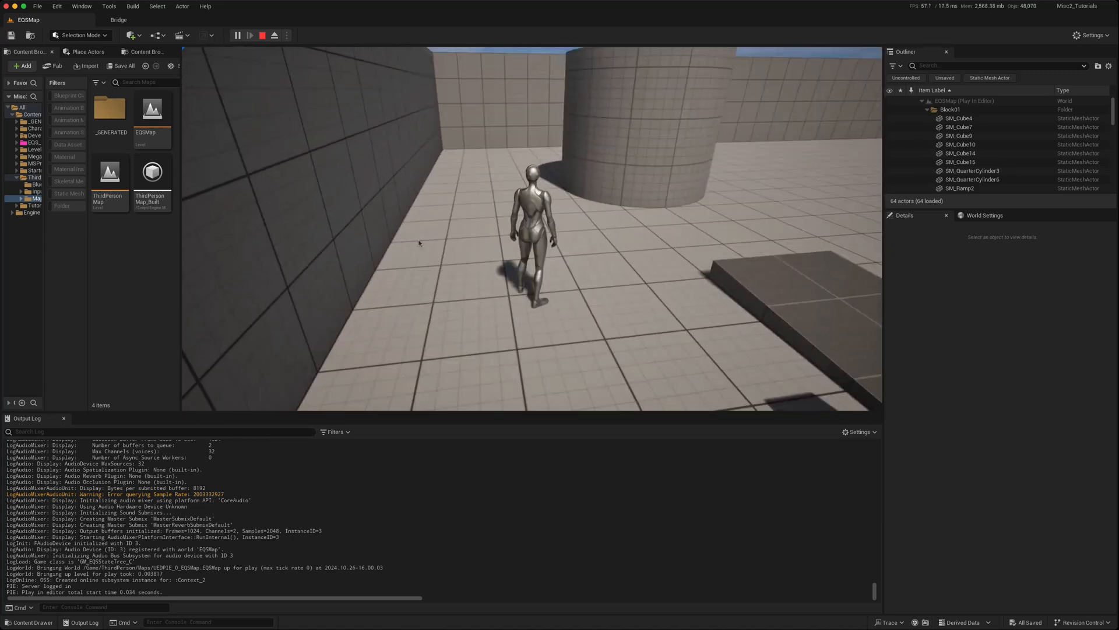
left_click(274, 35)
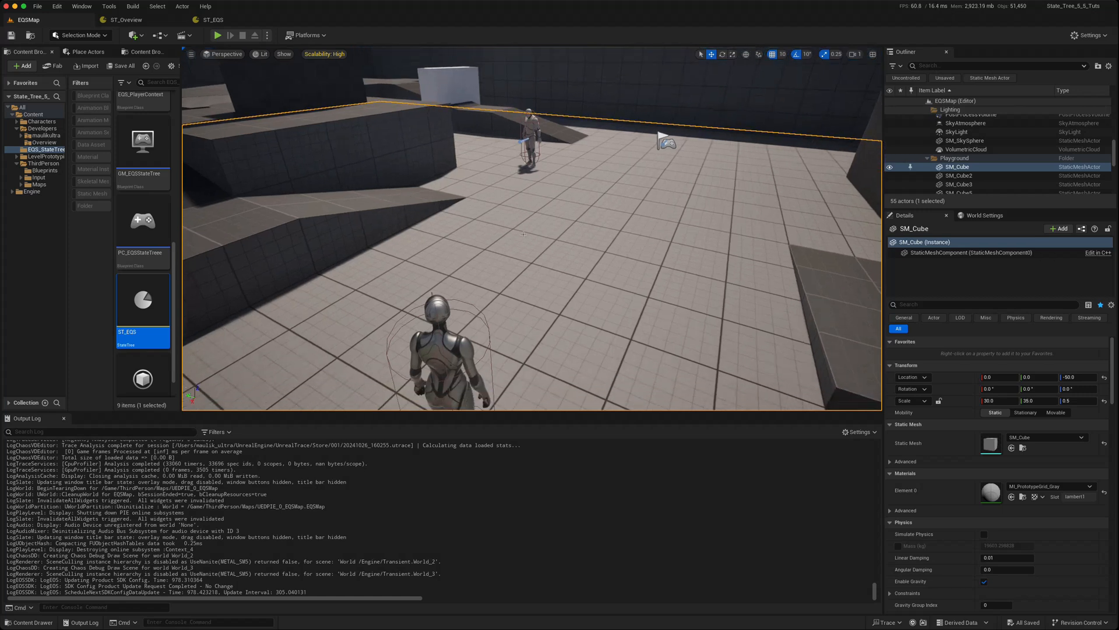
mouse_move(218, 35)
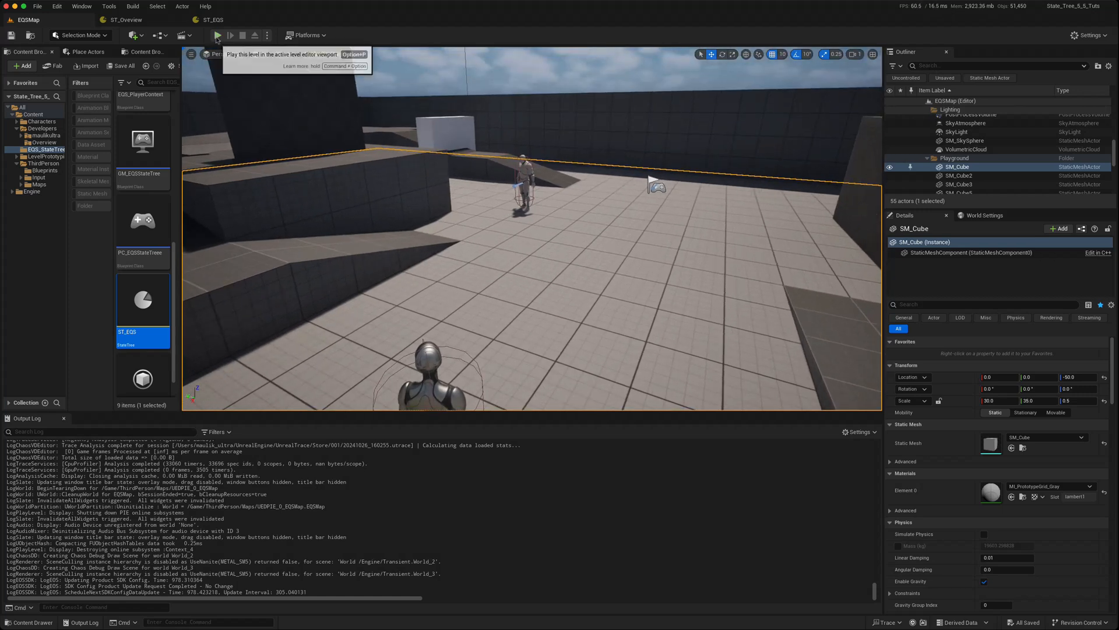
Step: Run another EQSMap play session with ST_EQS driving the character, then stop
left_click(218, 35)
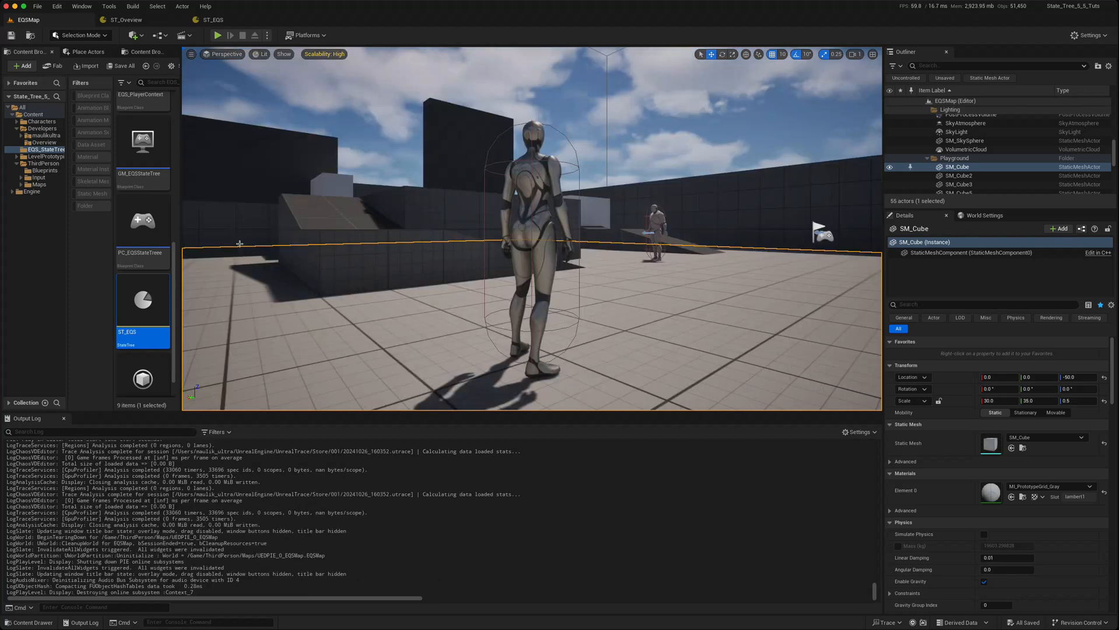
left_click(219, 35)
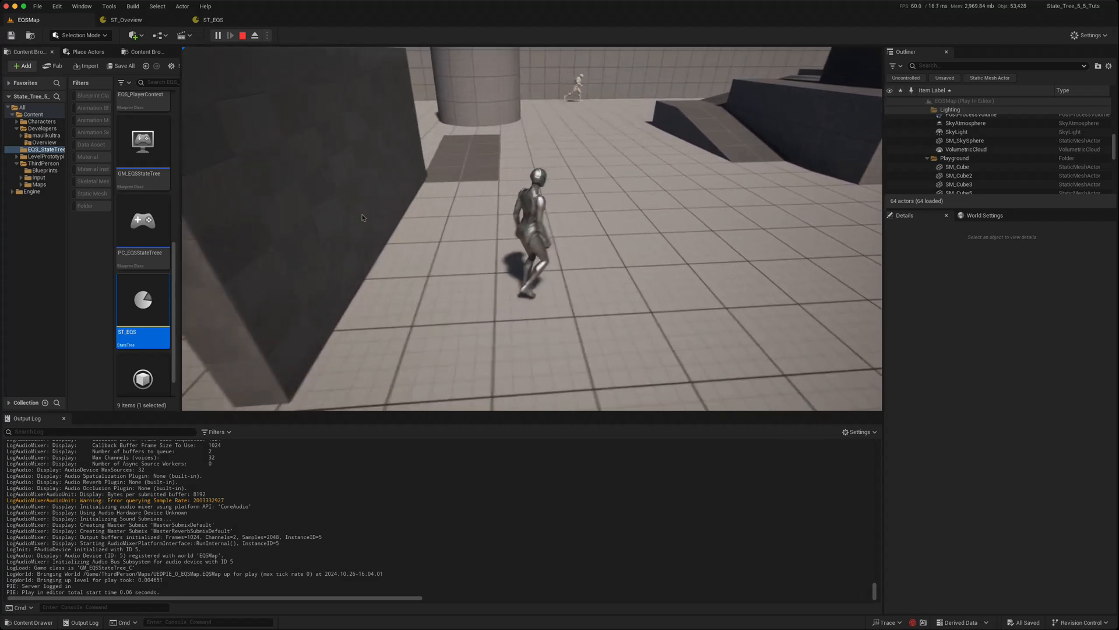
left_click(243, 35)
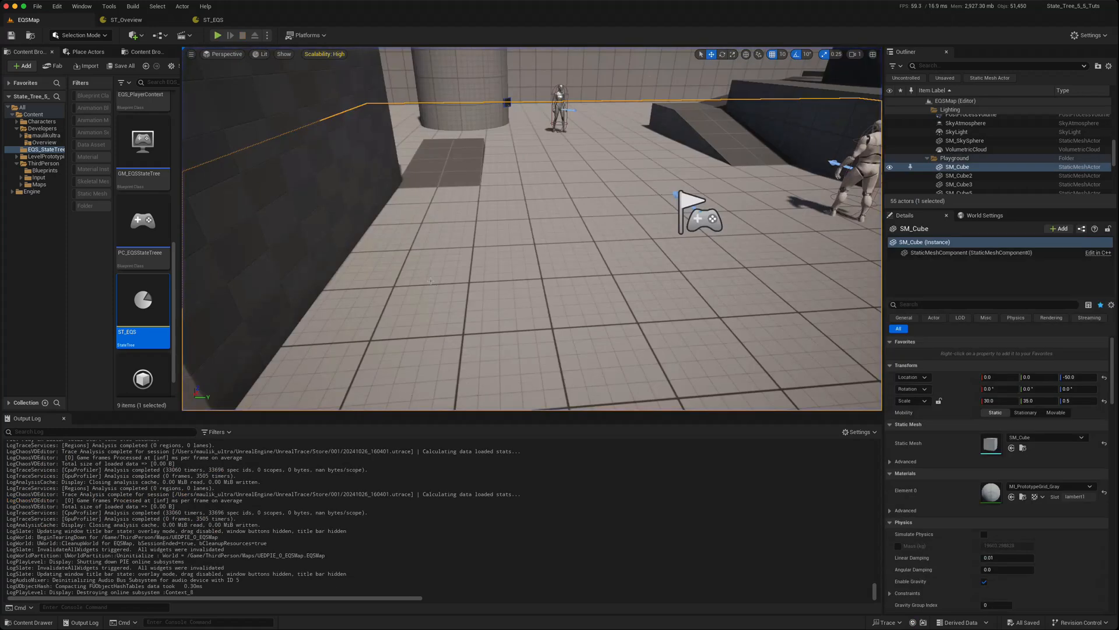
mouse_move(212, 20)
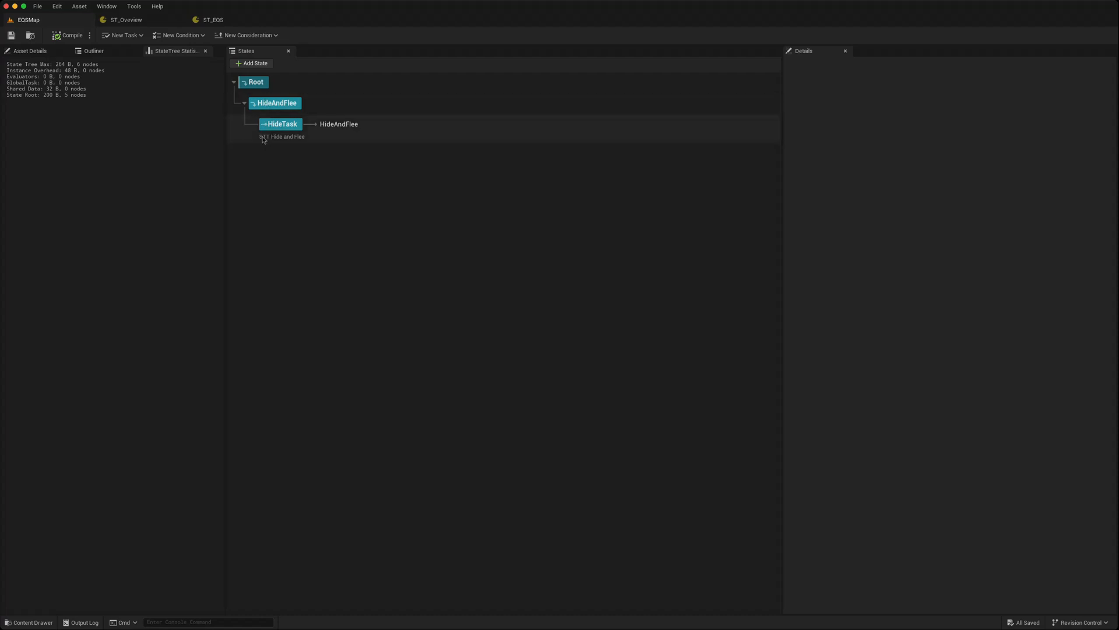
mouse_move(282, 137)
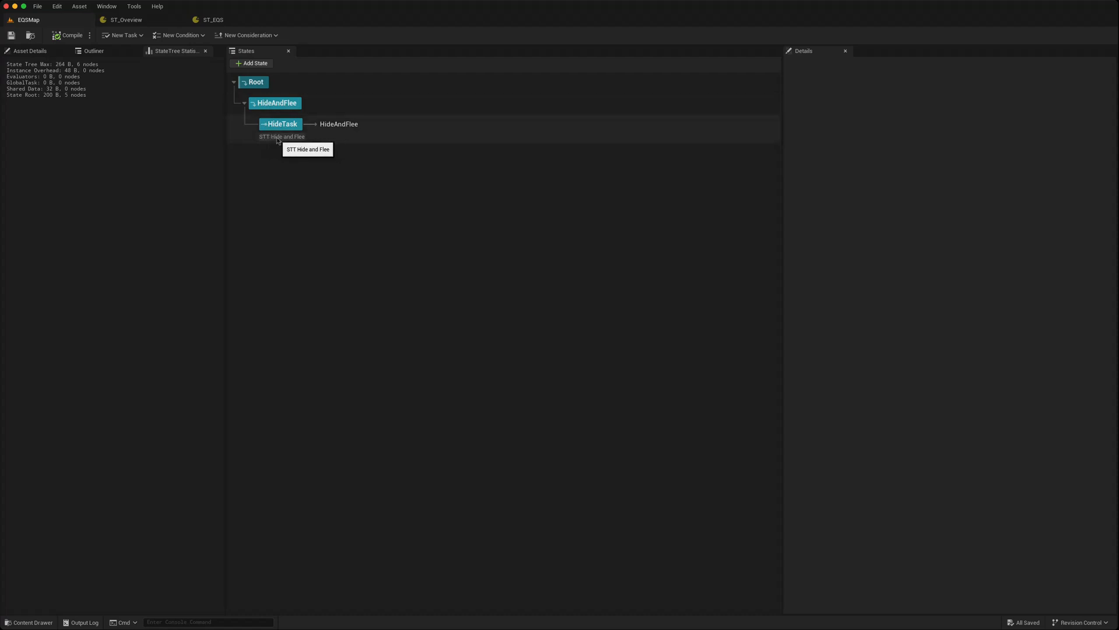
mouse_move(284, 140)
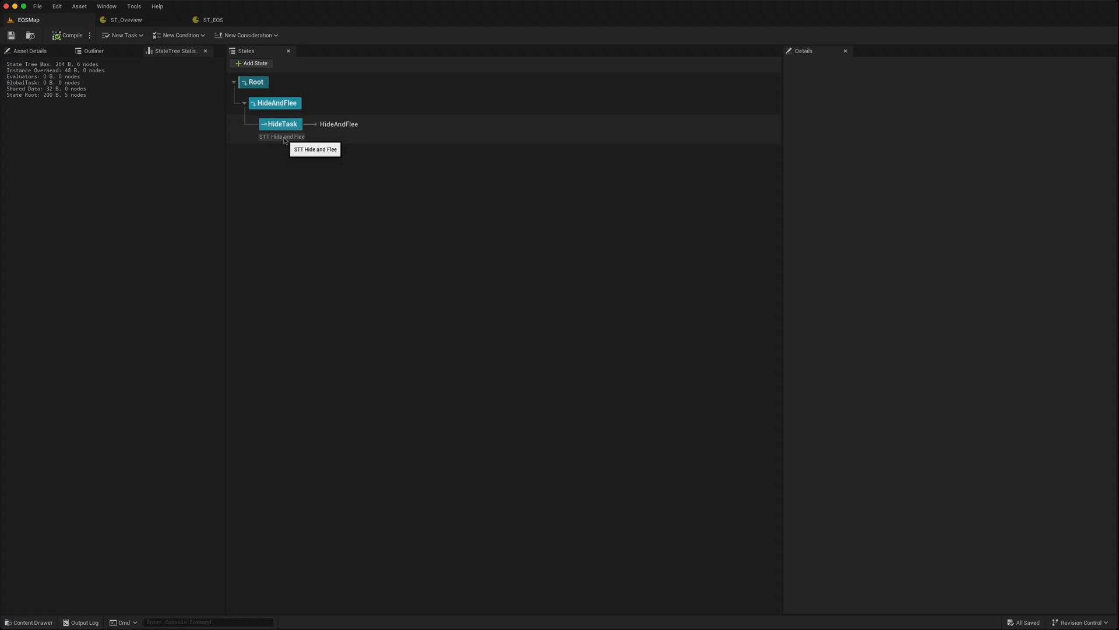
Step: Select the HideTask state and expand its STT Hide and Flee task in Details
left_click(280, 123)
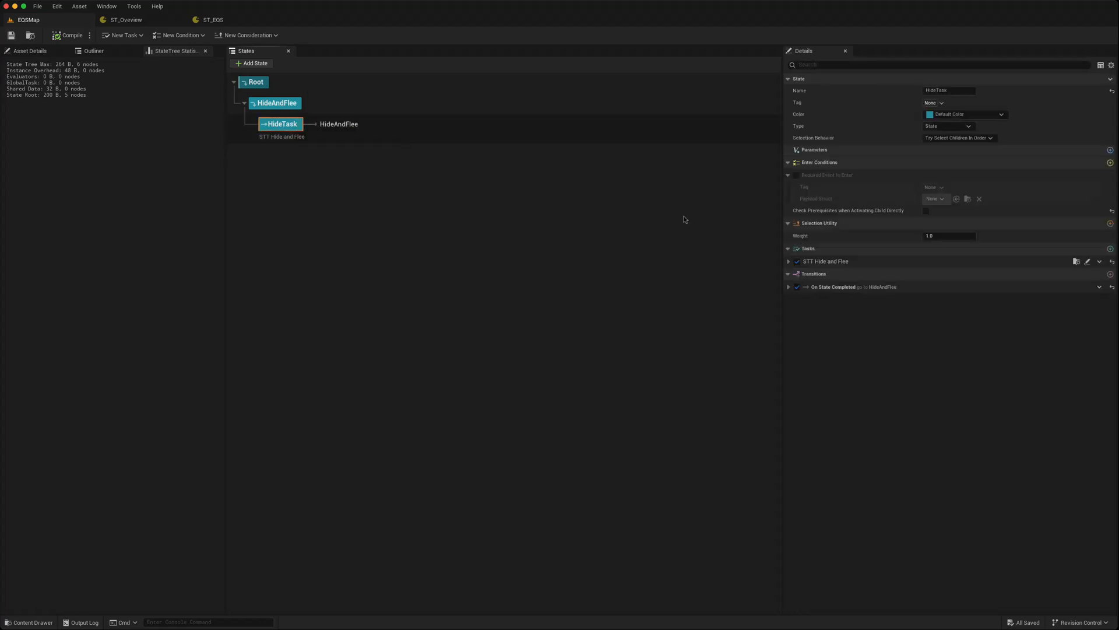
mouse_move(944, 134)
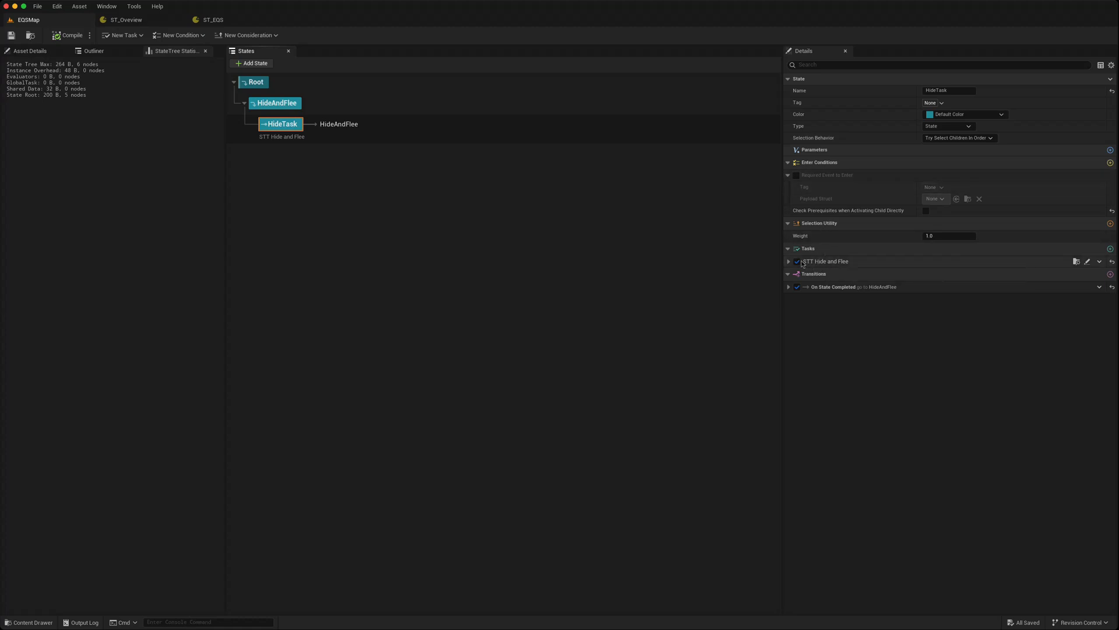
left_click(789, 261)
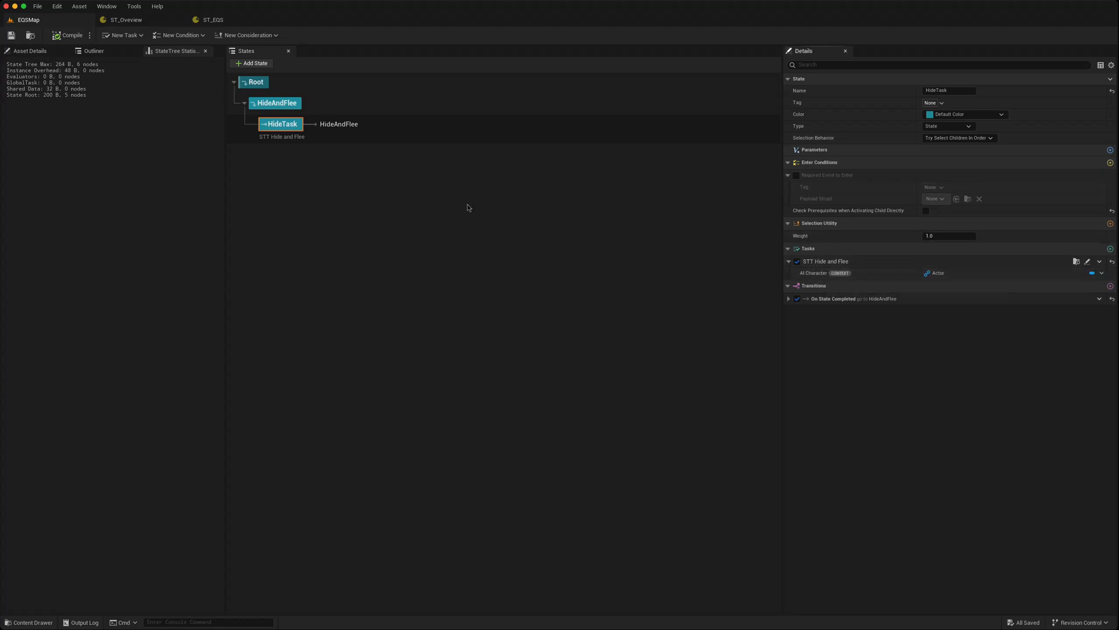
left_click(121, 35)
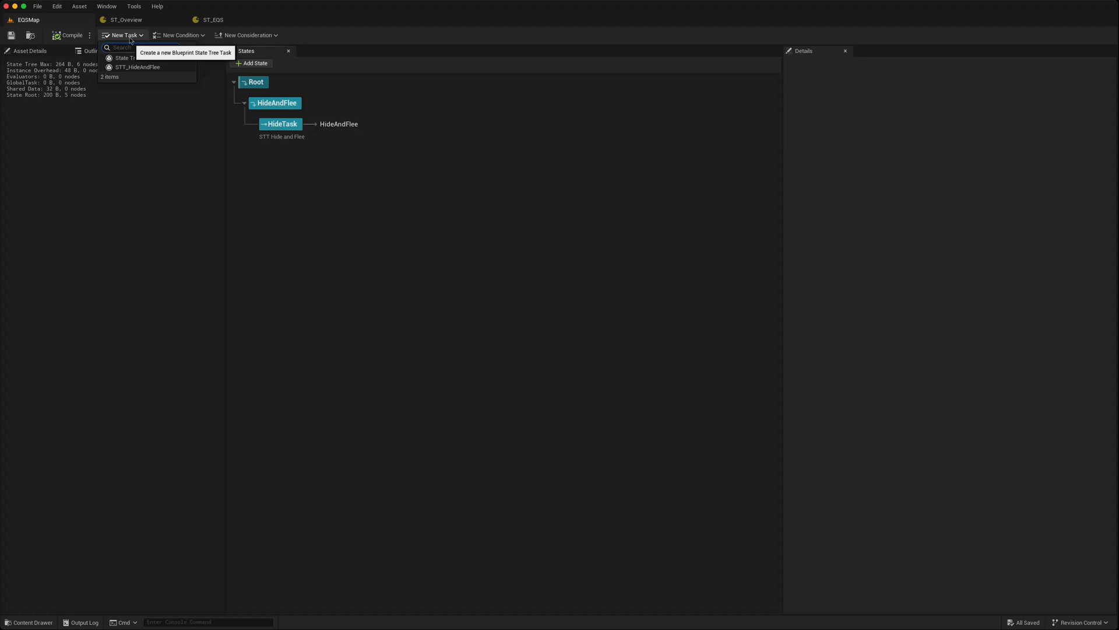
mouse_move(137, 67)
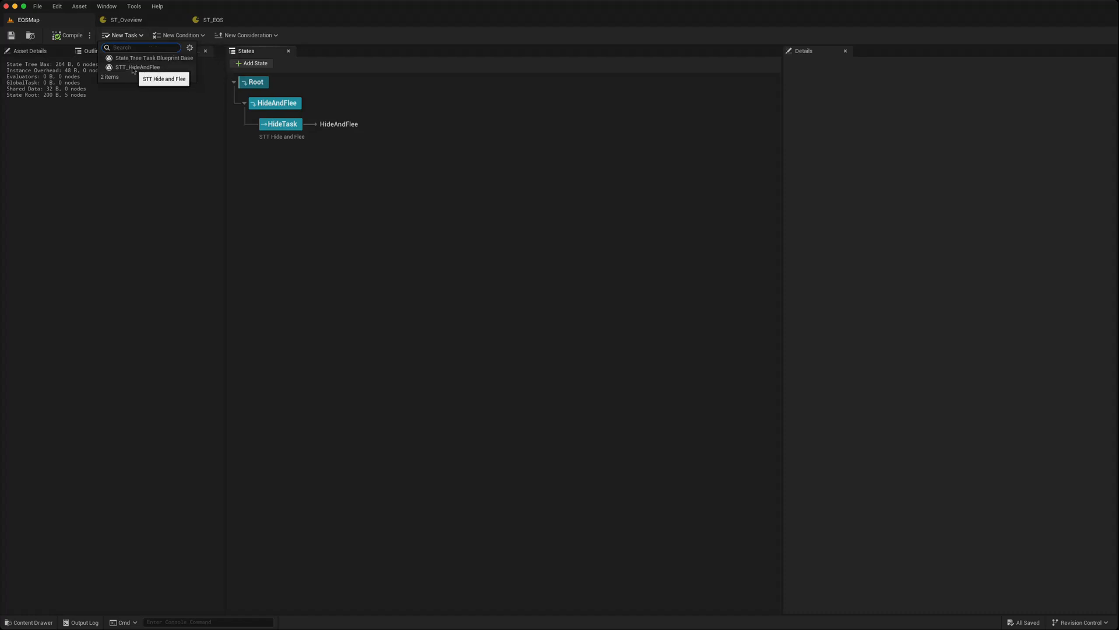
mouse_move(137, 67)
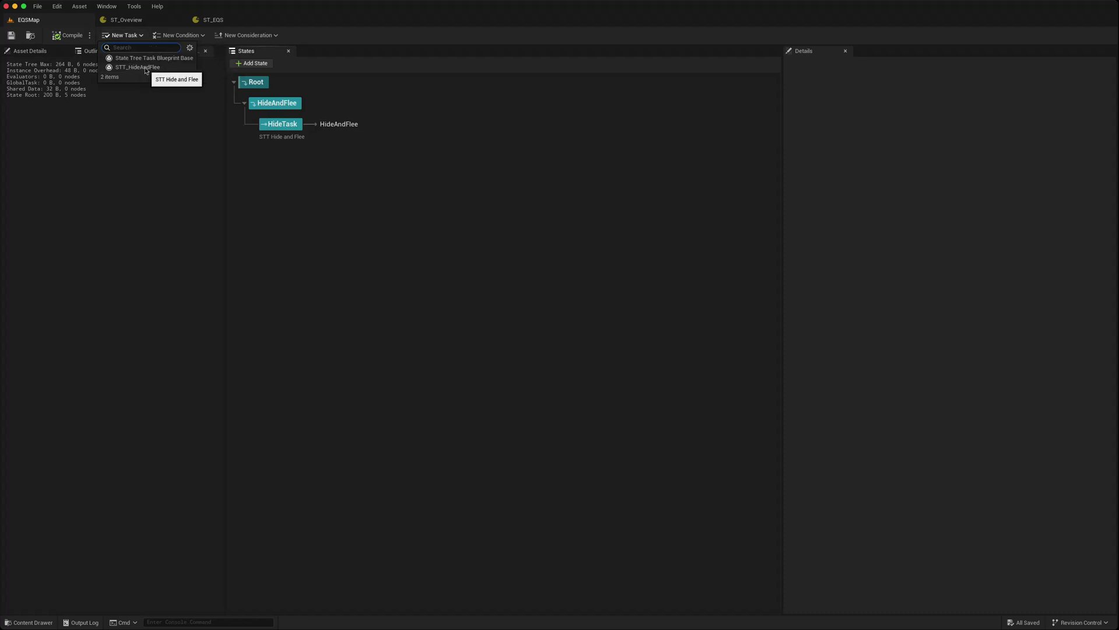
mouse_move(141, 64)
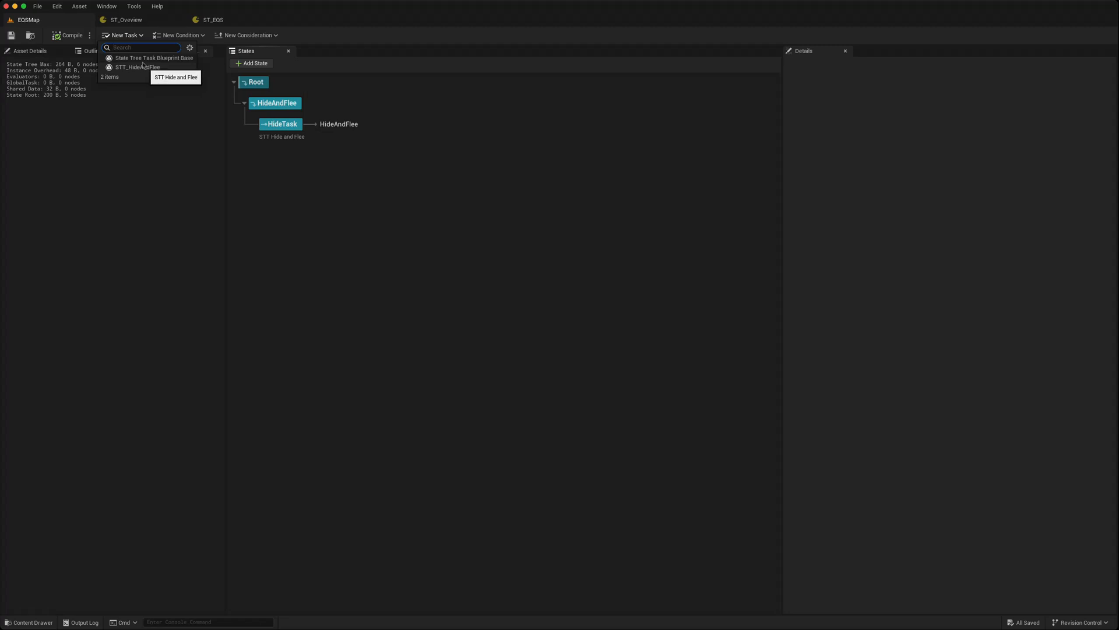
mouse_move(199, 39)
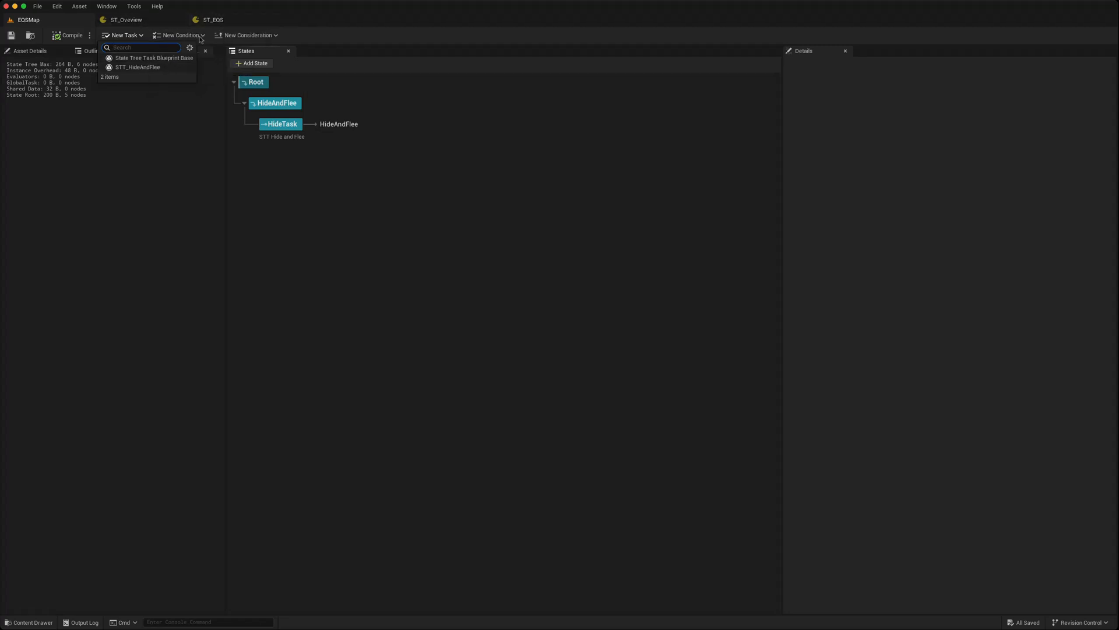
left_click(179, 35)
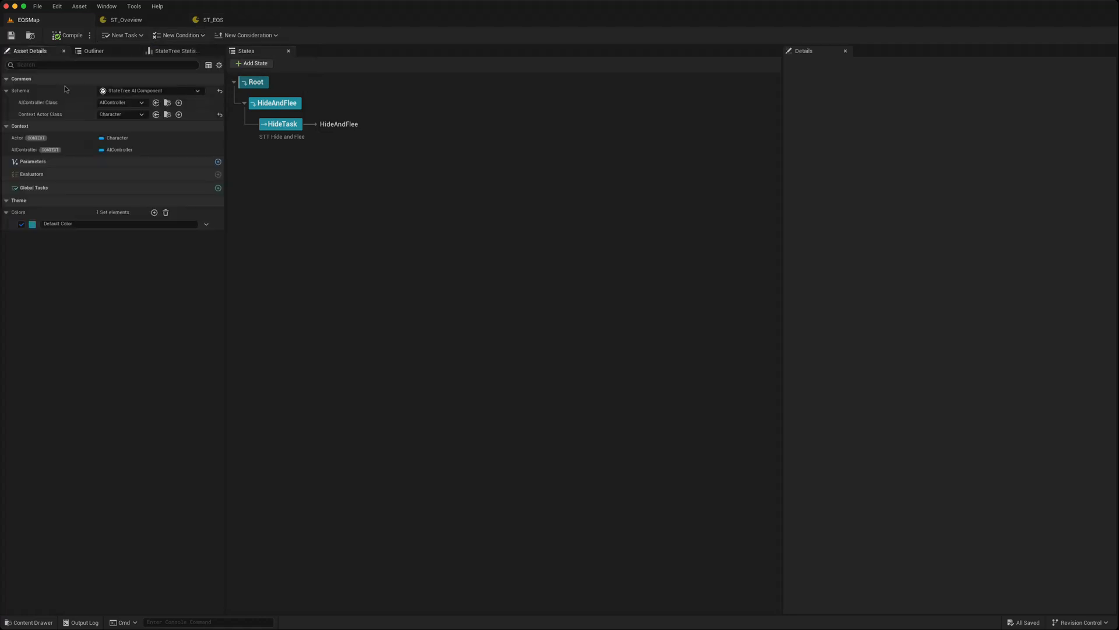
mouse_move(129, 292)
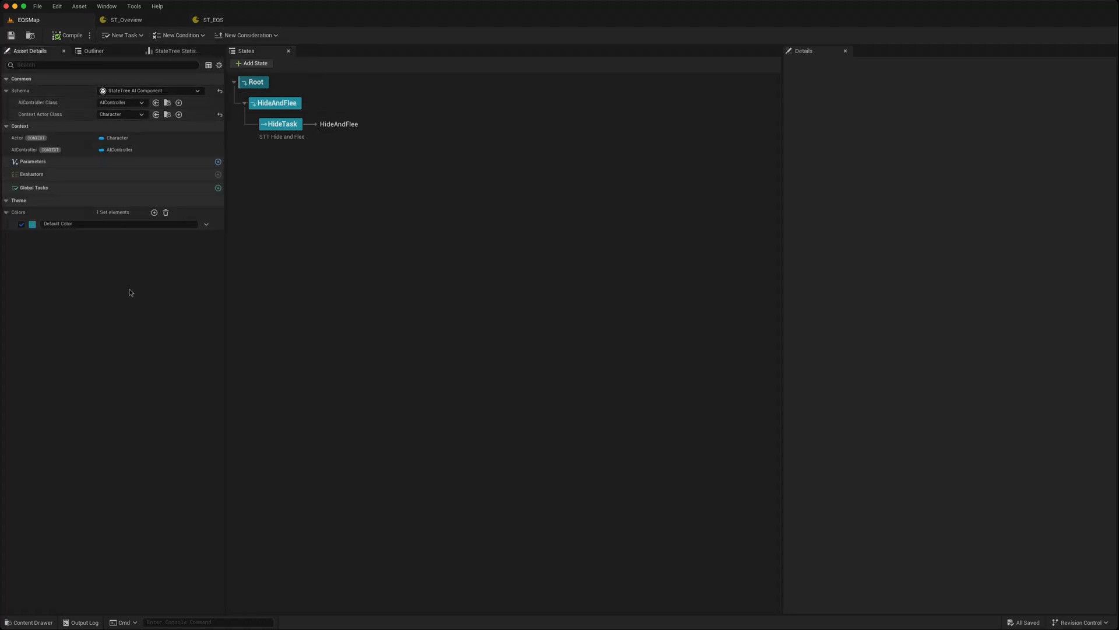
left_click(280, 124)
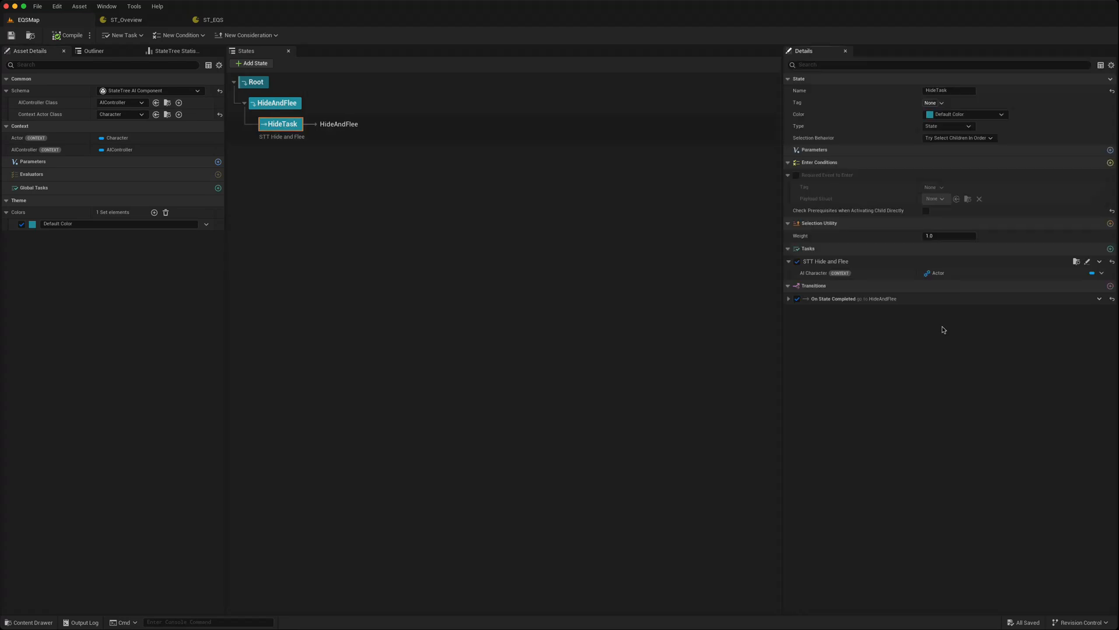
mouse_move(826, 261)
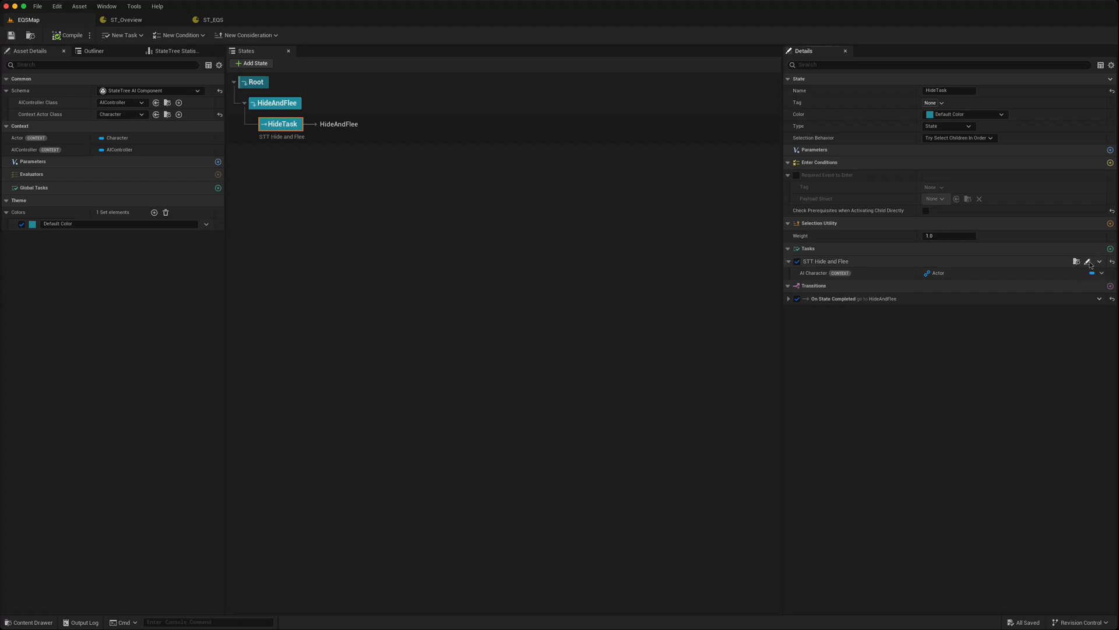
mouse_move(1076, 261)
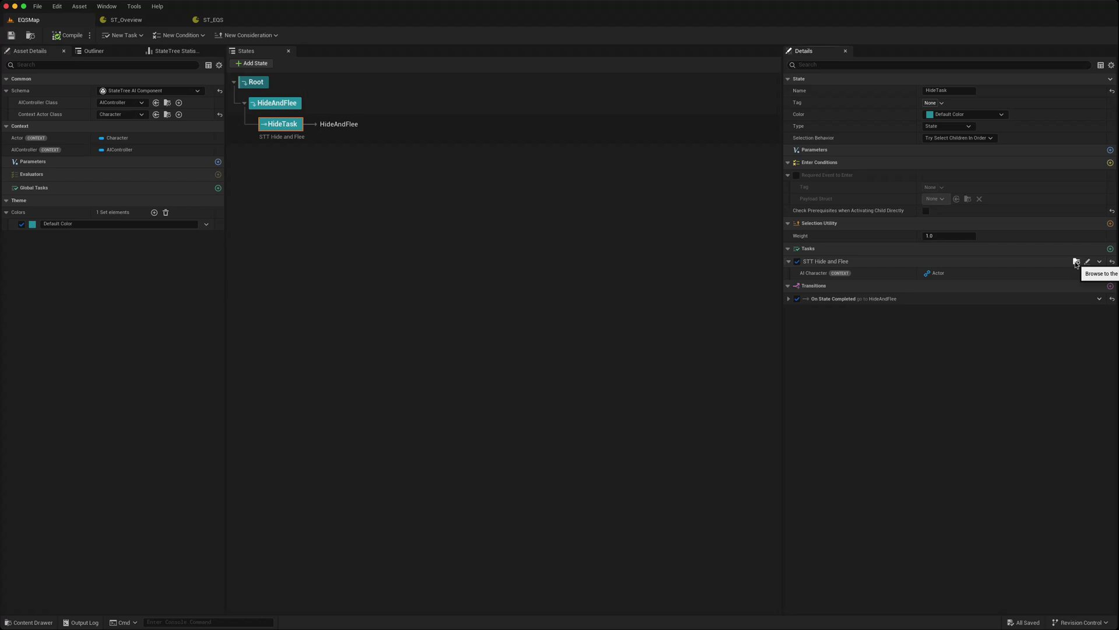
mouse_move(1088, 261)
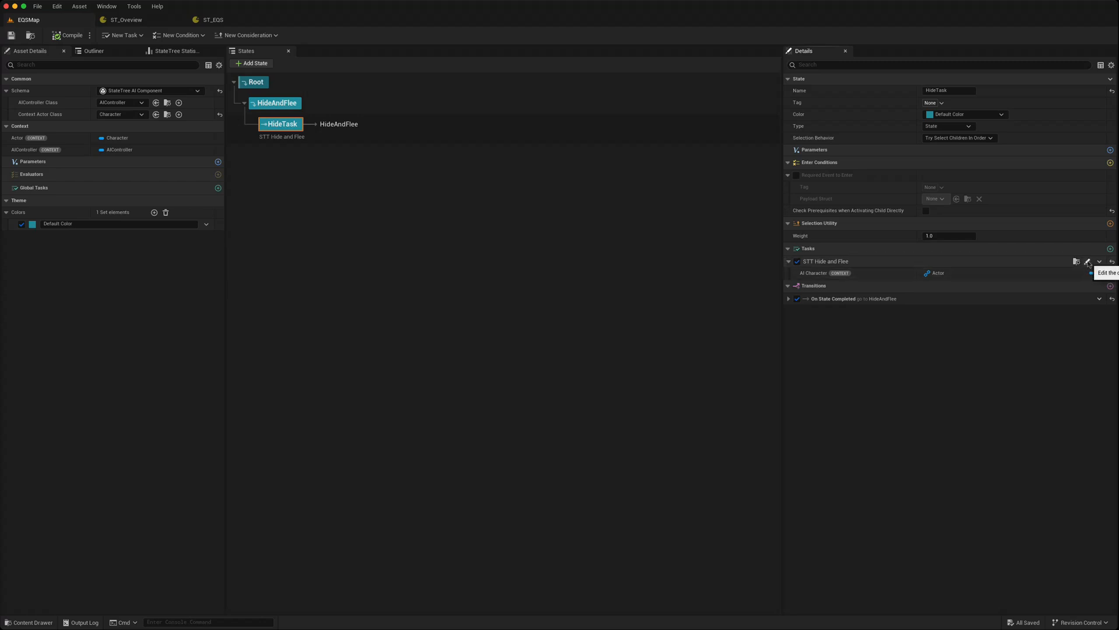
Step: Open the STT_HideAndFlee task Blueprint via its edit icon under Tasks
left_click(1099, 261)
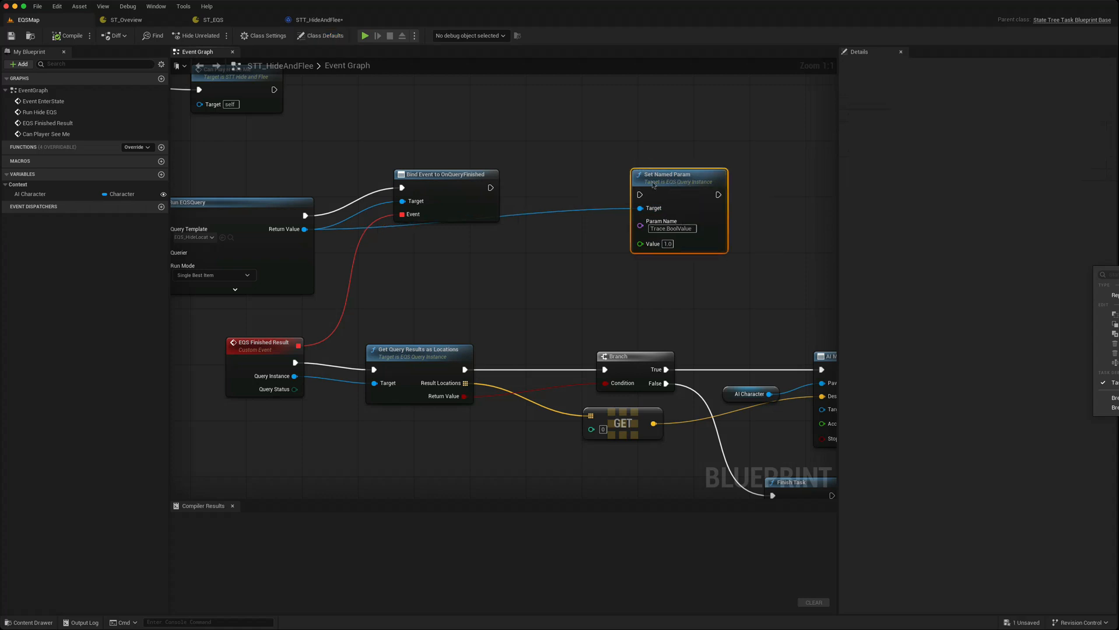
mouse_move(582, 290)
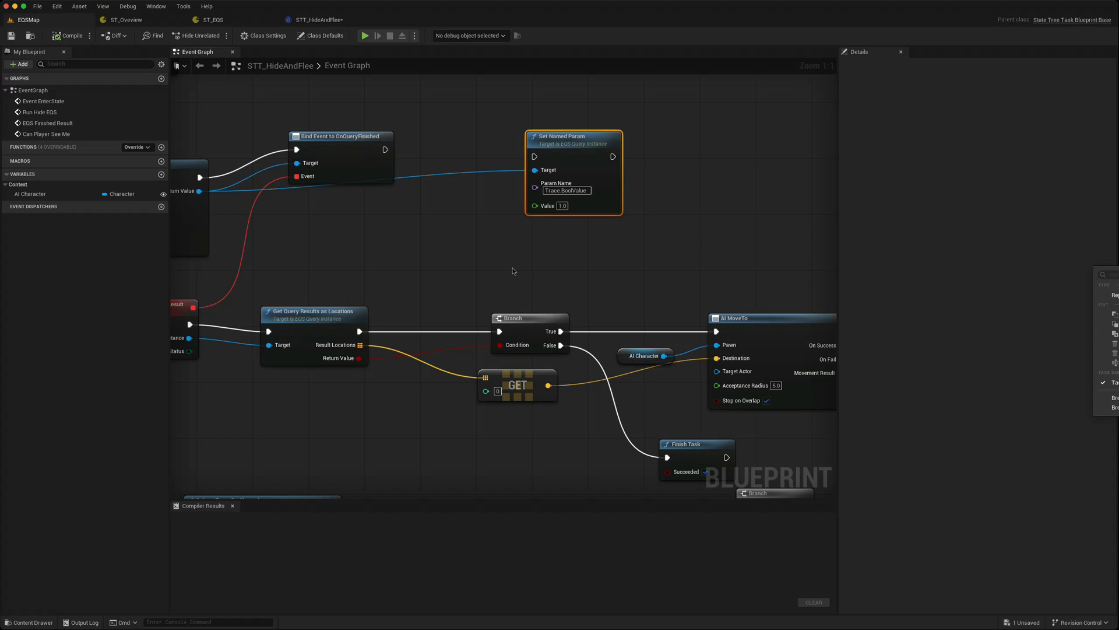
mouse_move(141, 31)
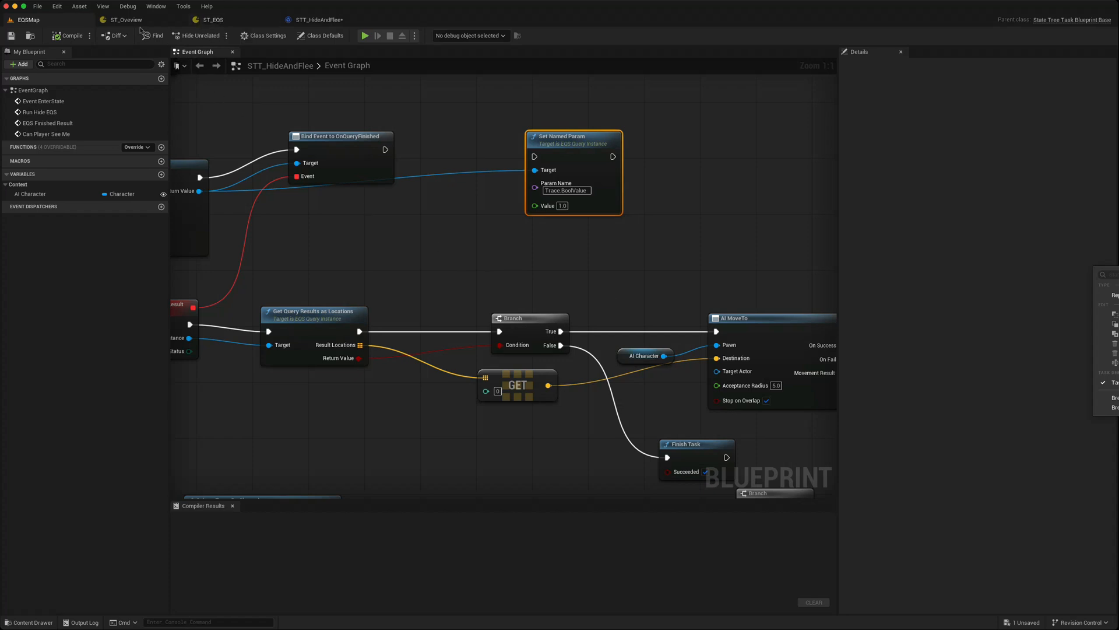
Step: Review the STT_HideAndFlee event graph, then switch back to the ST_Overview tab
left_click(126, 20)
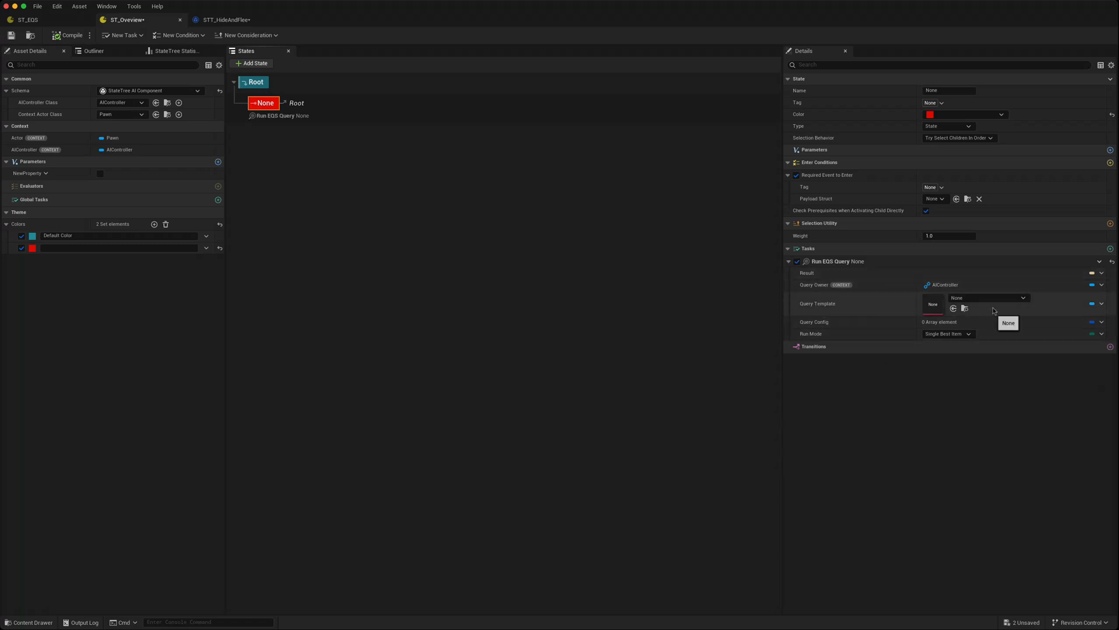
Step: Set Run EQS Query's template to EQS_HideLocation with Single Best Item run mode
left_click(1008, 322)
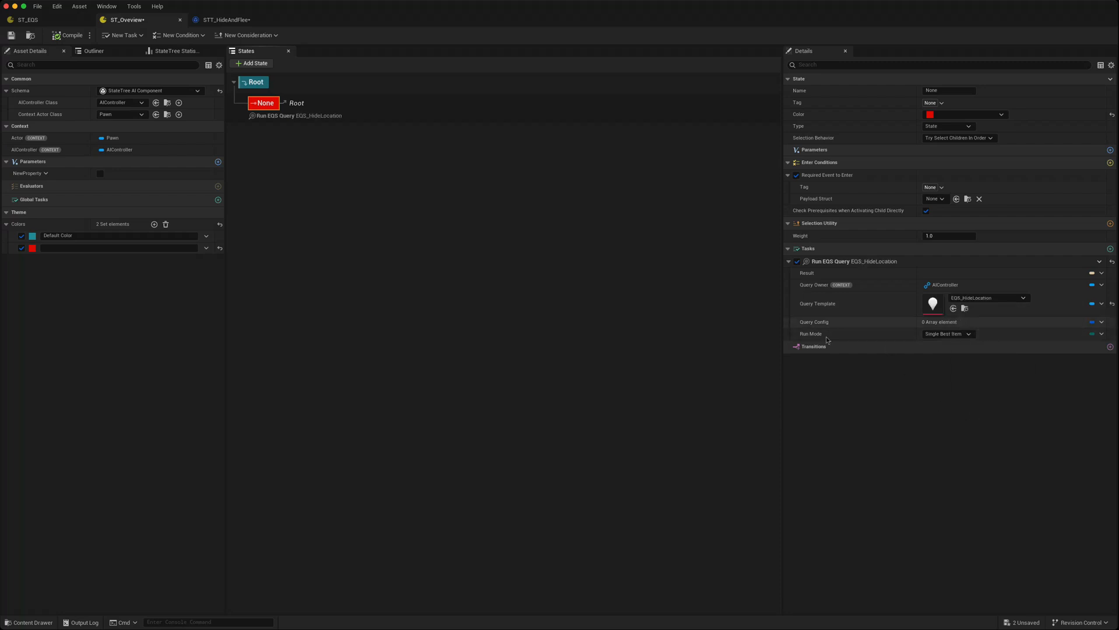
left_click(947, 334)
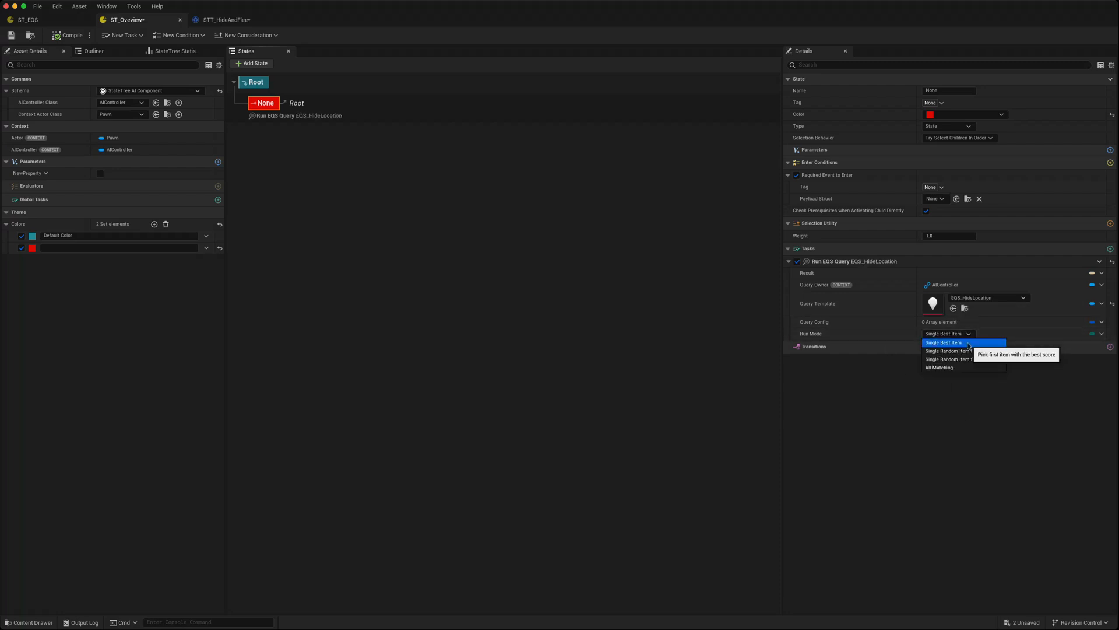
left_click(944, 342)
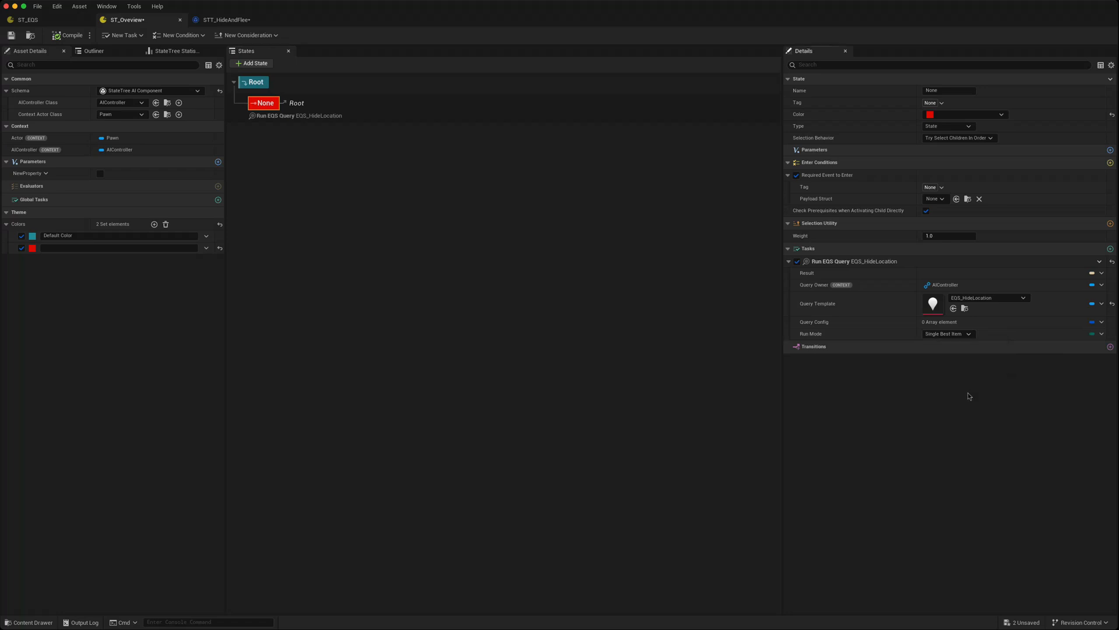
mouse_move(915, 374)
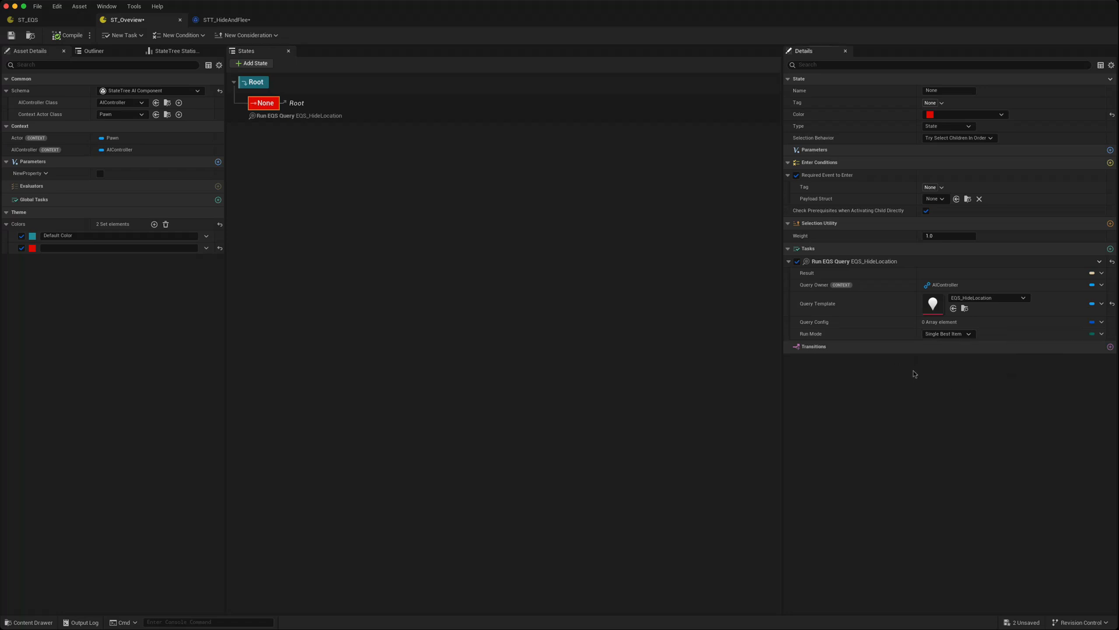
mouse_move(807, 343)
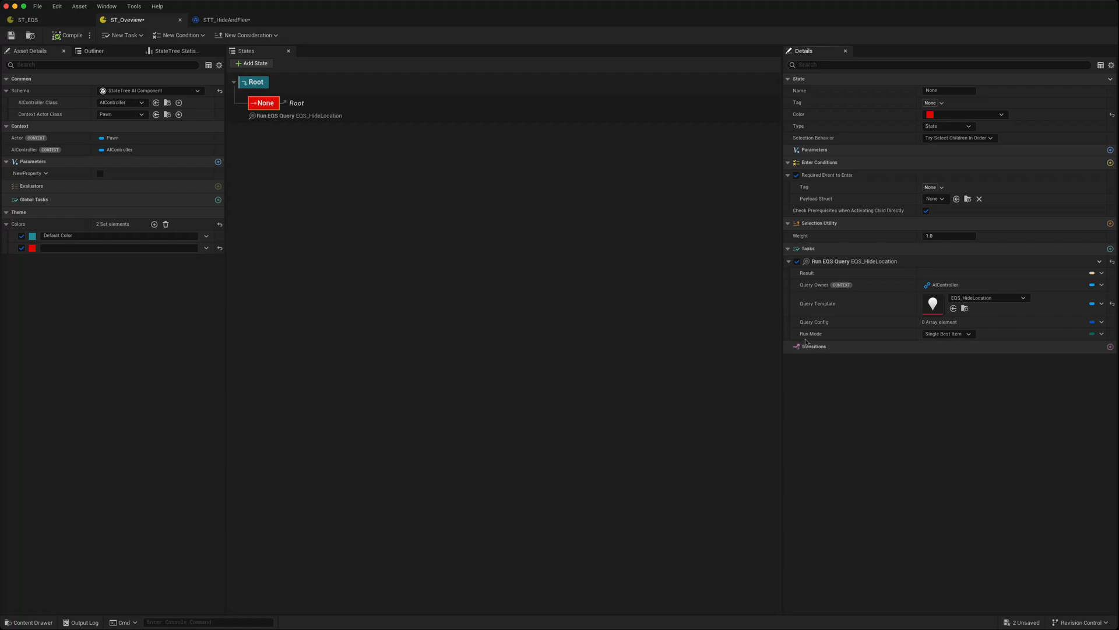
mouse_move(814, 322)
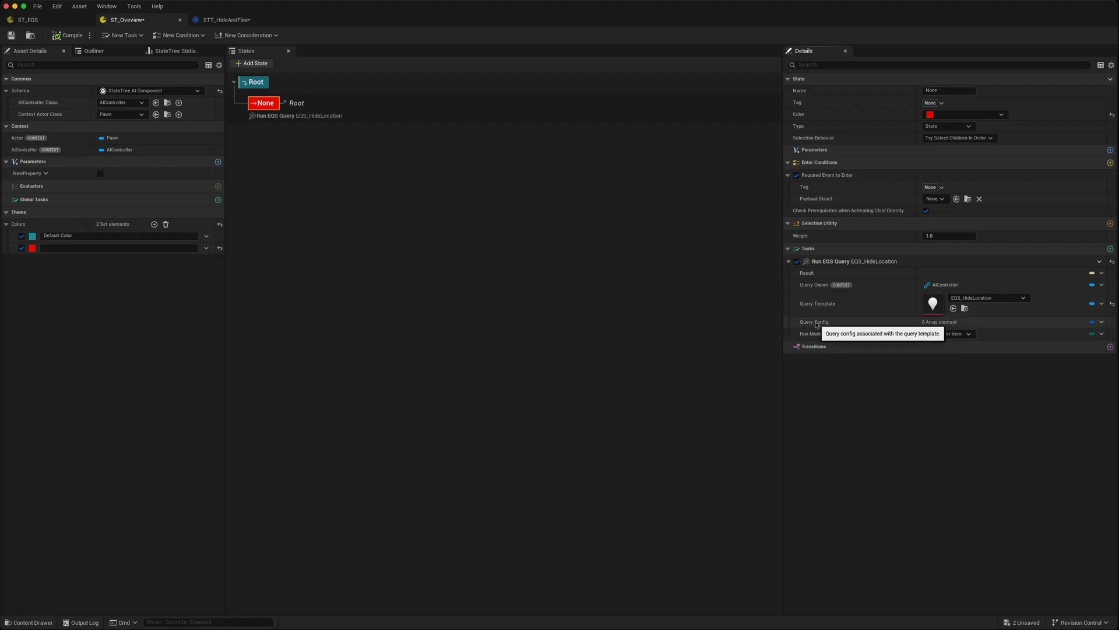
mouse_move(826, 322)
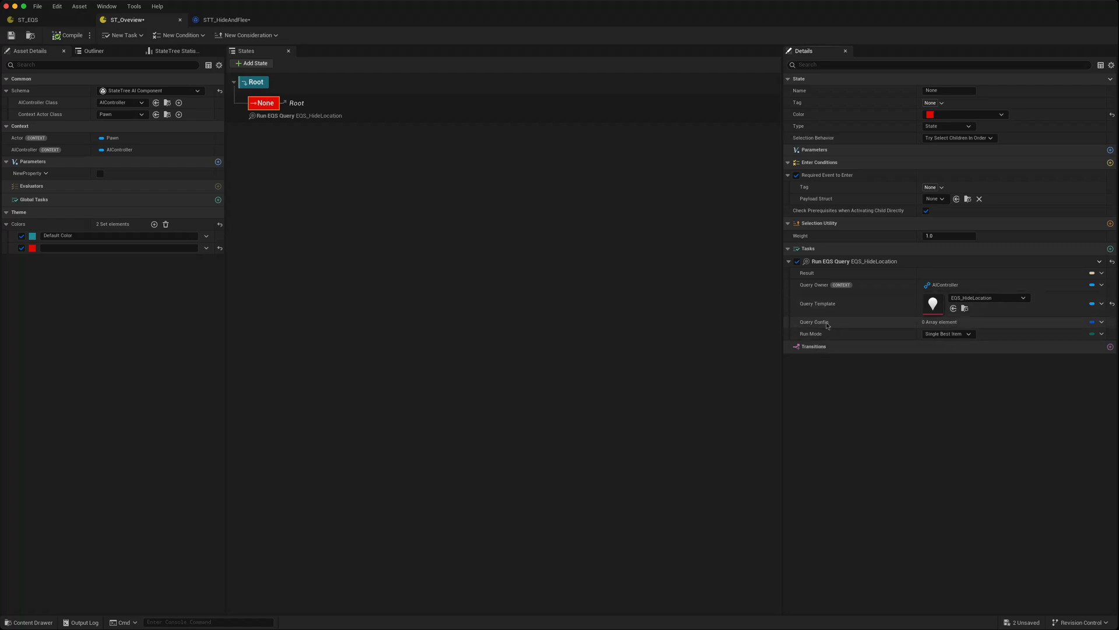
mouse_move(826, 323)
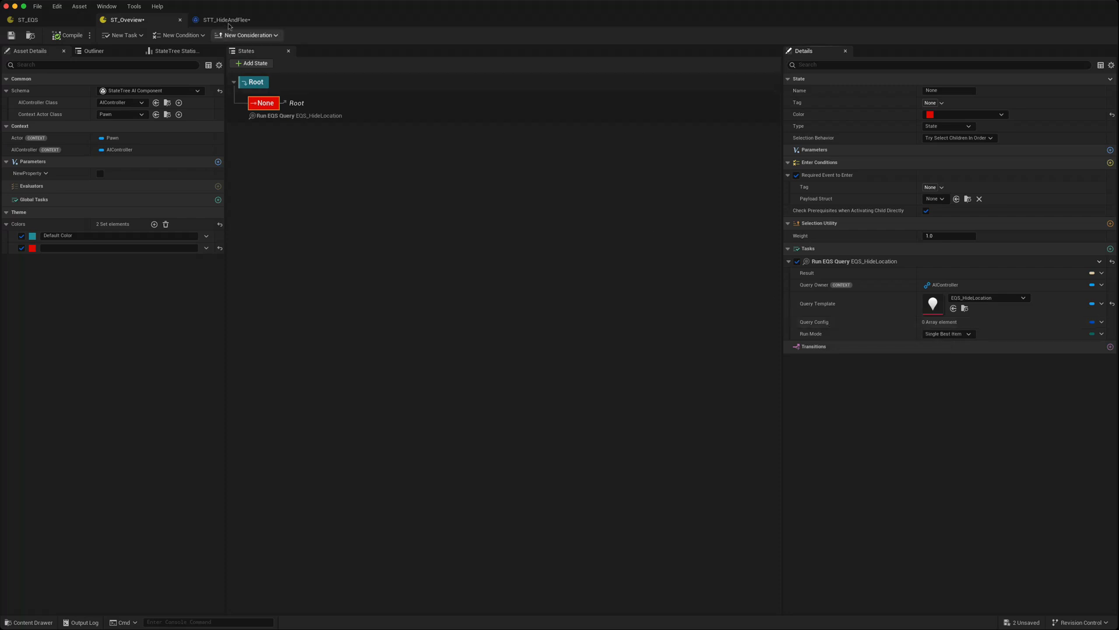
Step: Glance at the STT_HideAndFlee graph, return to ST_Overview, and add a state parameter
left_click(225, 20)
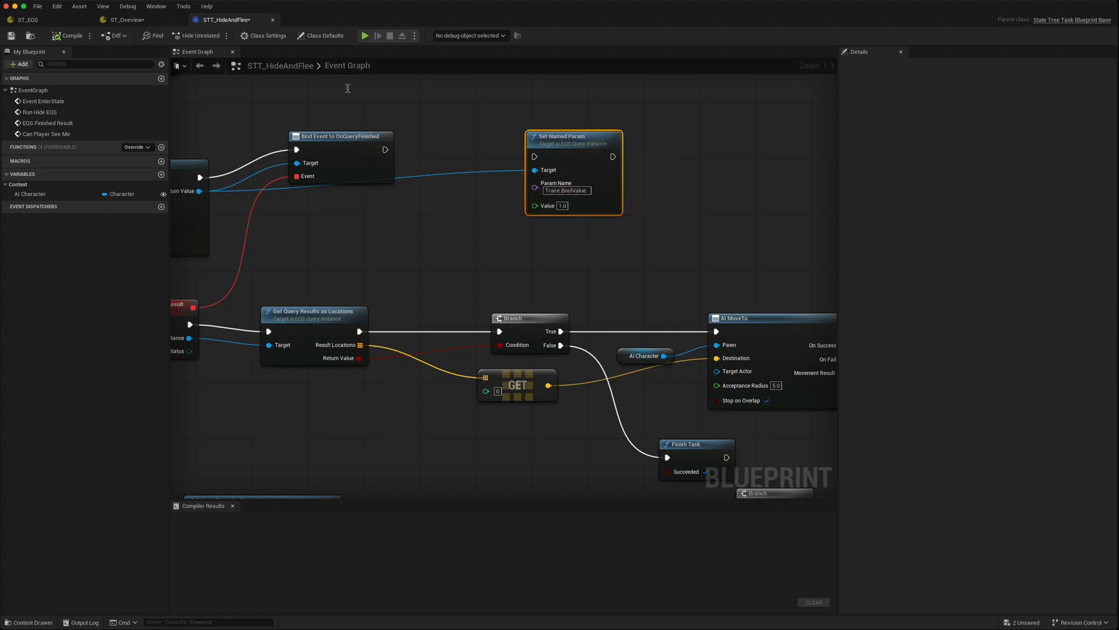
left_click(128, 19)
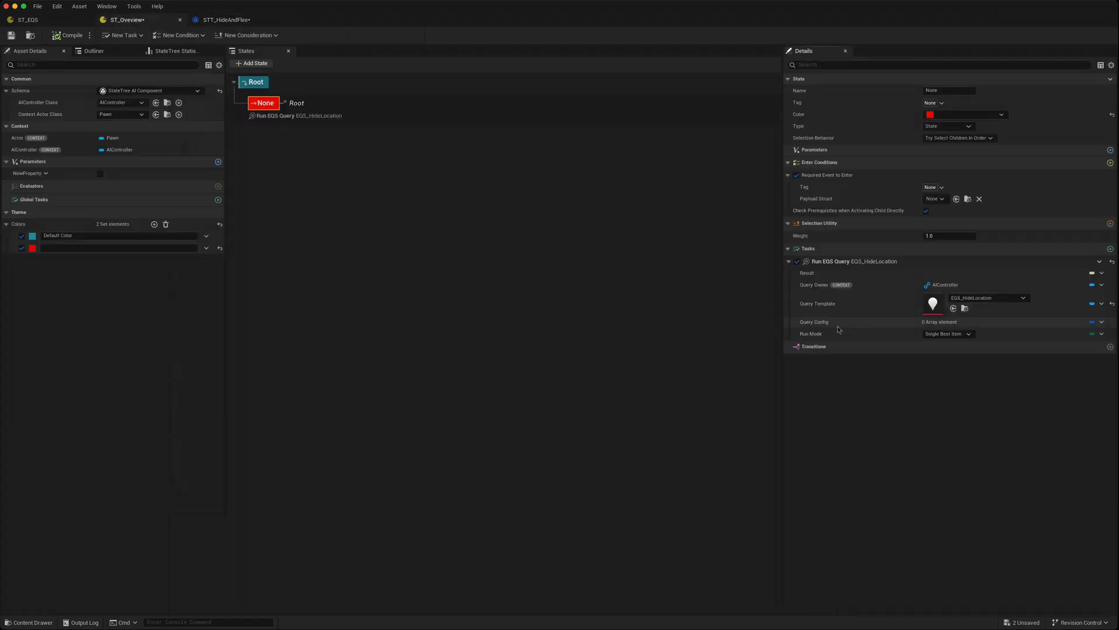
mouse_move(1100, 322)
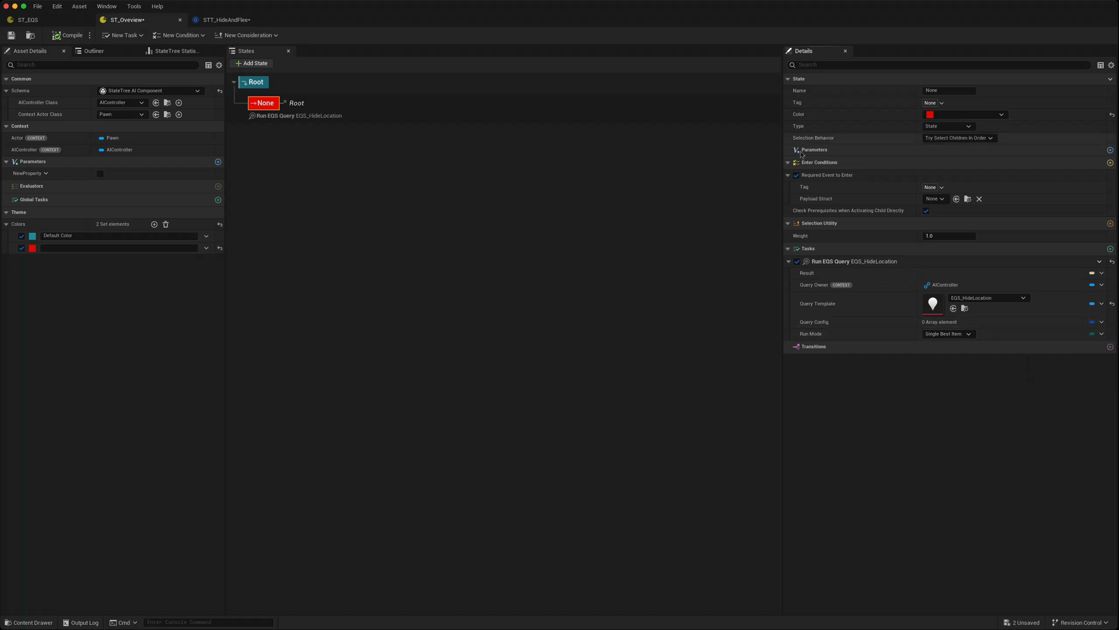
mouse_move(1102, 150)
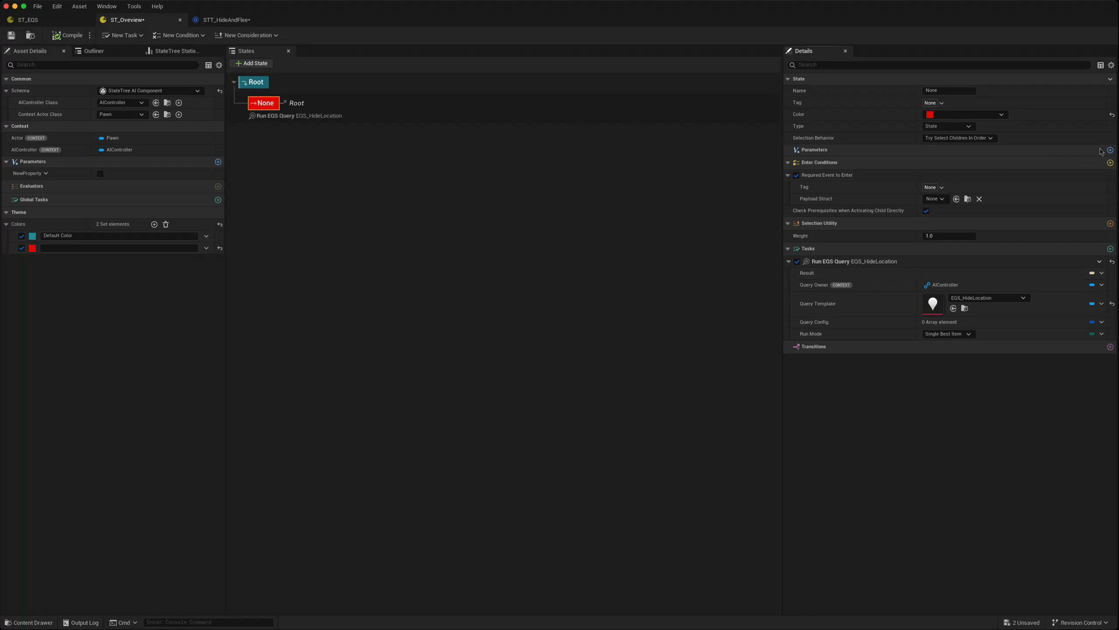
left_click(788, 150)
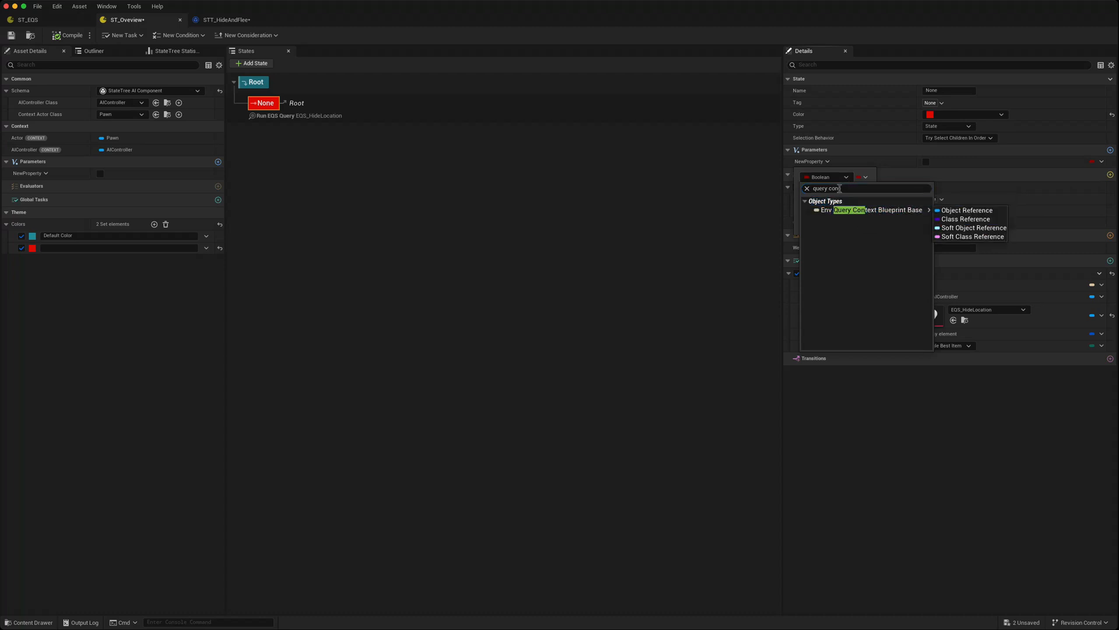
Step: Make the new parameter a QueryConfig array and bind Query Config to Parameters.QueryConfig
type("conf")
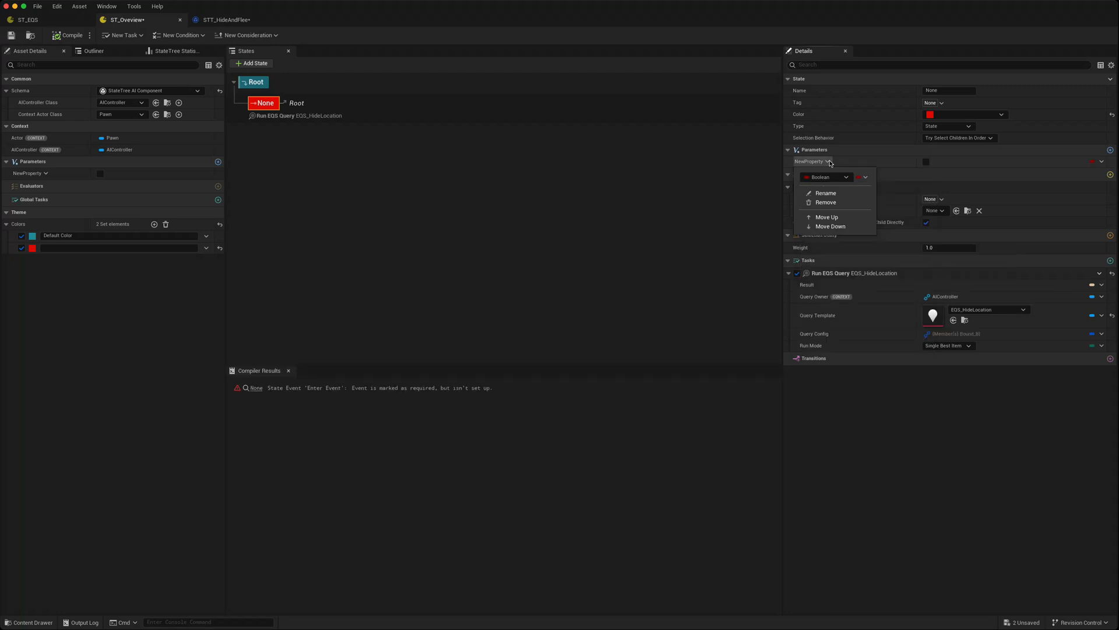
mouse_move(841, 180)
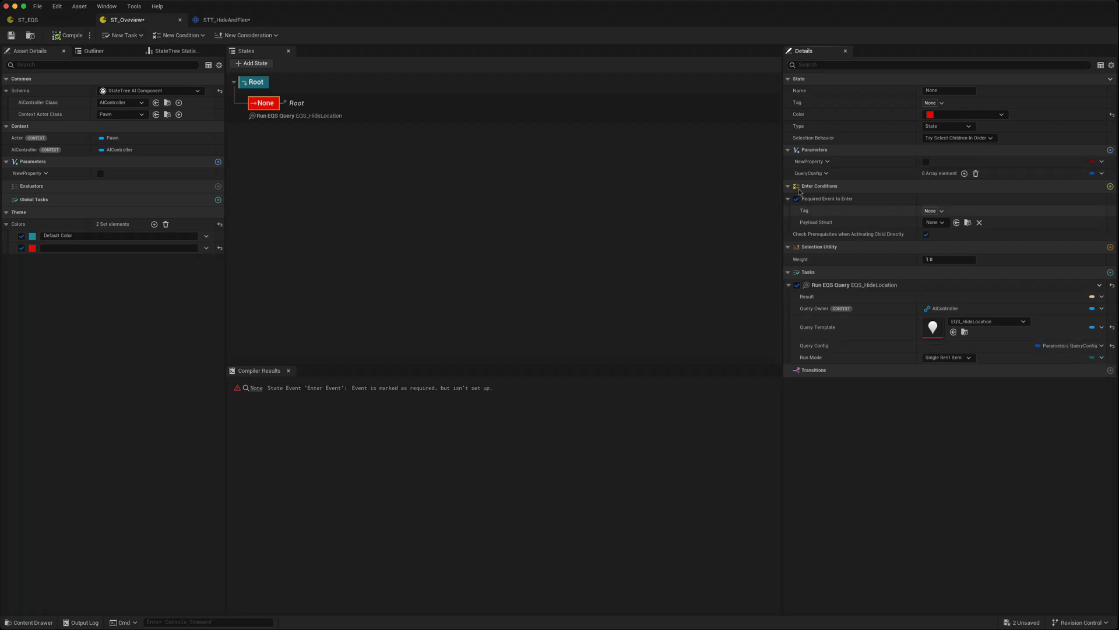
left_click(826, 173)
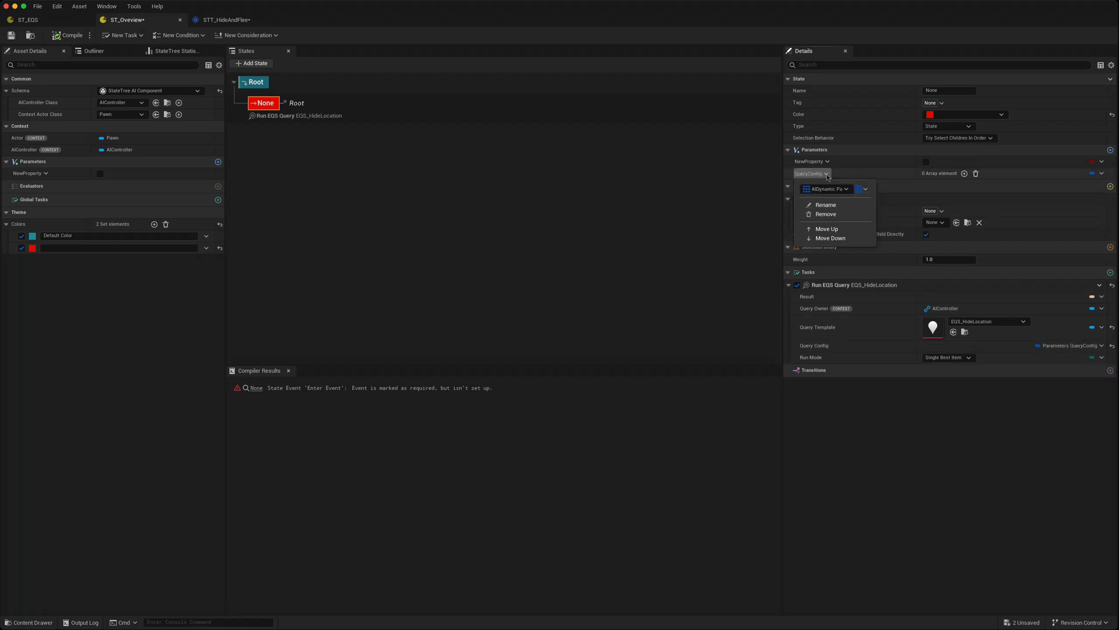
mouse_move(828, 192)
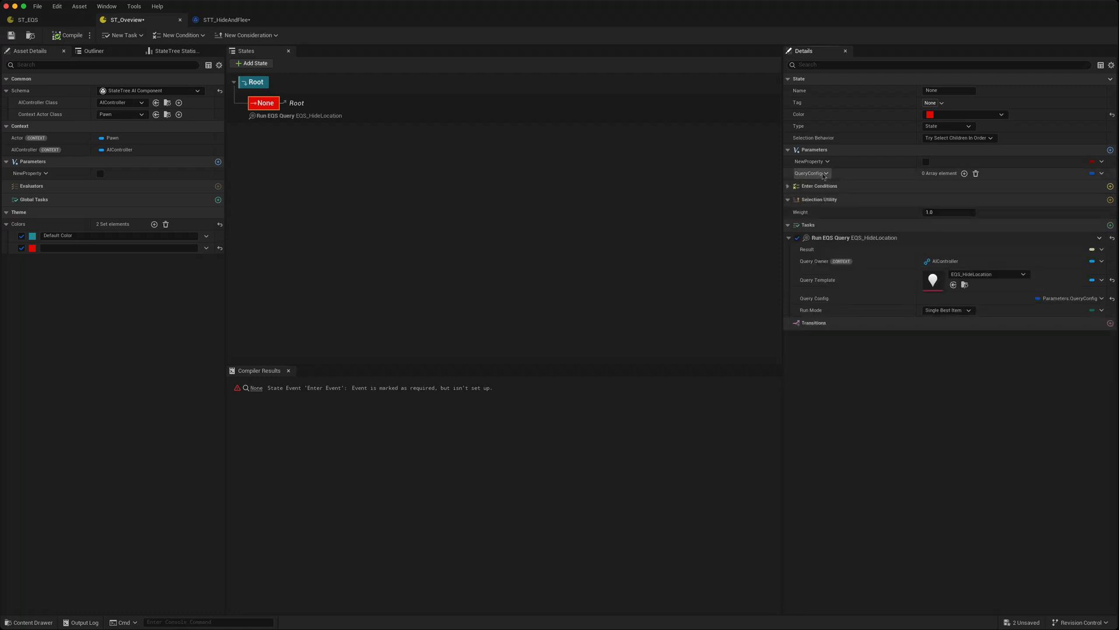
Step: Add one QueryConfig element and expand Index[0] to show Param Name, Type, Value, BBKey
left_click(964, 172)
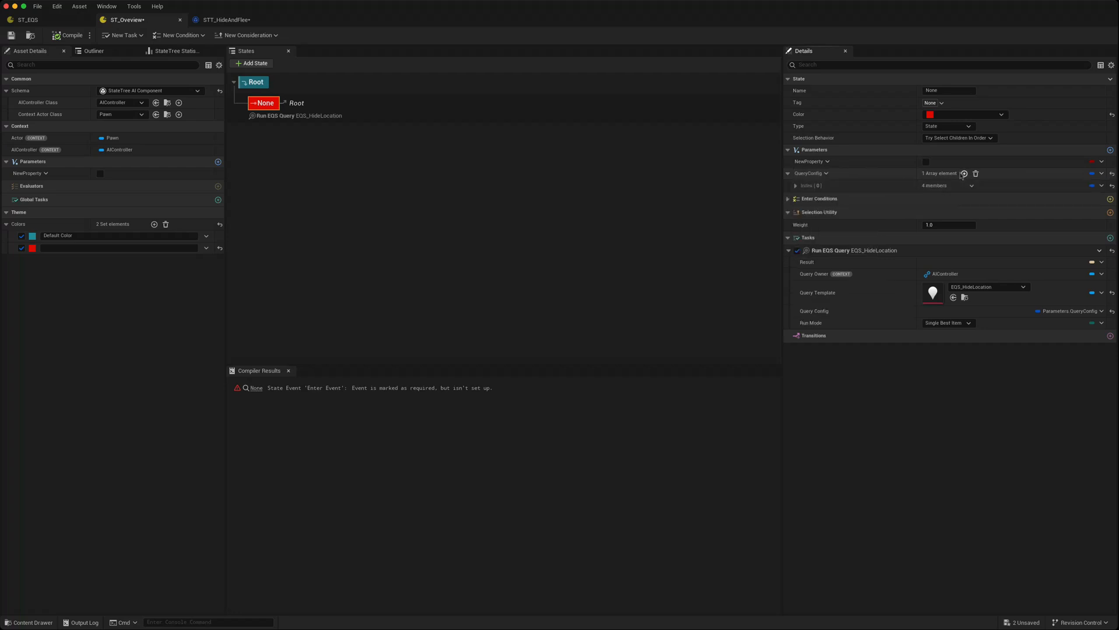
left_click(795, 184)
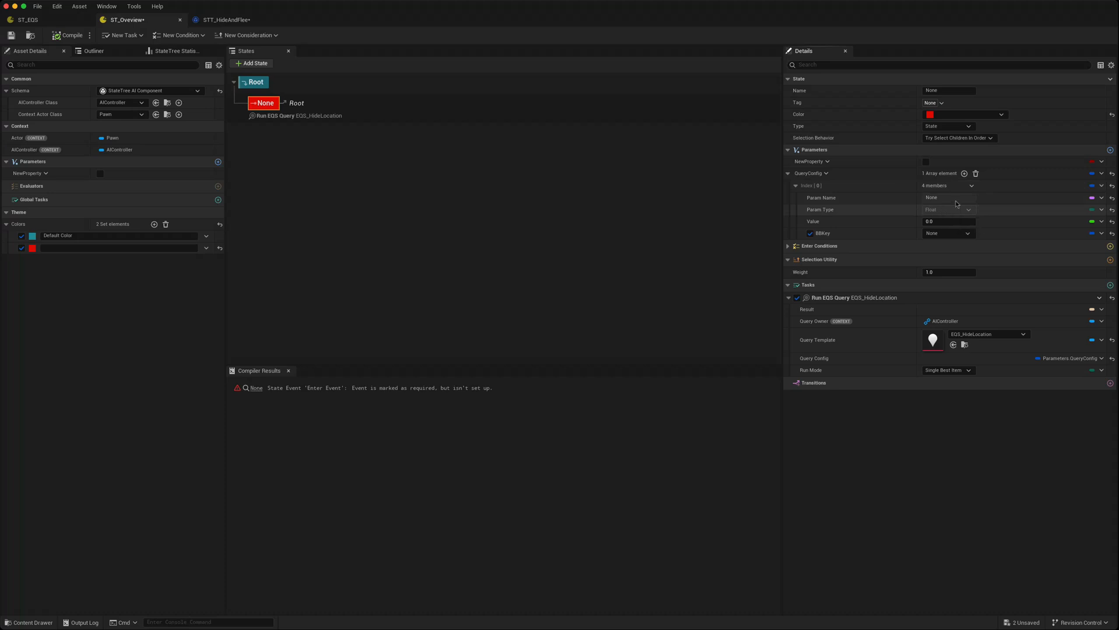
mouse_move(888, 220)
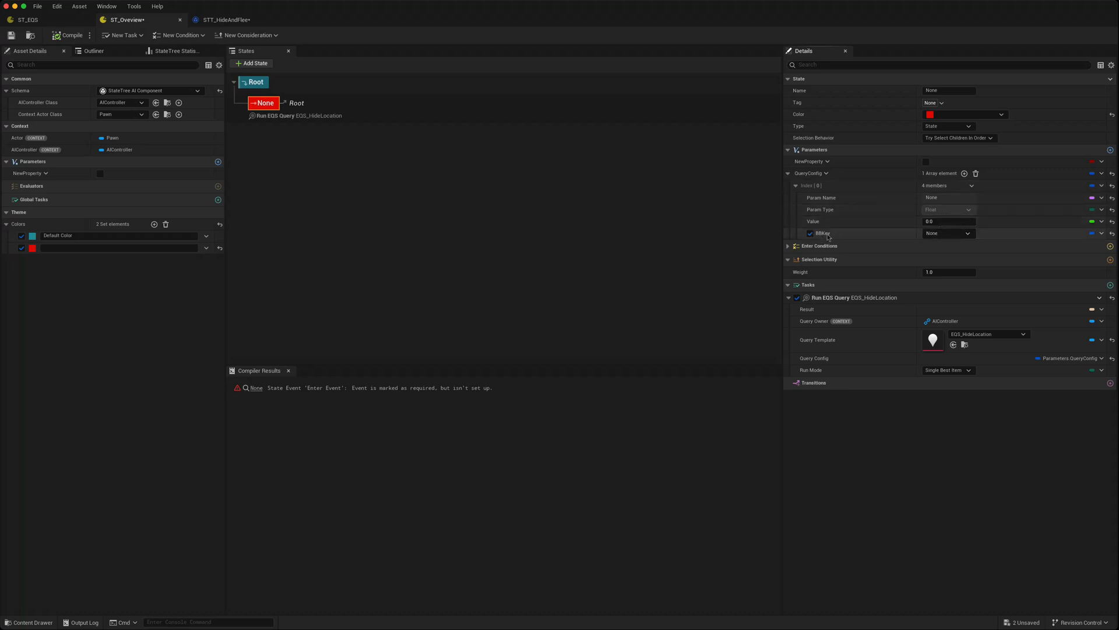
left_click(949, 248)
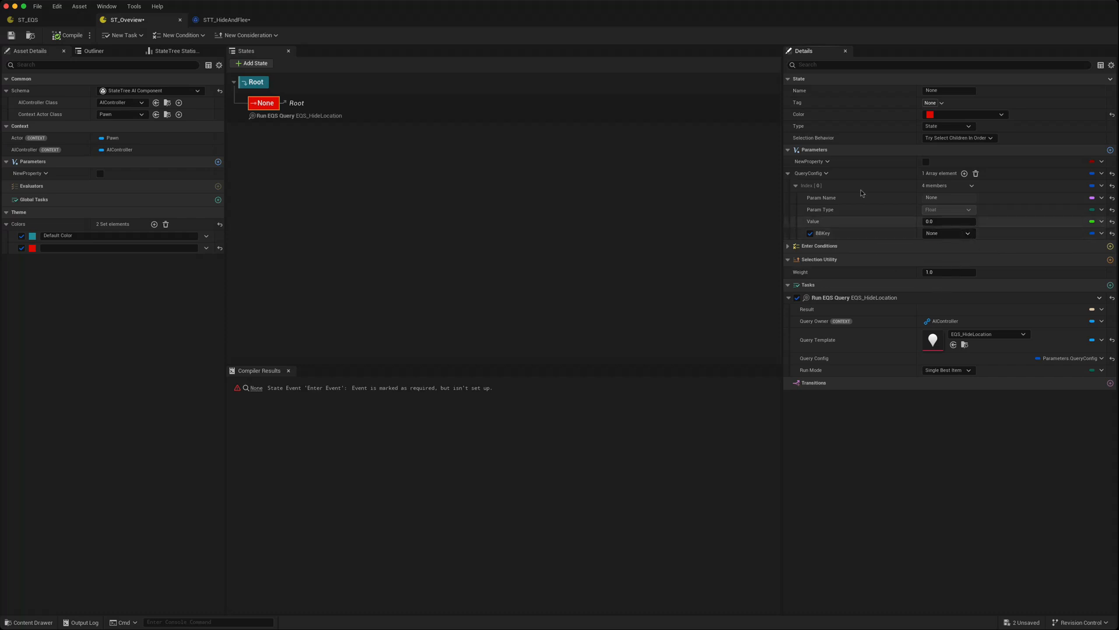
mouse_move(839, 222)
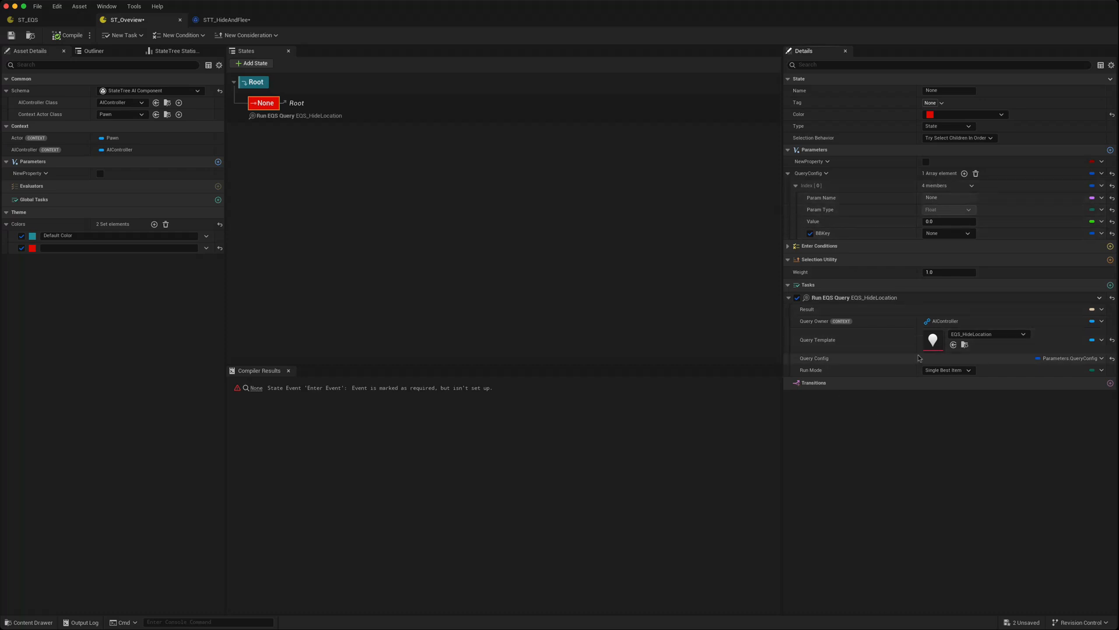
mouse_move(912, 357)
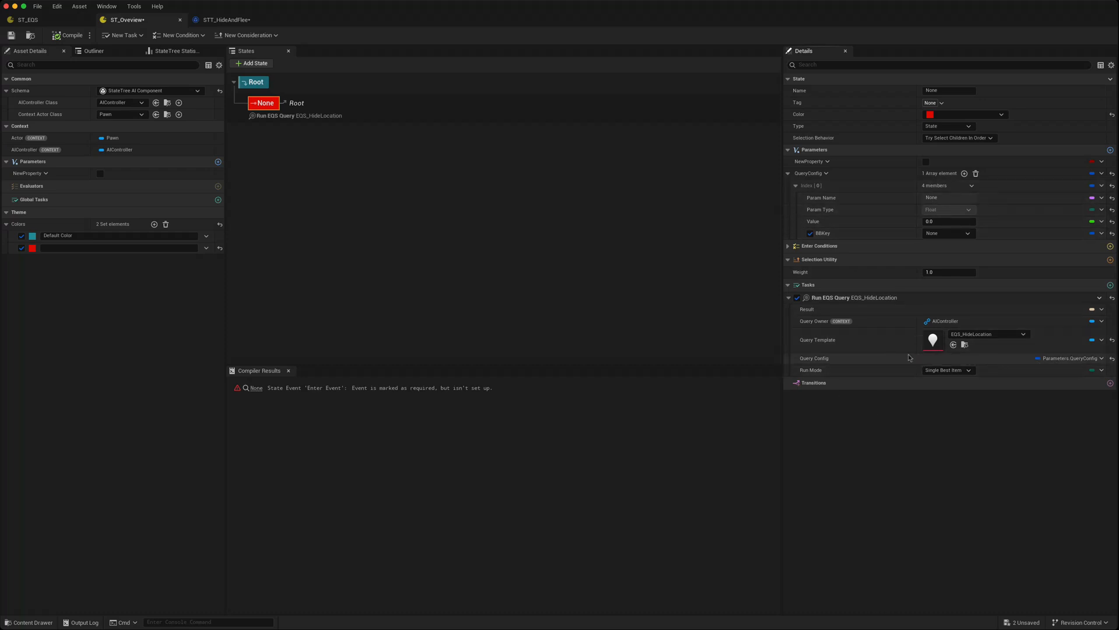
mouse_move(845, 336)
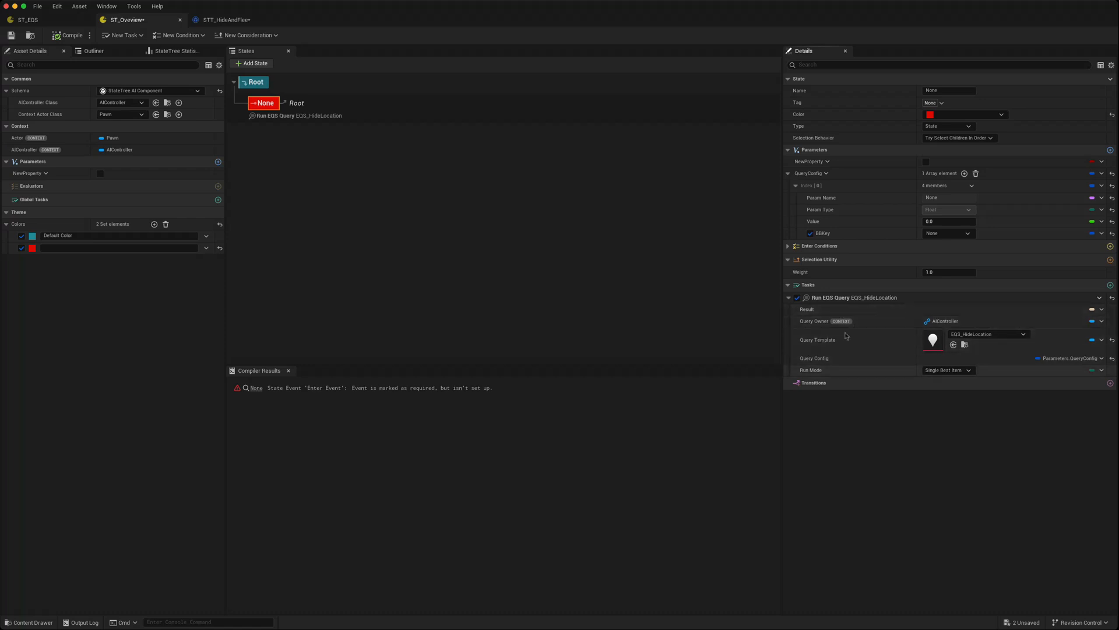
left_click(225, 19)
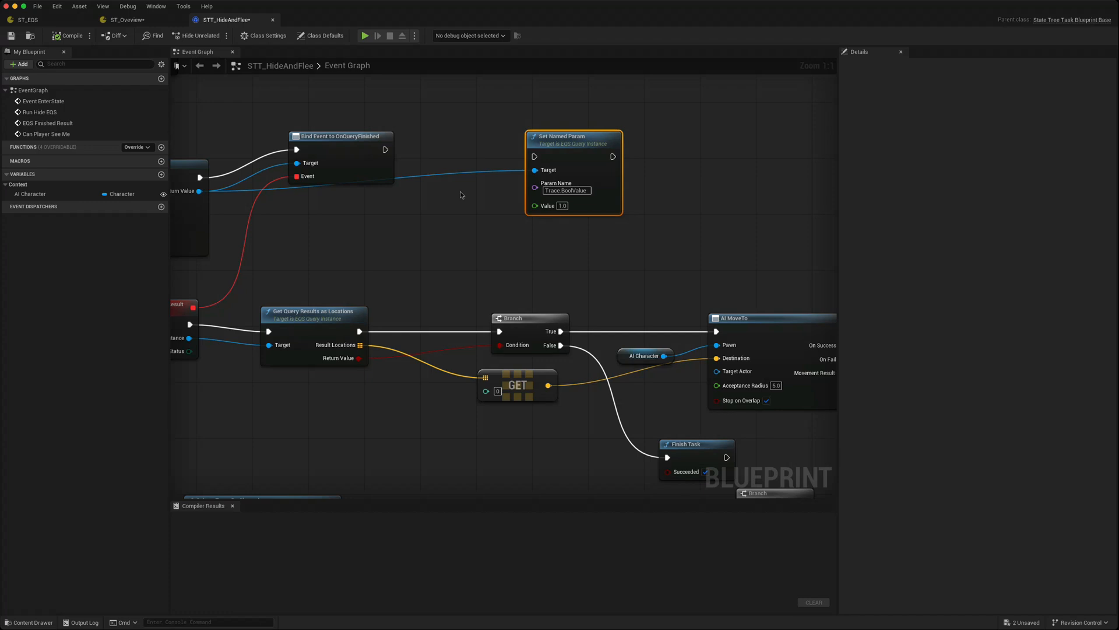
mouse_move(511, 274)
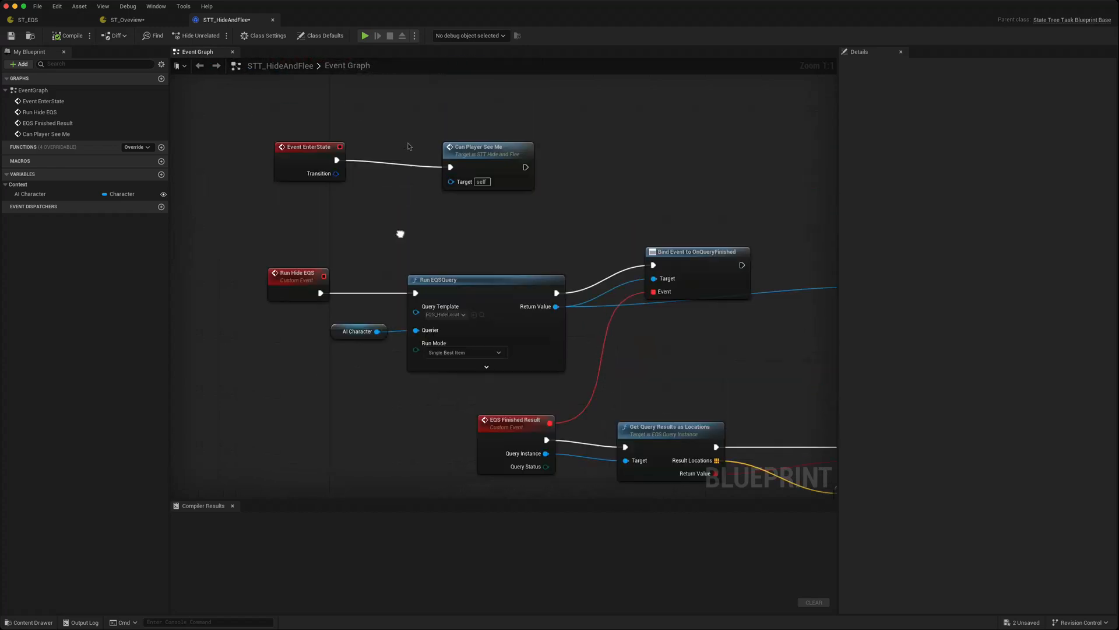
left_click(474, 156)
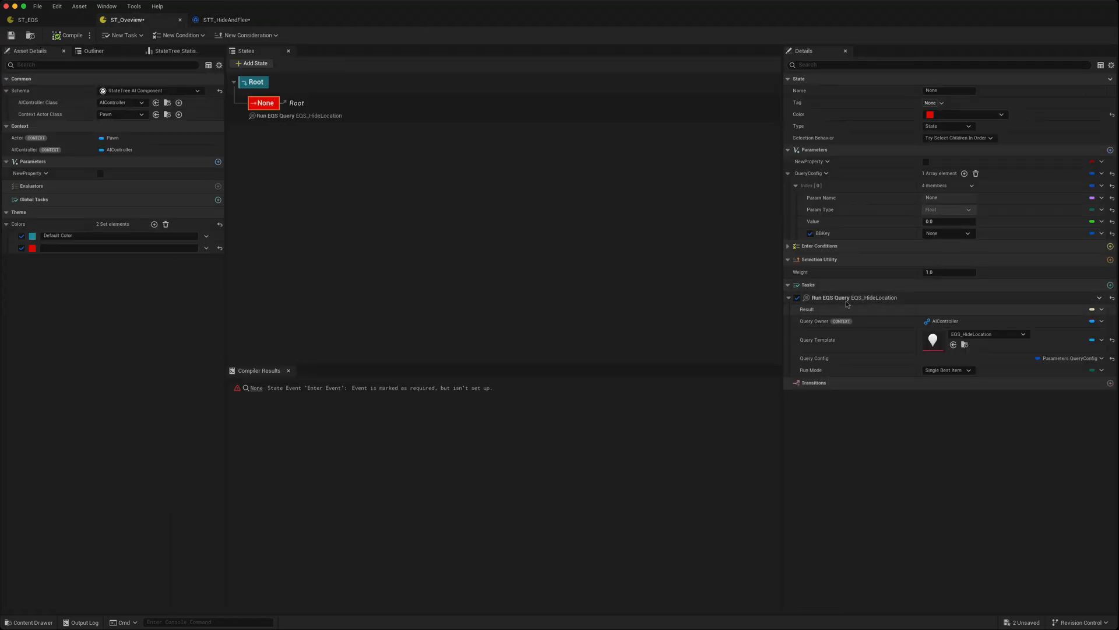
mouse_move(863, 324)
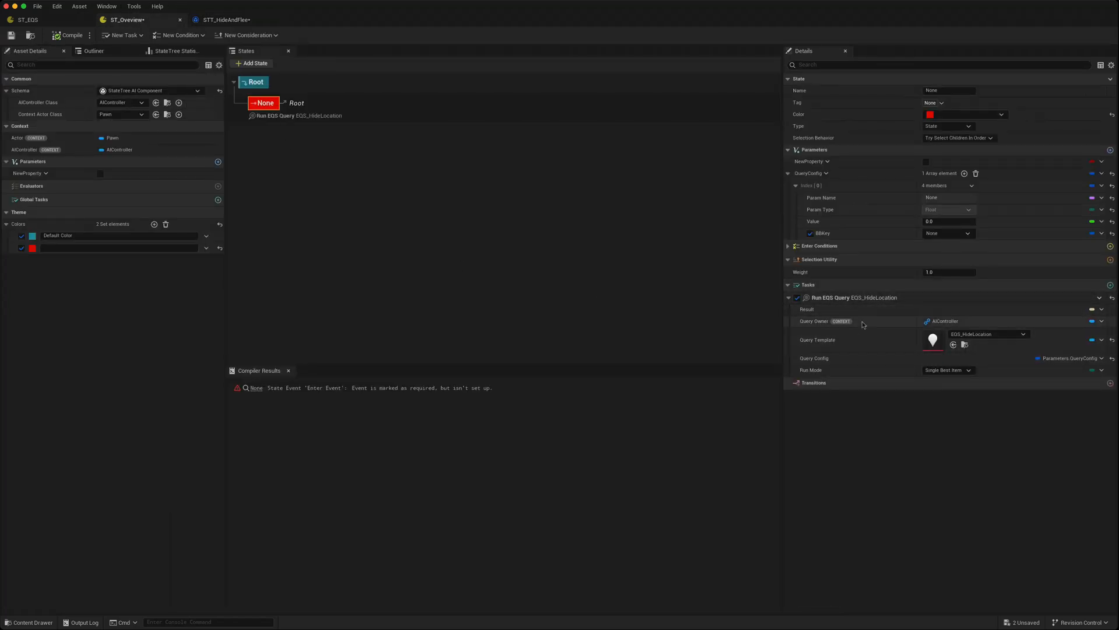
mouse_move(904, 406)
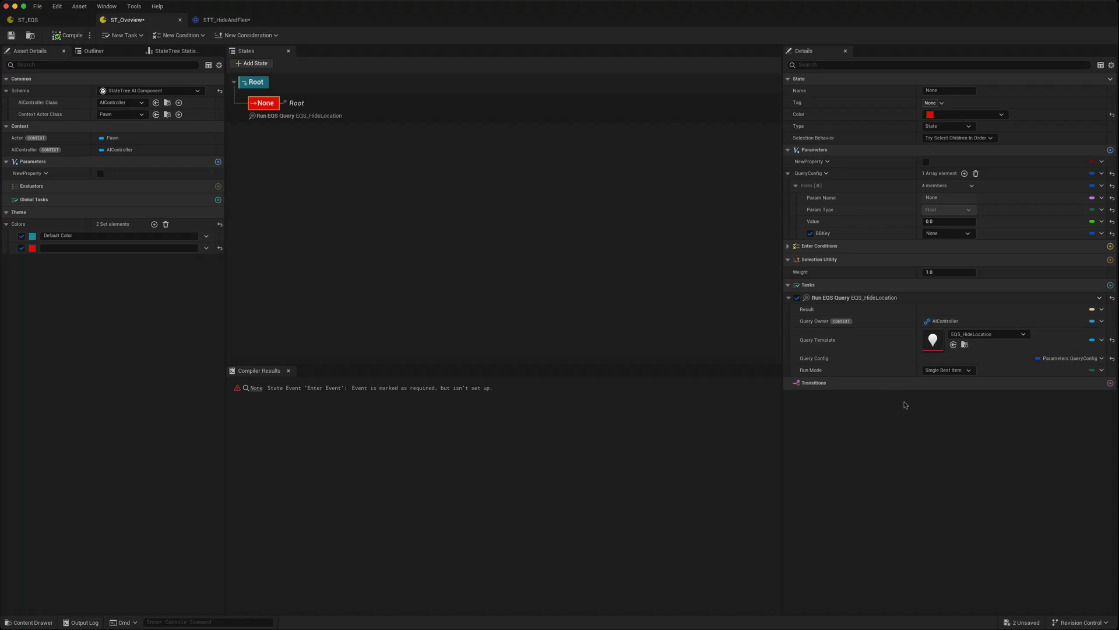
mouse_move(900, 407)
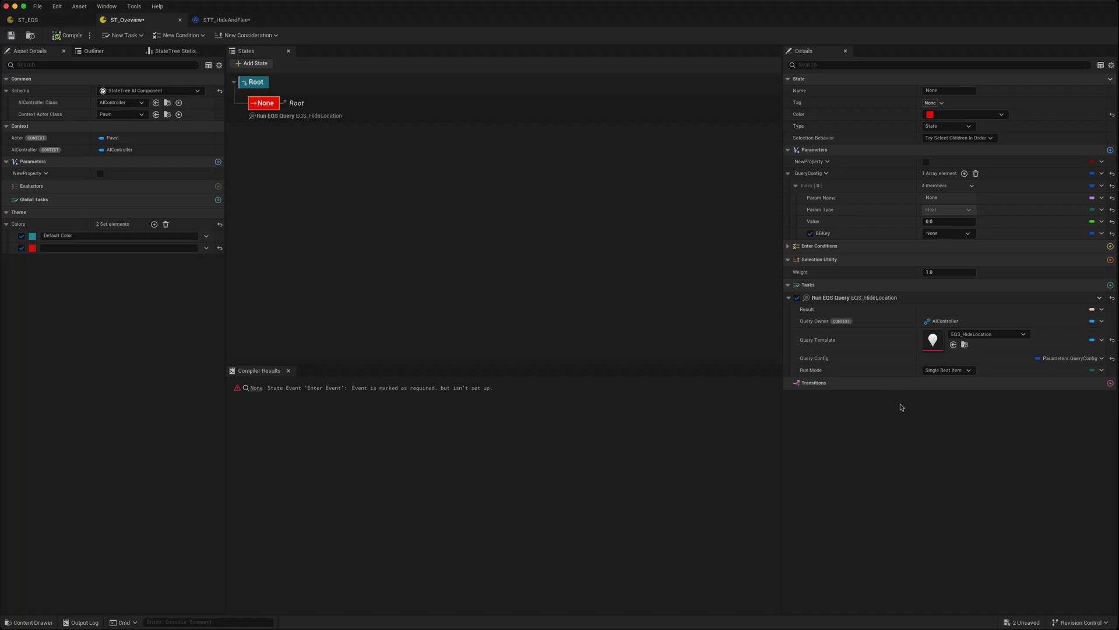
mouse_move(814, 308)
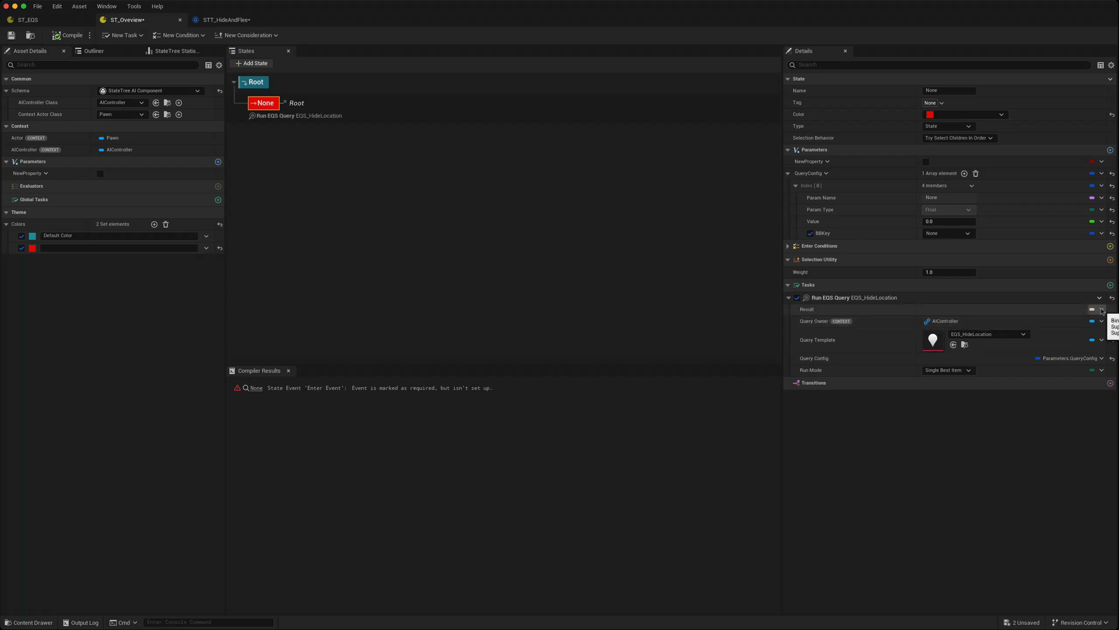
Step: Promote the query Result to a new Parameters.Result vector and expand its X, Y, Z
left_click(1102, 309)
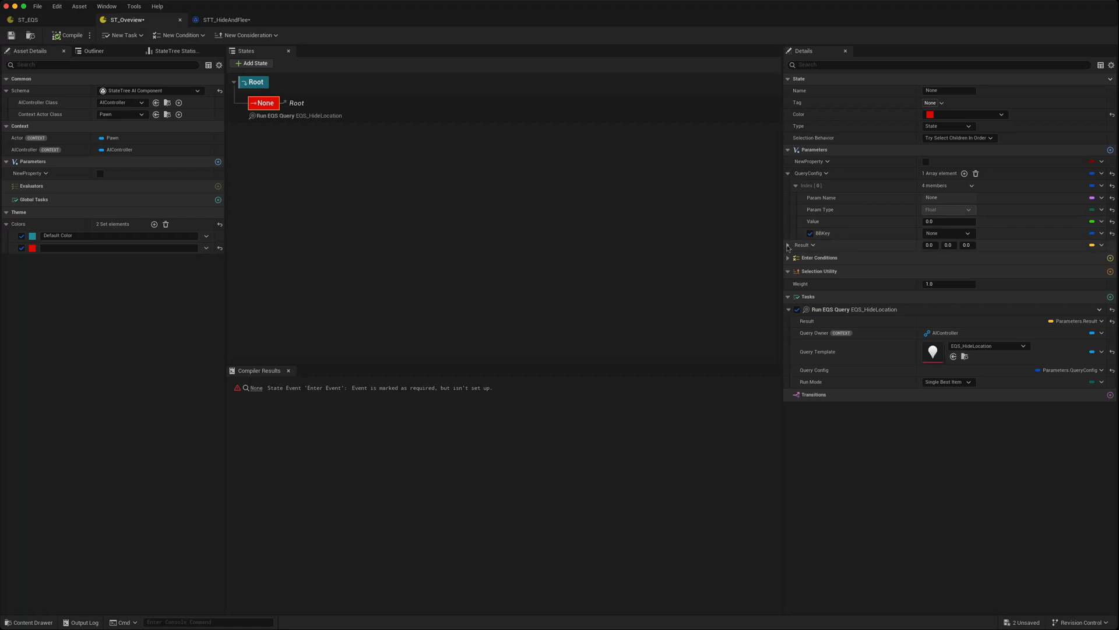
left_click(787, 245)
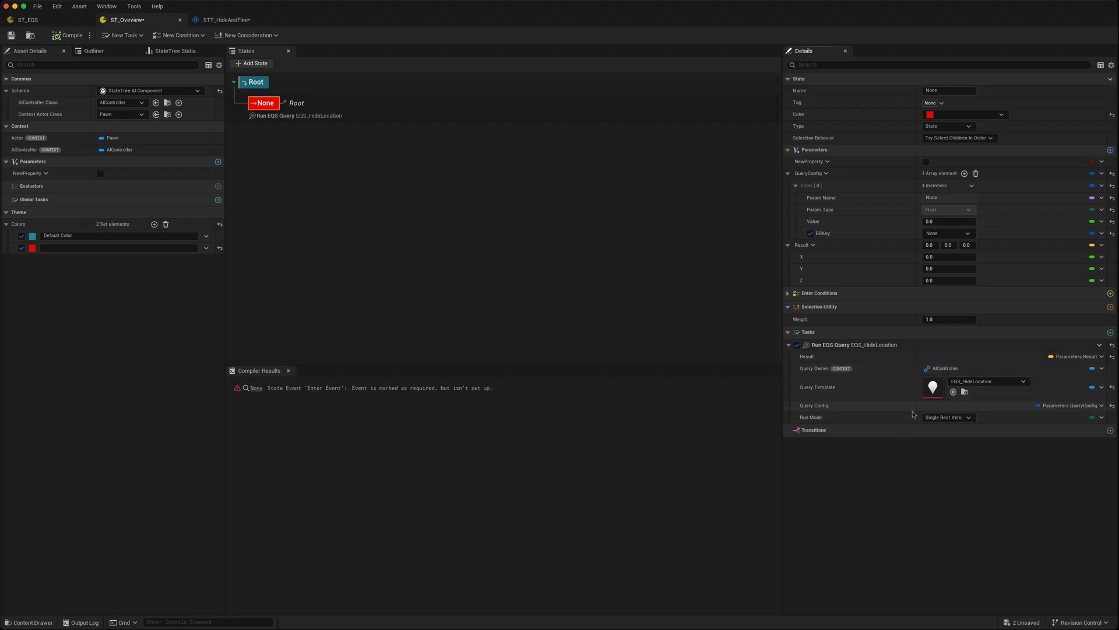
mouse_move(862, 251)
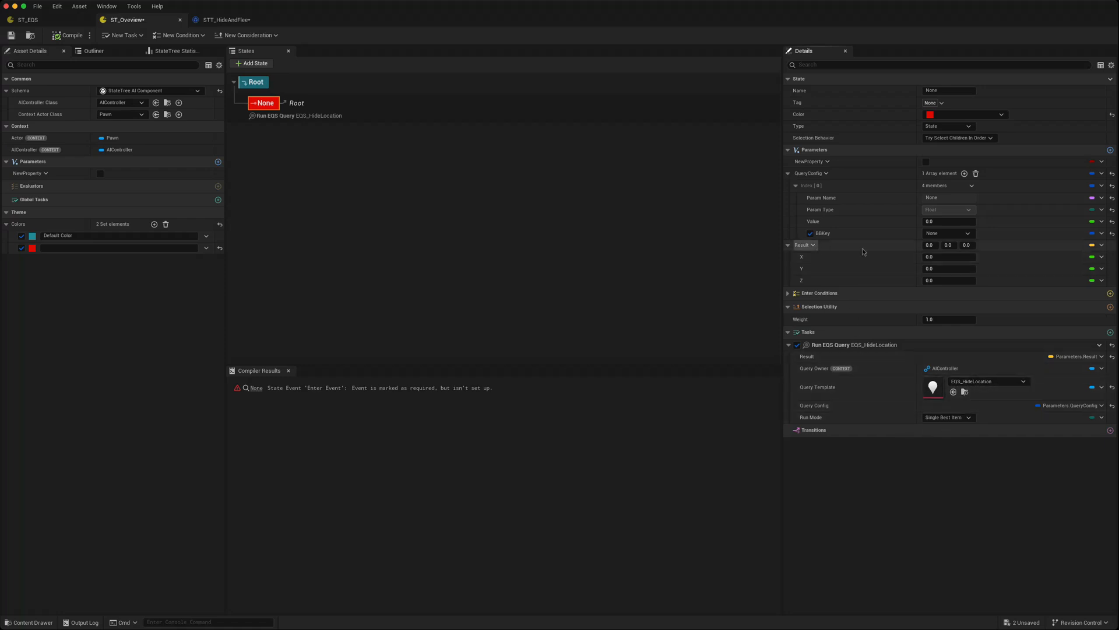
mouse_move(849, 491)
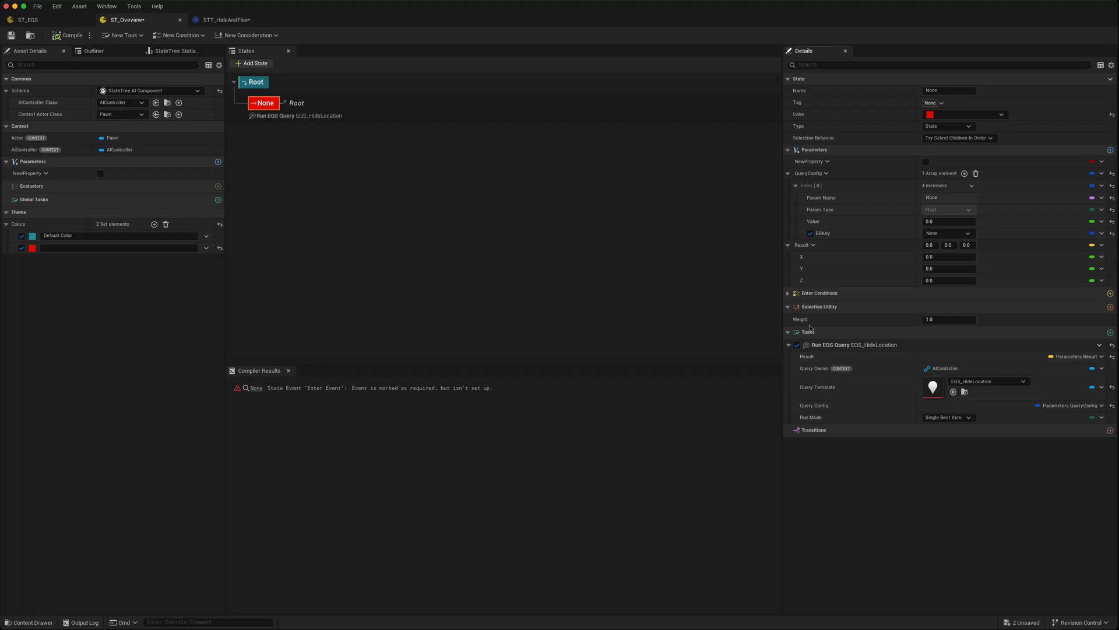
mouse_move(1105, 336)
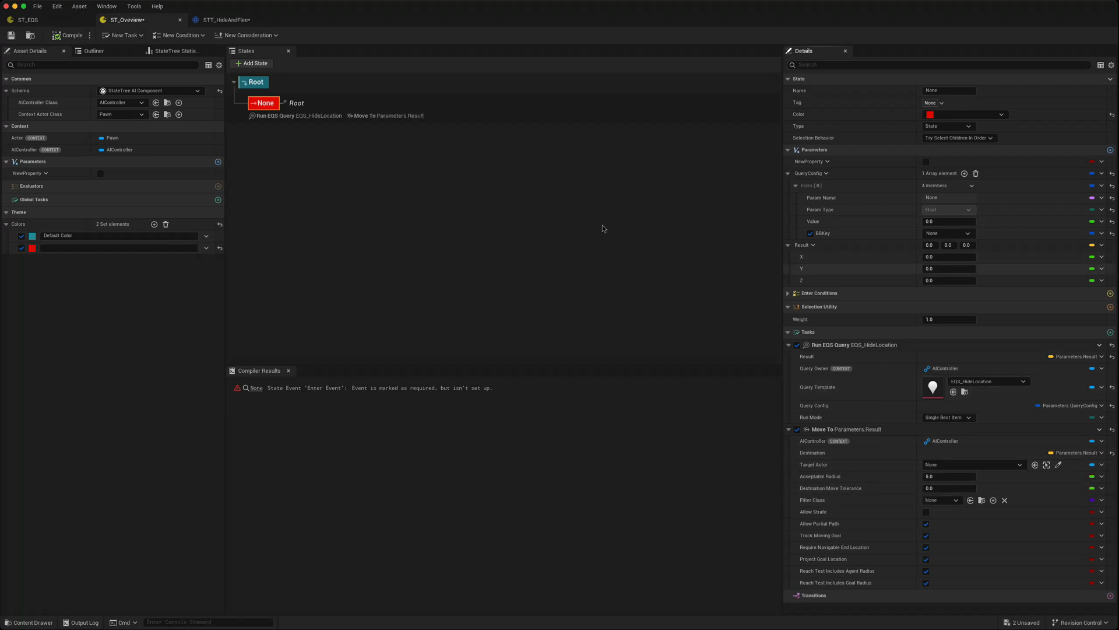
Step: Add a Move To task whose Destination is bound to Parameters.Result
left_click(225, 20)
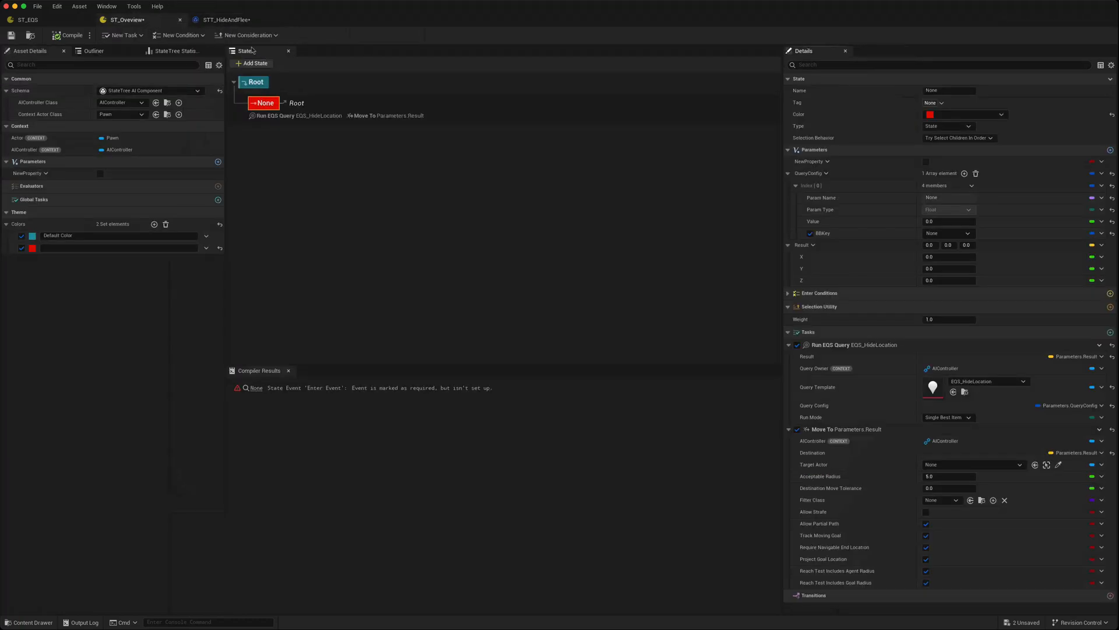
left_click(223, 19)
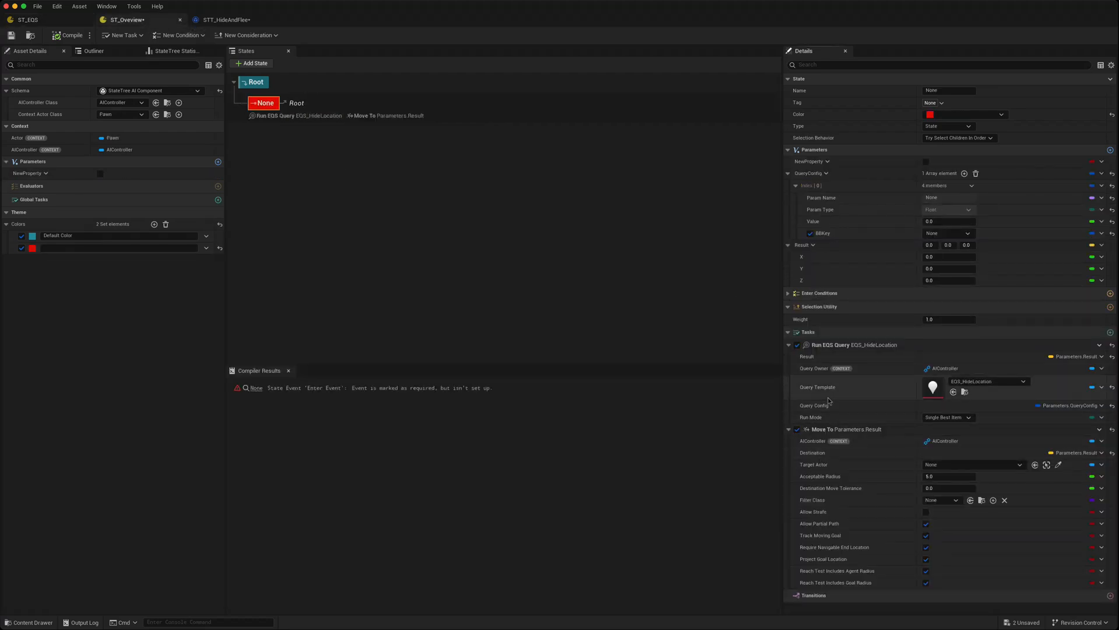
mouse_move(826, 414)
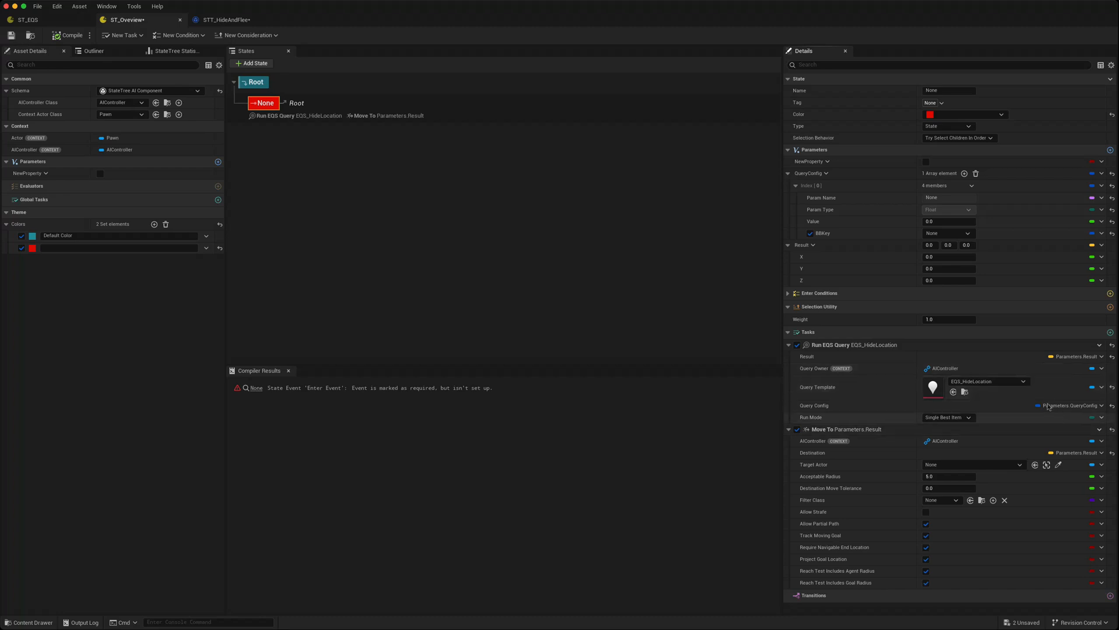
mouse_move(425, 249)
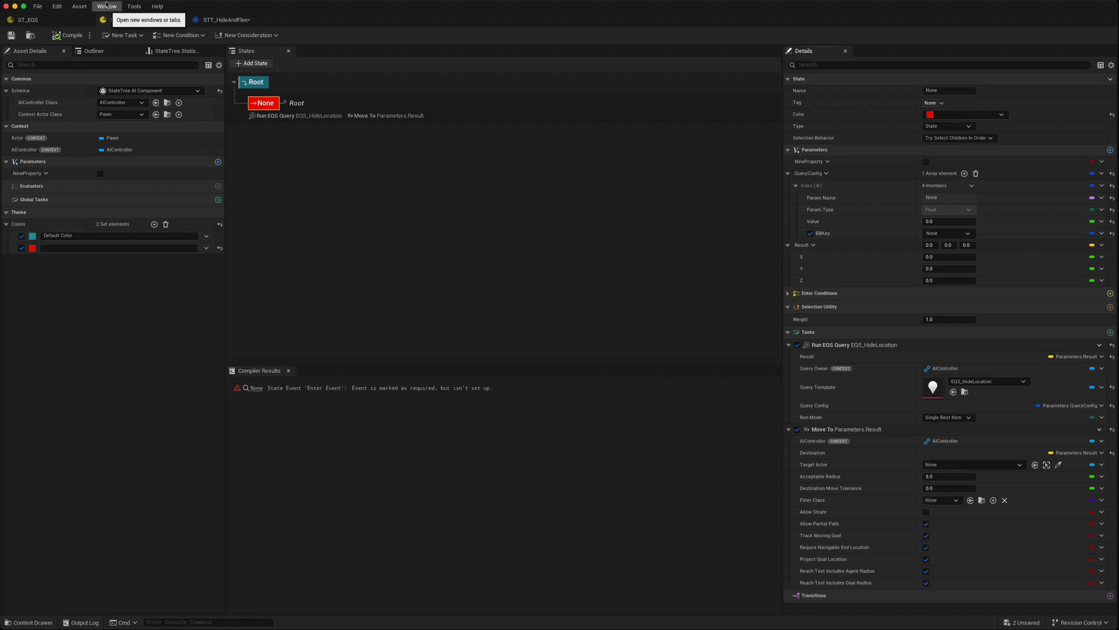
Step: Show the StateTree Debugger tab from the Window menu
left_click(106, 6)
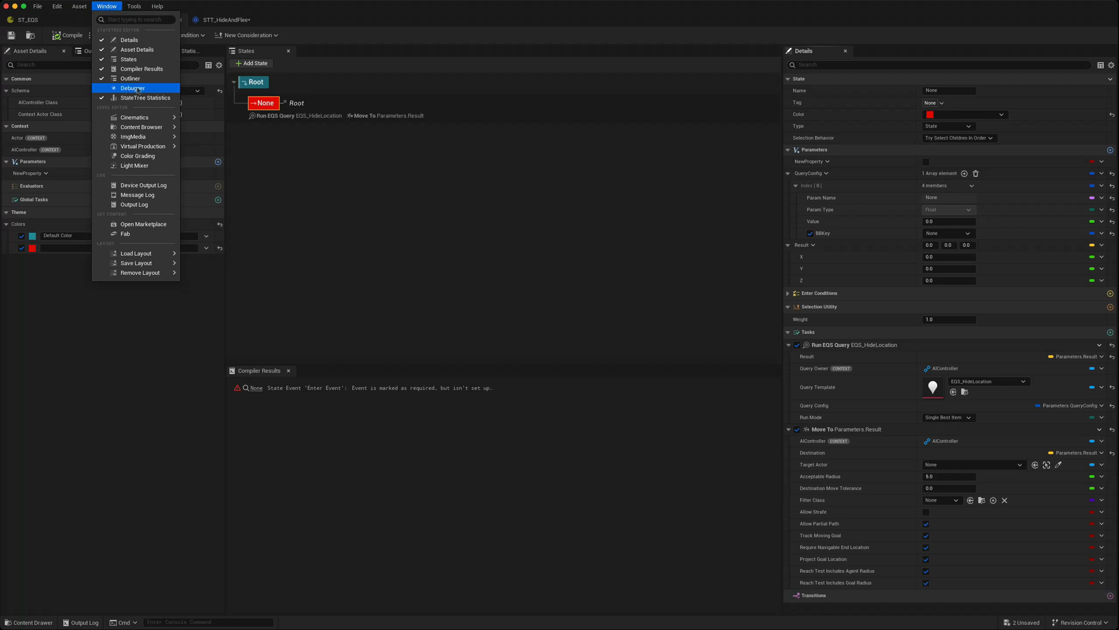
left_click(132, 88)
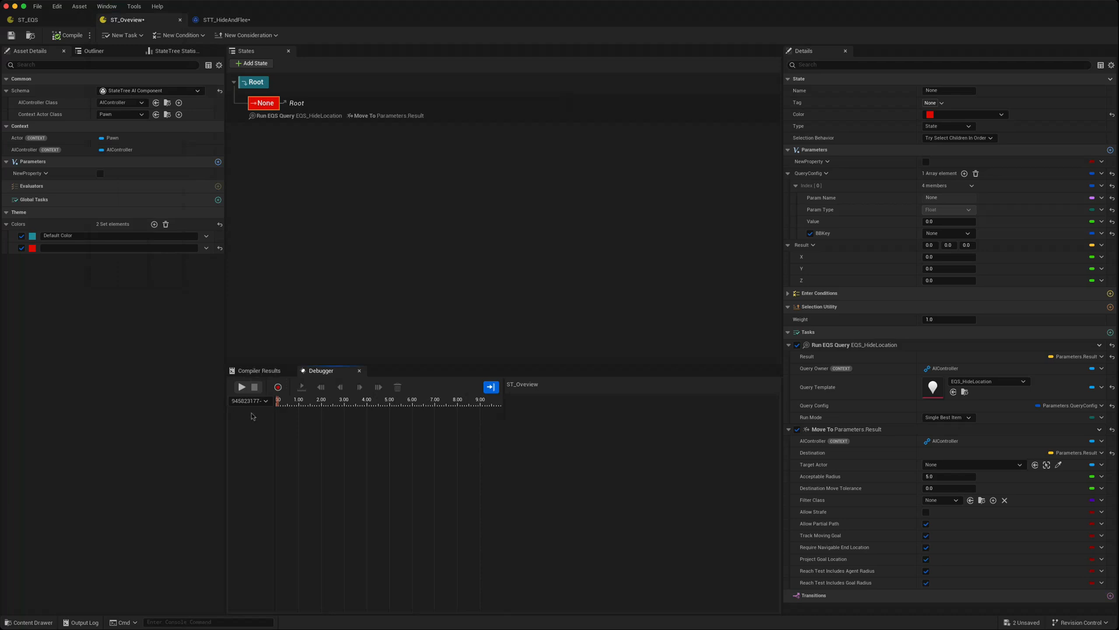
mouse_move(305, 450)
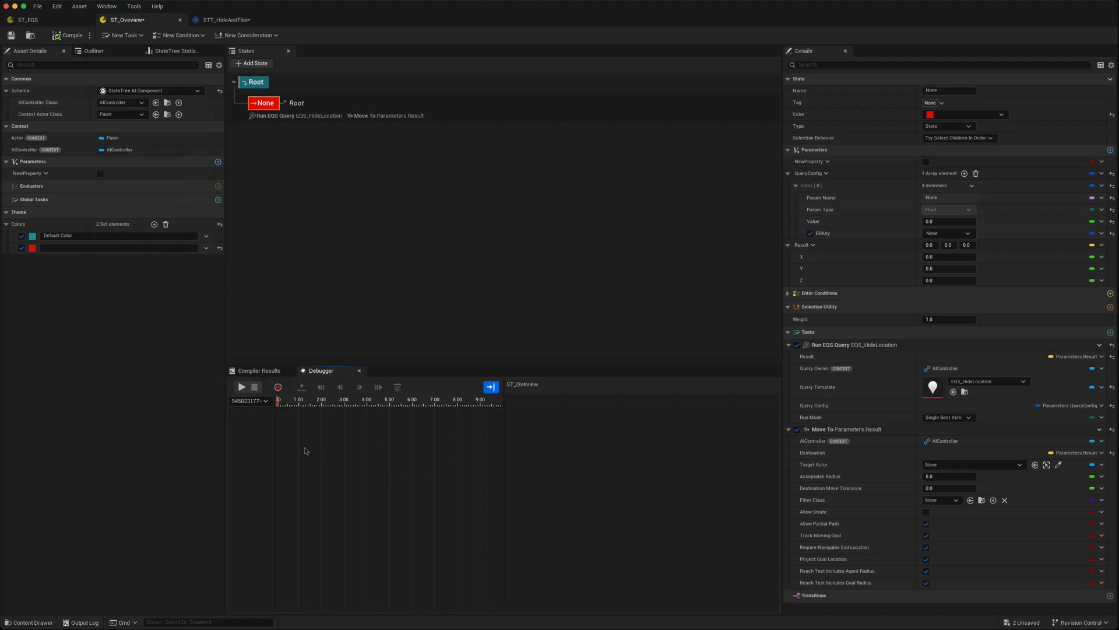
mouse_move(465, 264)
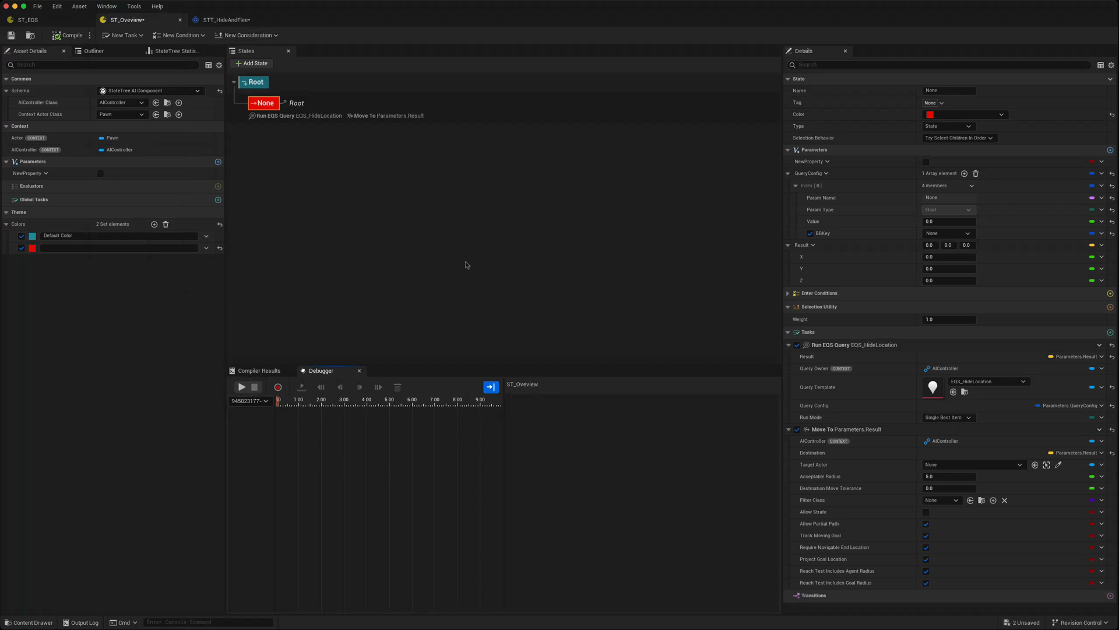
mouse_move(235, 185)
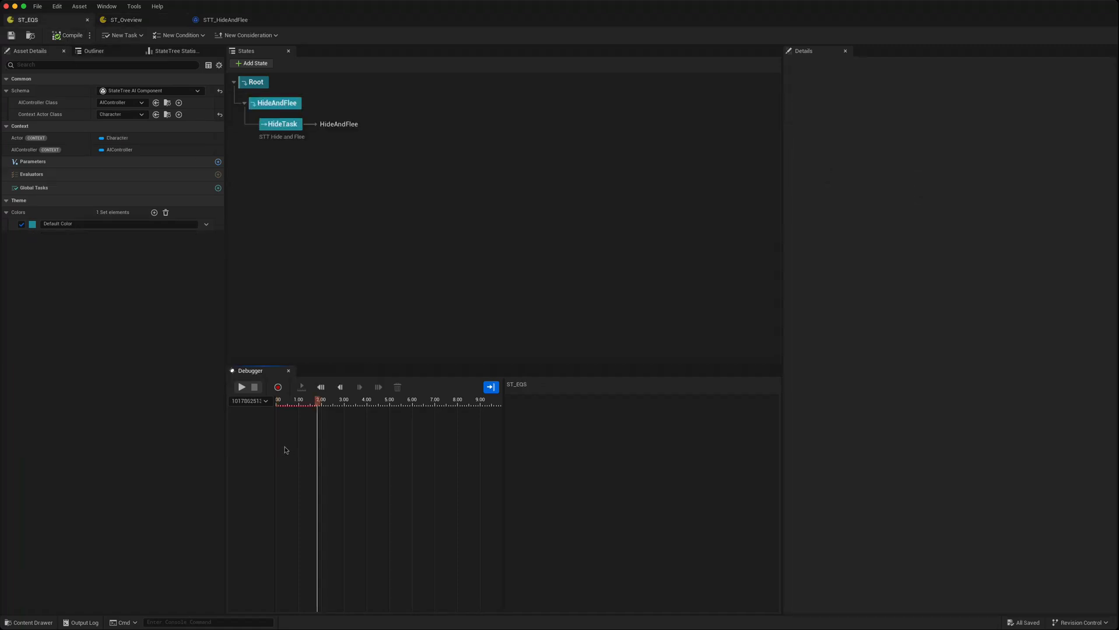
mouse_move(241, 386)
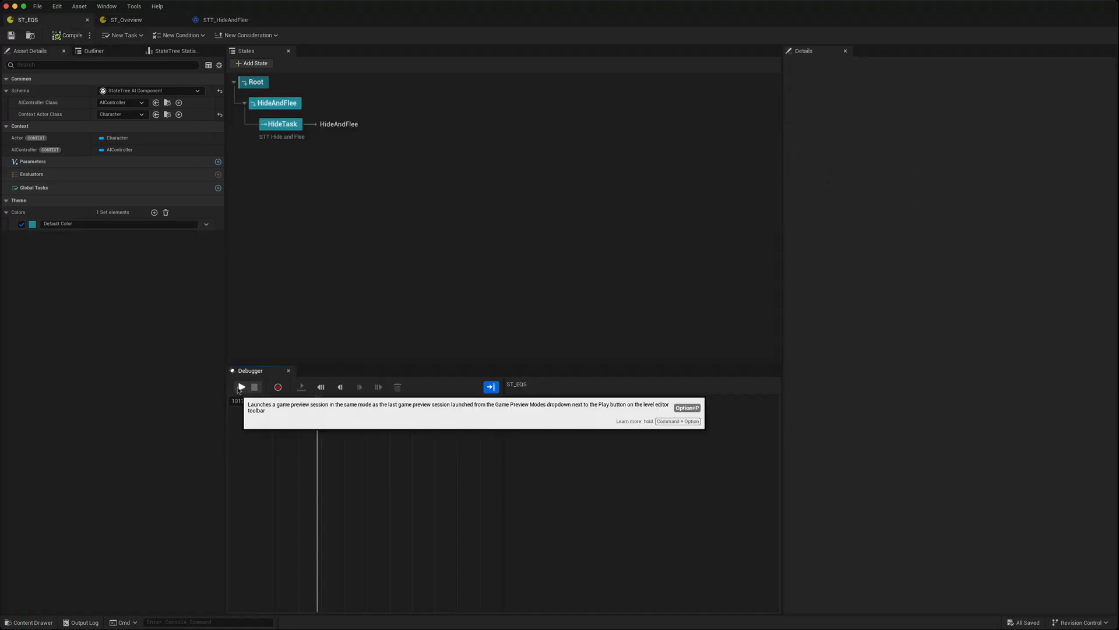
Step: Start a play session to record ST_EQS's Root/HideAndFlee/HideTask execution track
left_click(241, 387)
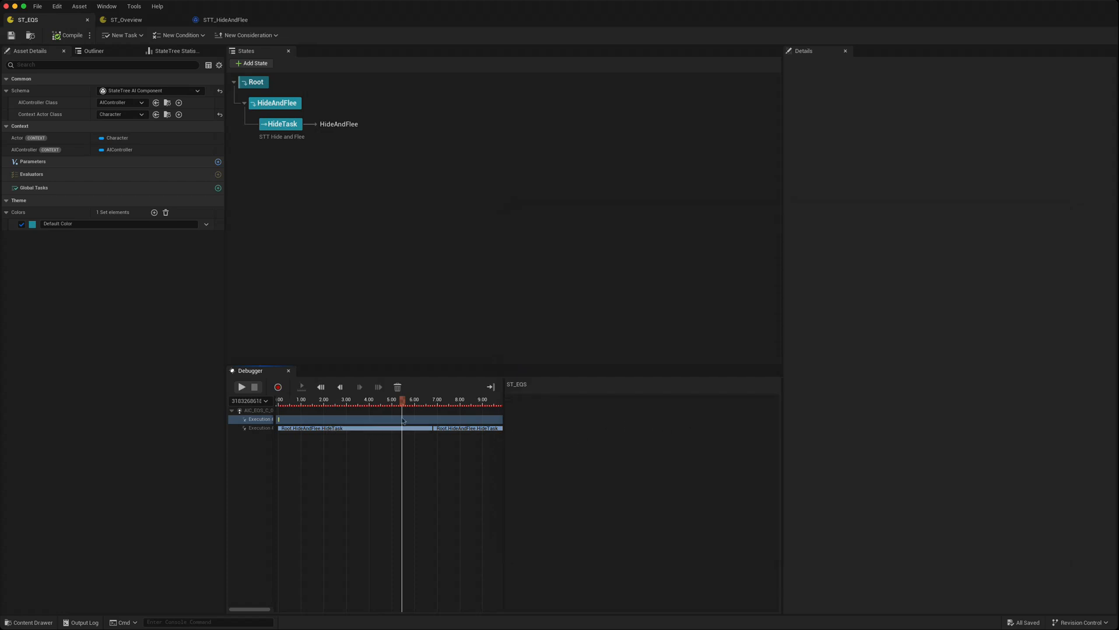
Step: Scrub the recording and expand STT Hide and Flee under Tick Tasks to read AI Character
left_click(320, 400)
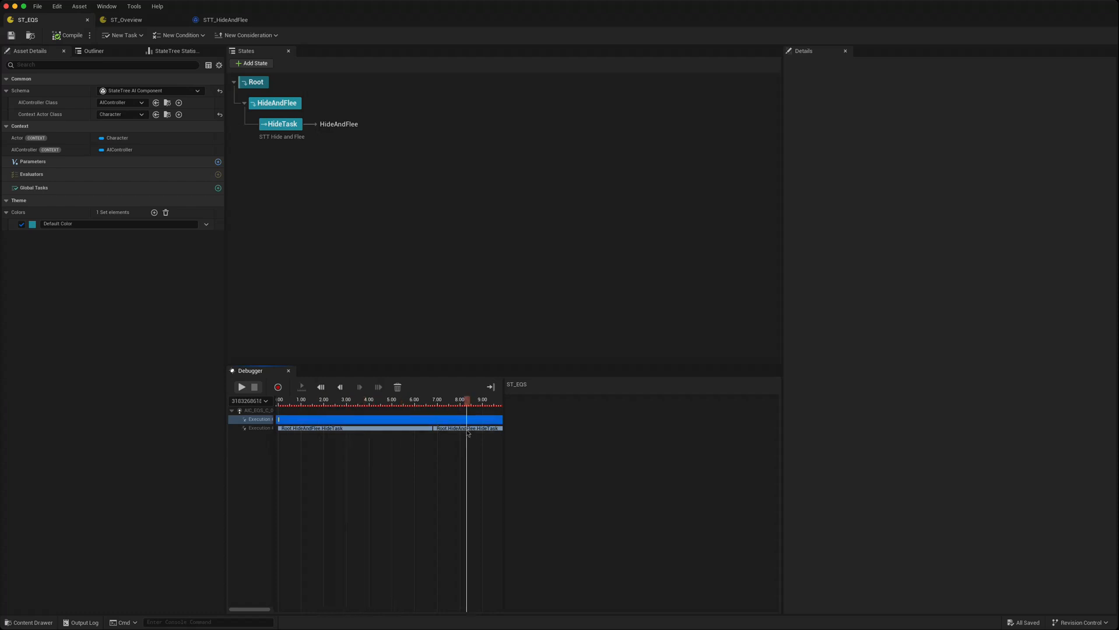
left_click(259, 427)
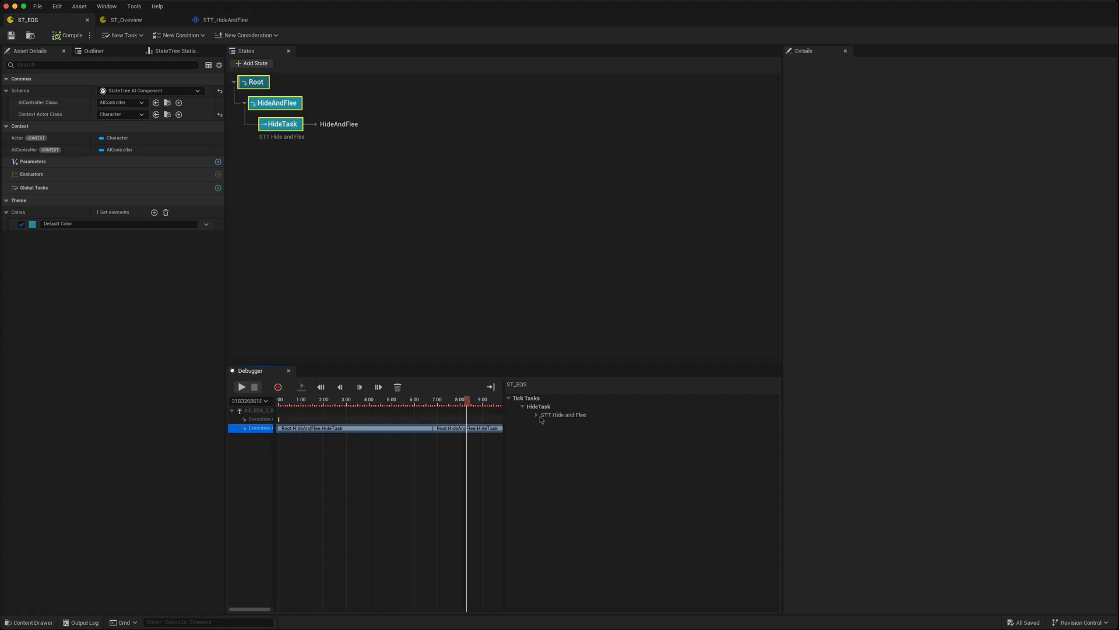
left_click(537, 414)
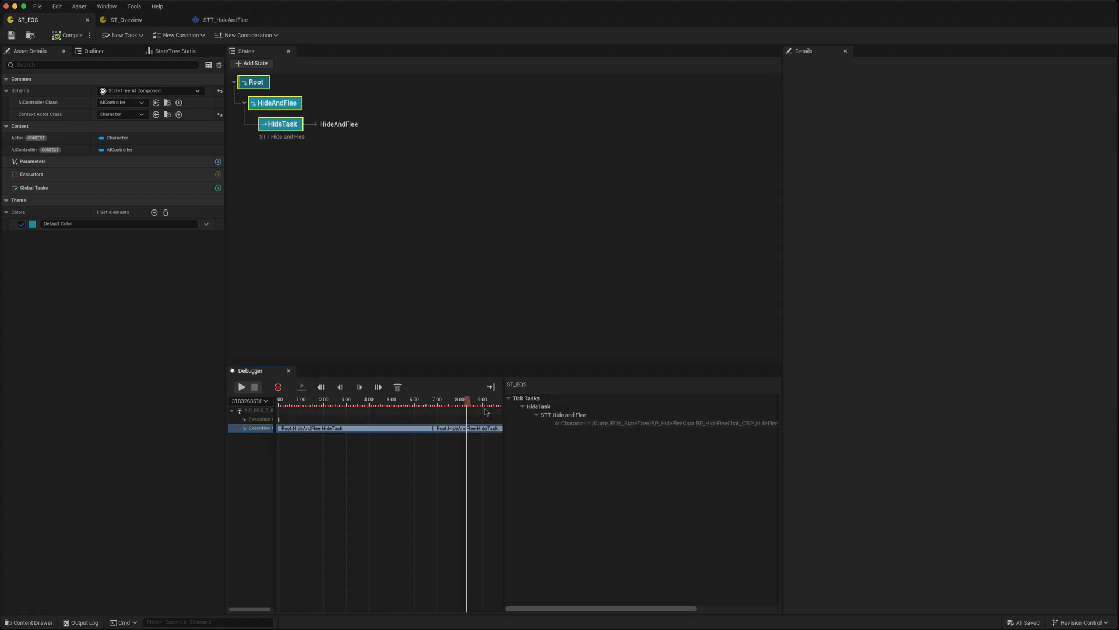
left_click(339, 387)
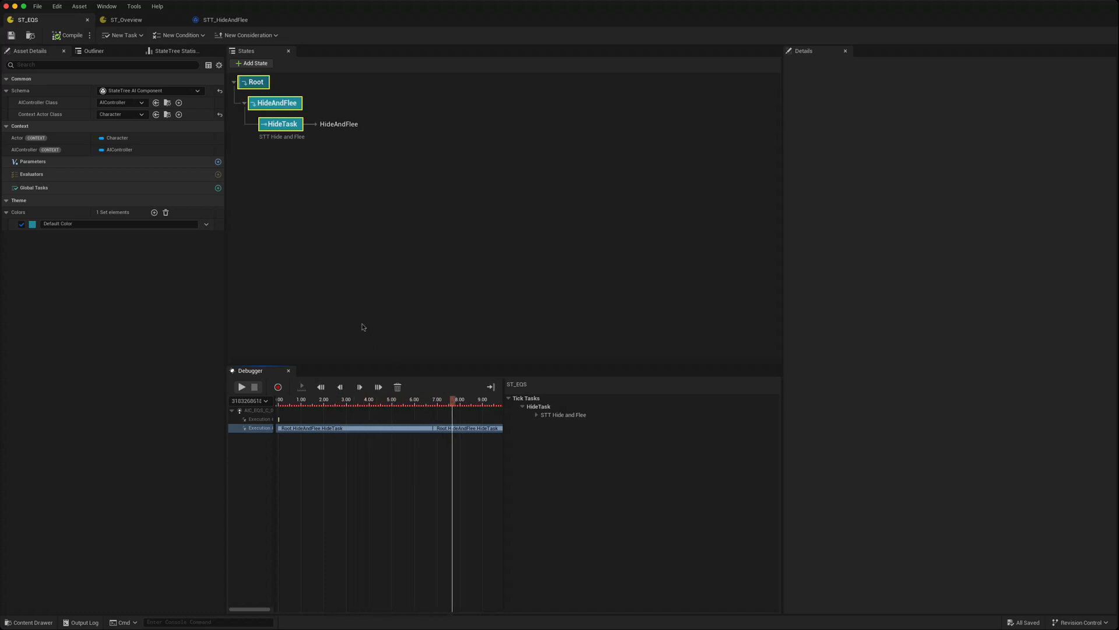
left_click(537, 414)
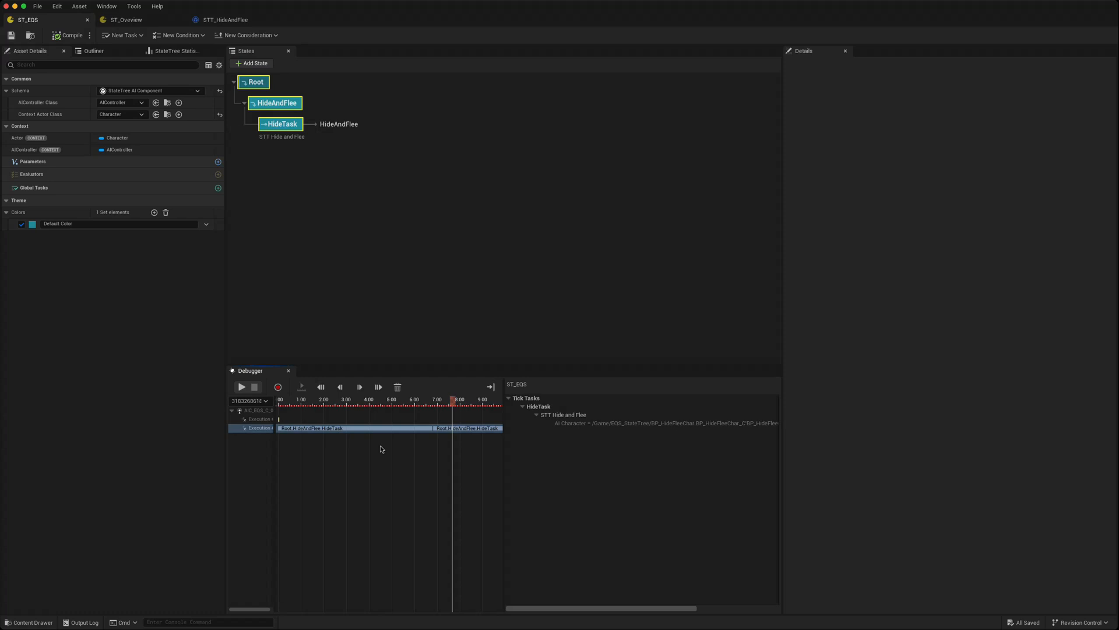
left_click(444, 399)
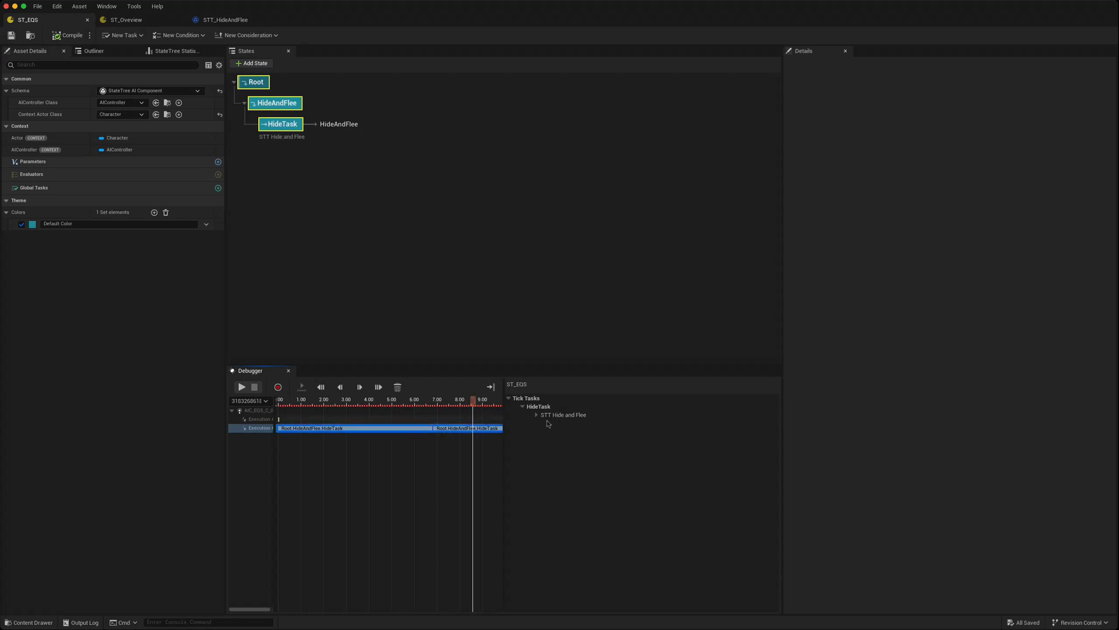
left_click(537, 414)
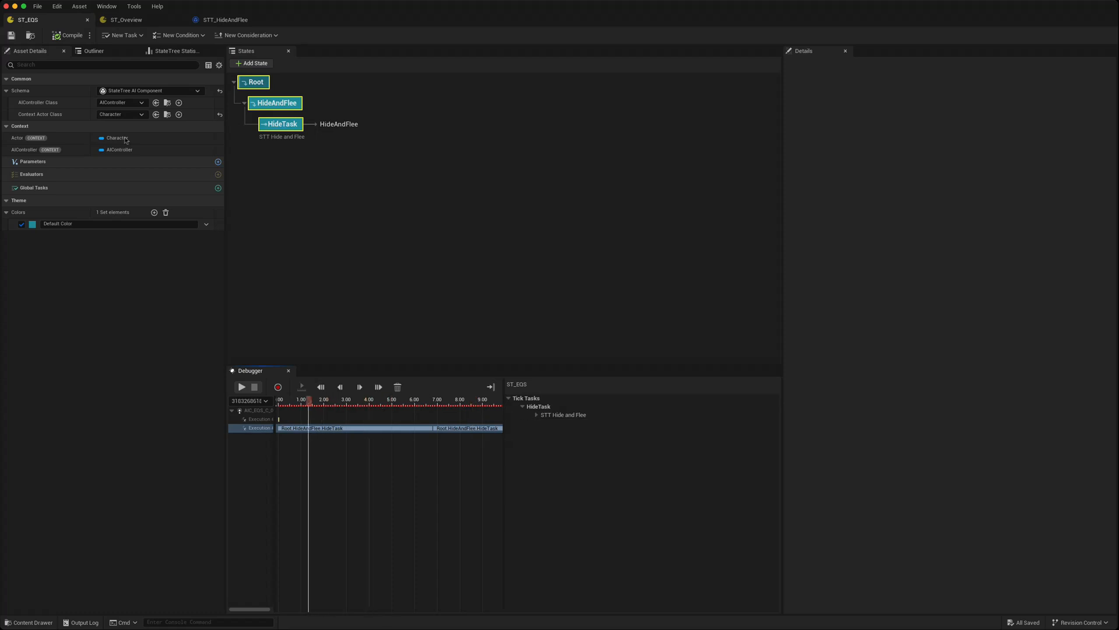
mouse_move(229, 244)
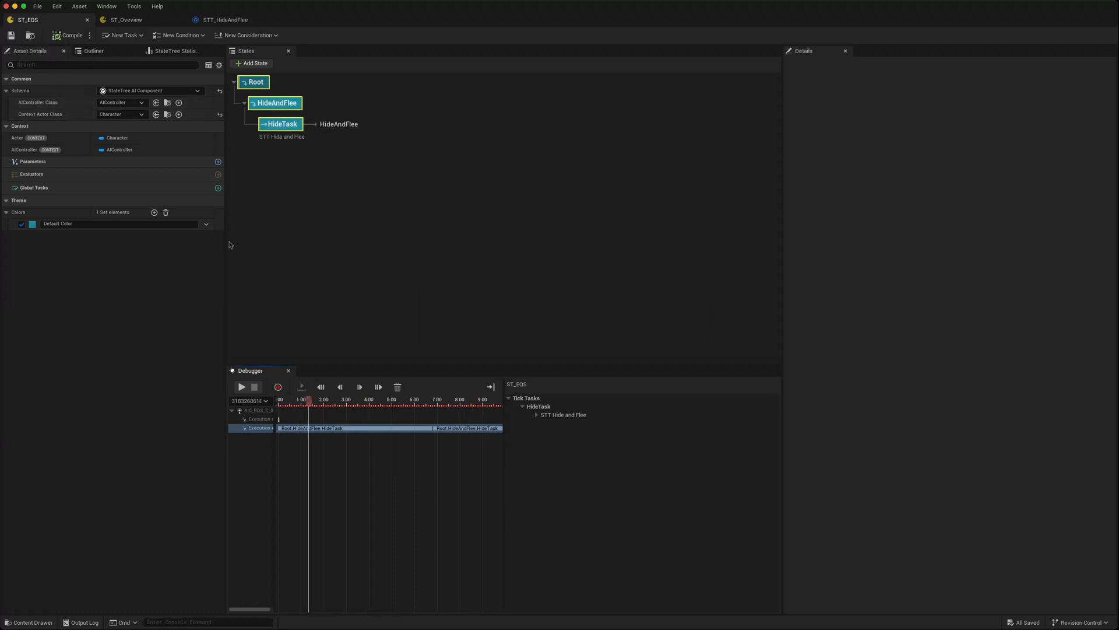
mouse_move(295, 178)
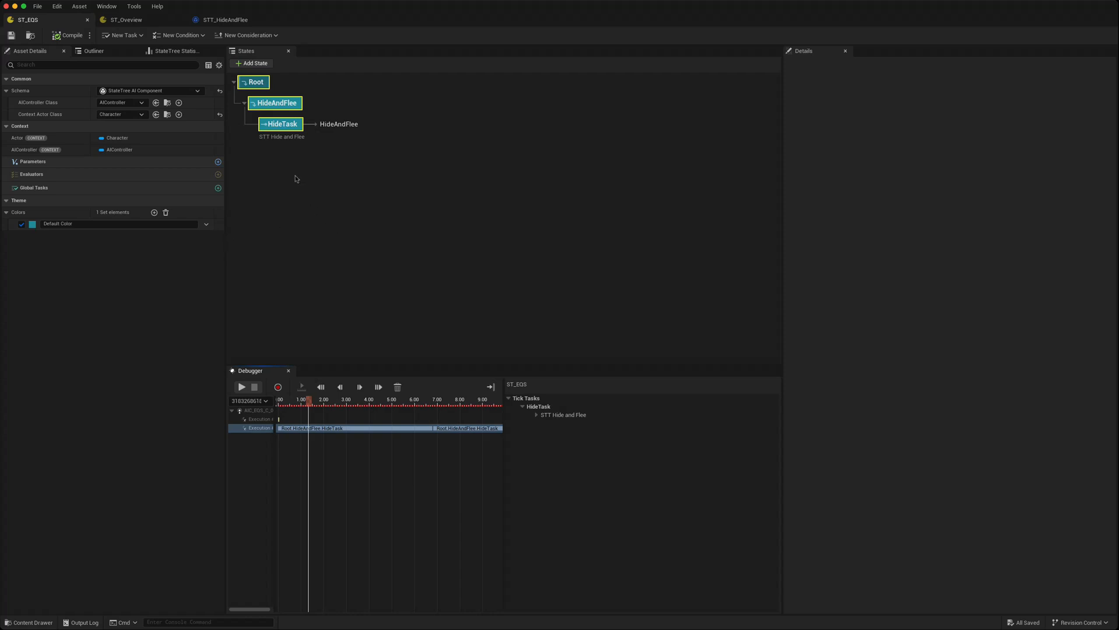
mouse_move(172, 121)
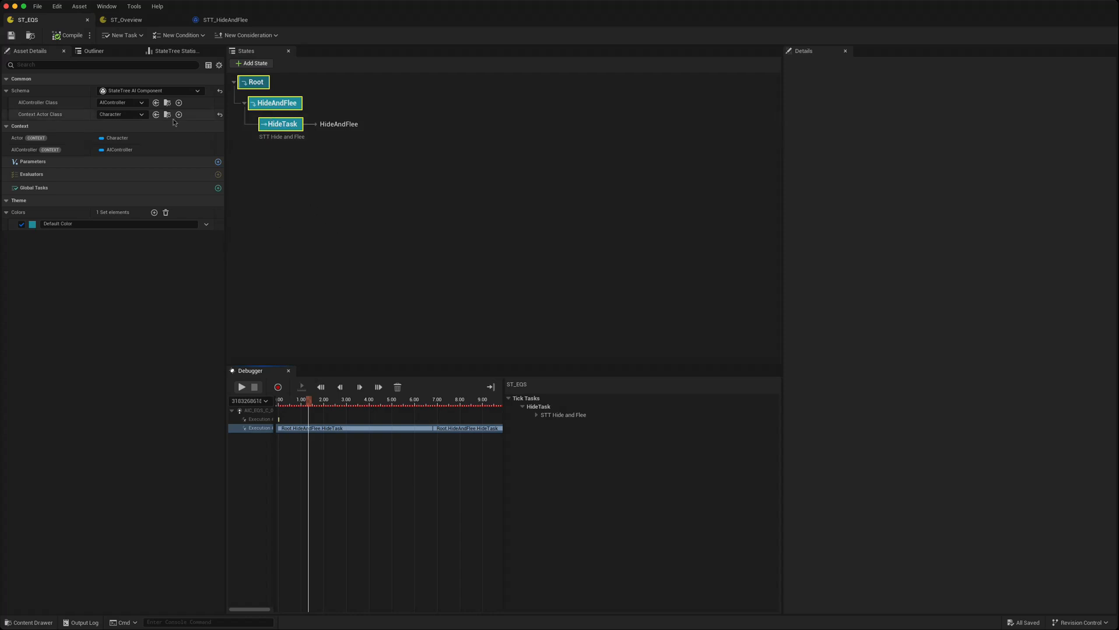
mouse_move(184, 114)
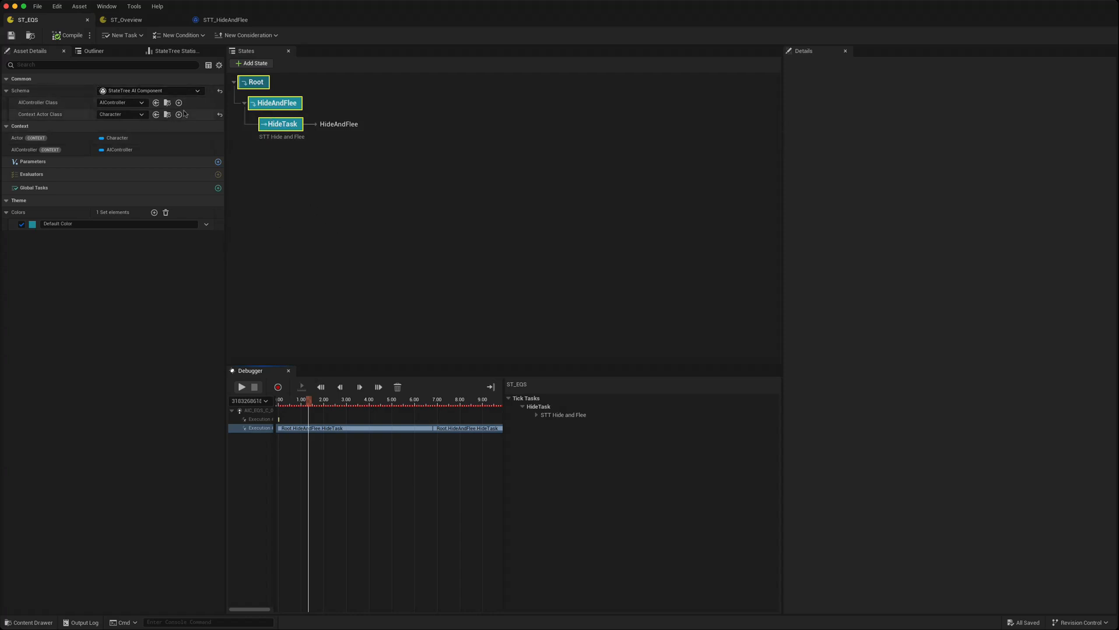
mouse_move(281, 189)
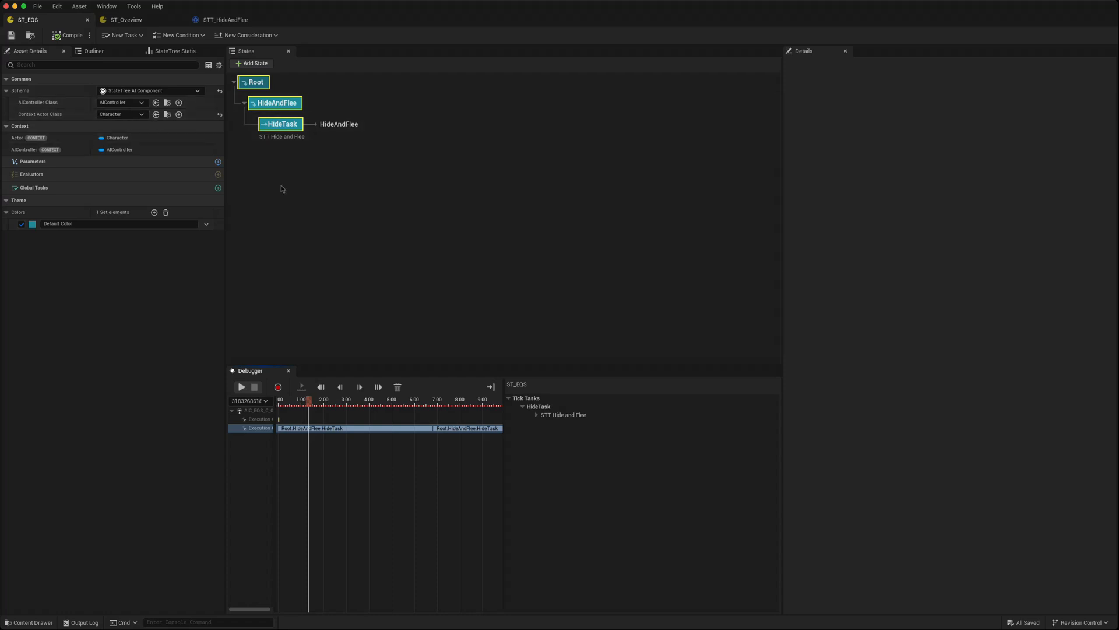
mouse_move(279, 137)
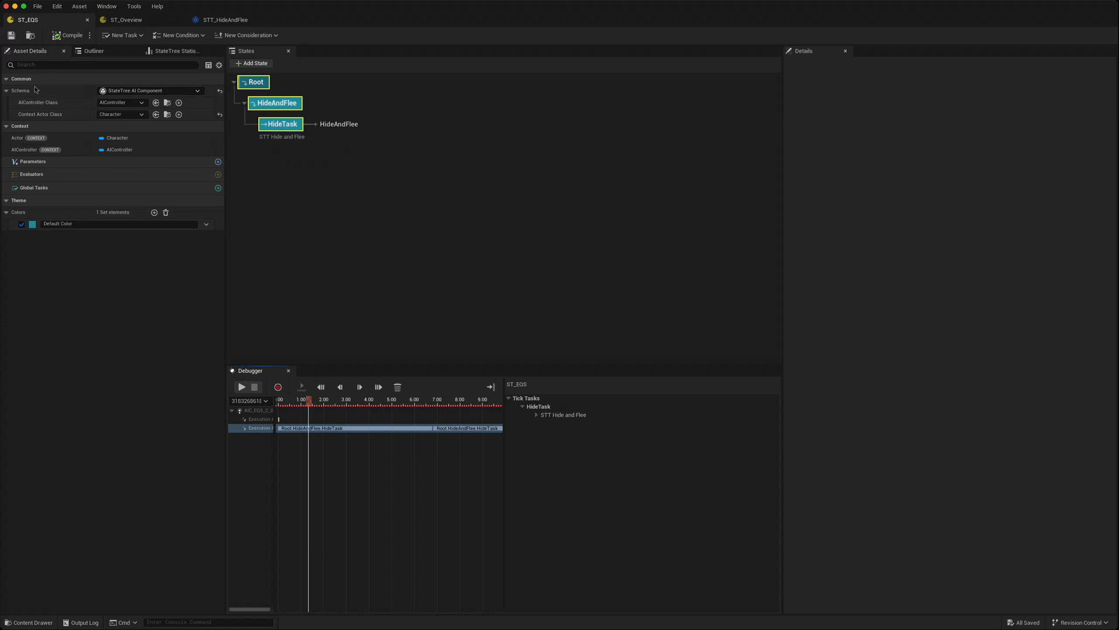
mouse_move(66, 186)
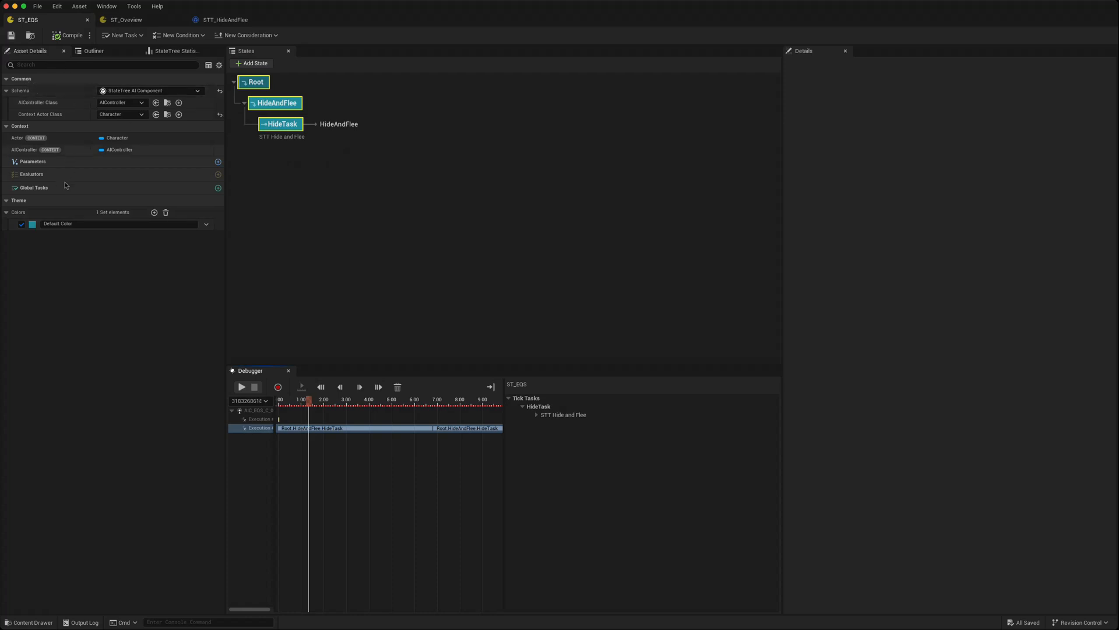
Step: Browse the task and consideration type lists, then select the HideTask state
left_click(122, 35)
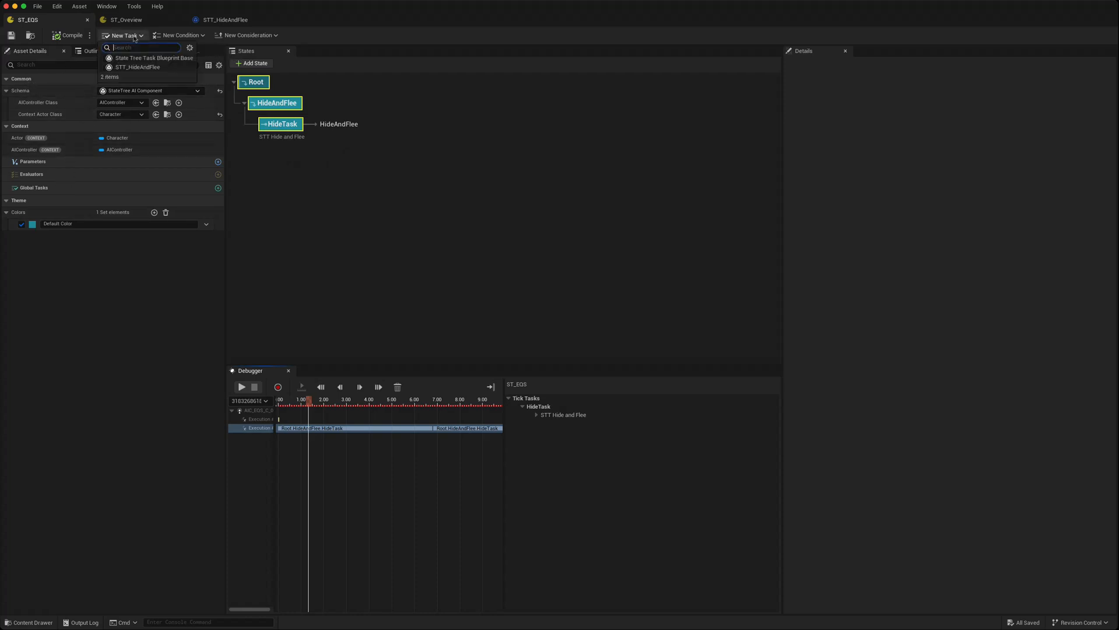
left_click(247, 35)
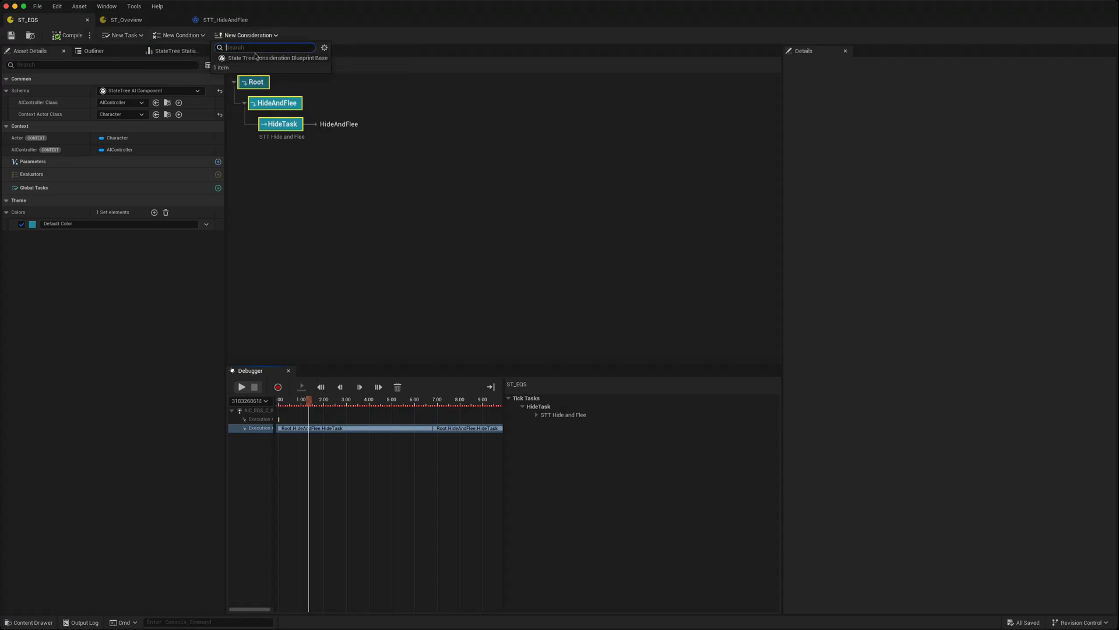
mouse_move(277, 58)
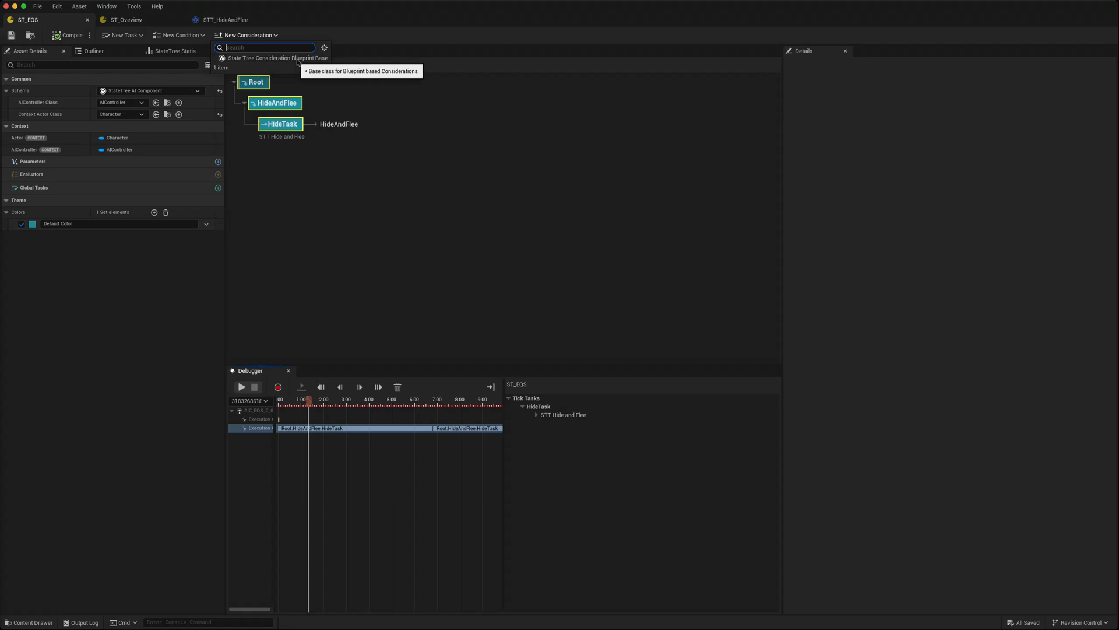
left_click(293, 174)
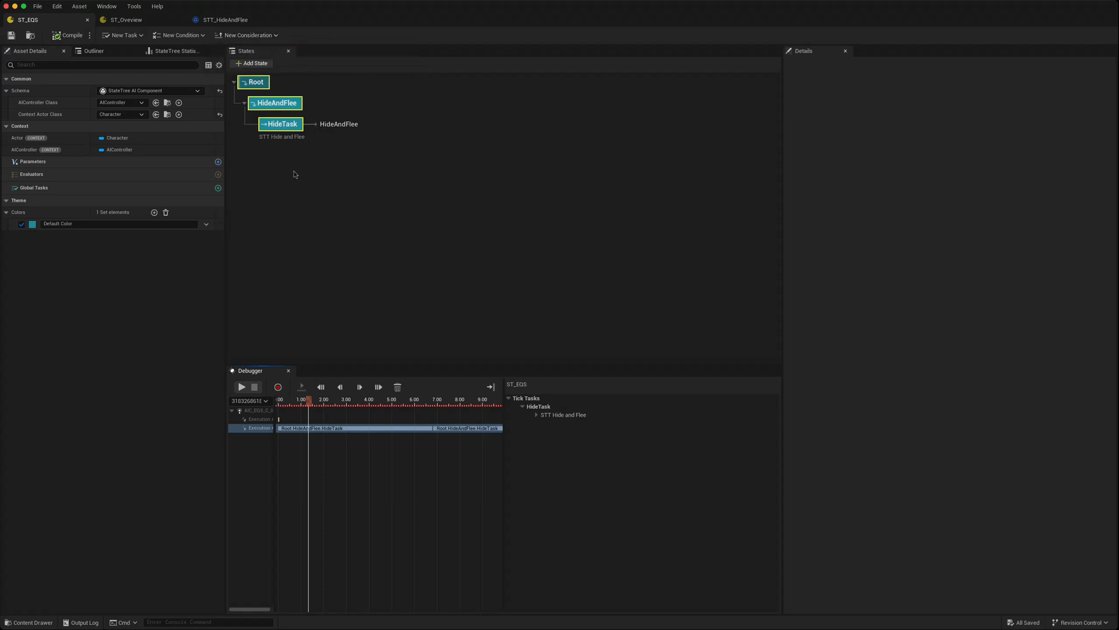
left_click(282, 123)
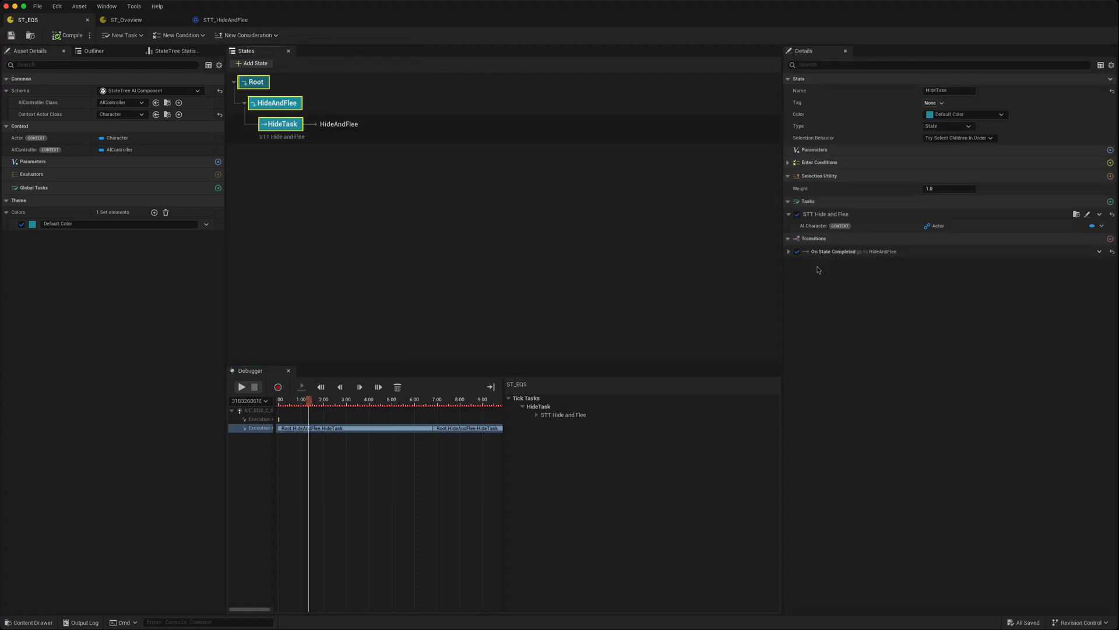
mouse_move(999, 165)
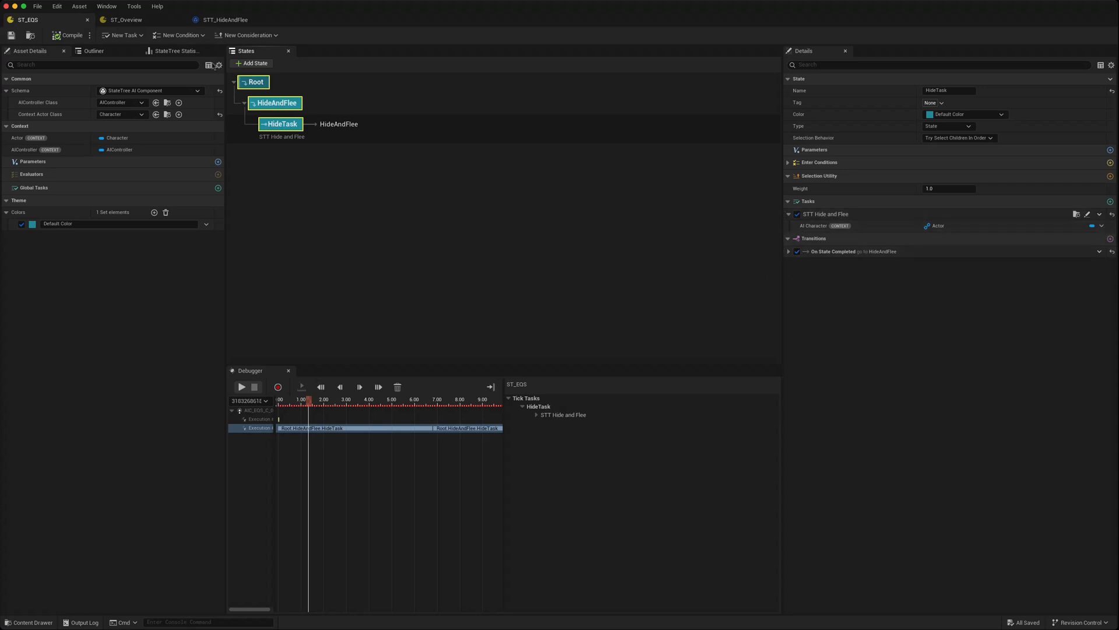
Step: Return to ST_Overview to review Run EQS Query EQS_HideLocation and Move To Parameters.Result
left_click(125, 19)
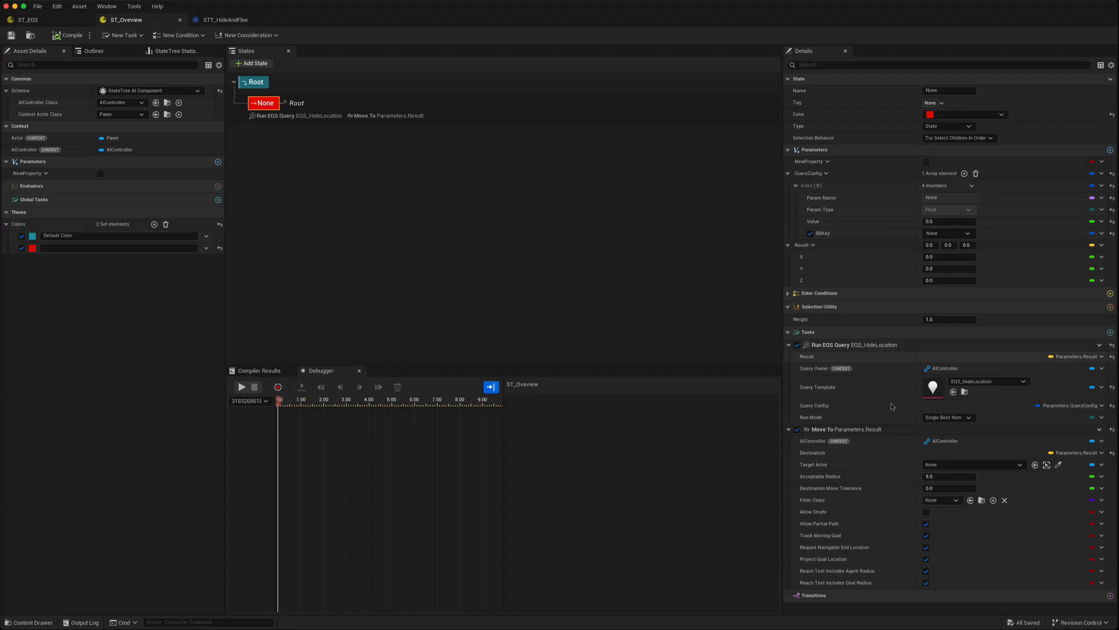
mouse_move(856, 448)
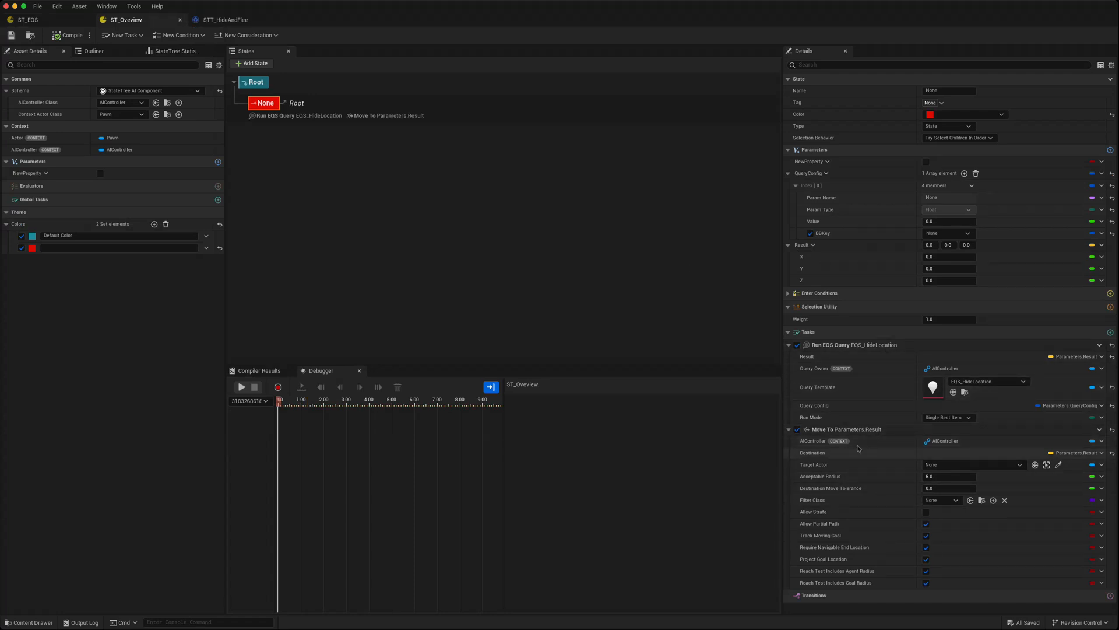
mouse_move(898, 391)
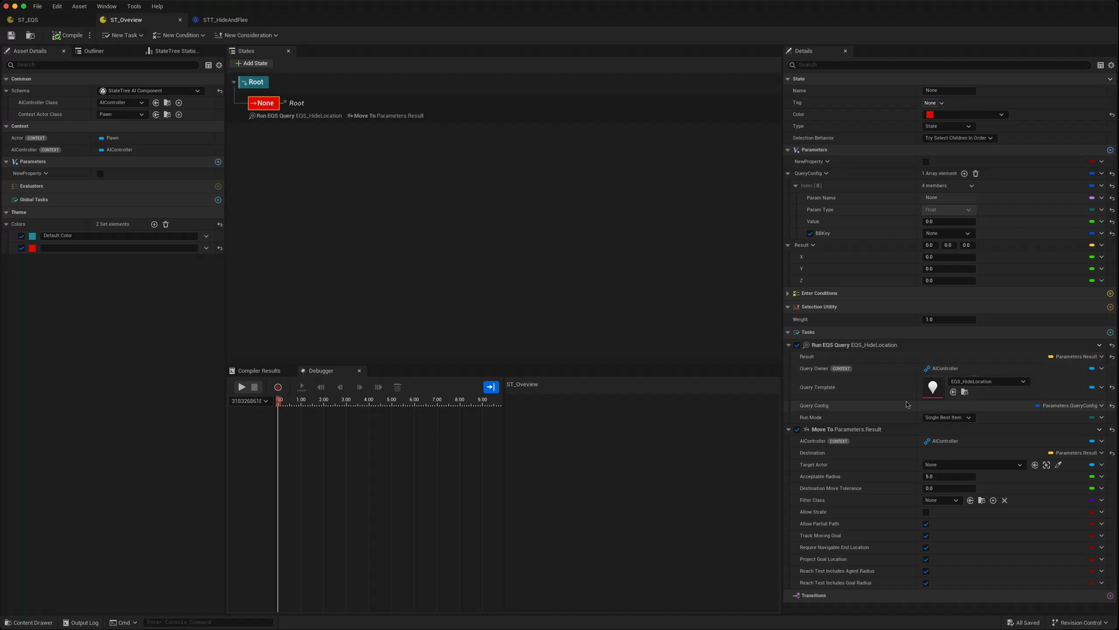
mouse_move(908, 258)
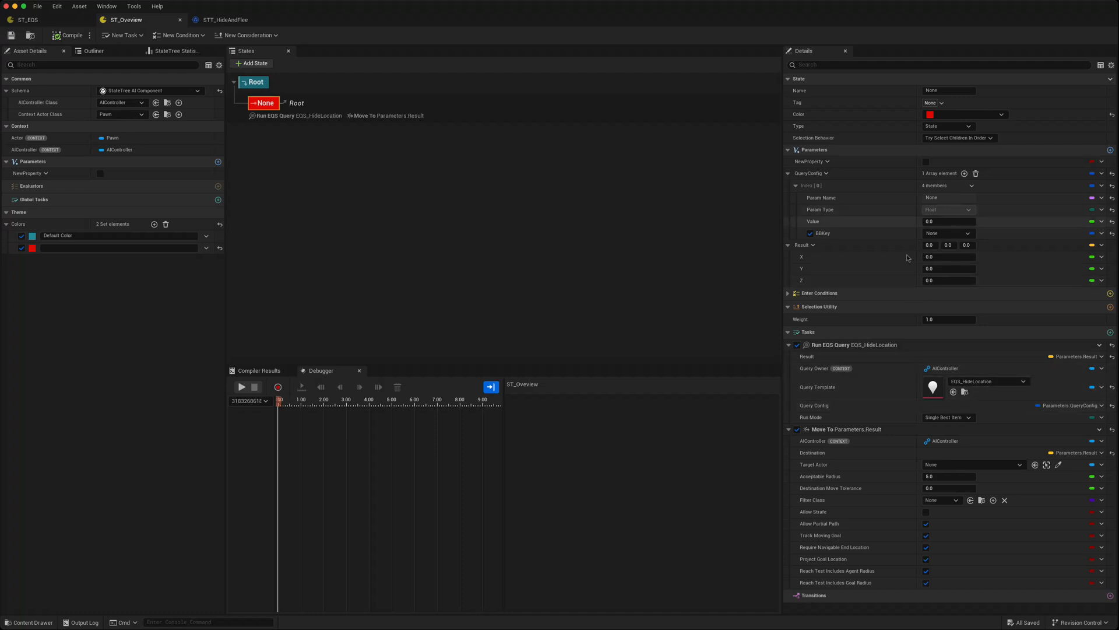
mouse_move(776, 354)
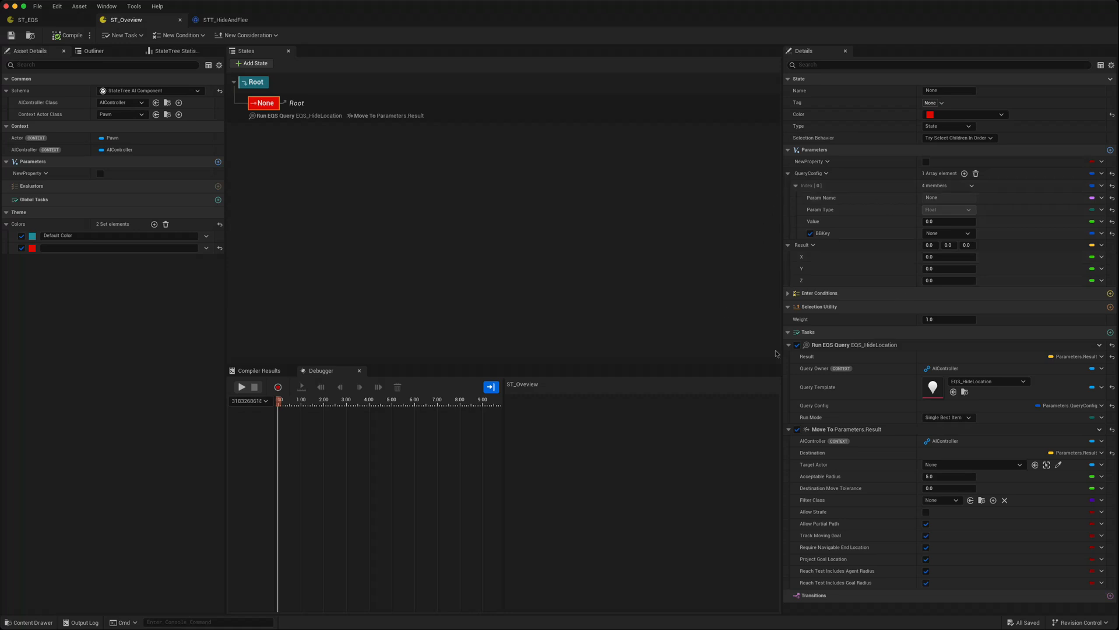
mouse_move(655, 210)
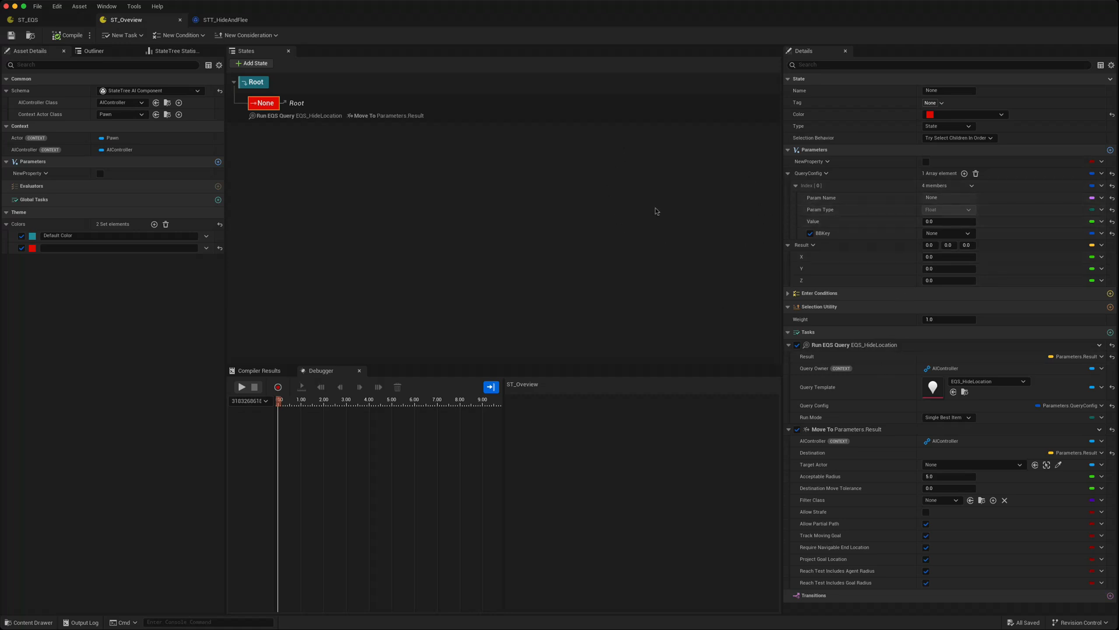